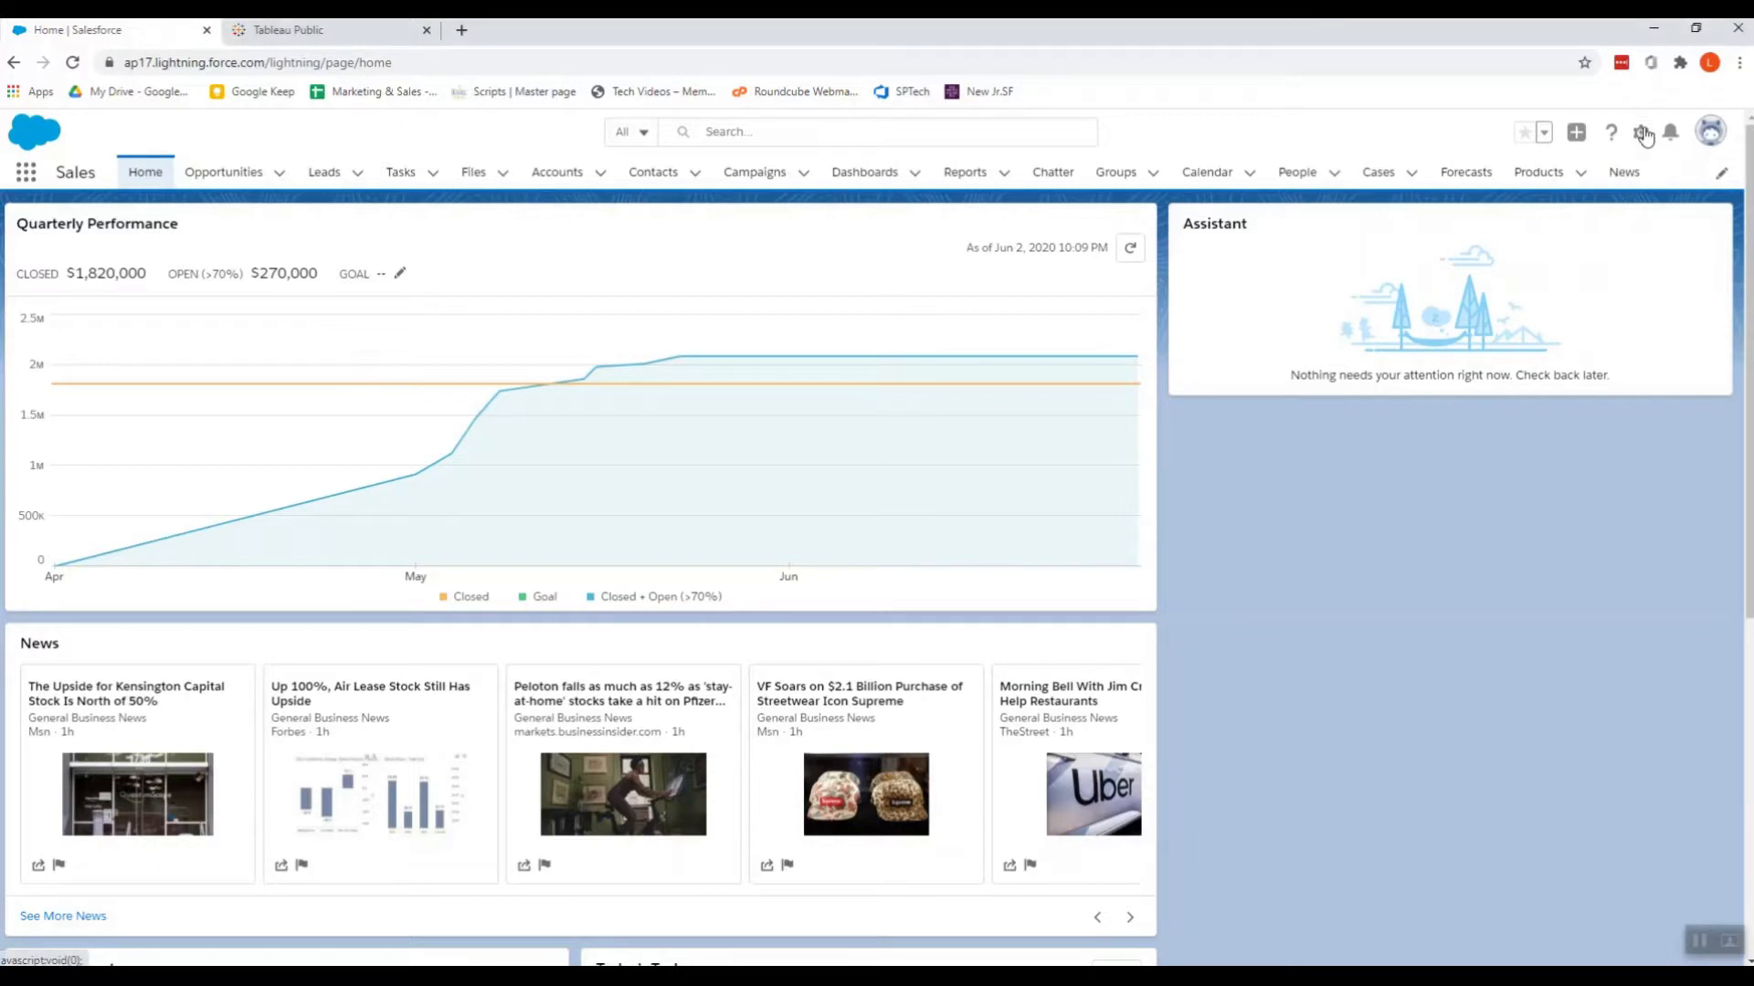
- Go to Setup from the gear menu in the header
left_click(1641, 131)
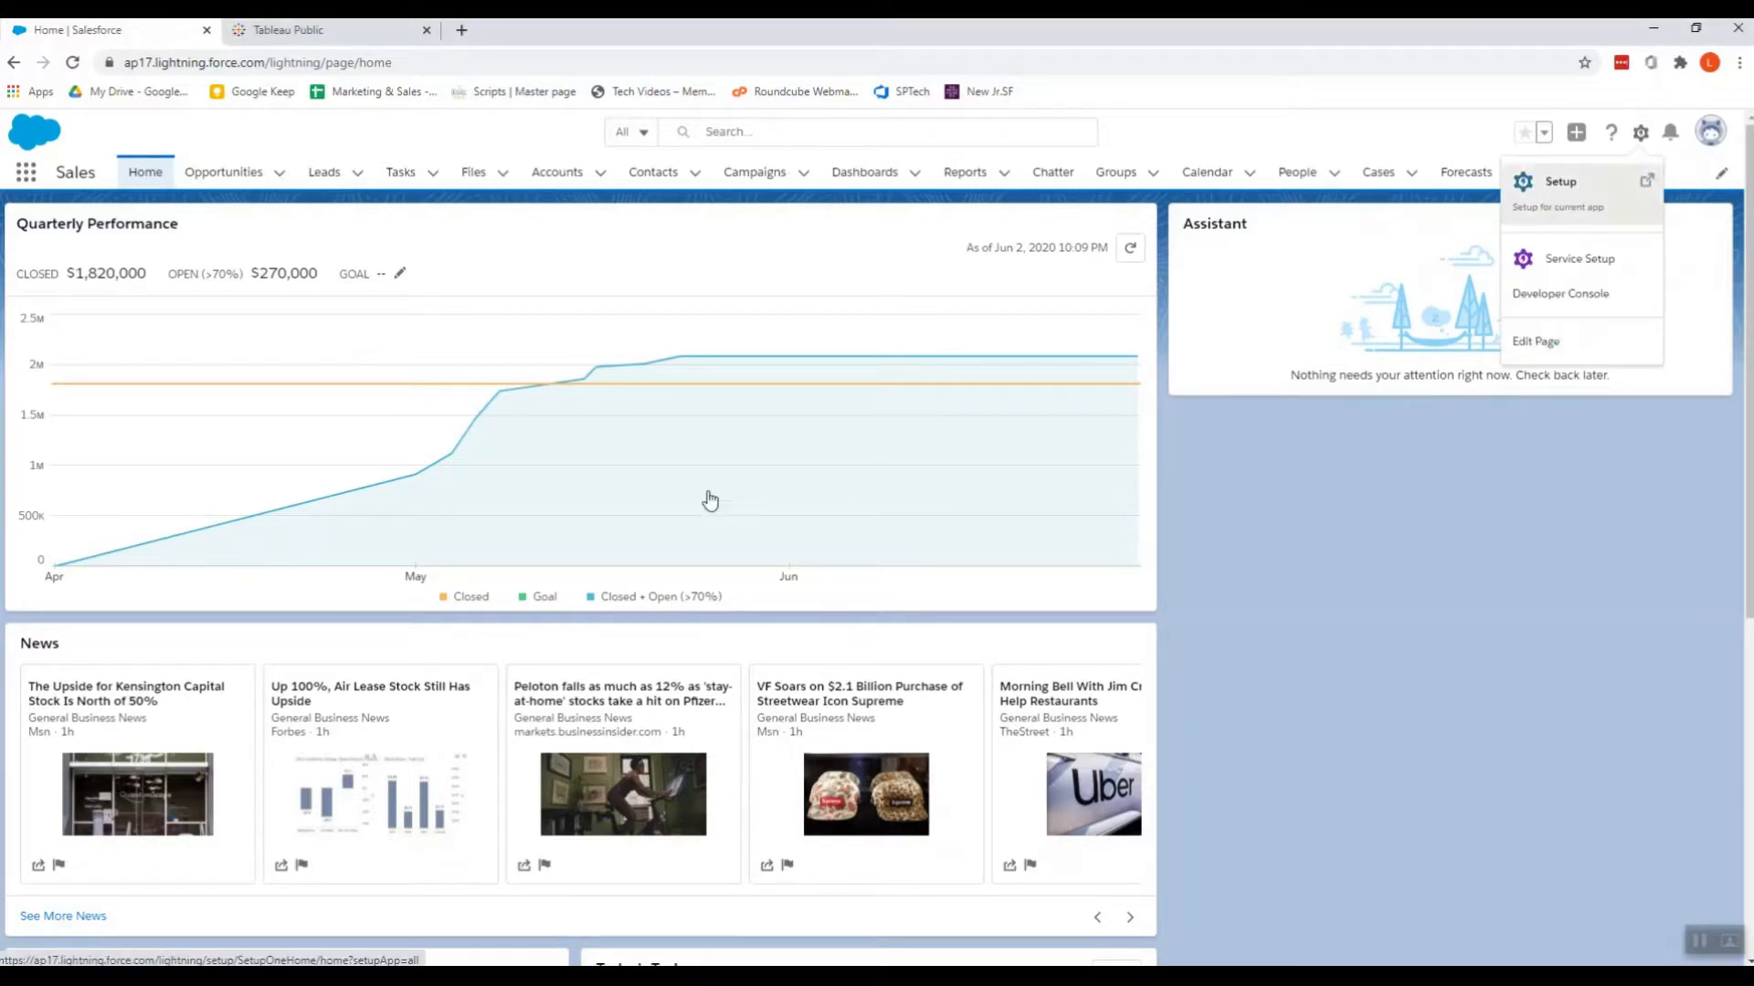
left_click(1558, 181)
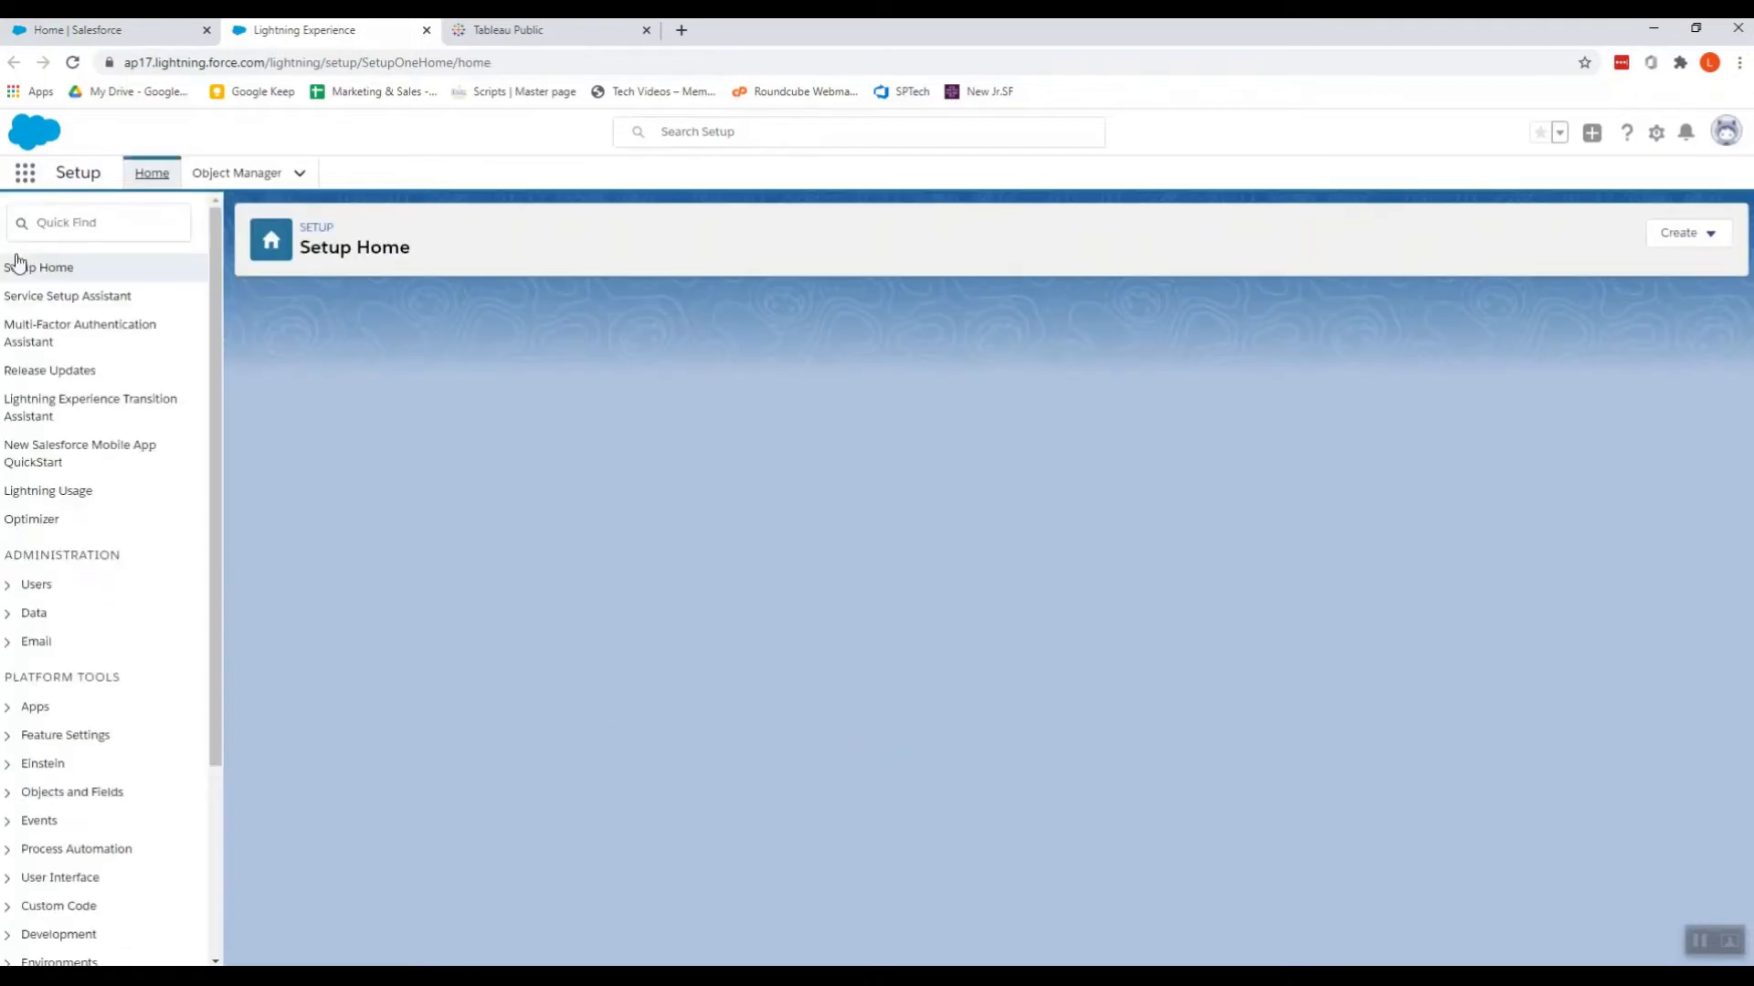
- Filter Setup with 'user int' and reach the Custom Tabs page under User Interface
left_click(97, 223)
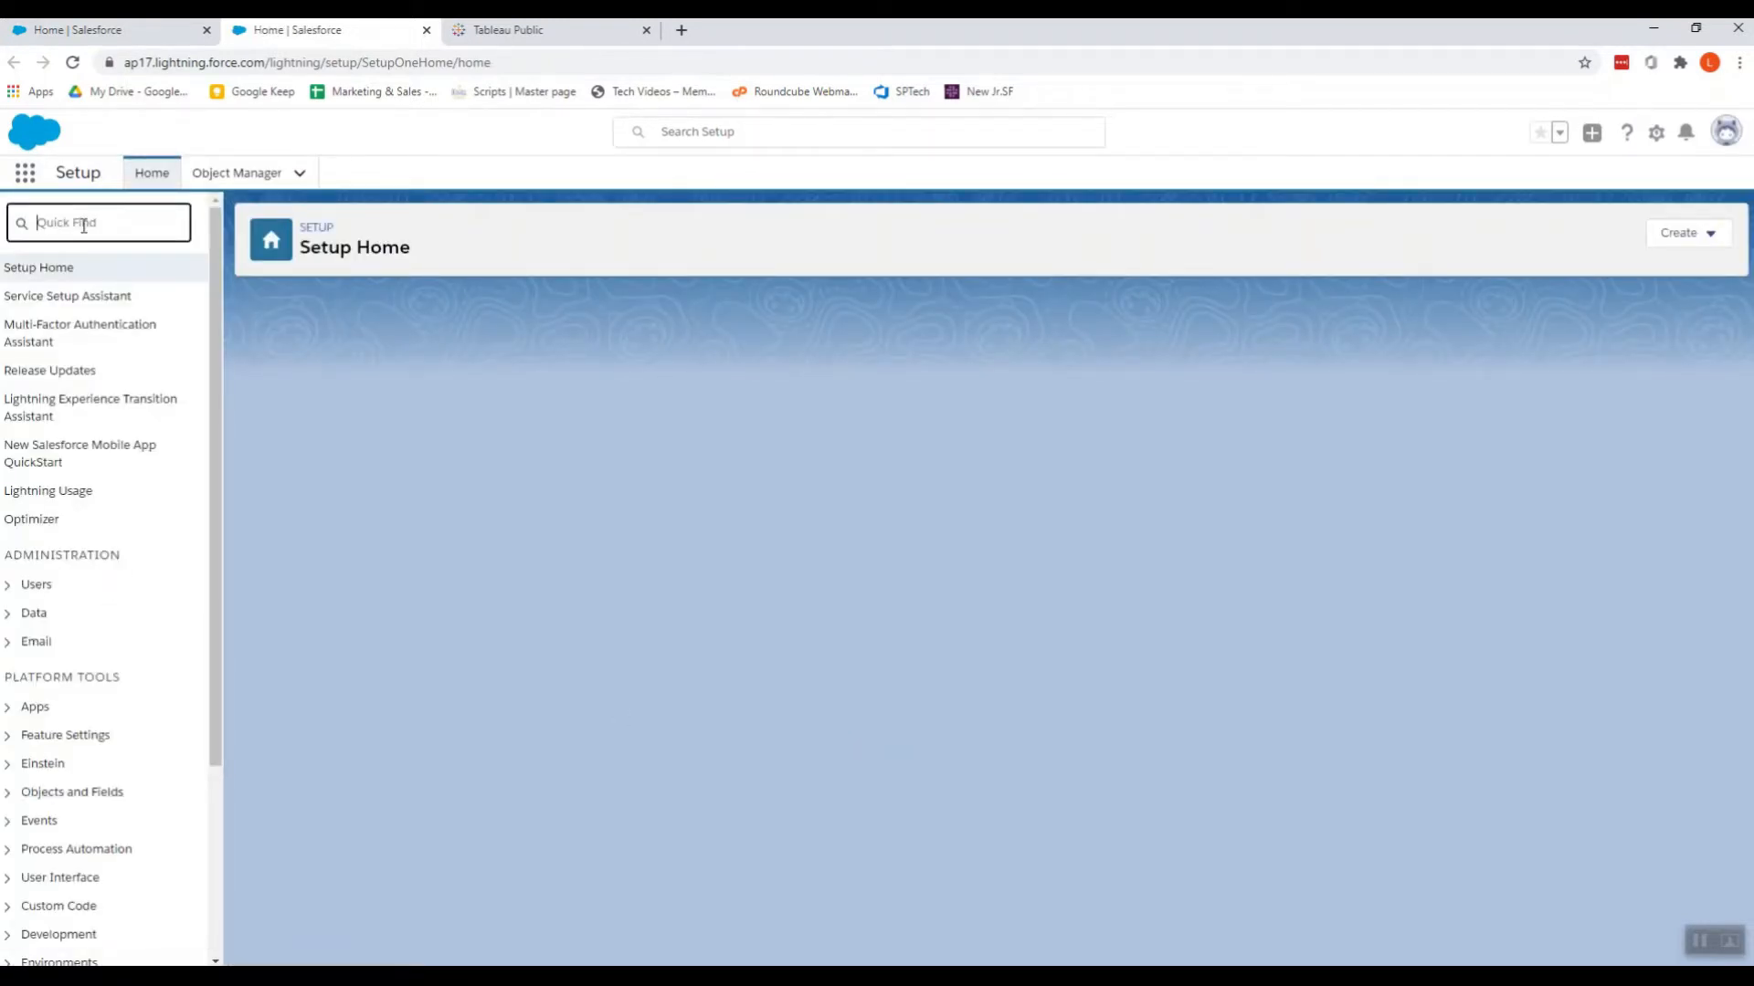
type("user inter")
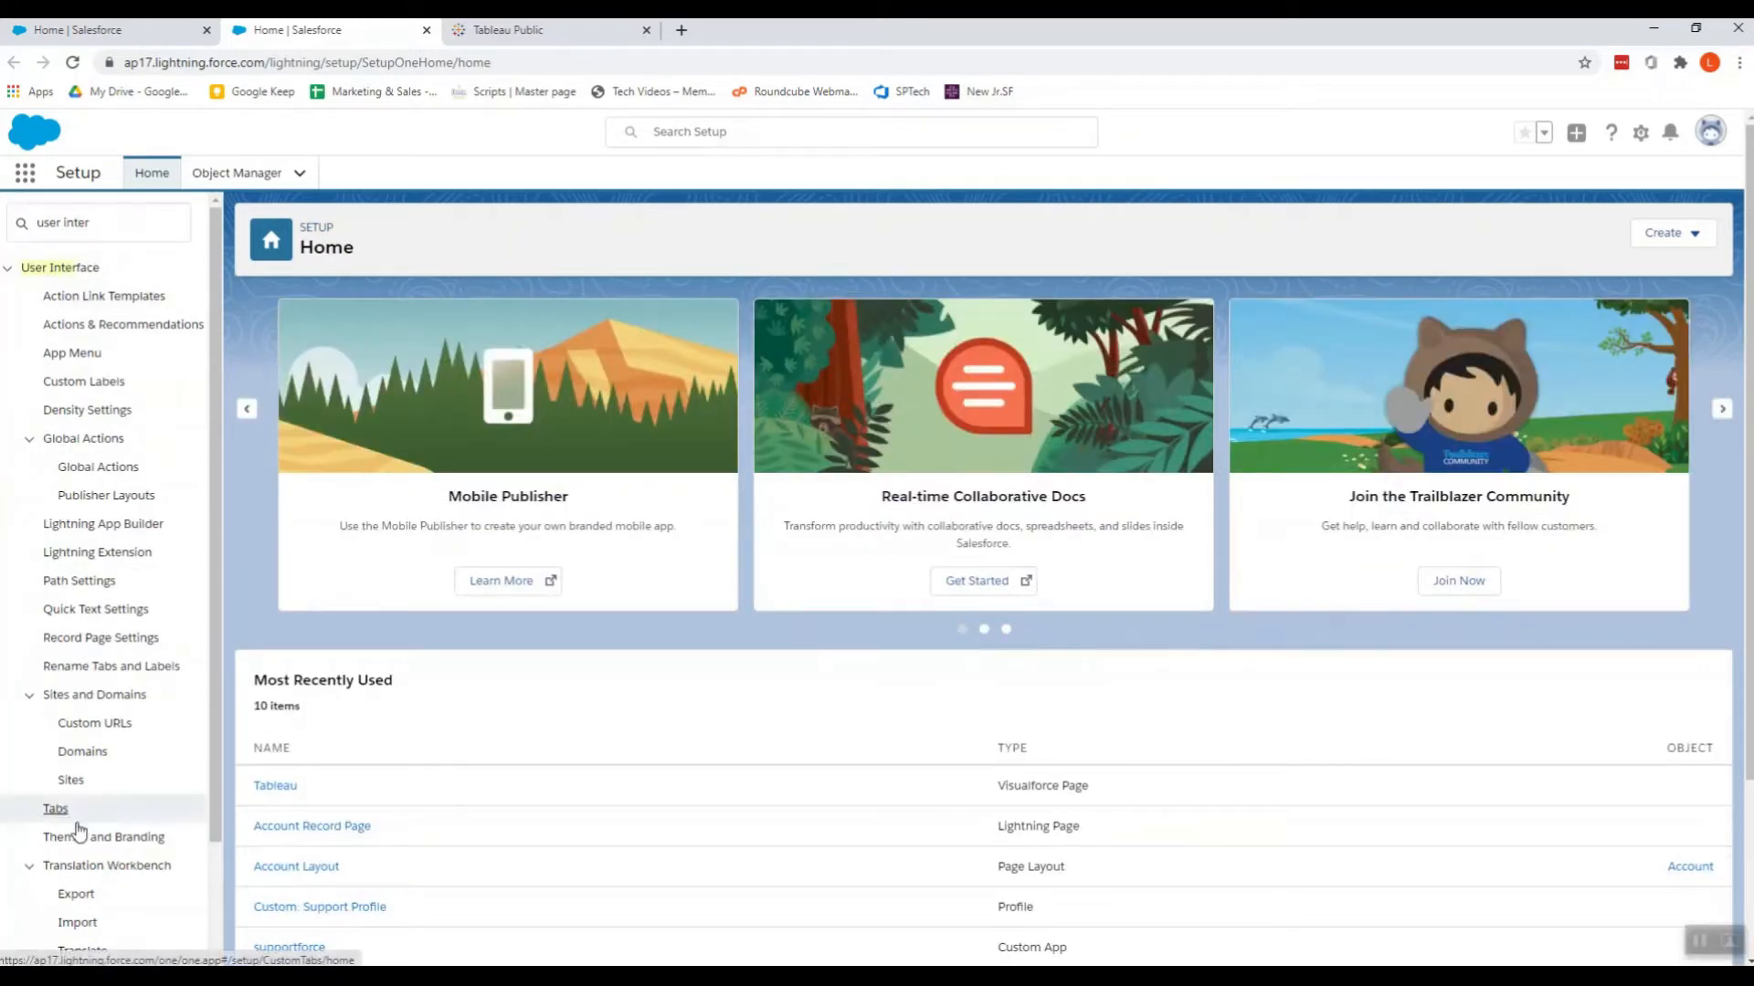
mouse_move(55, 809)
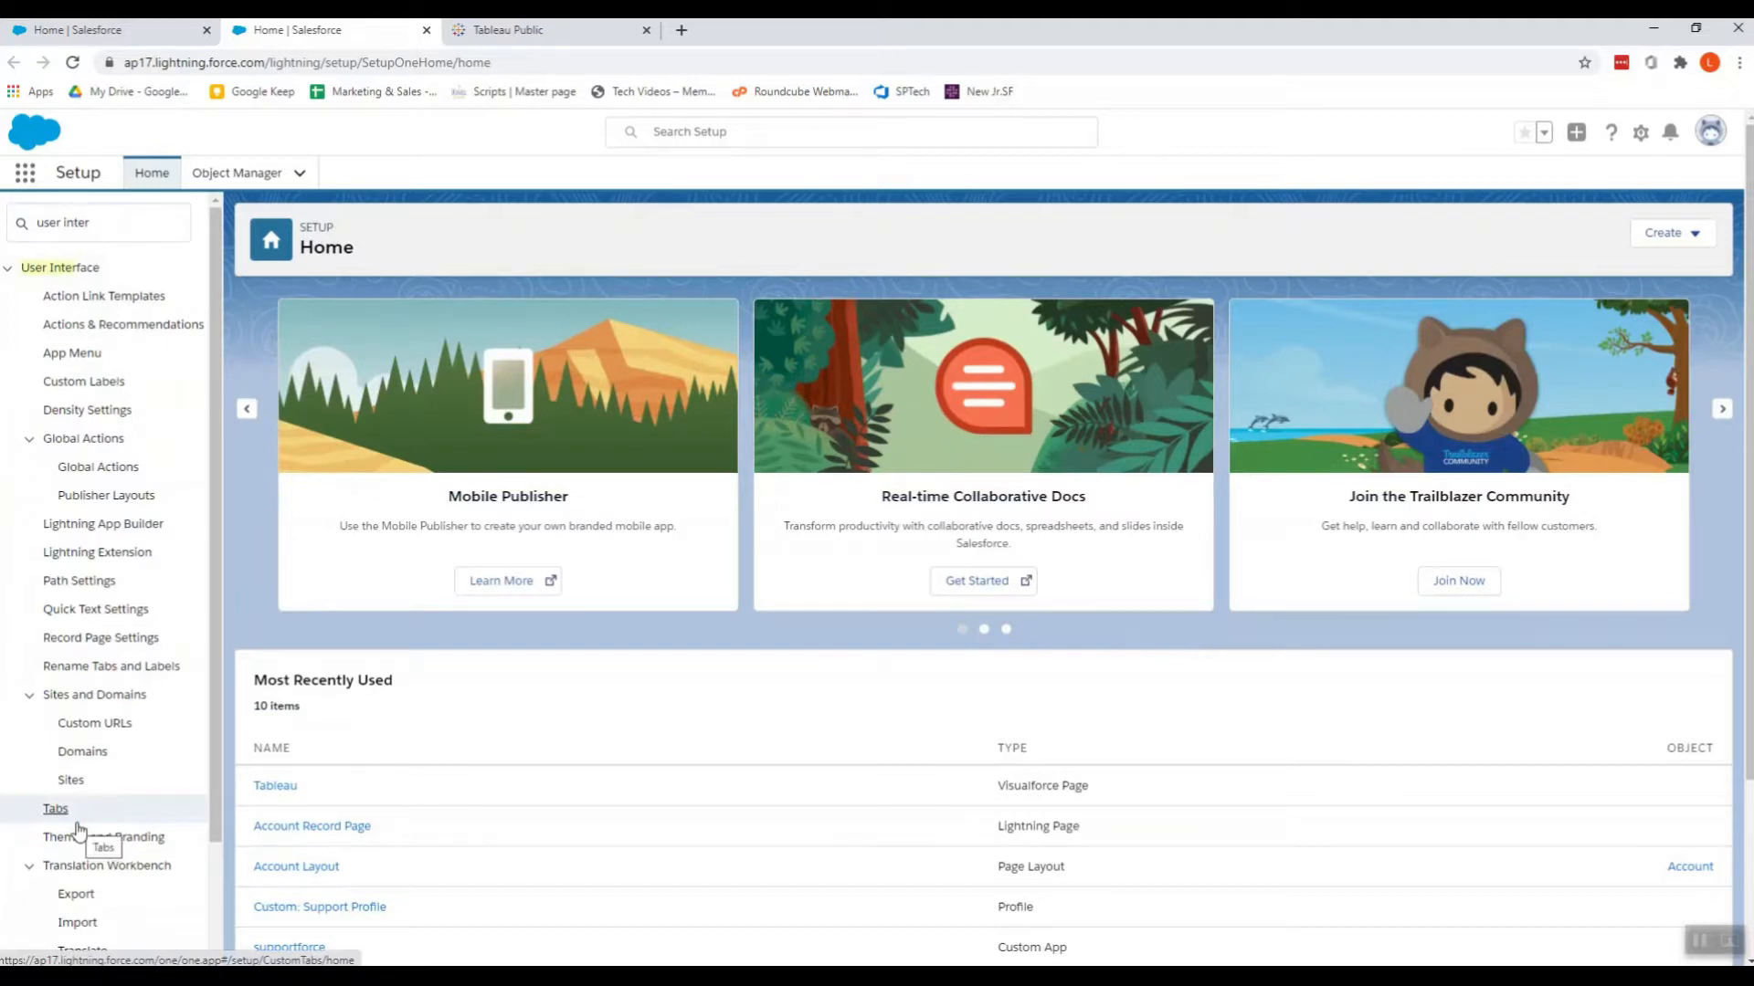
left_click(55, 809)
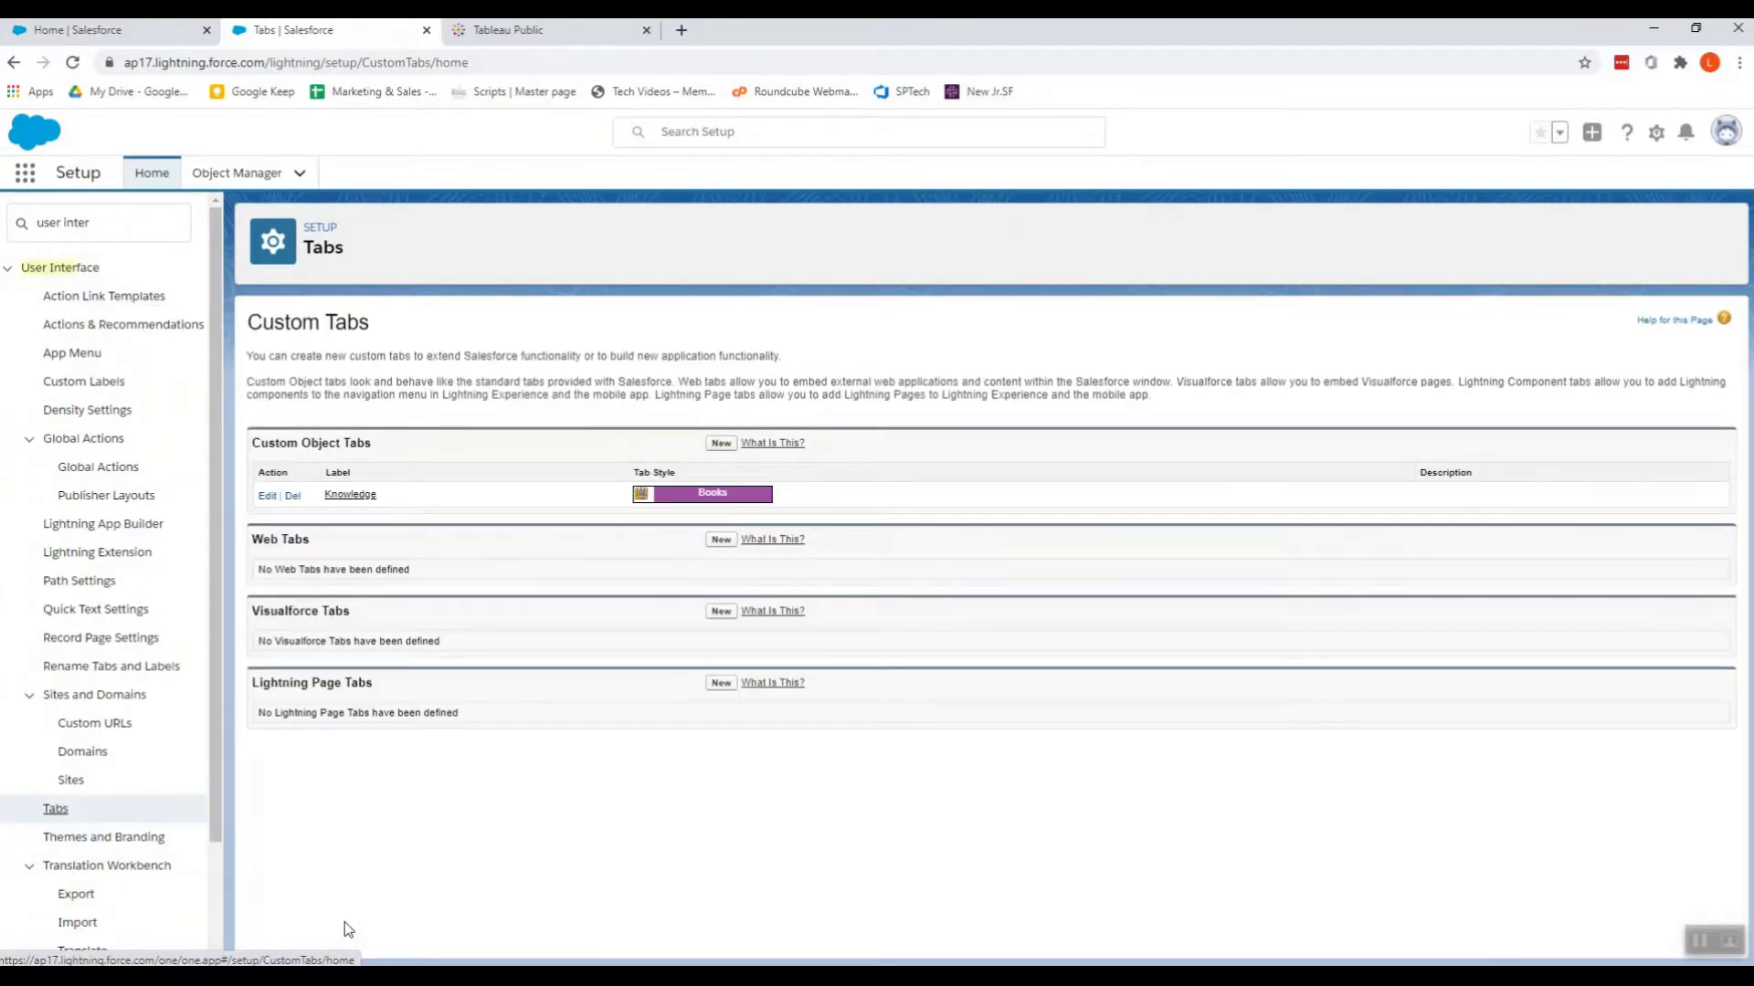
mouse_move(764, 585)
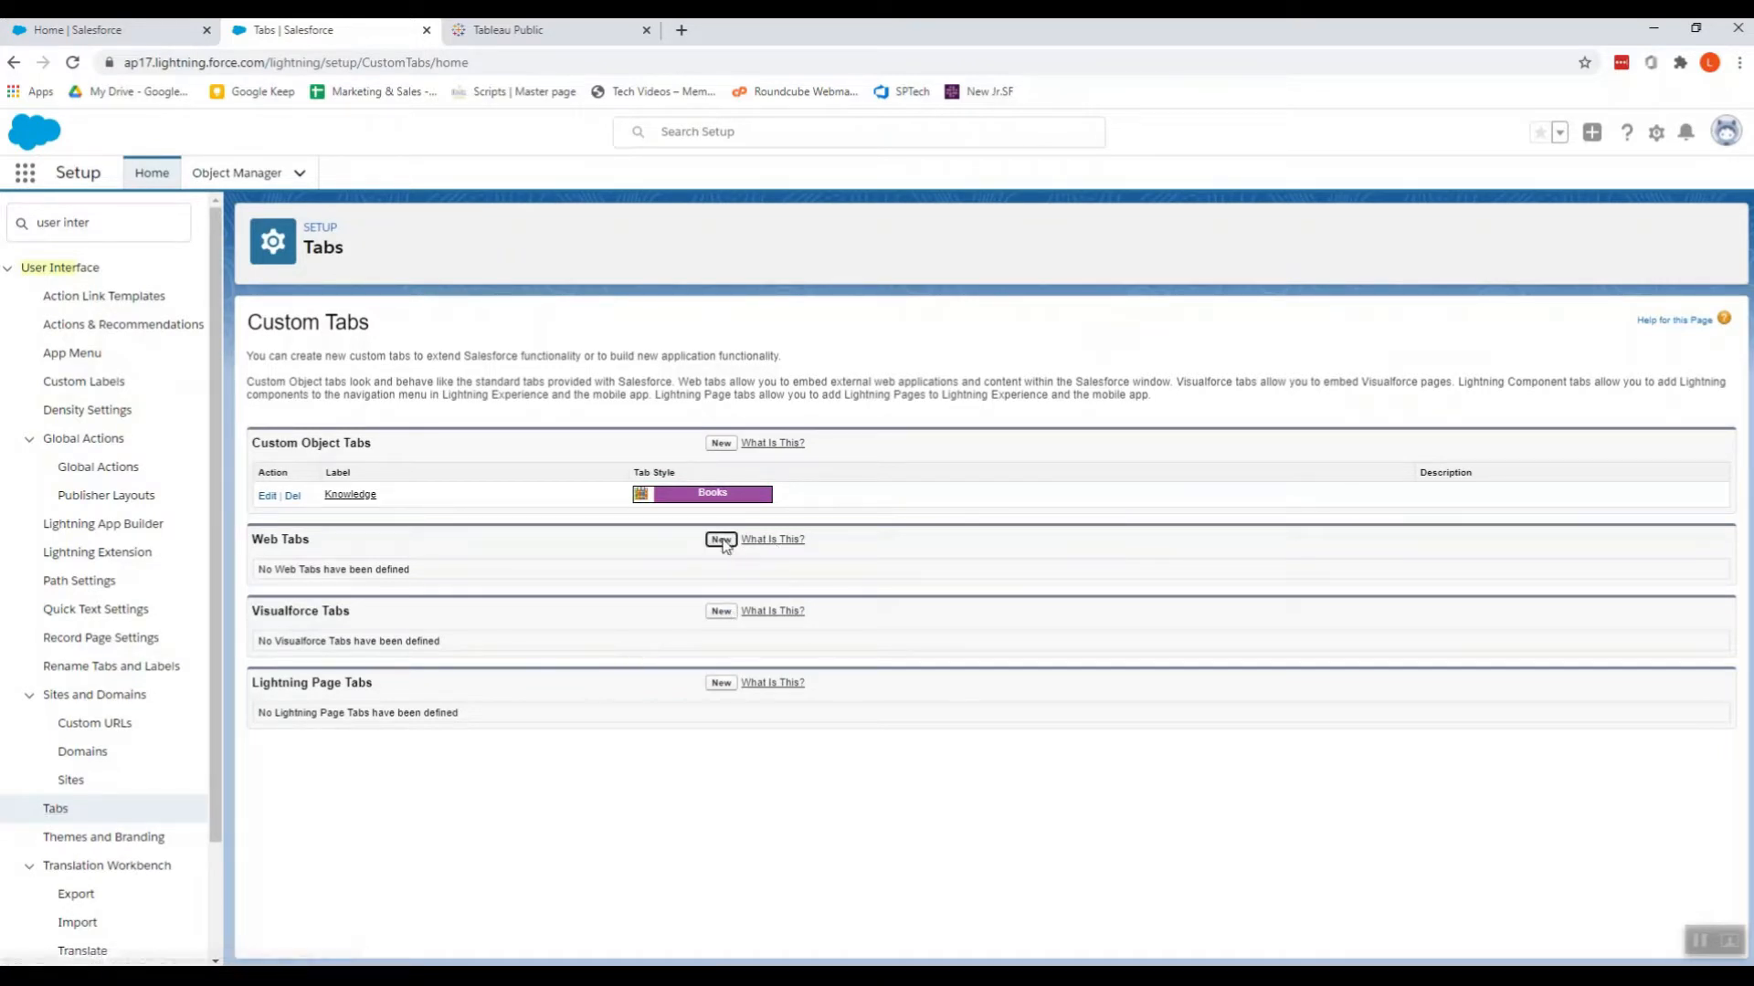
- Begin a new web tab keeping the full page width layout
left_click(720, 539)
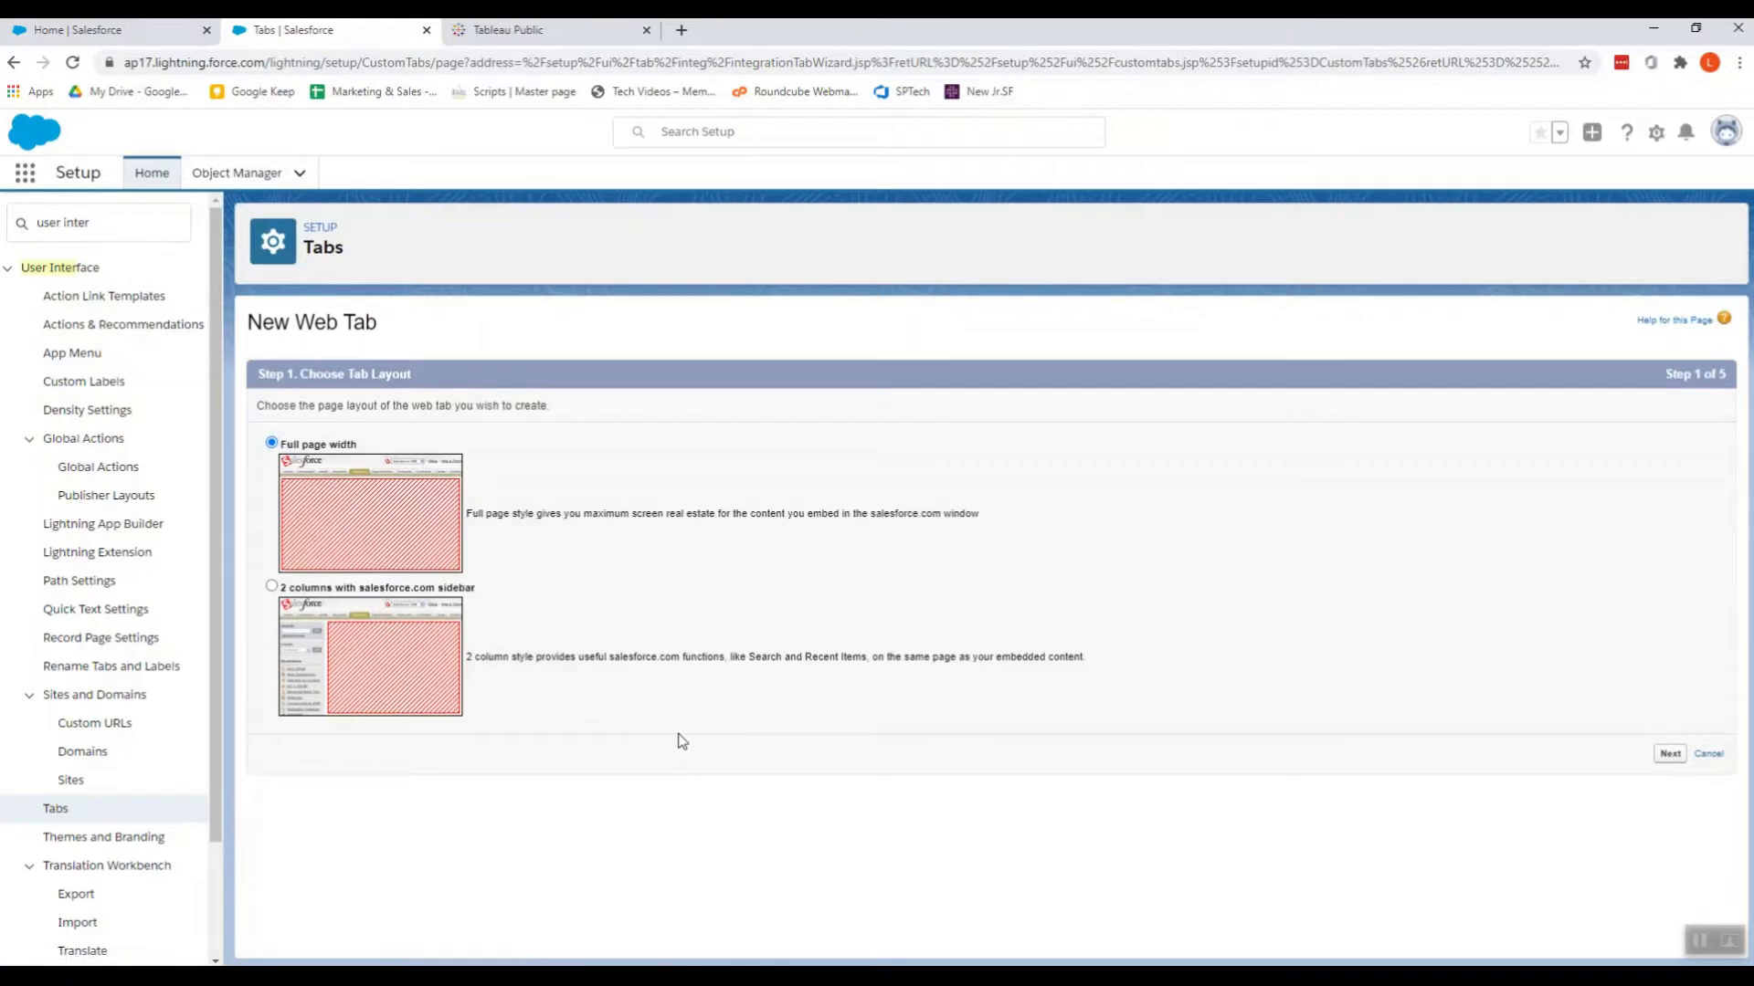
mouse_move(369, 460)
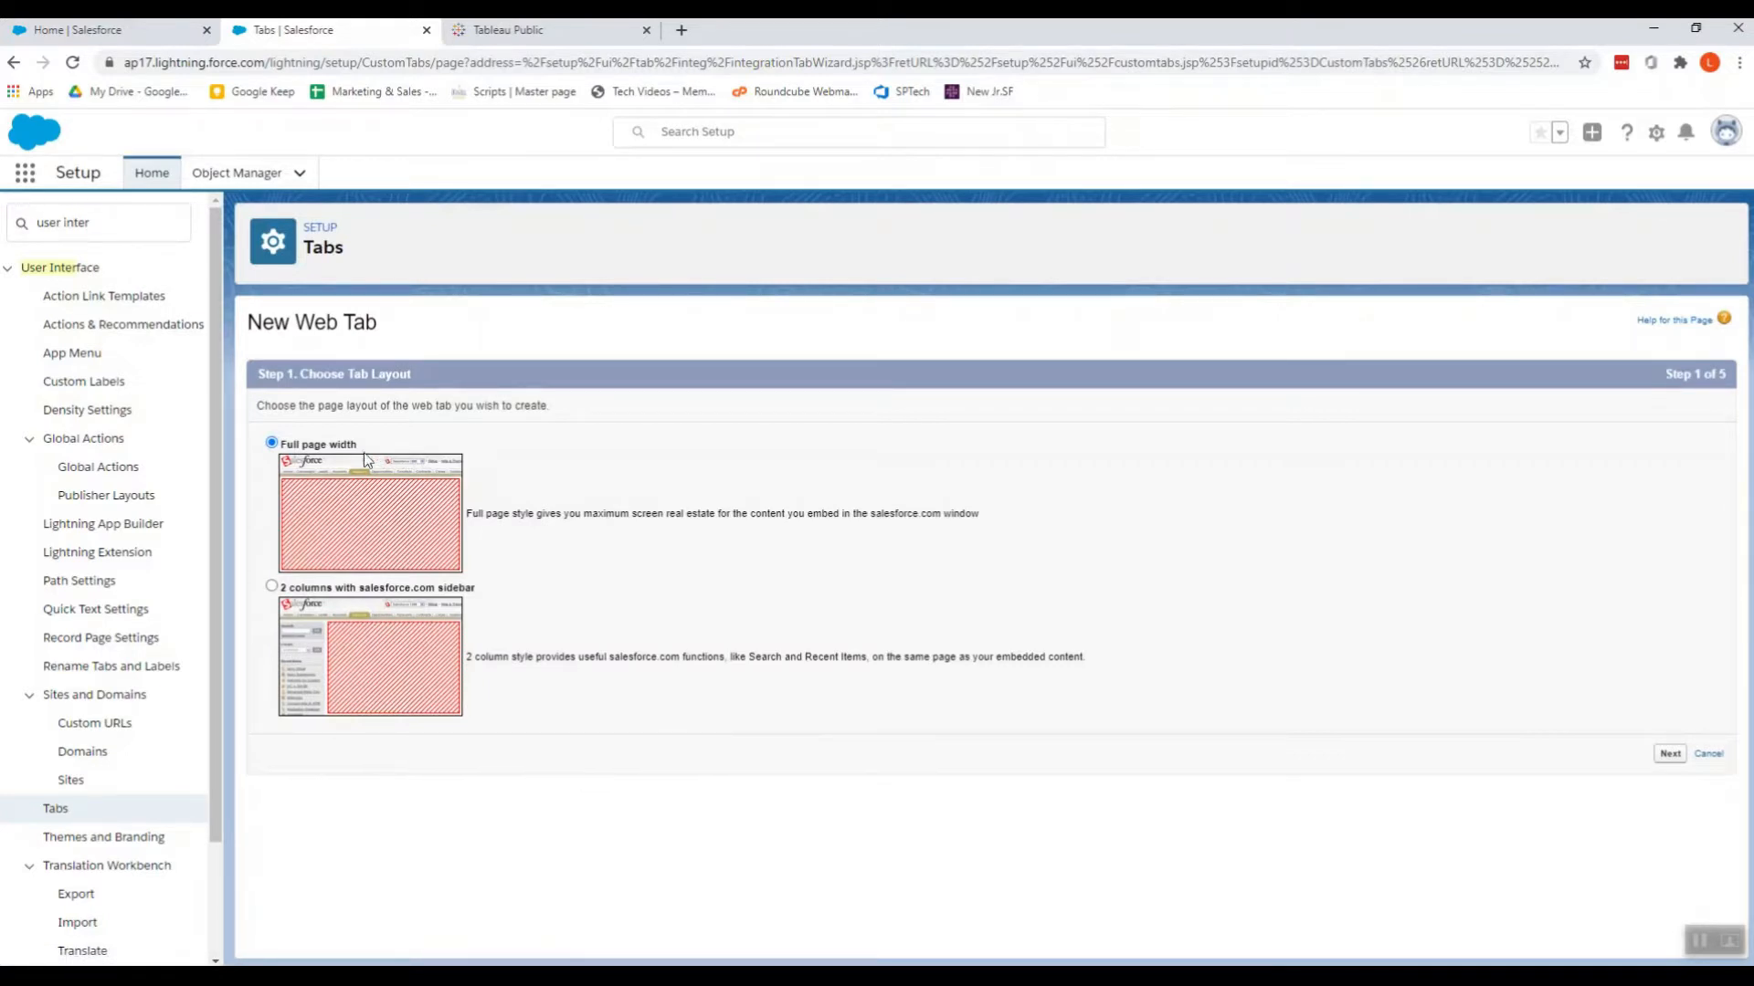
mouse_move(369, 685)
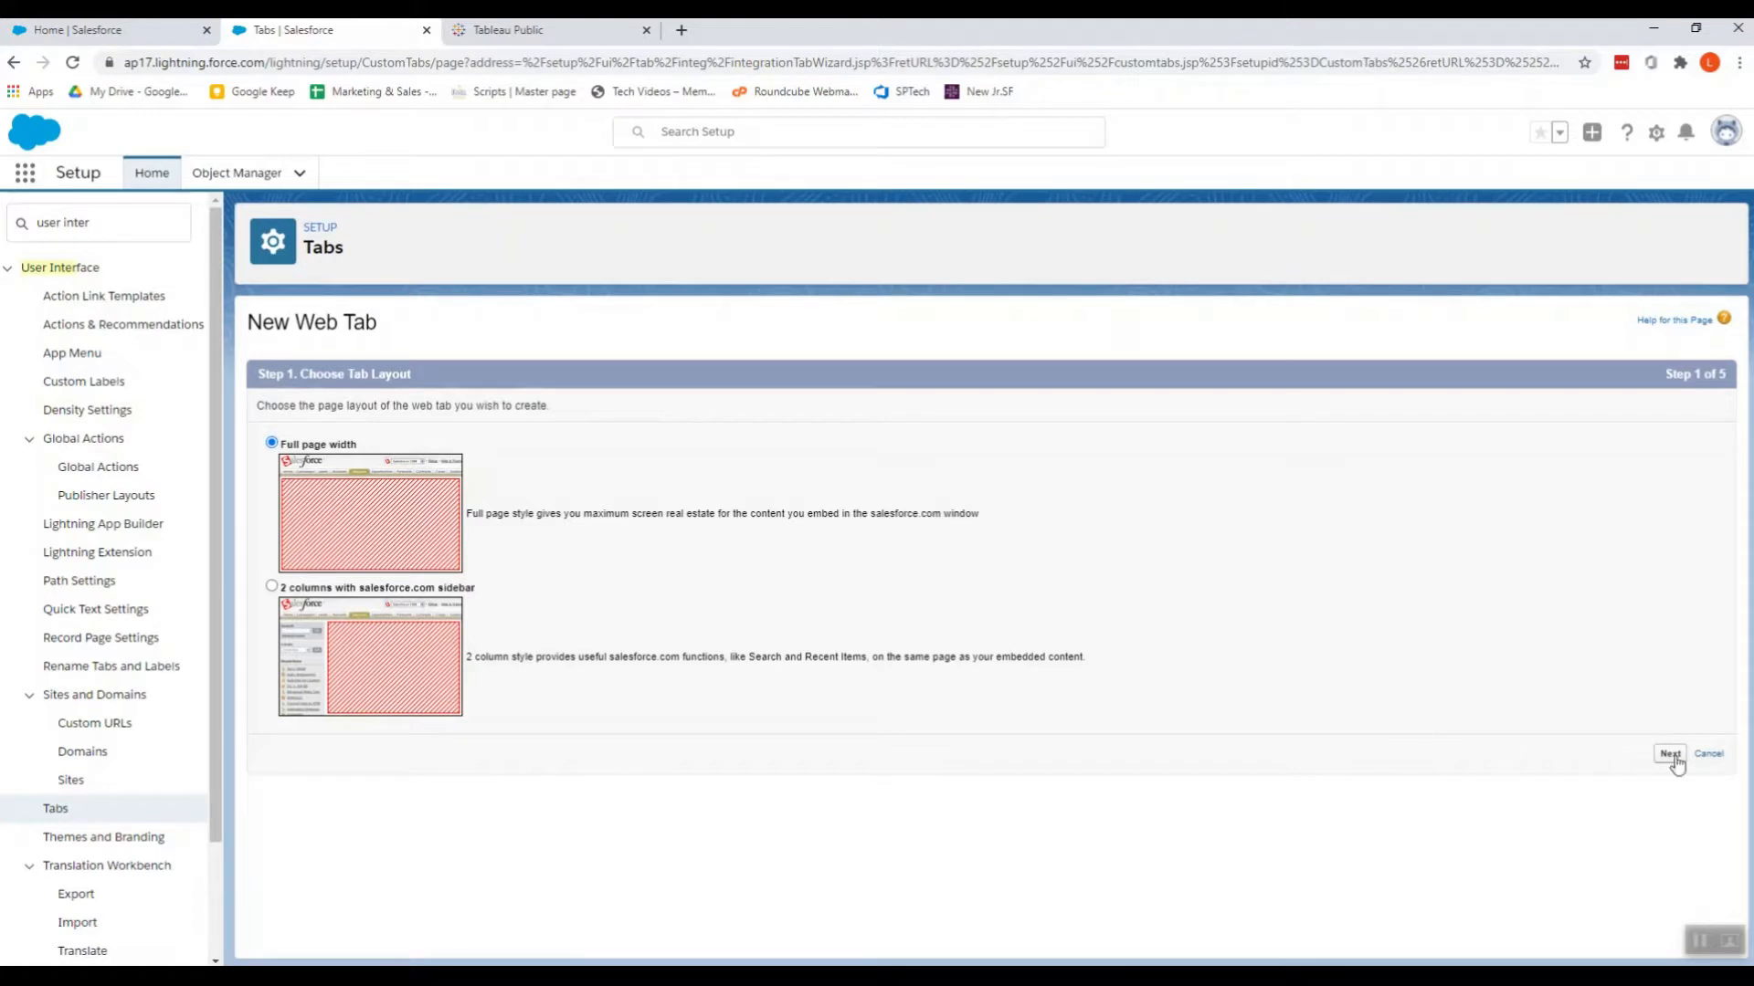
left_click(1667, 752)
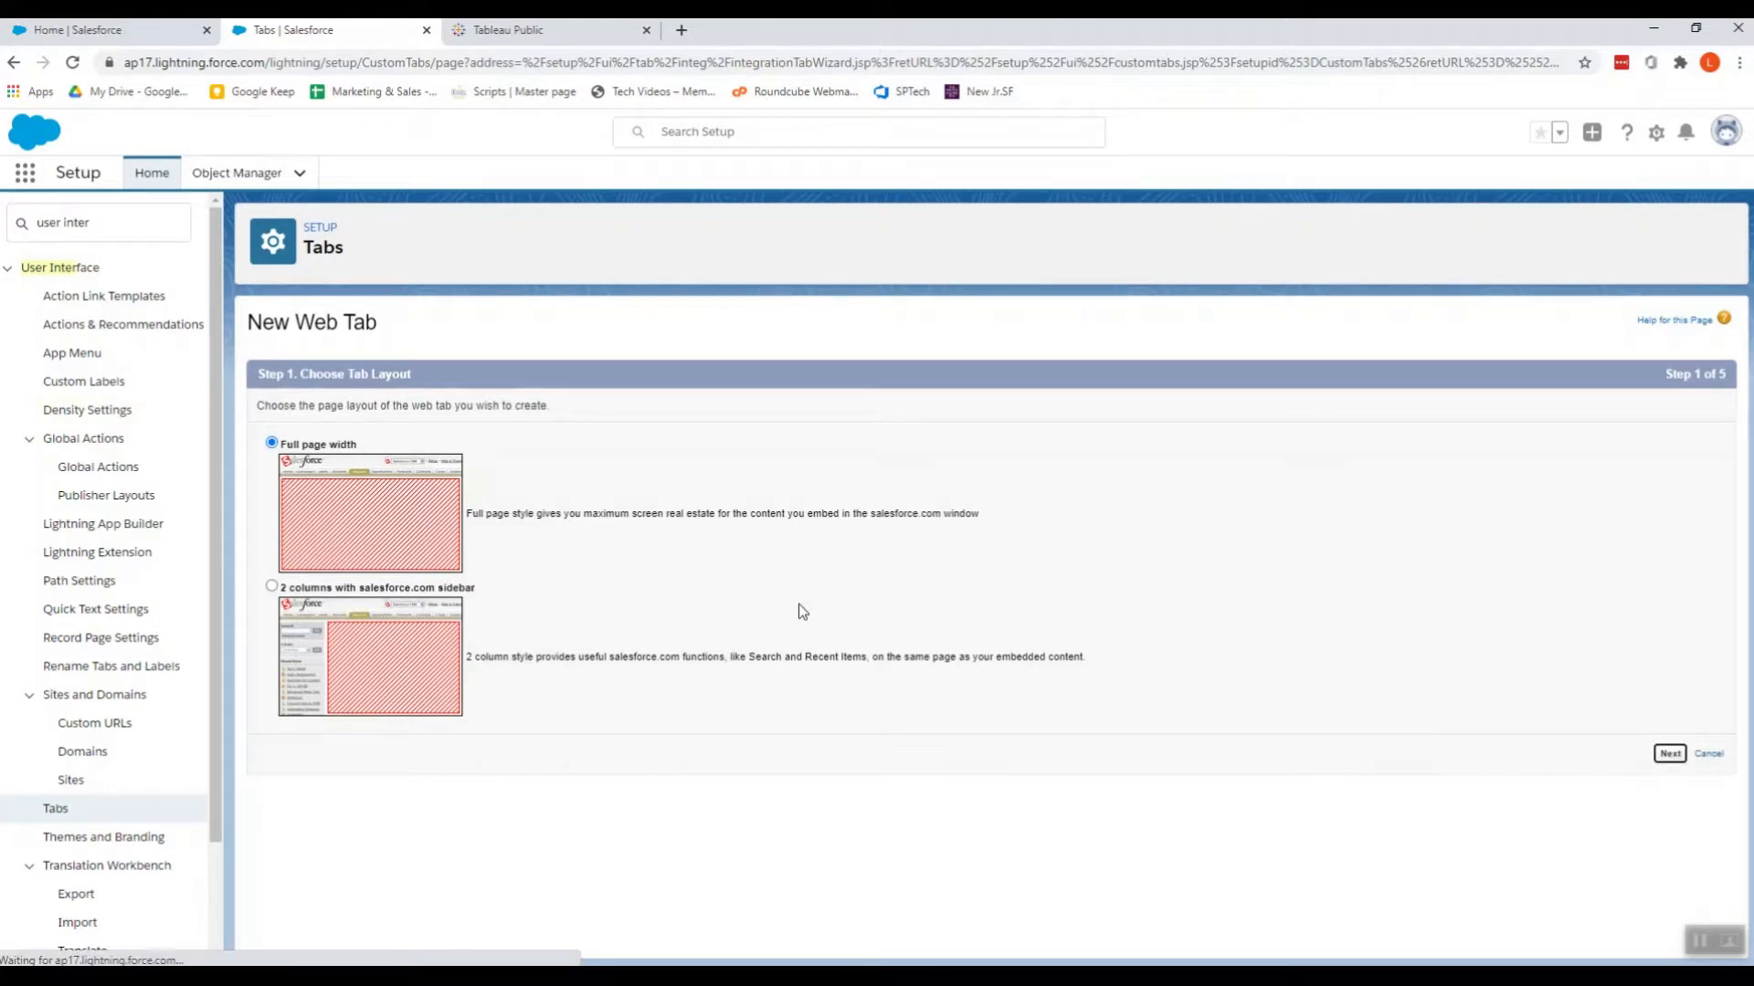
- Label and name the tab Tableau with a 1,200-pixel frame height
left_click(1668, 752)
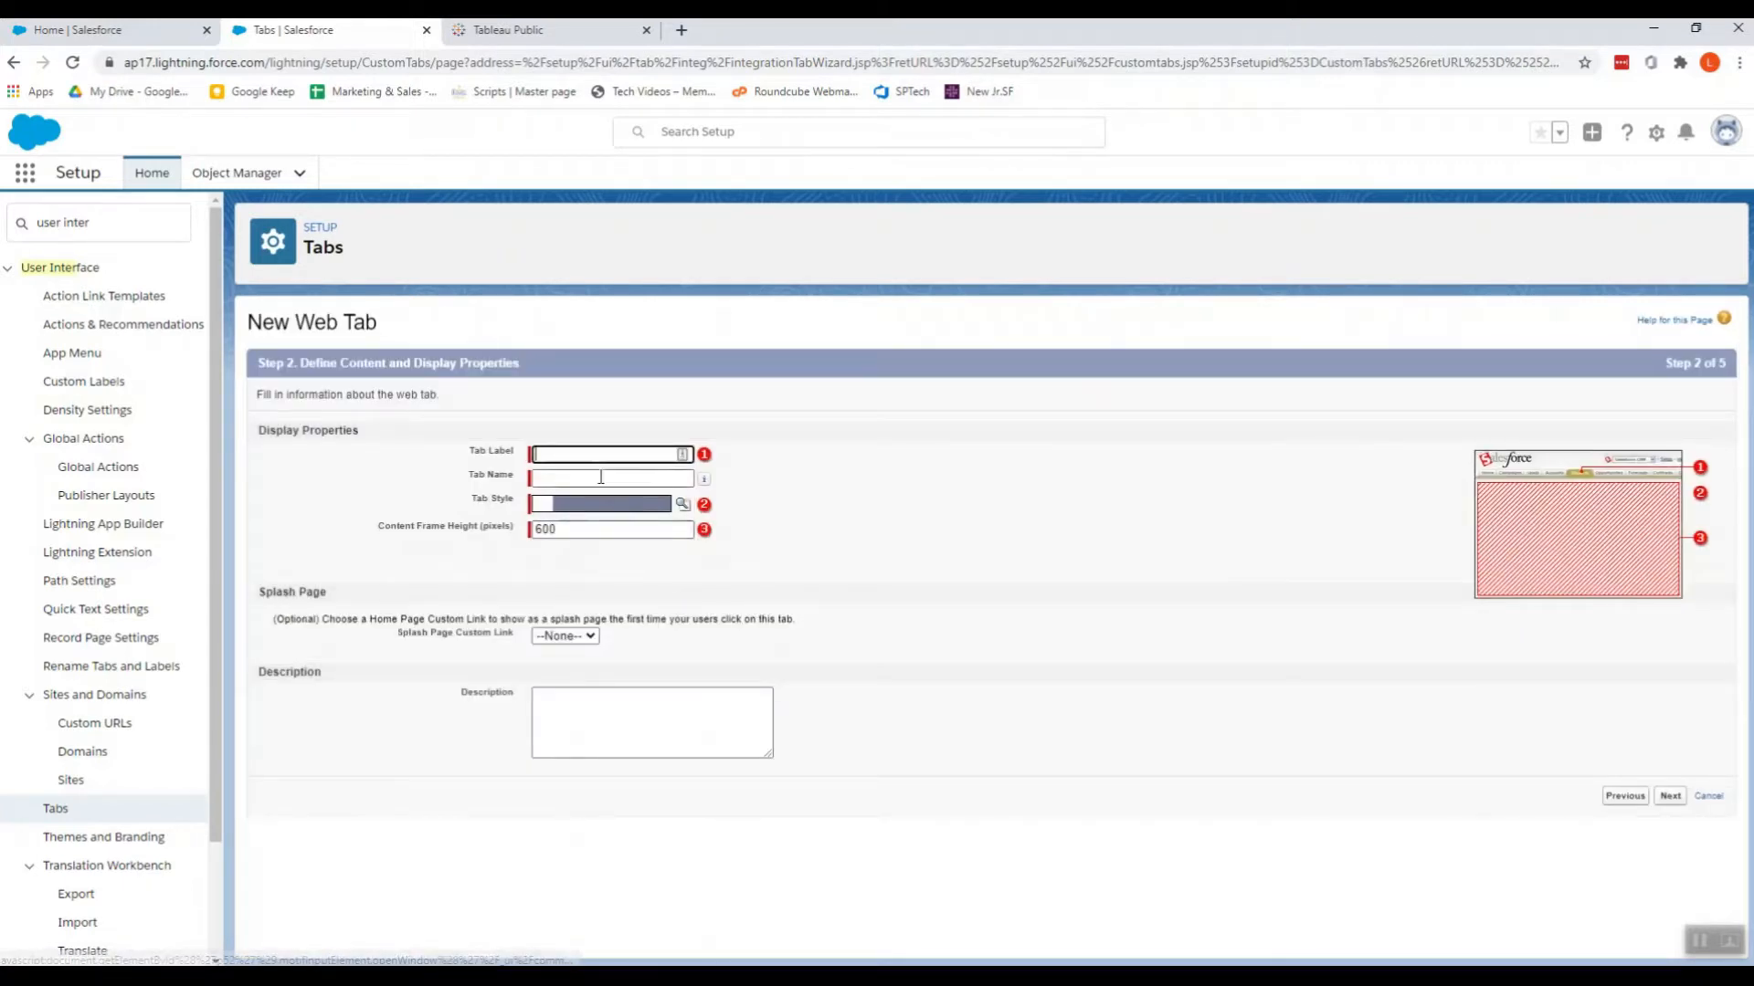
type("Tab")
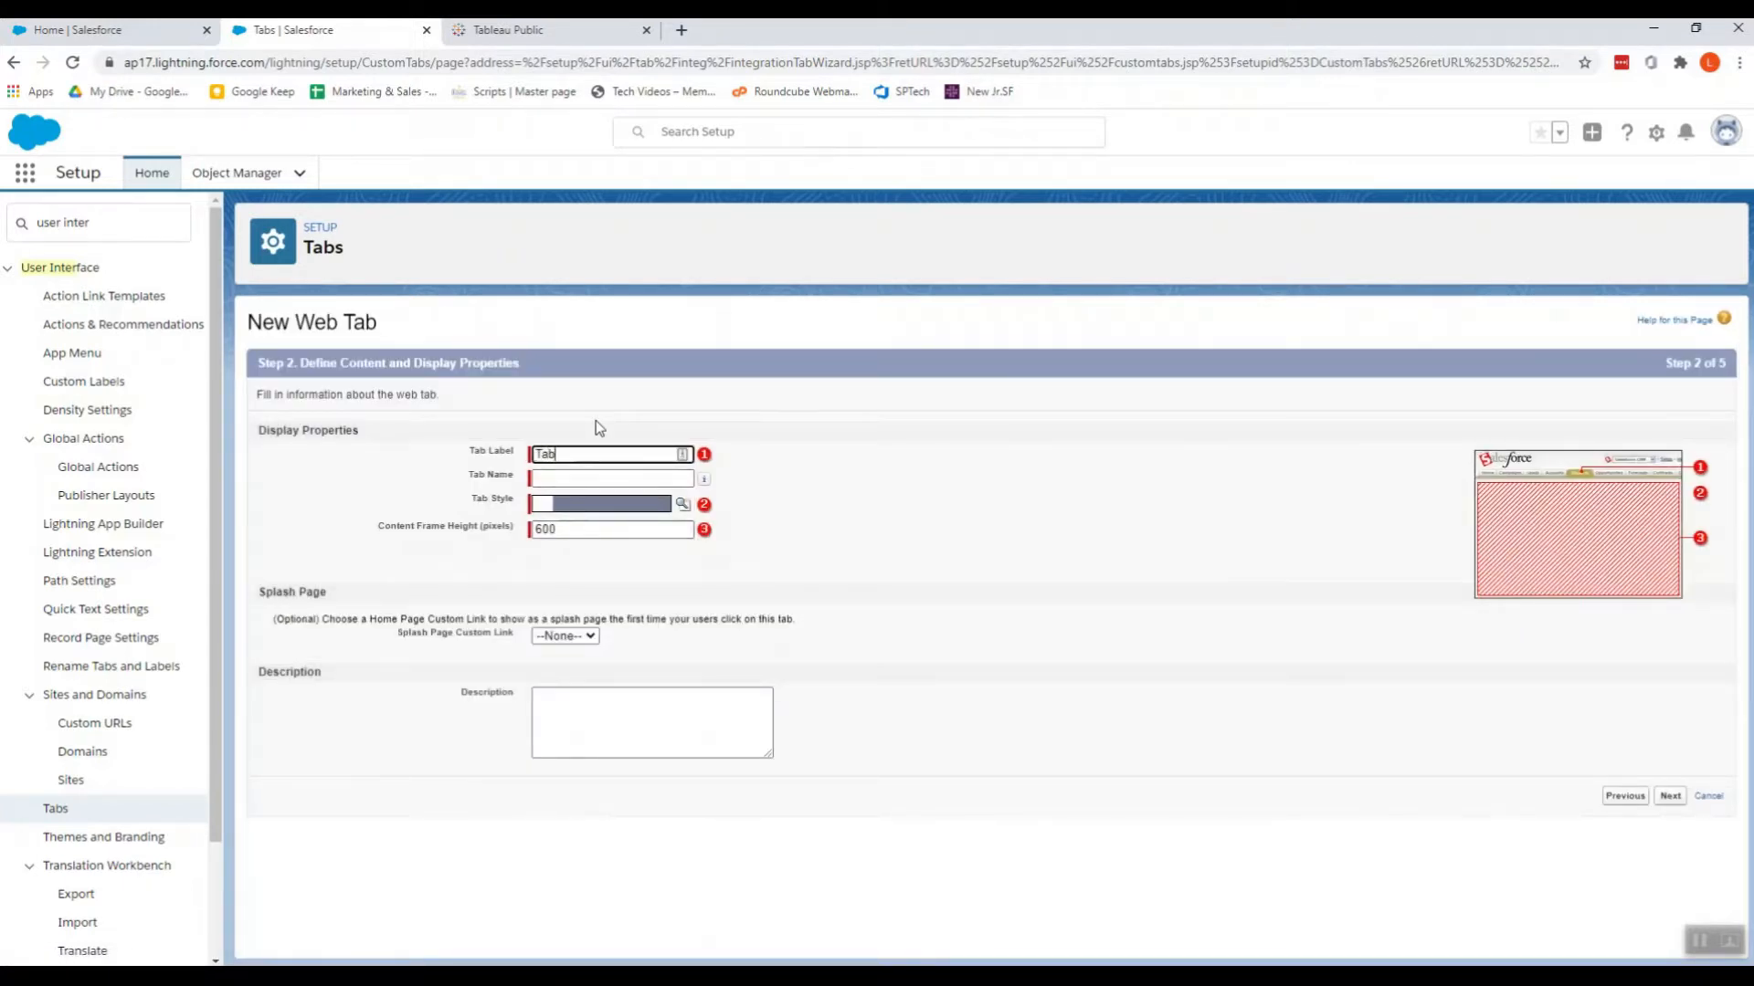
type("Tableau")
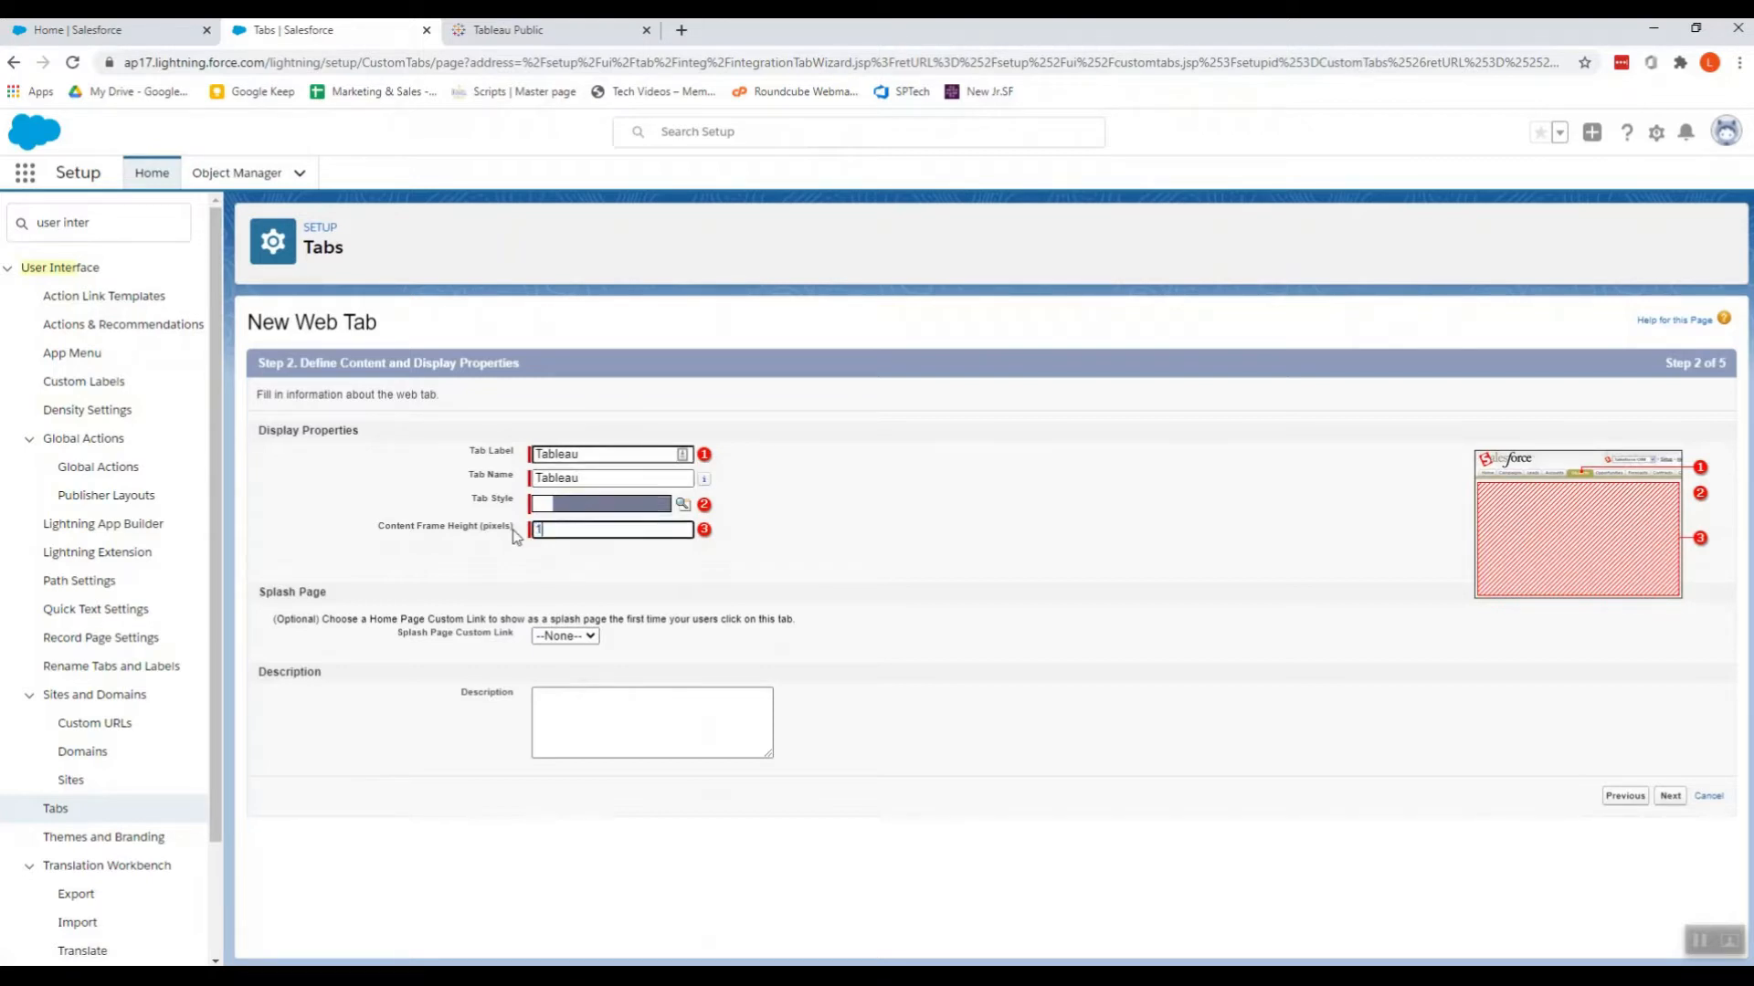
type("200")
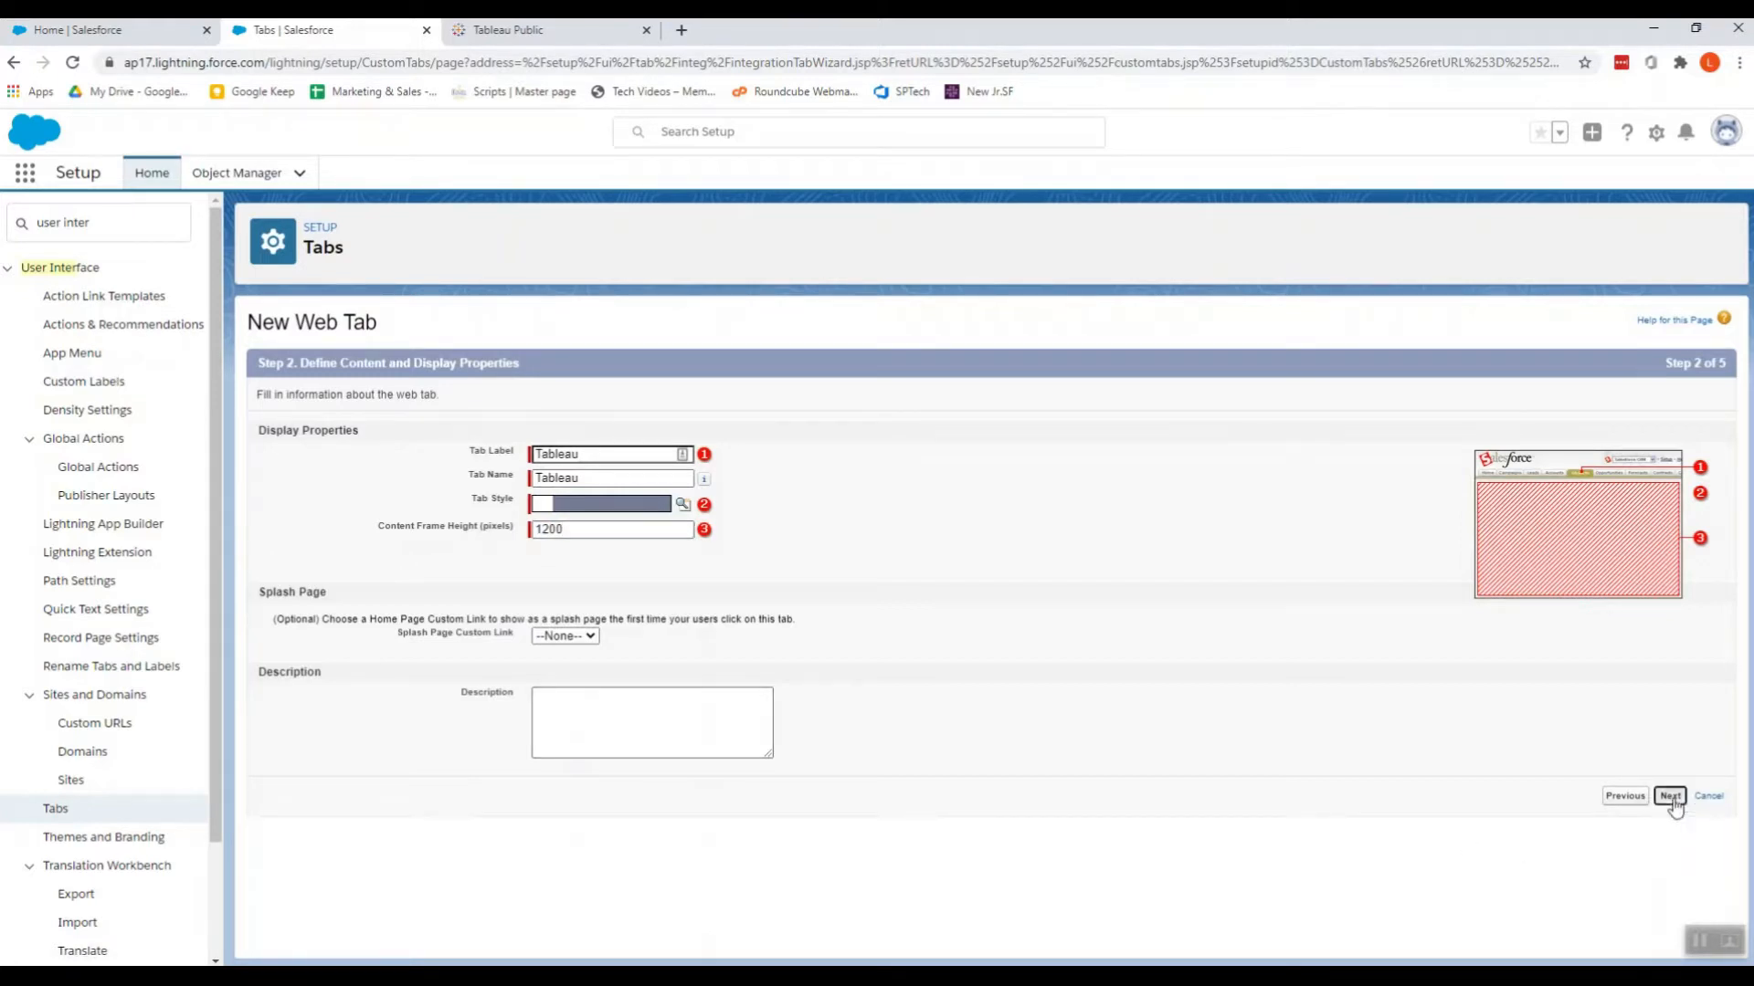
left_click(1668, 795)
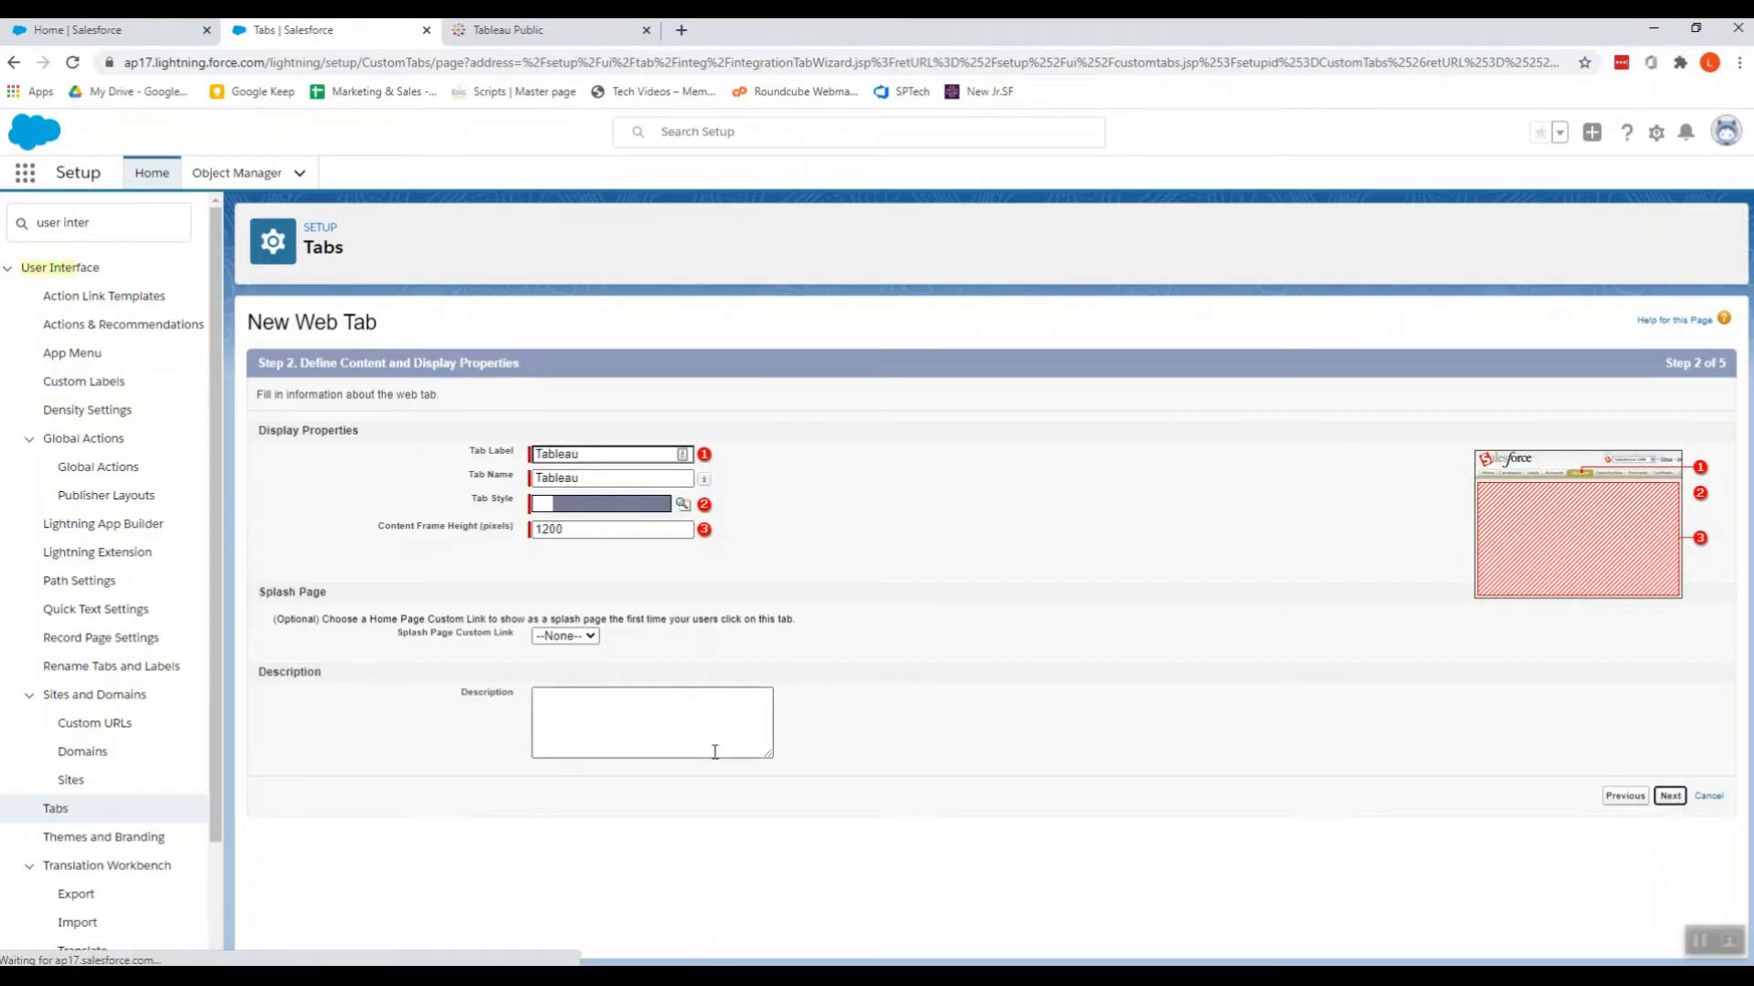
left_click(1667, 795)
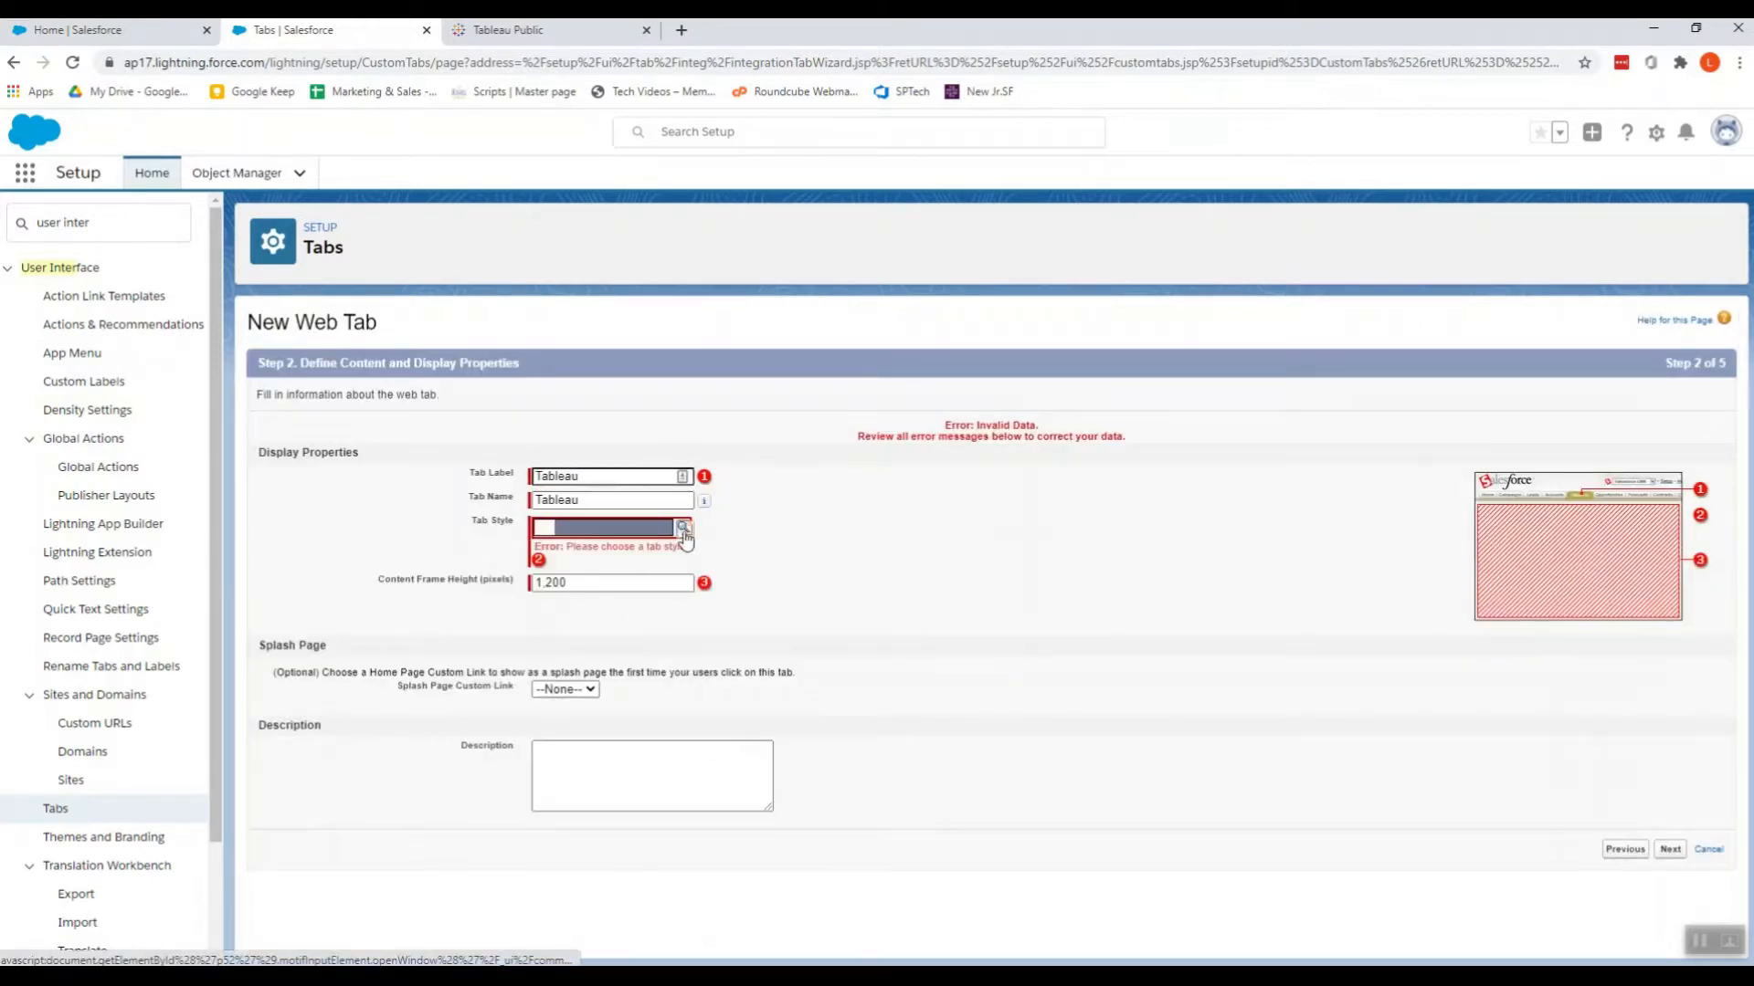
- Give the tab the Airplane style and the description 'Public Tableau in Salesforce'
left_click(683, 526)
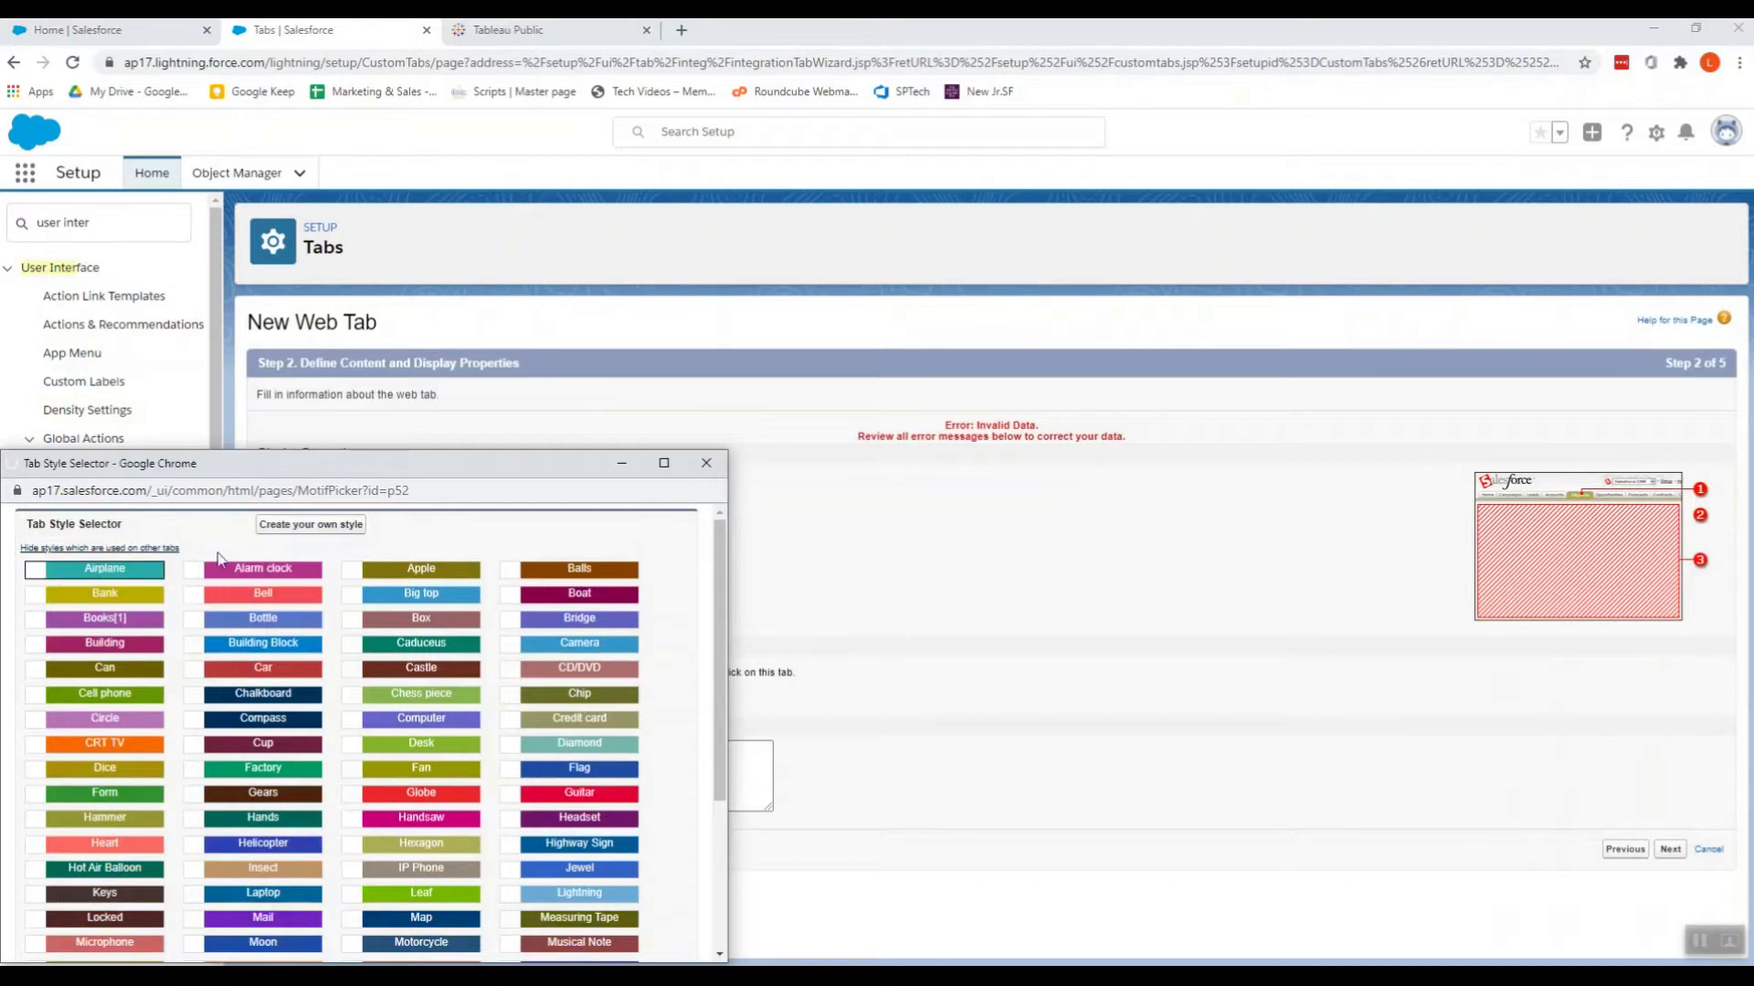
left_click(104, 569)
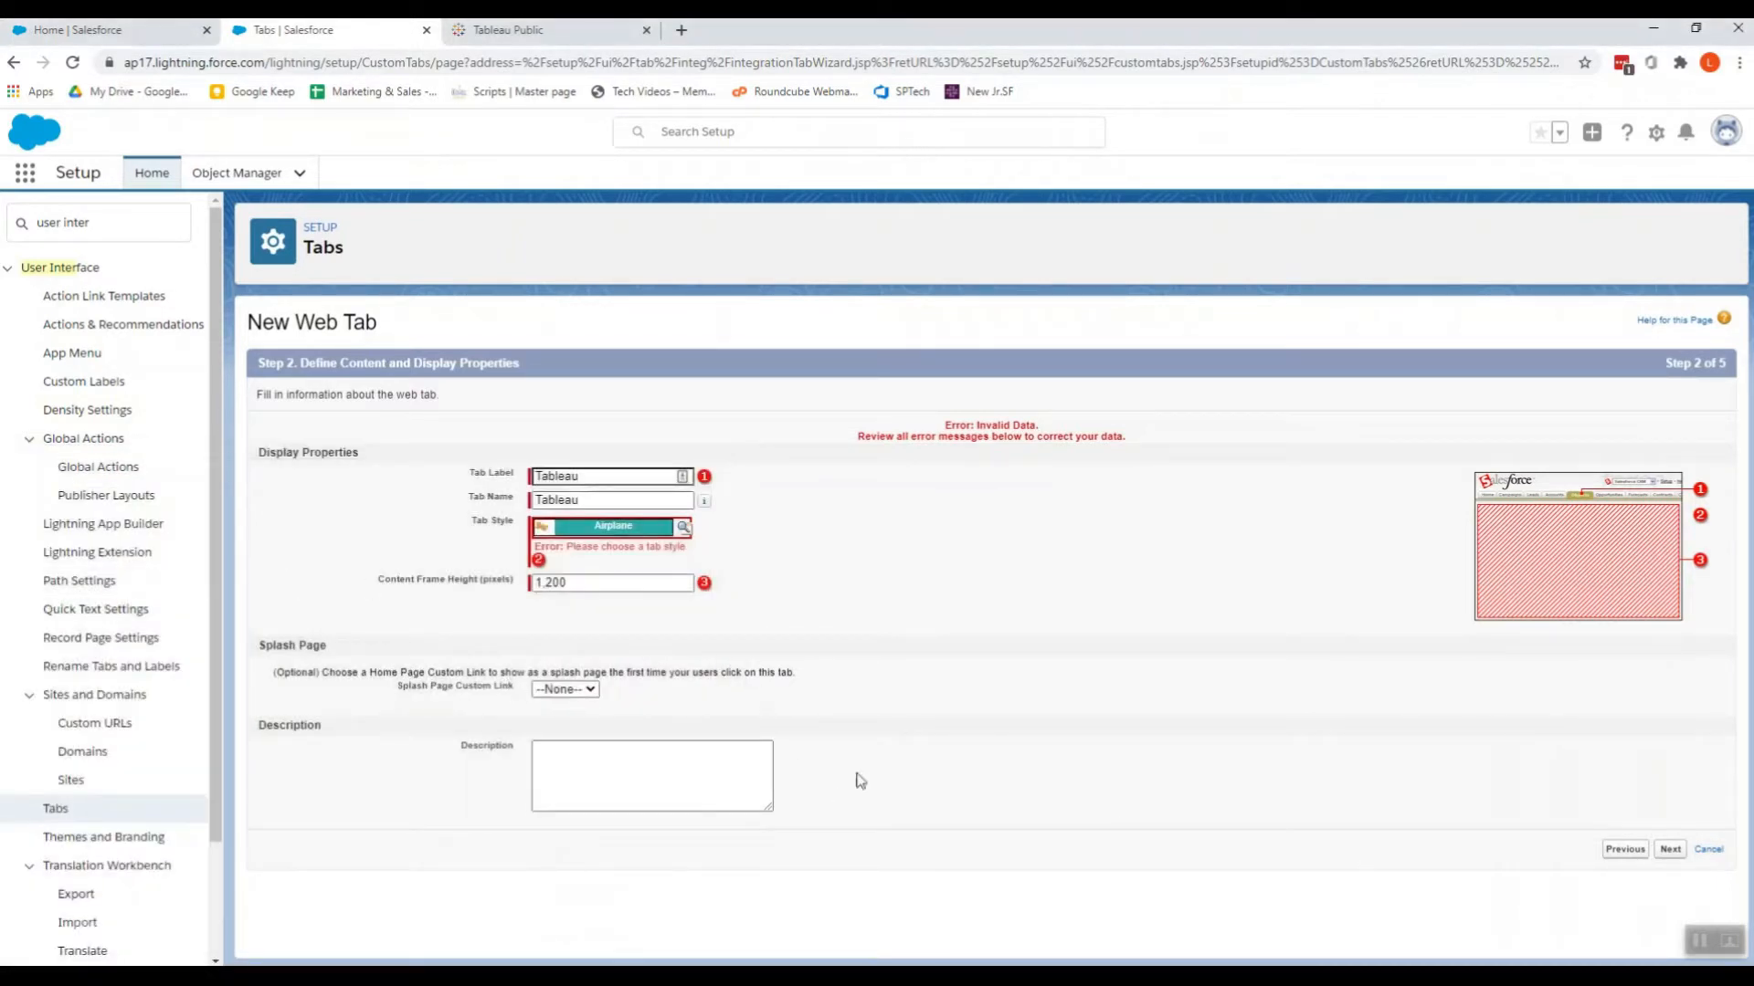
left_click(651, 775)
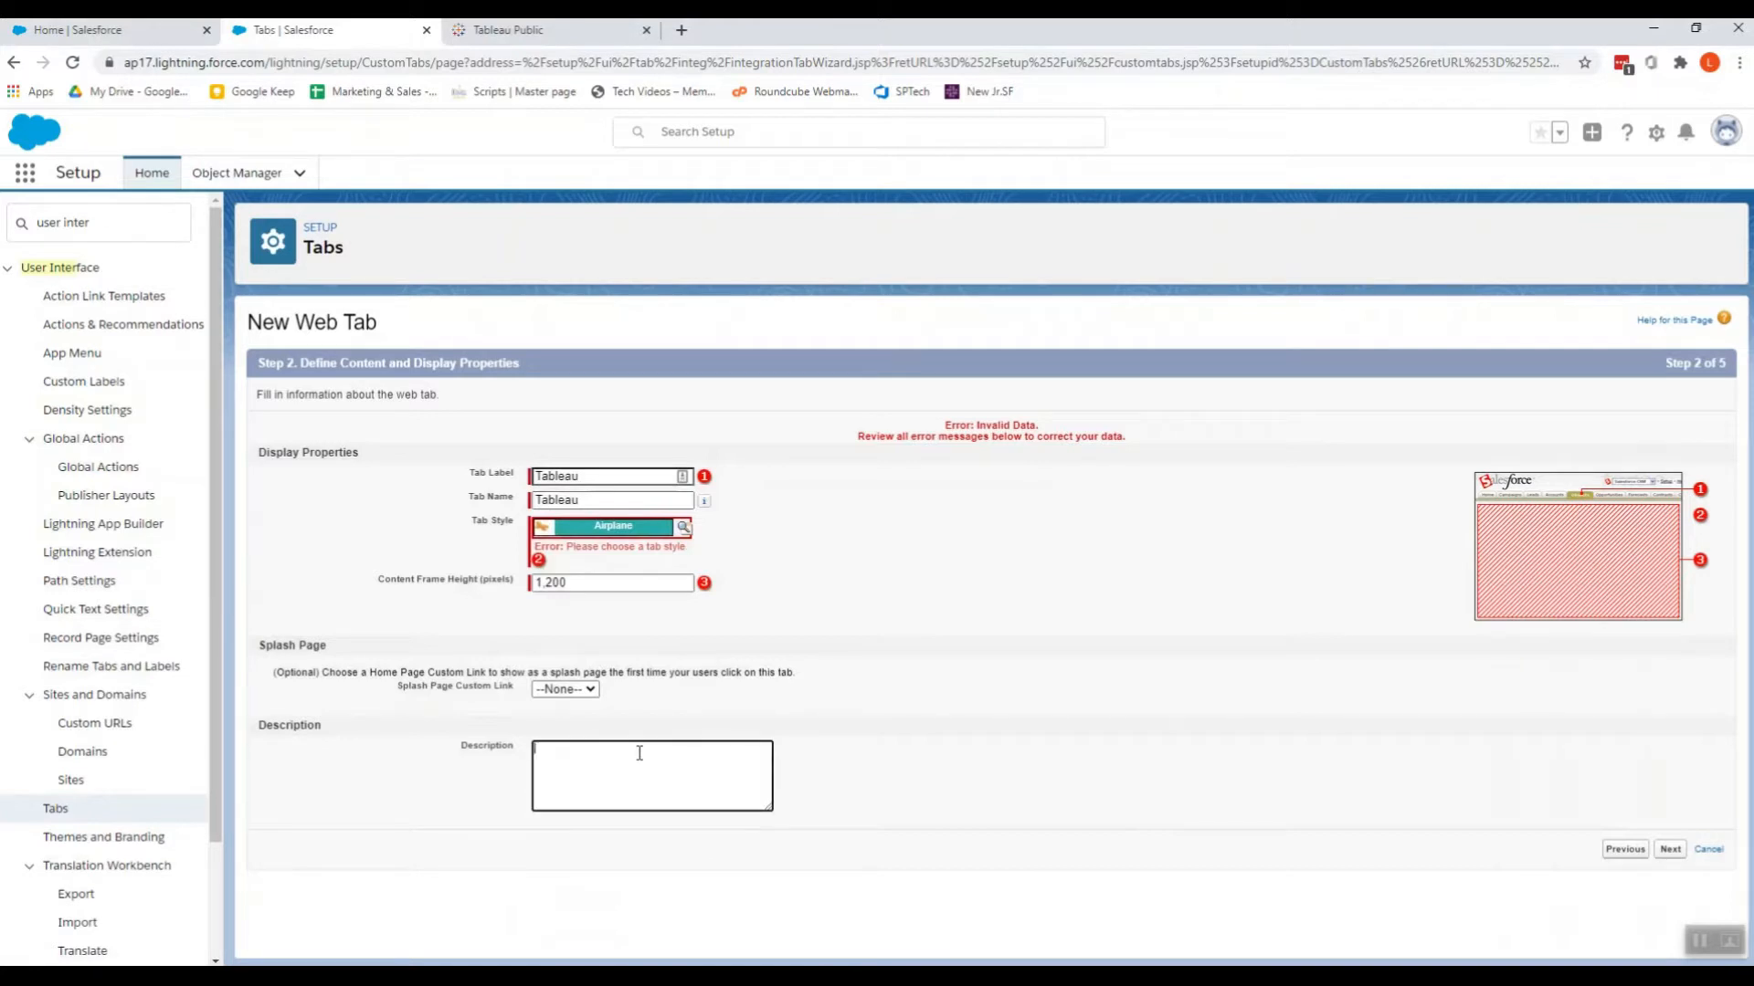
type("Tableau in Salesforce")
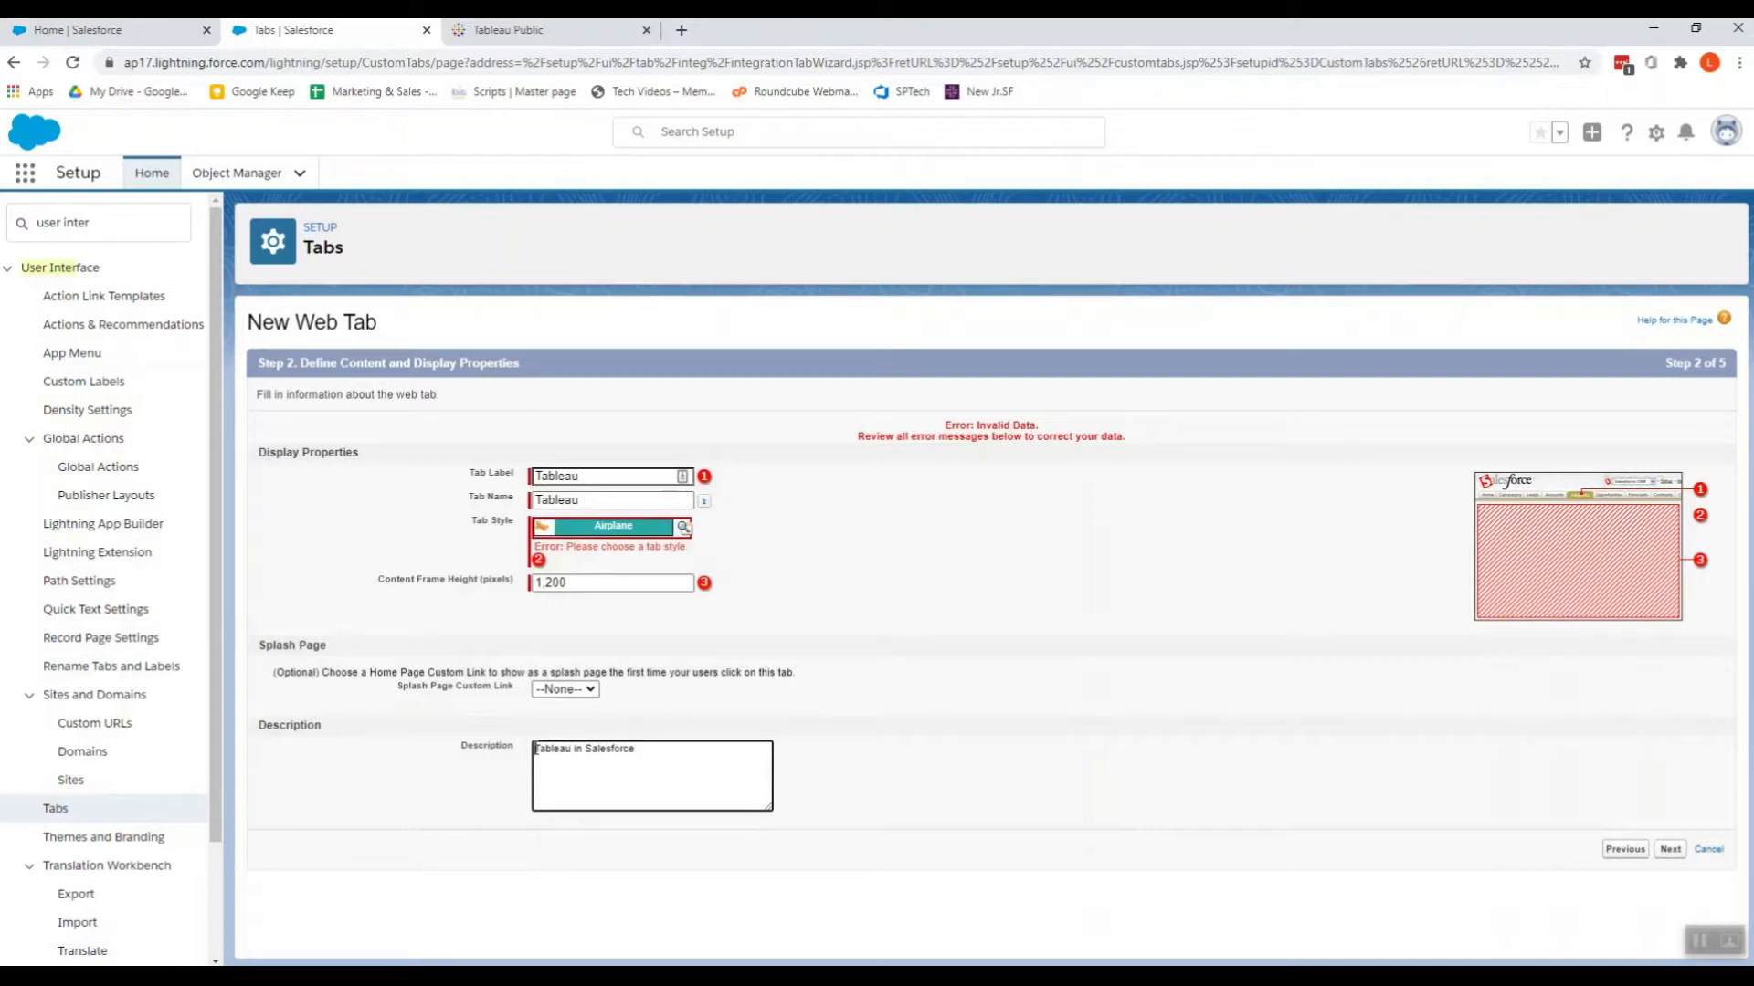
type("Public")
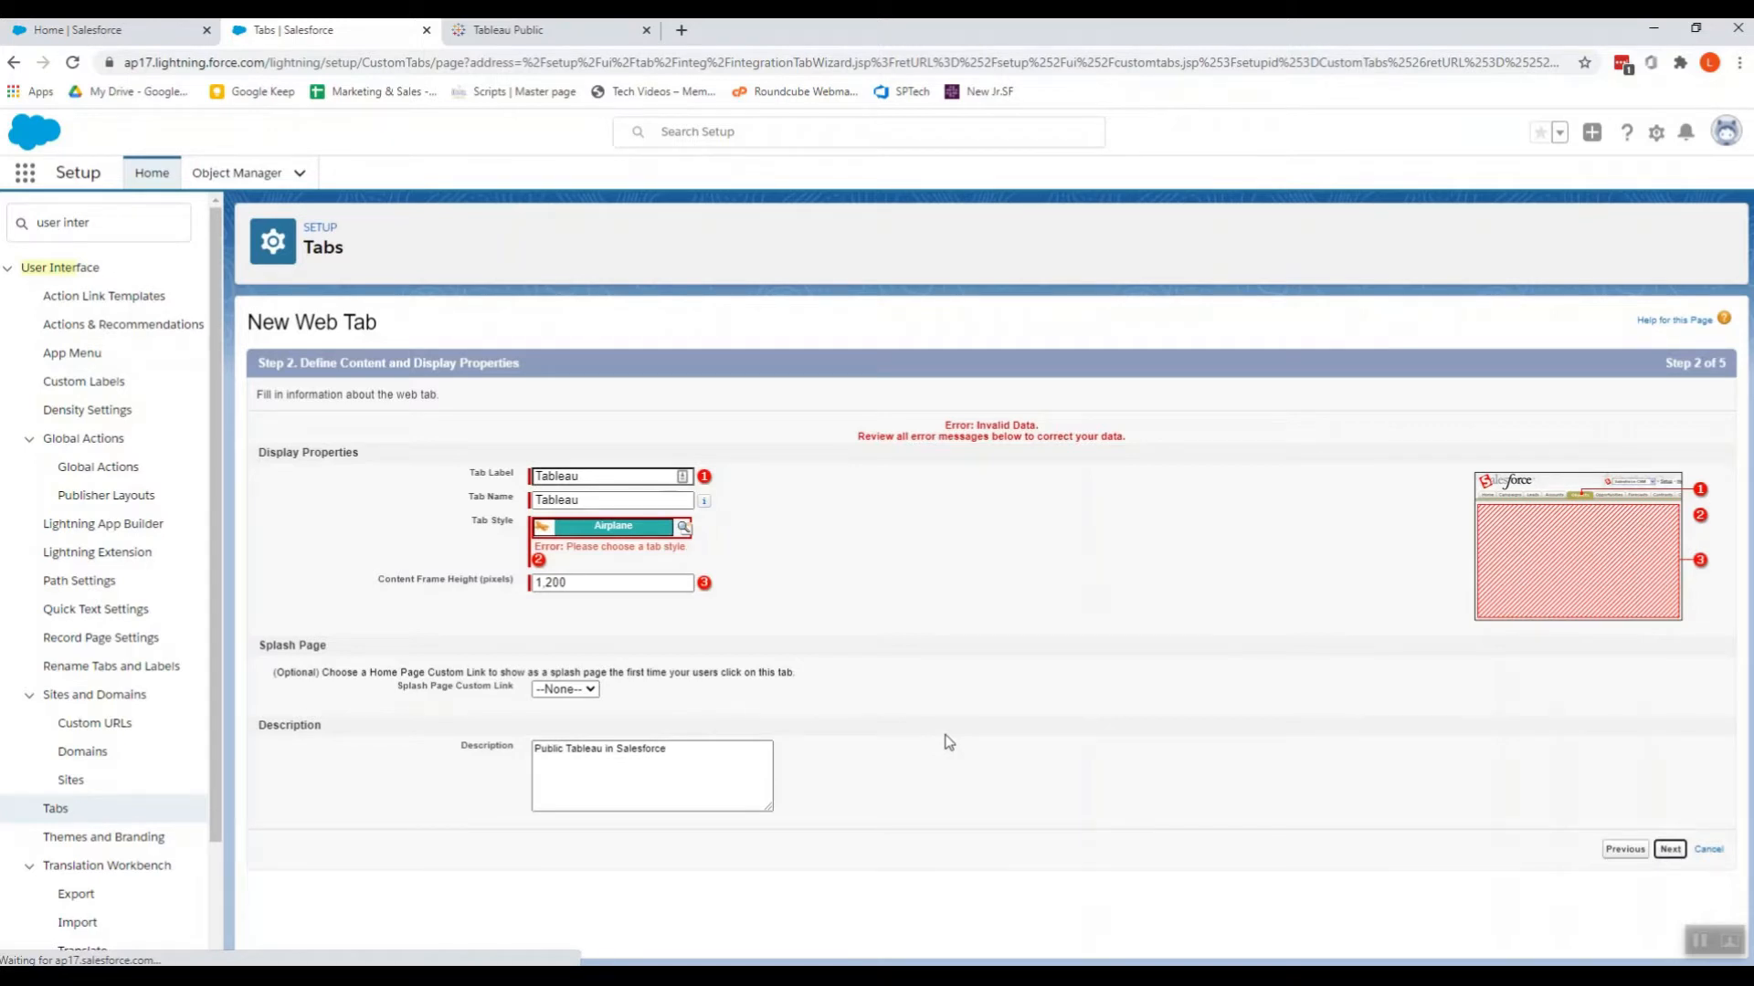
- Advance the wizard to the URL details step and bring up Tableau Public
left_click(1667, 849)
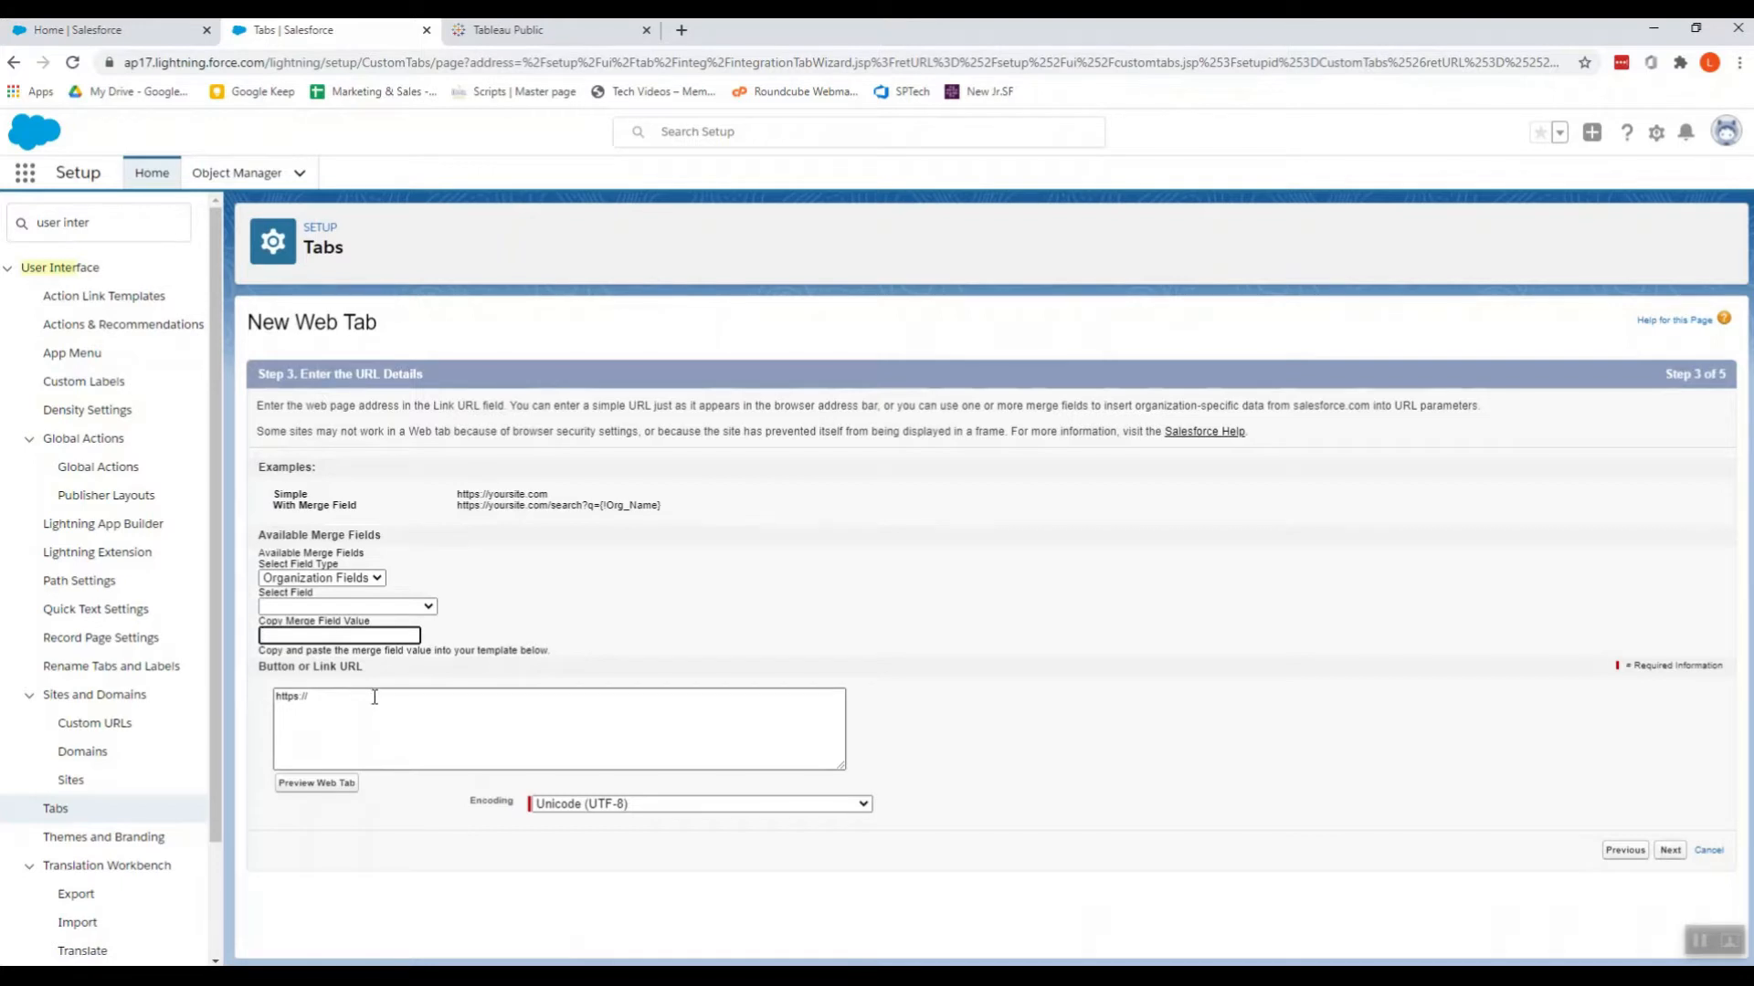
mouse_move(652, 236)
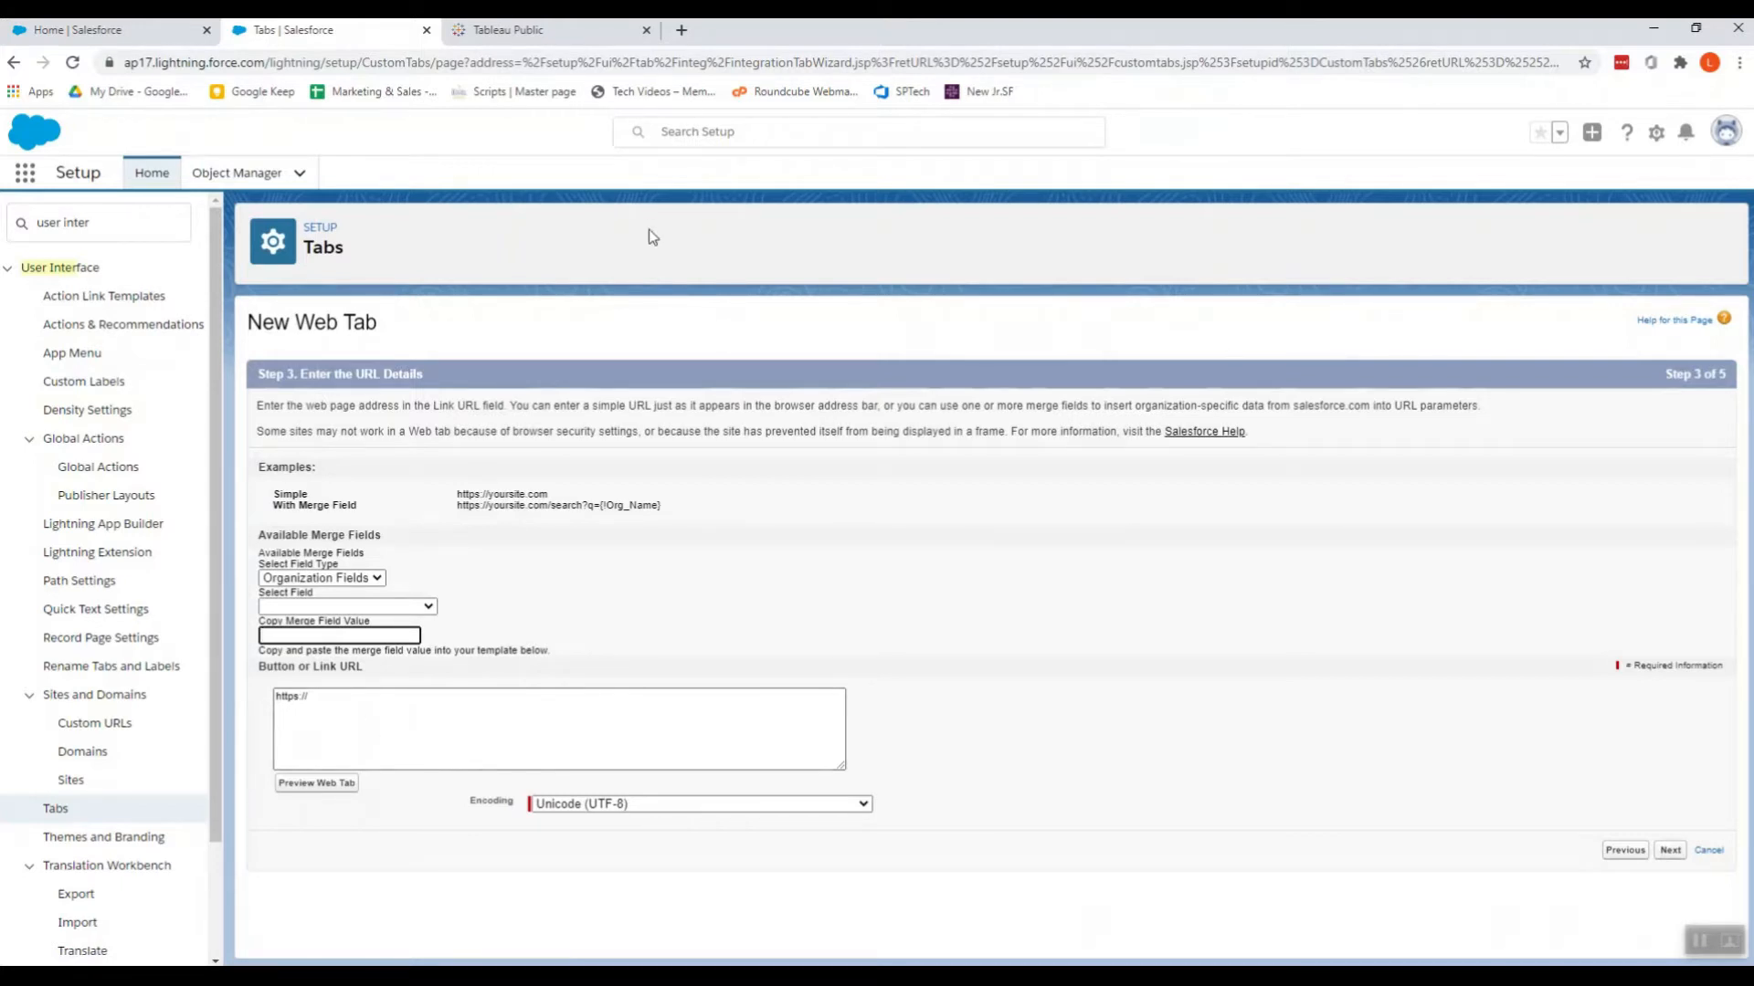
left_click(506, 31)
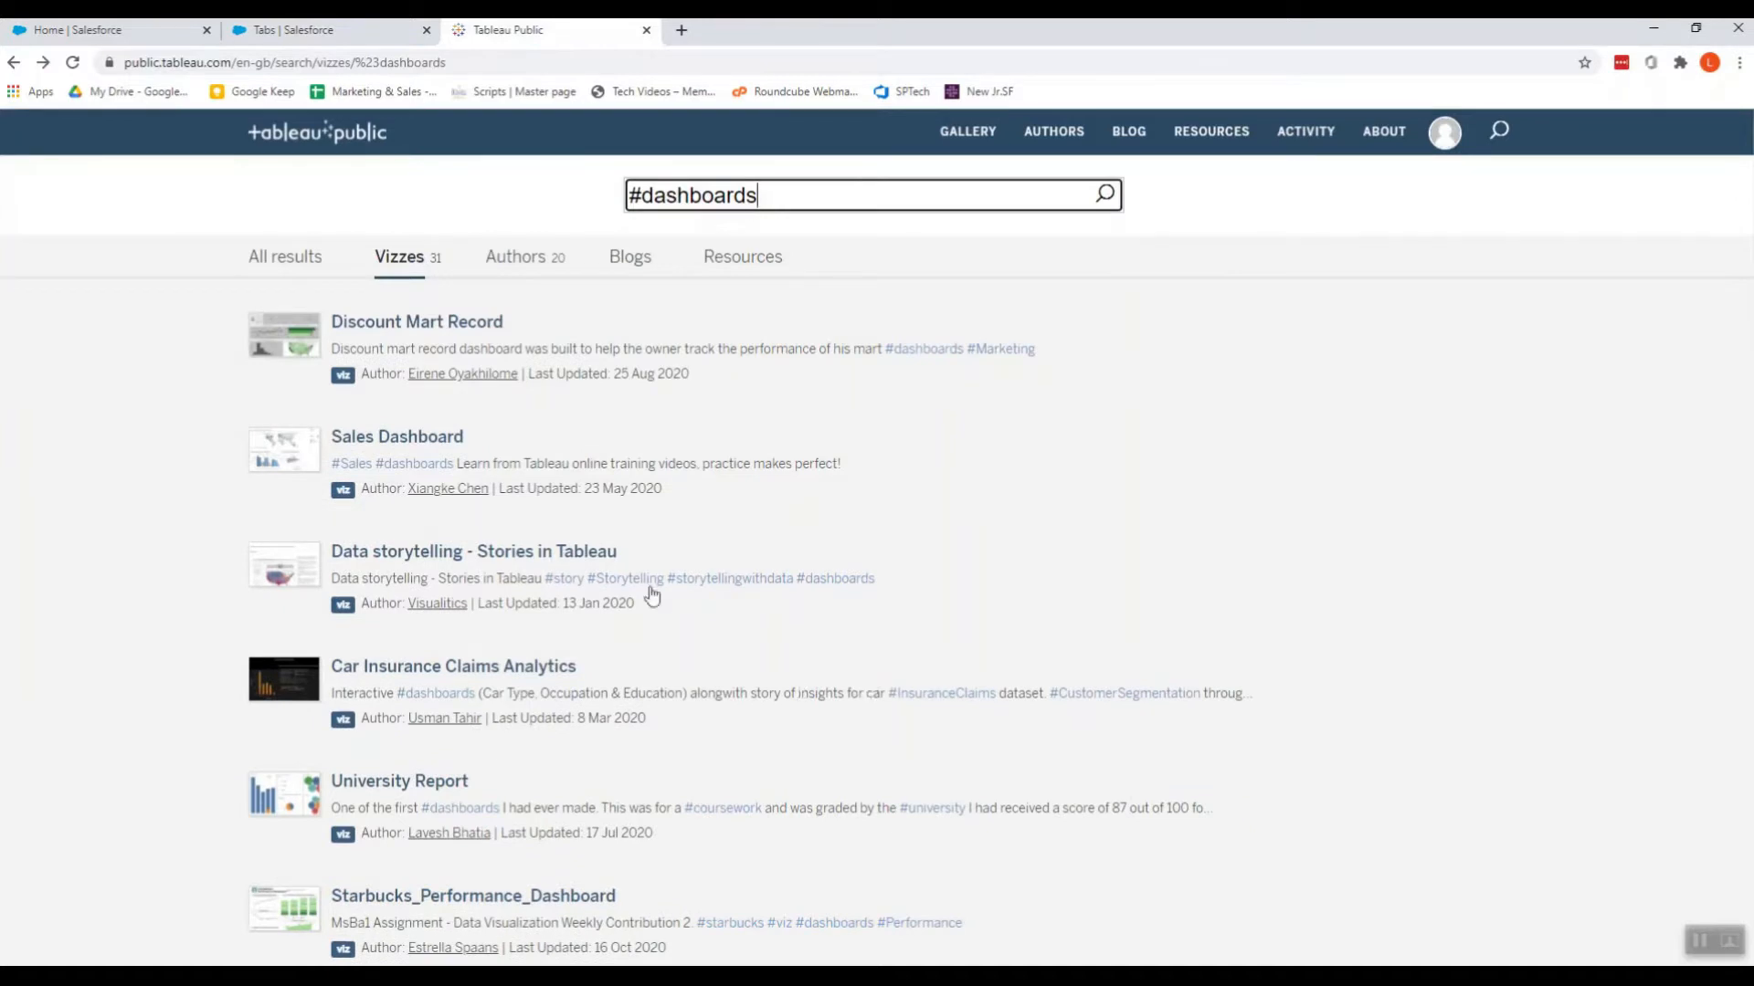
- Open the Corona Virus Tracker viz and copy its share link
scroll("down", 3)
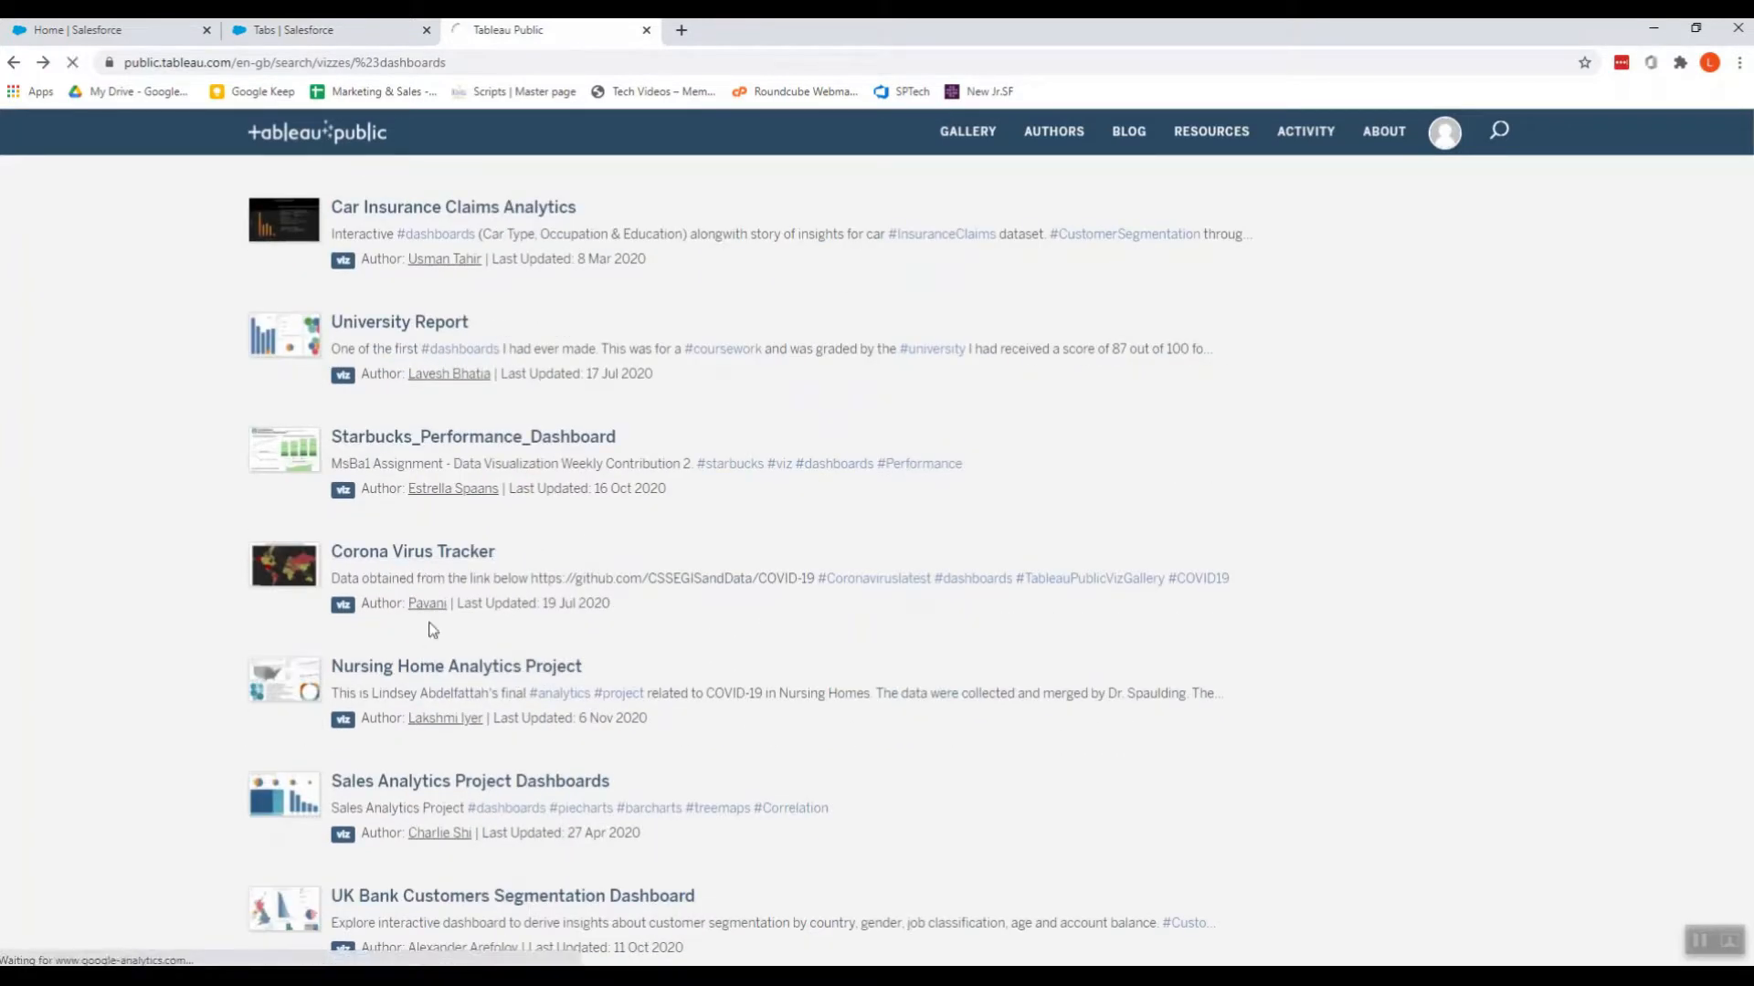
left_click(411, 549)
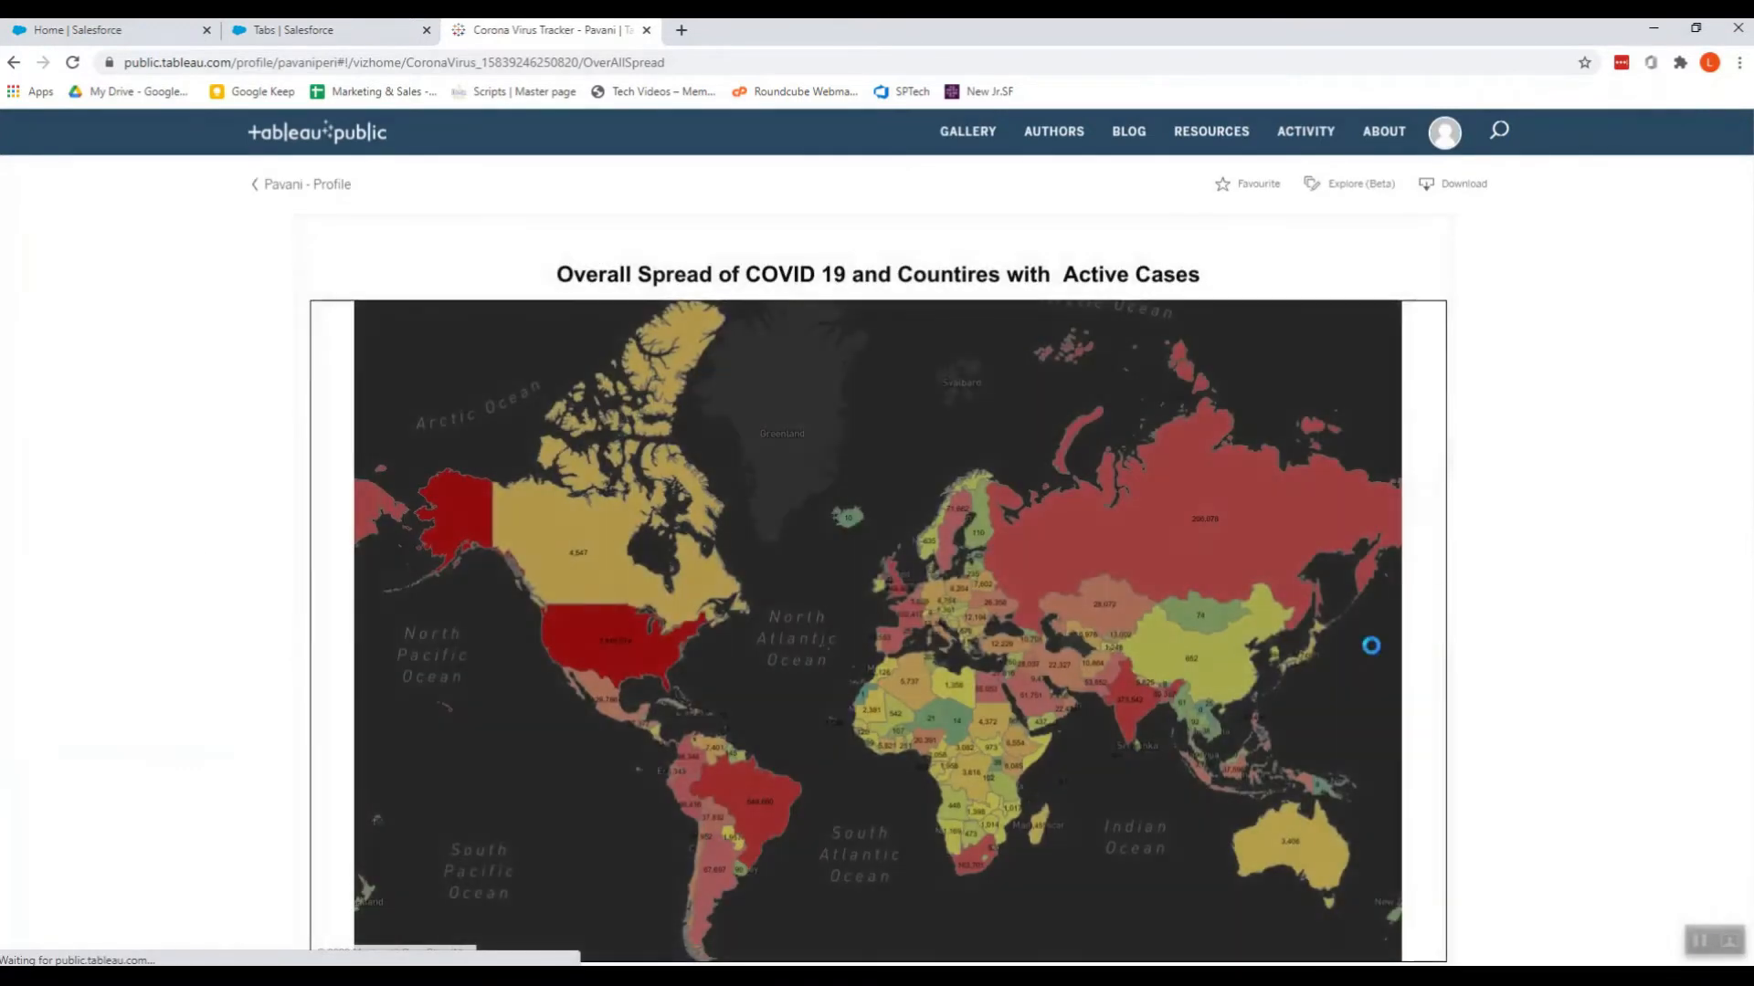
scroll("down", 3)
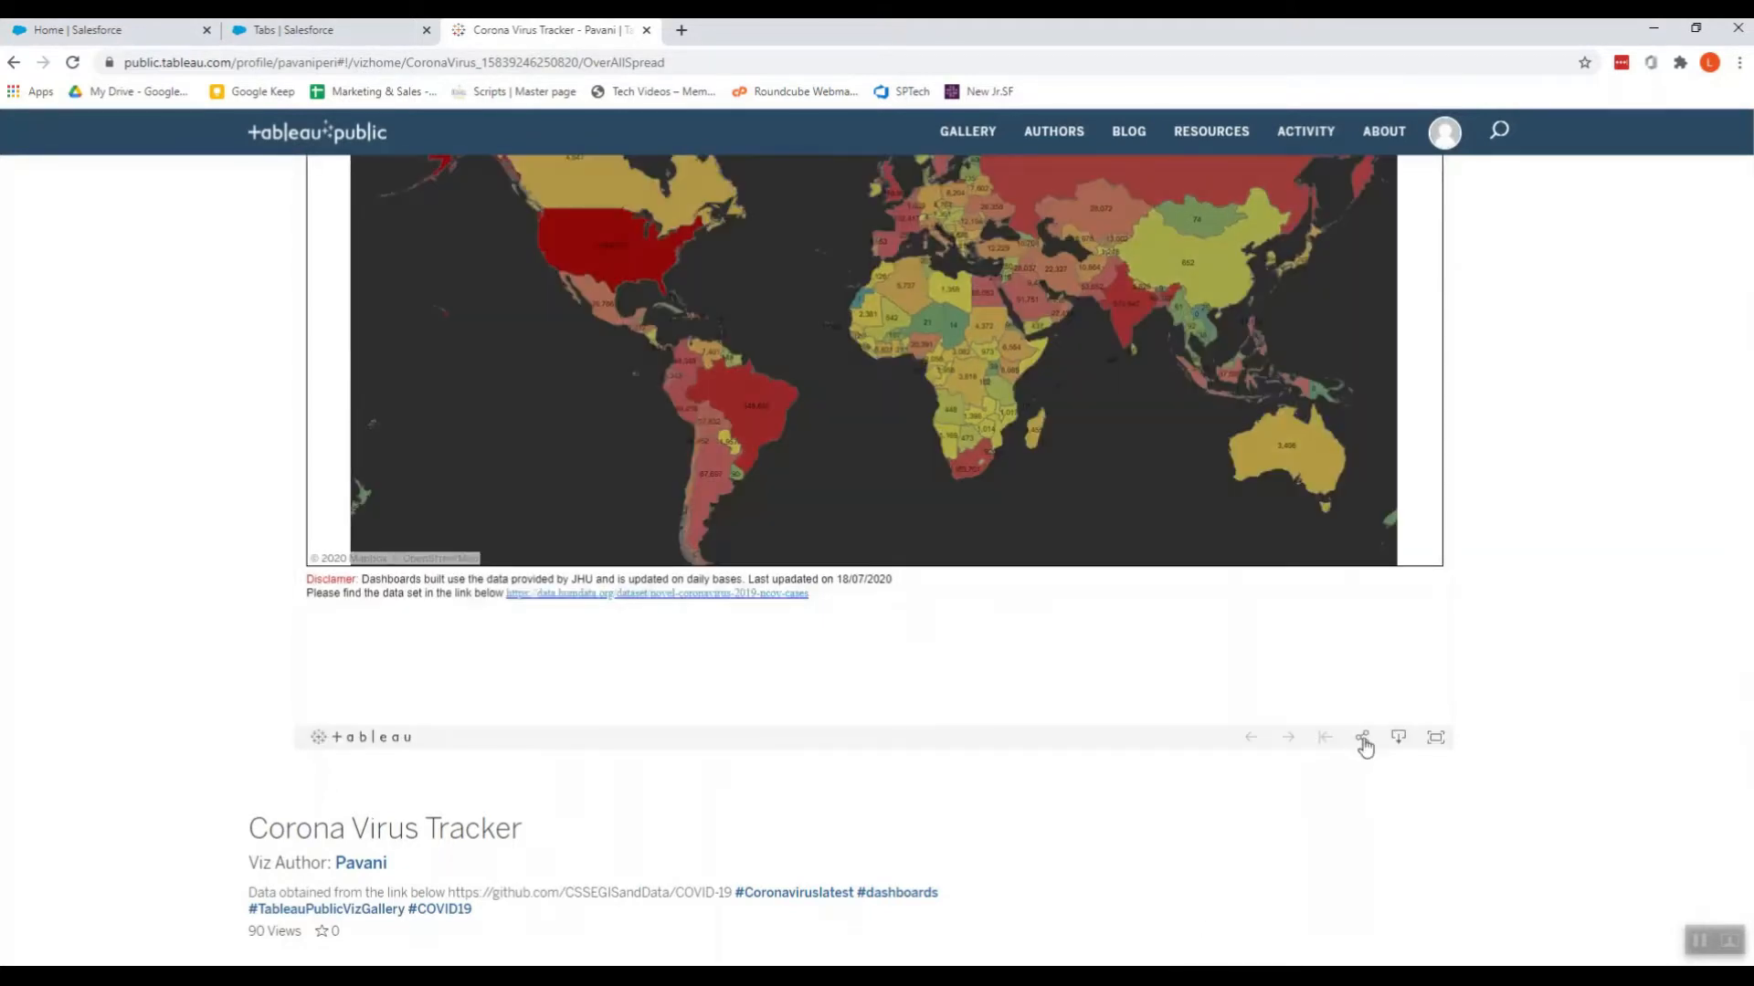
left_click(1363, 736)
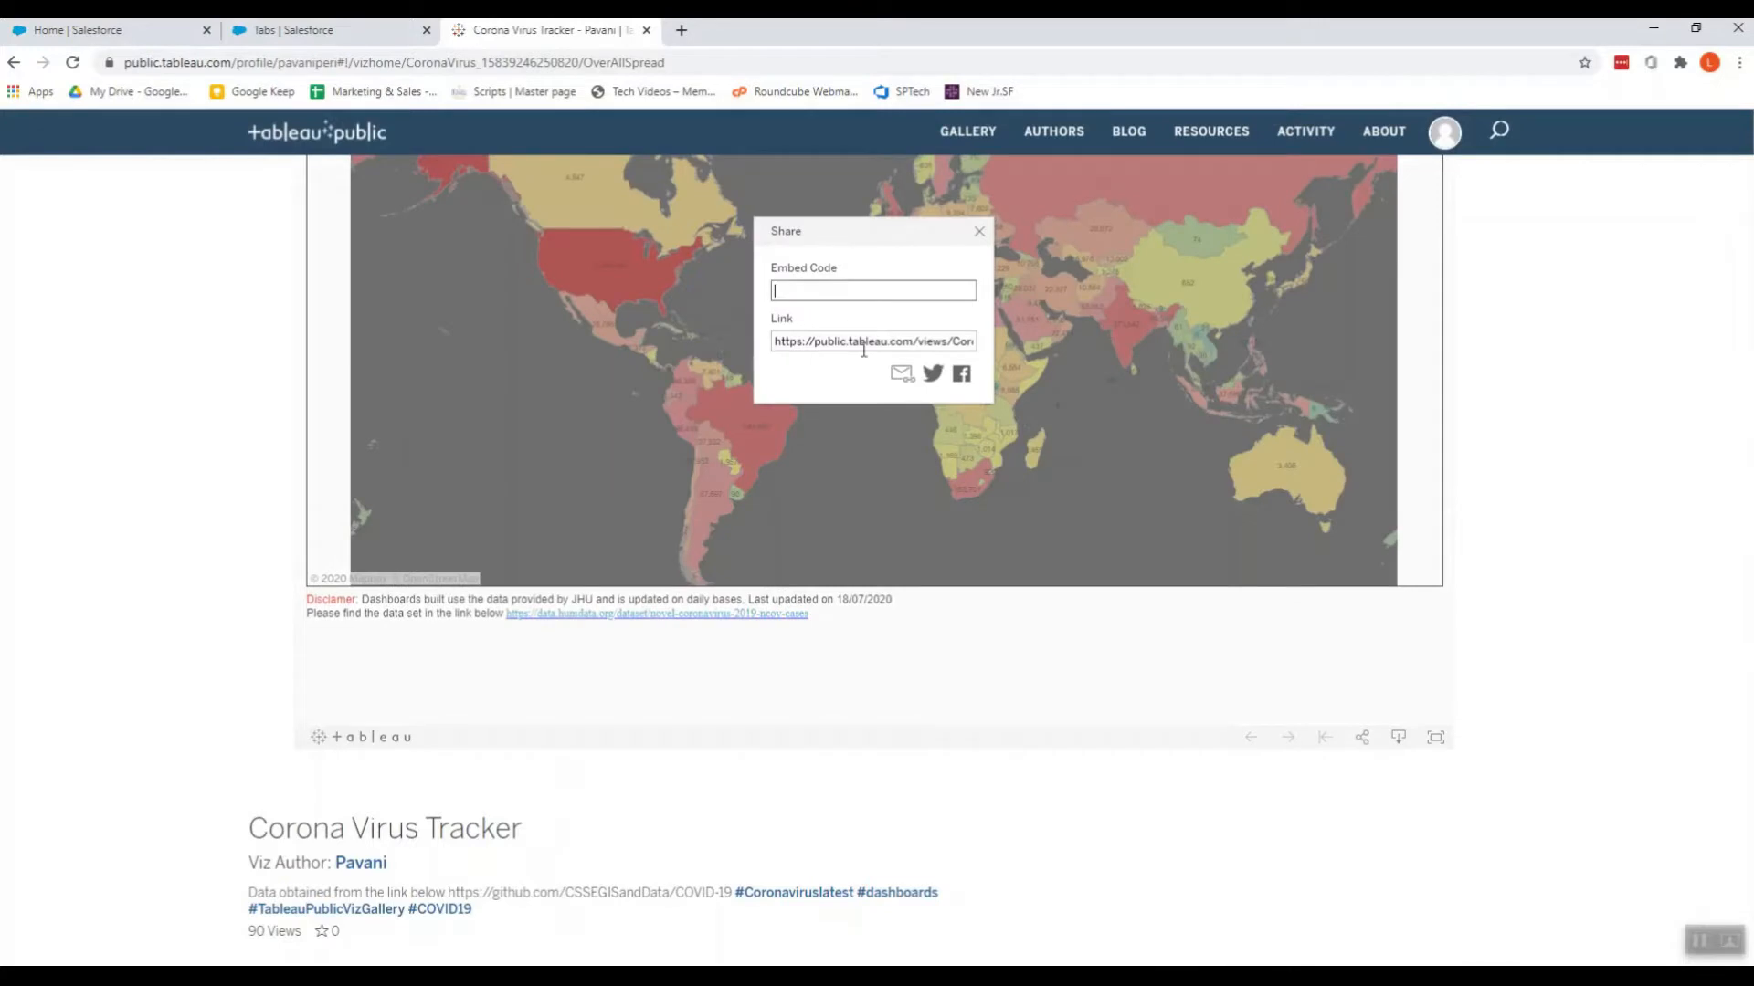
left_click(873, 342)
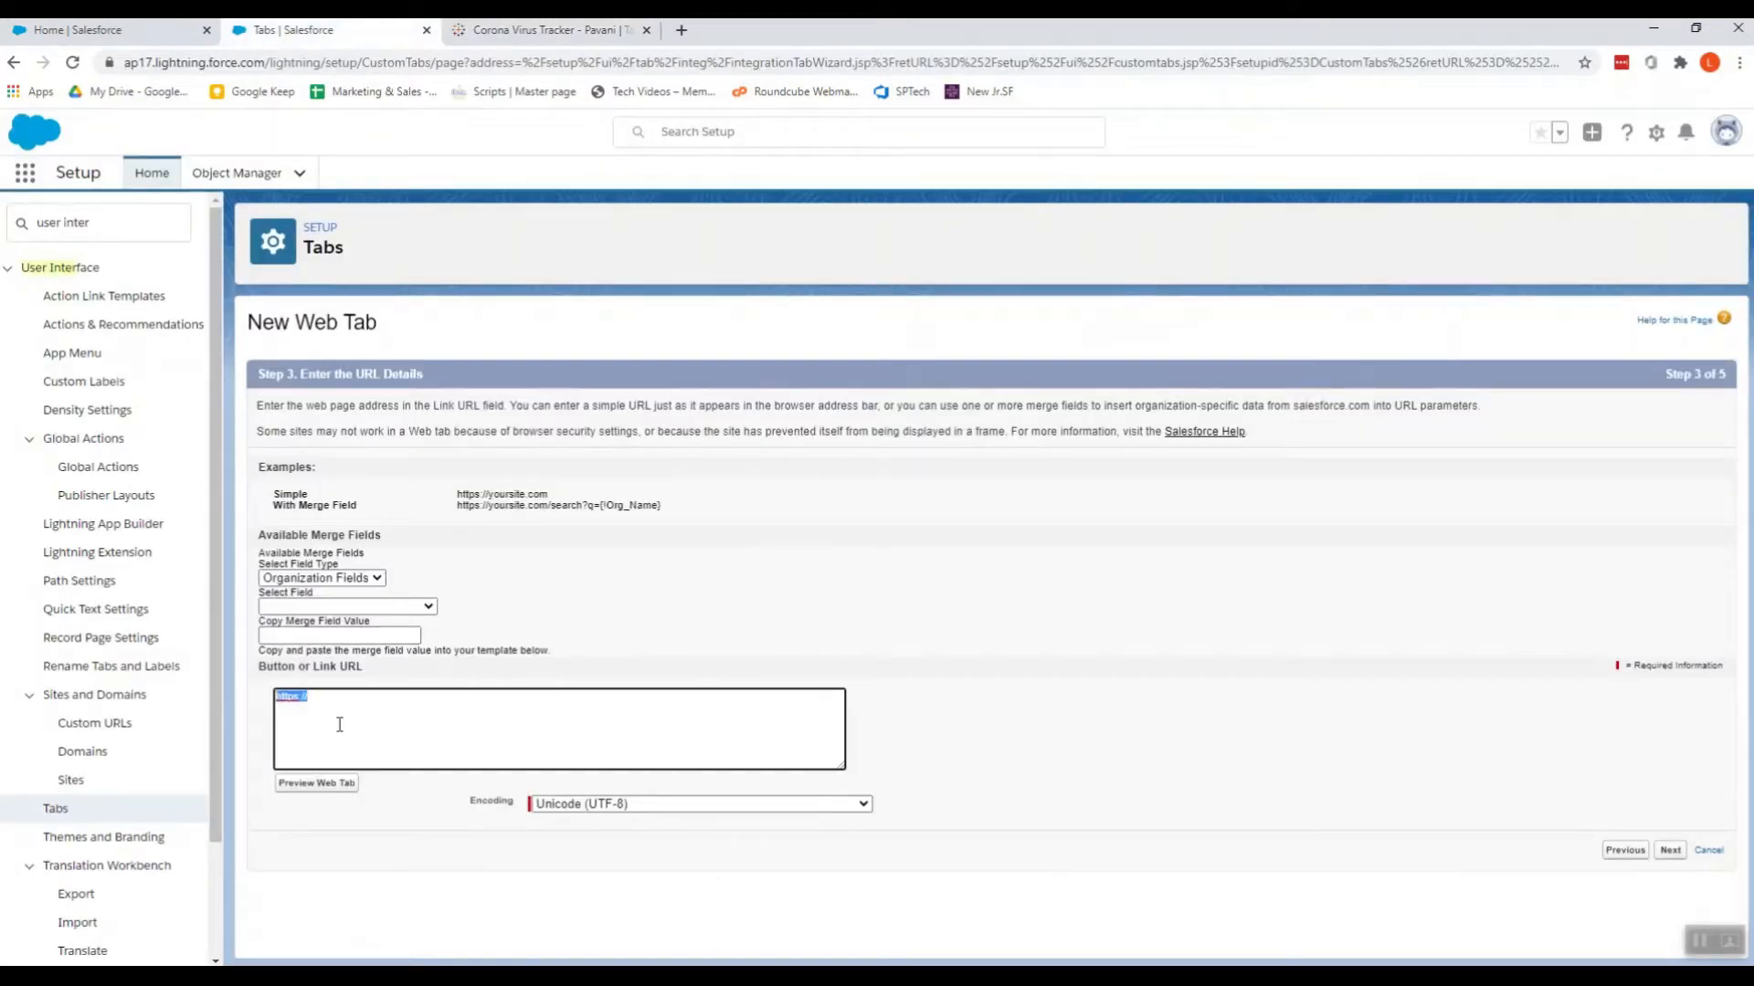
- Set the link URL to the Corona Virus Tracker share link and preview the tab, leaving for Tableau
type("https://public.tableau.com/views/CoronaVirus_15839246250820/OverAllSpread?:language=en-GB&:retry=yes&:display_count=y&:origin=viz_share_link")
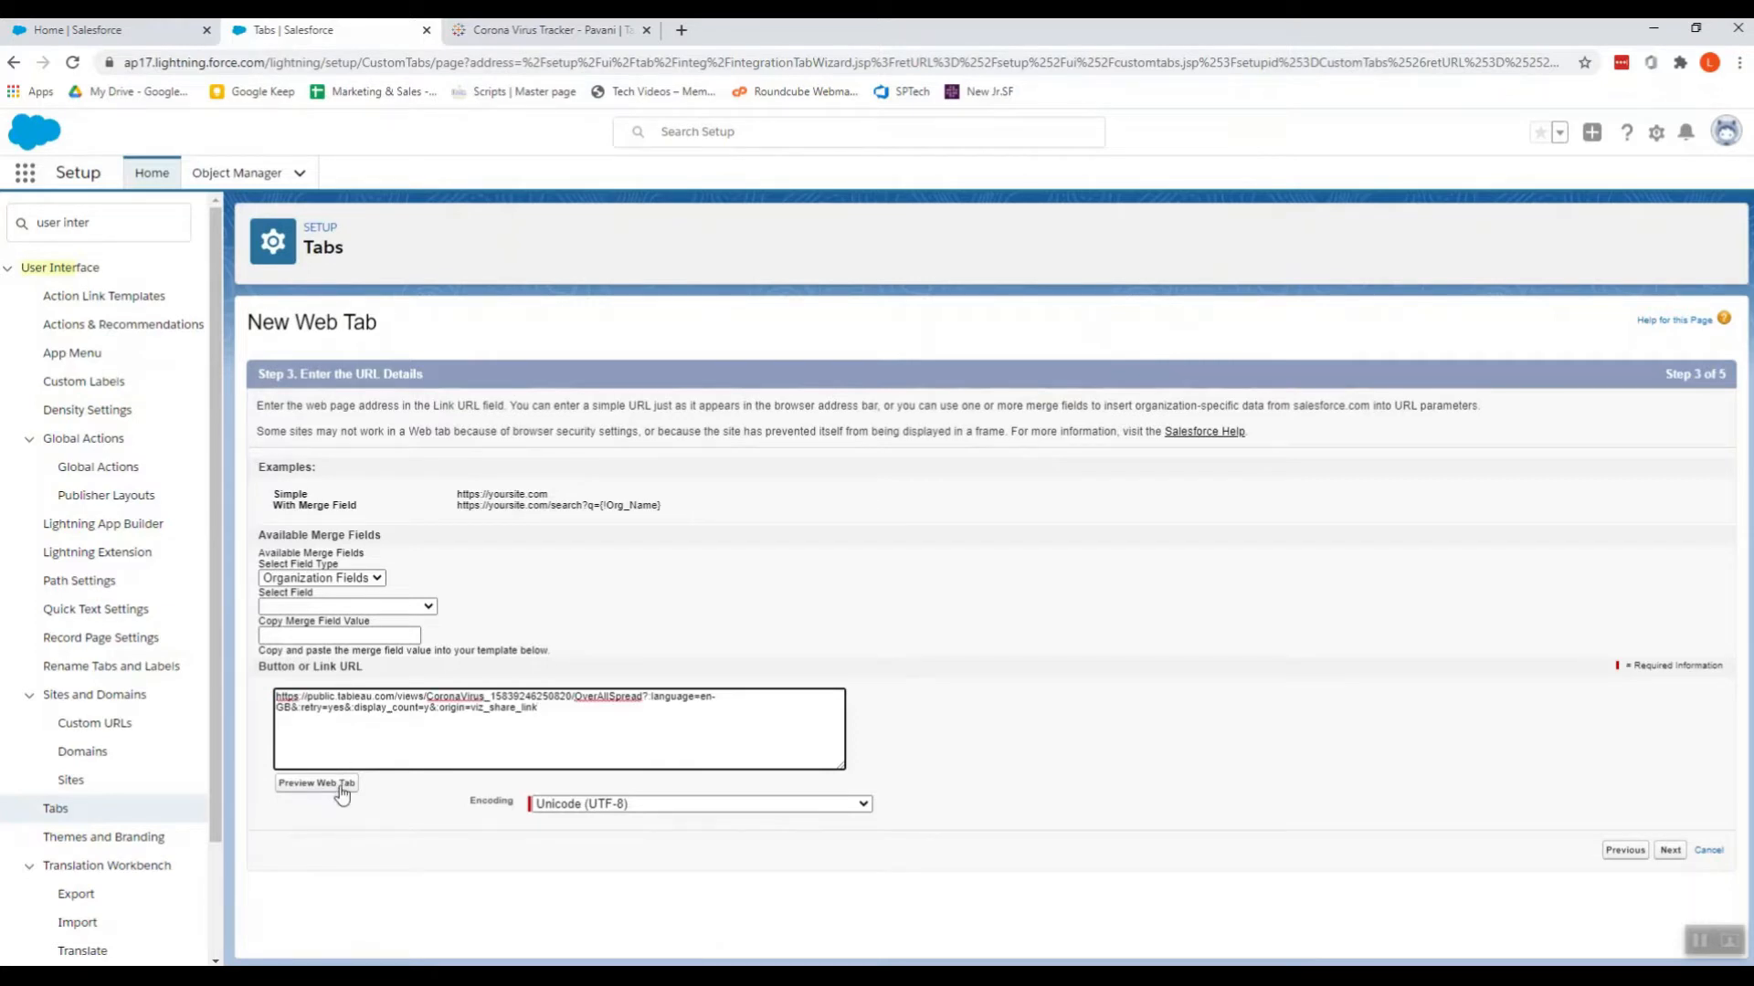
left_click(316, 784)
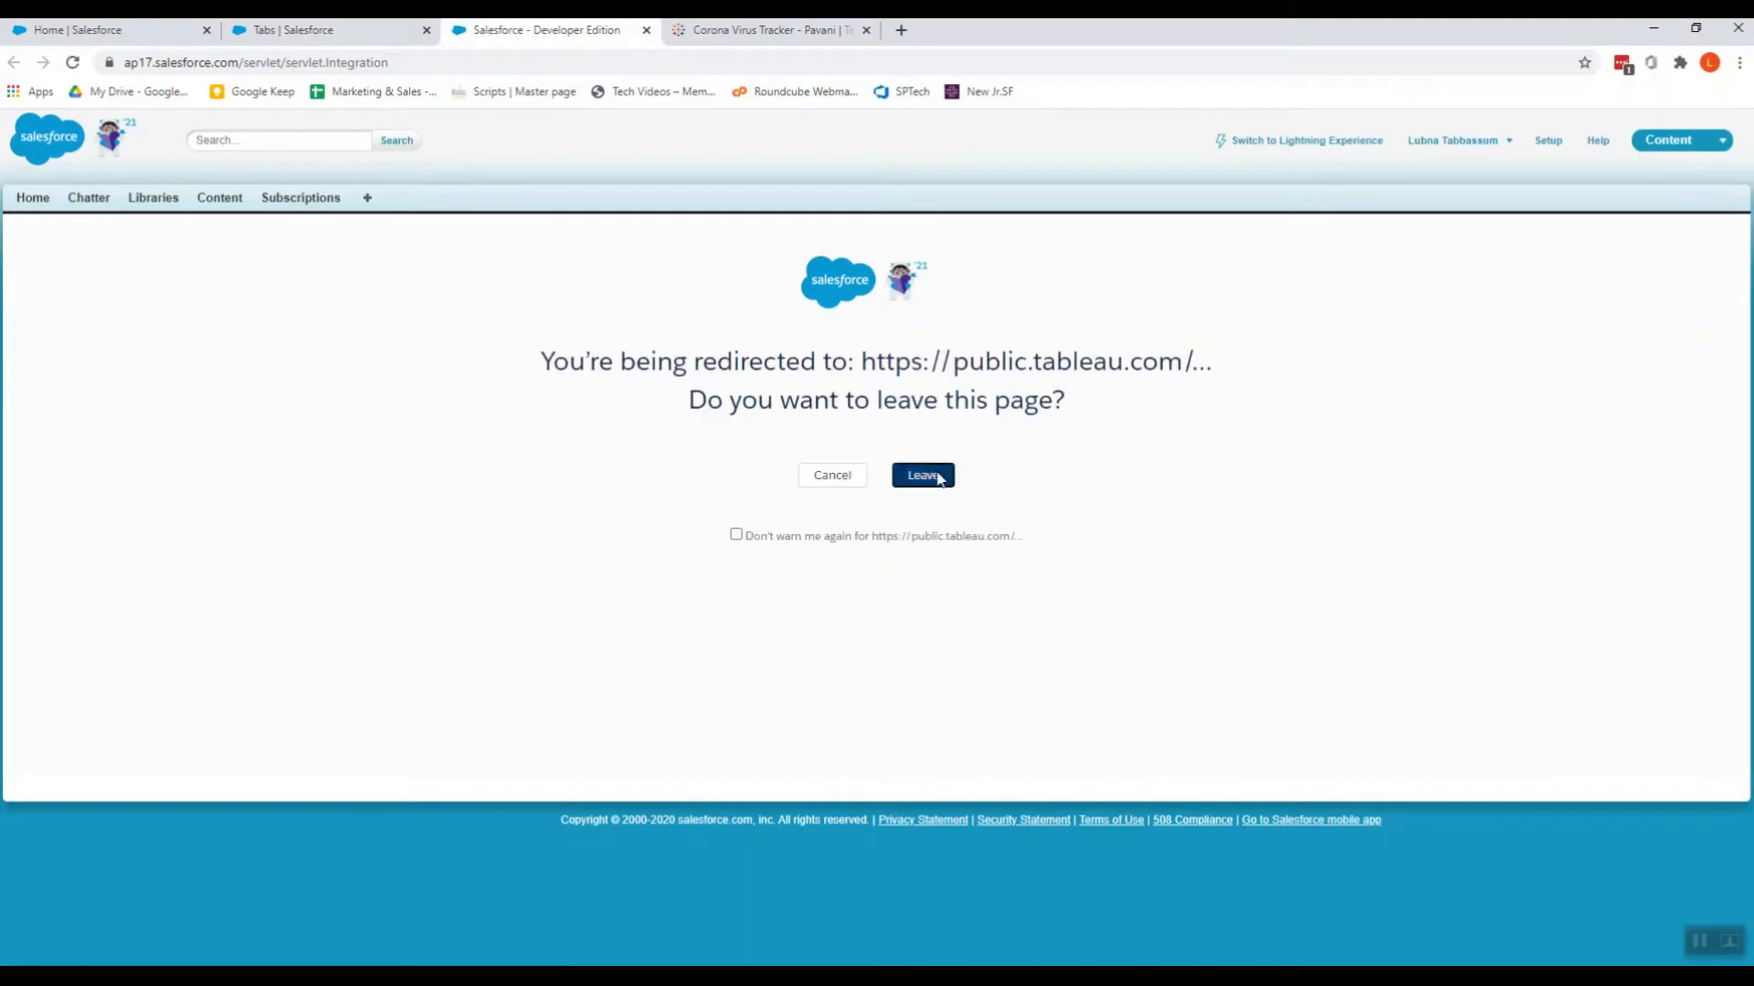
left_click(921, 475)
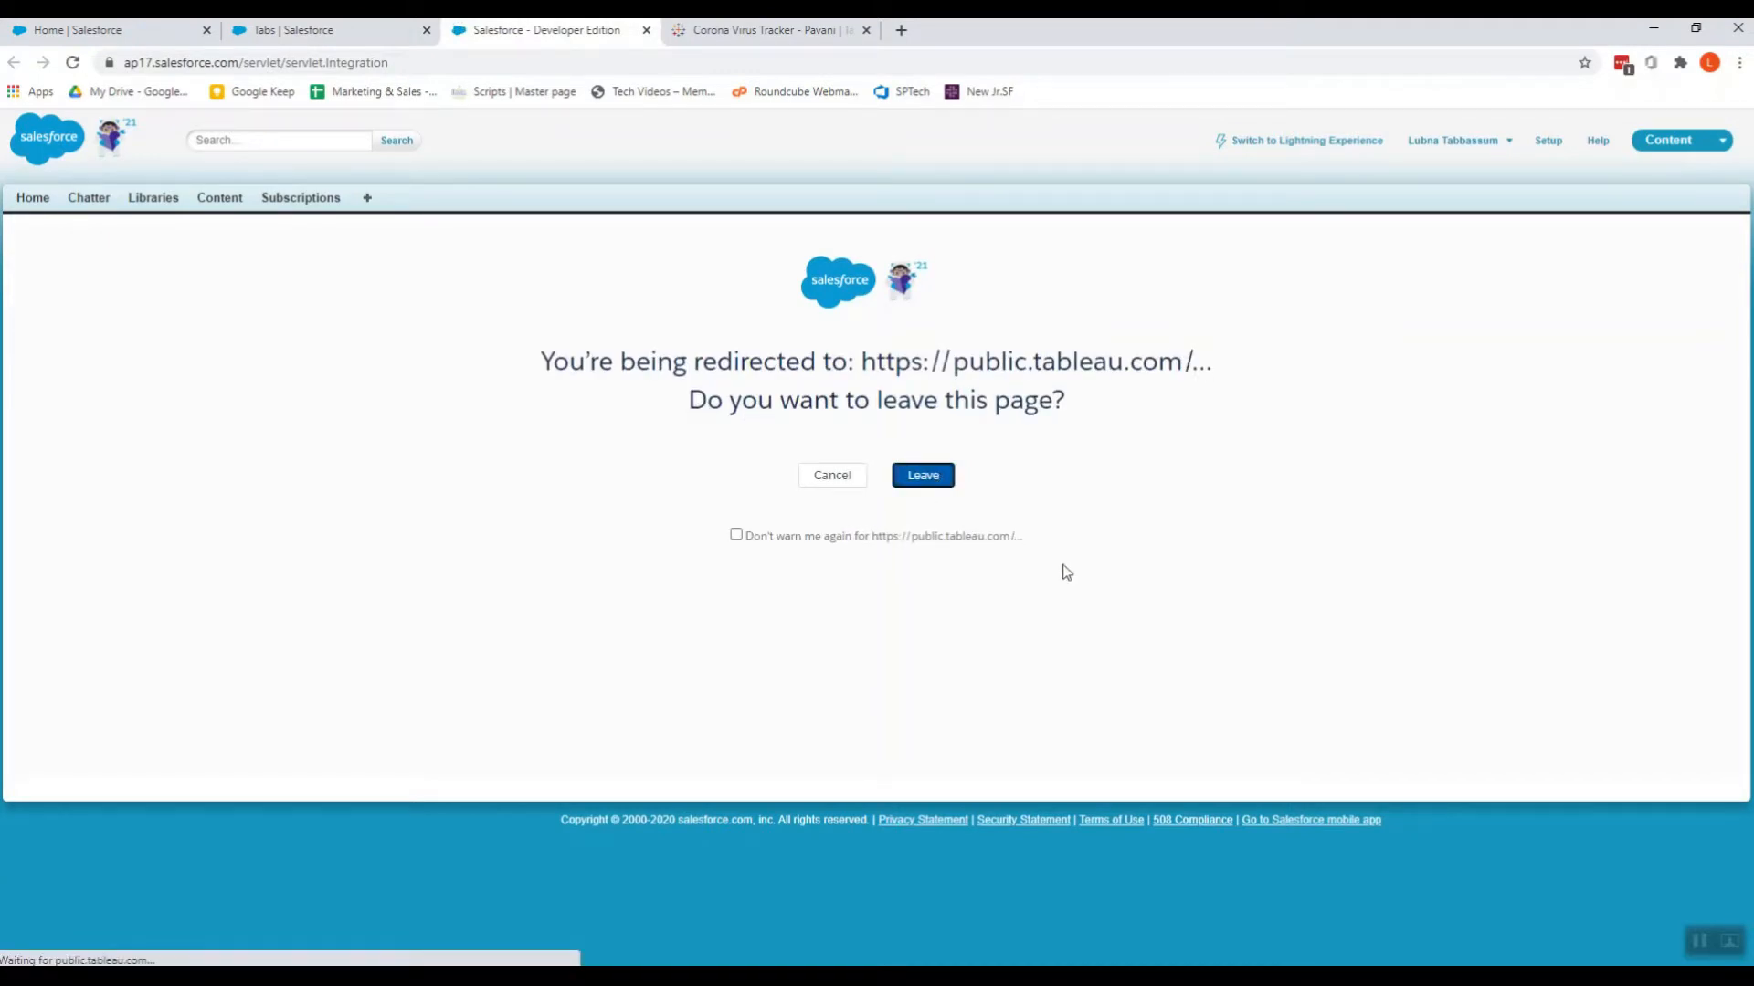
left_click(921, 475)
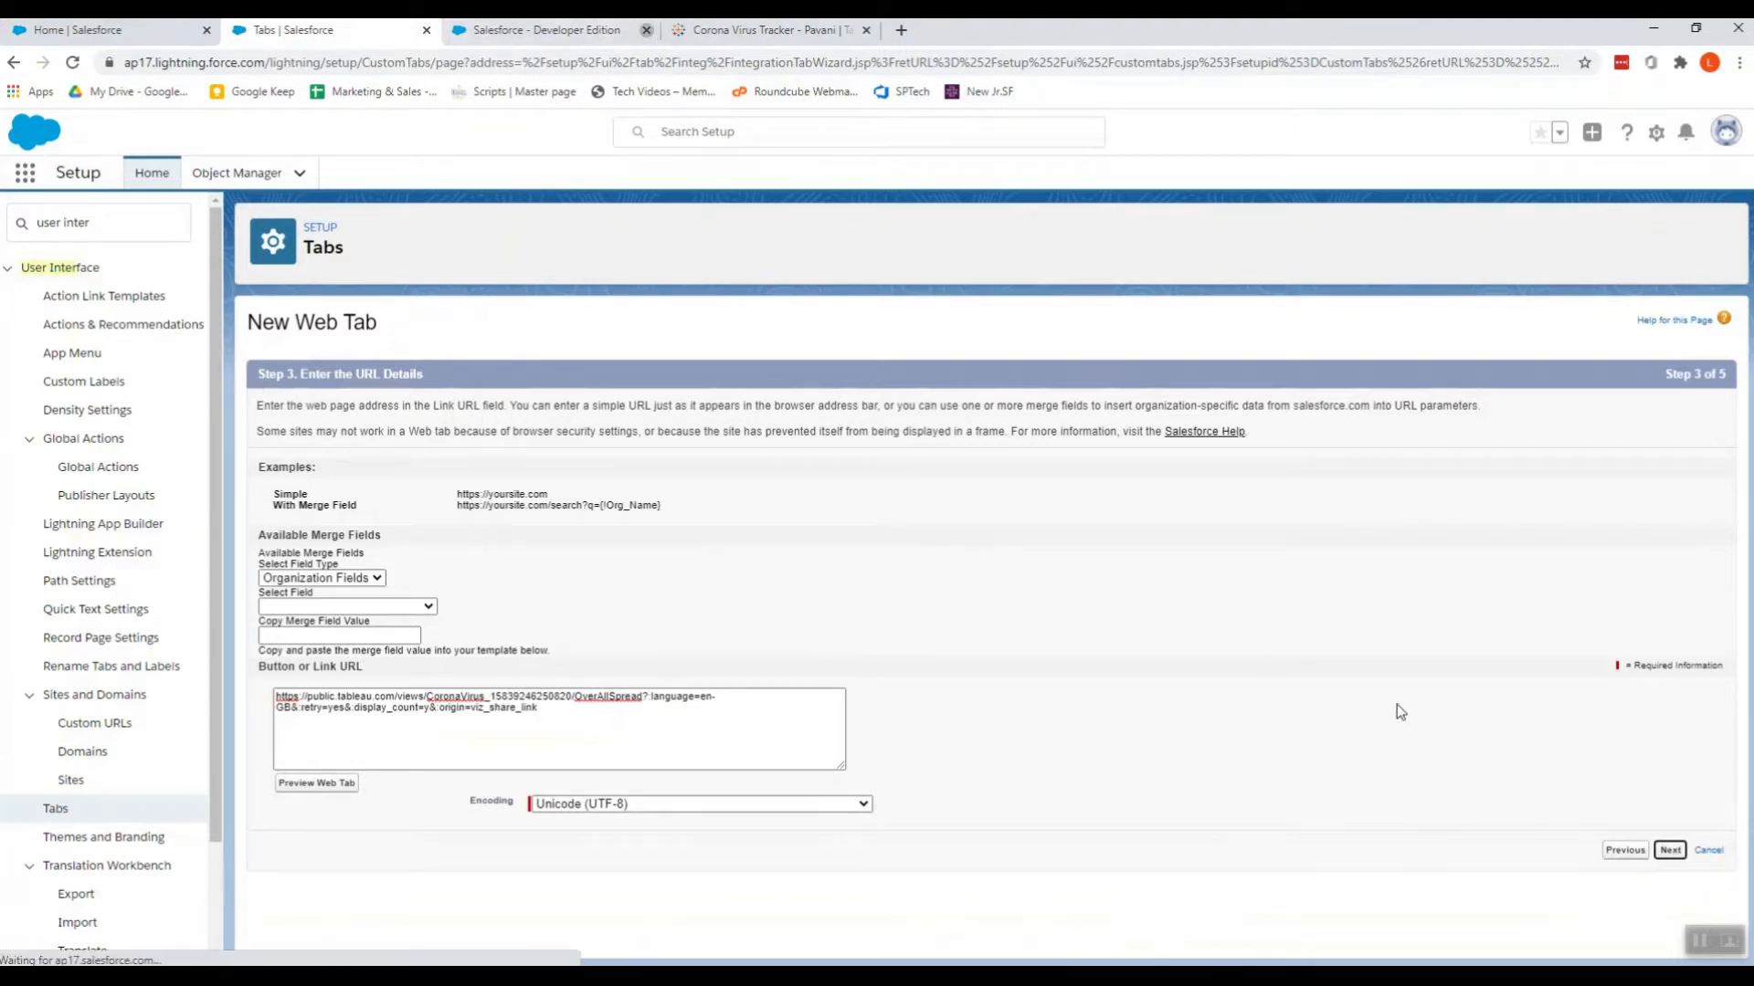
- Keep Default On visibility for all profiles, include all custom apps, and save the web tab
left_click(1668, 849)
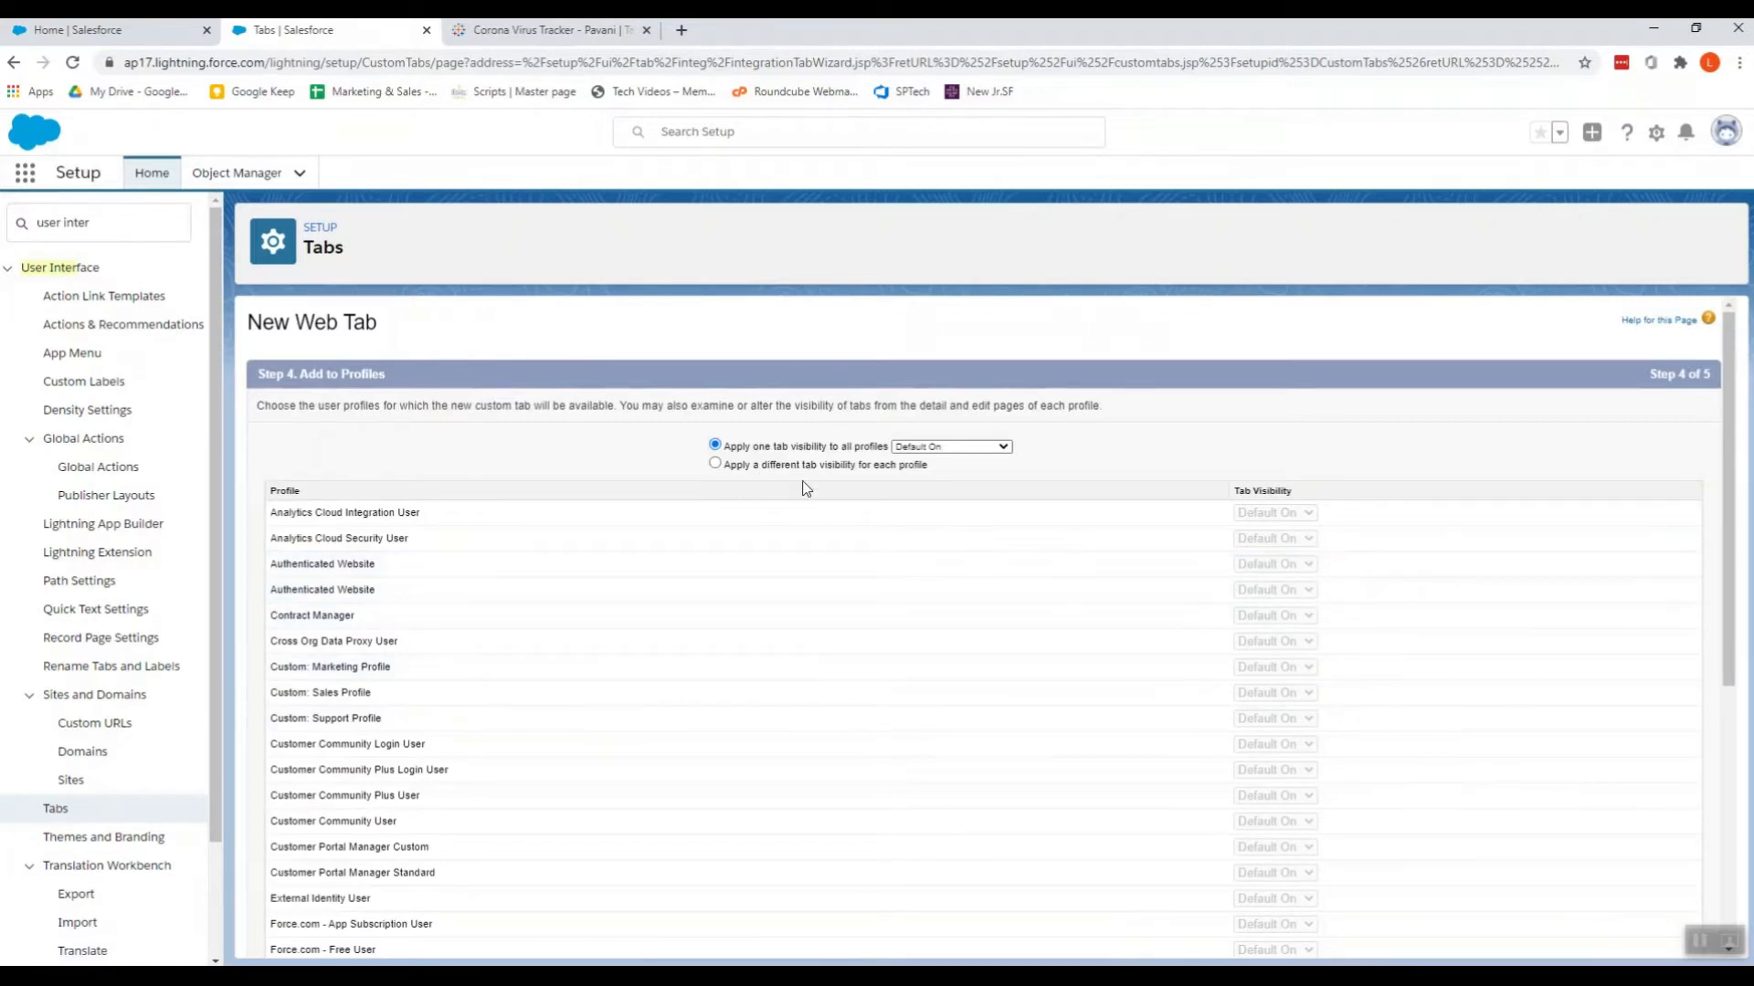
scroll("down", 3)
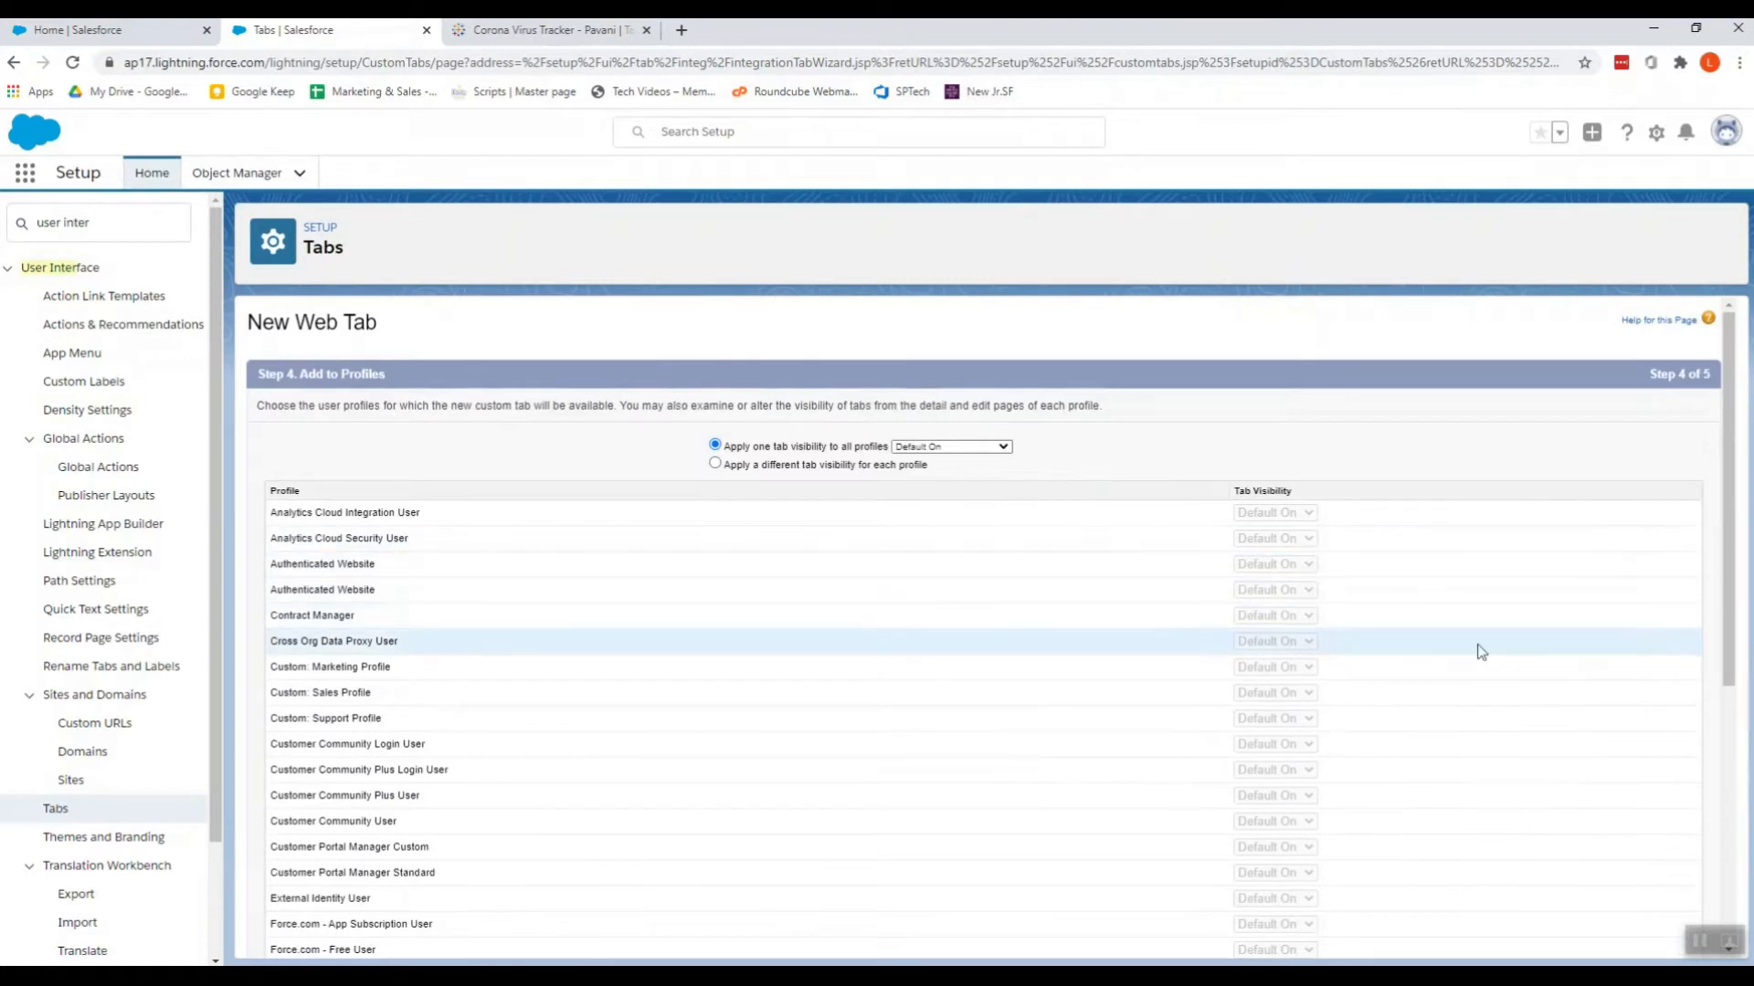
scroll("down", 3)
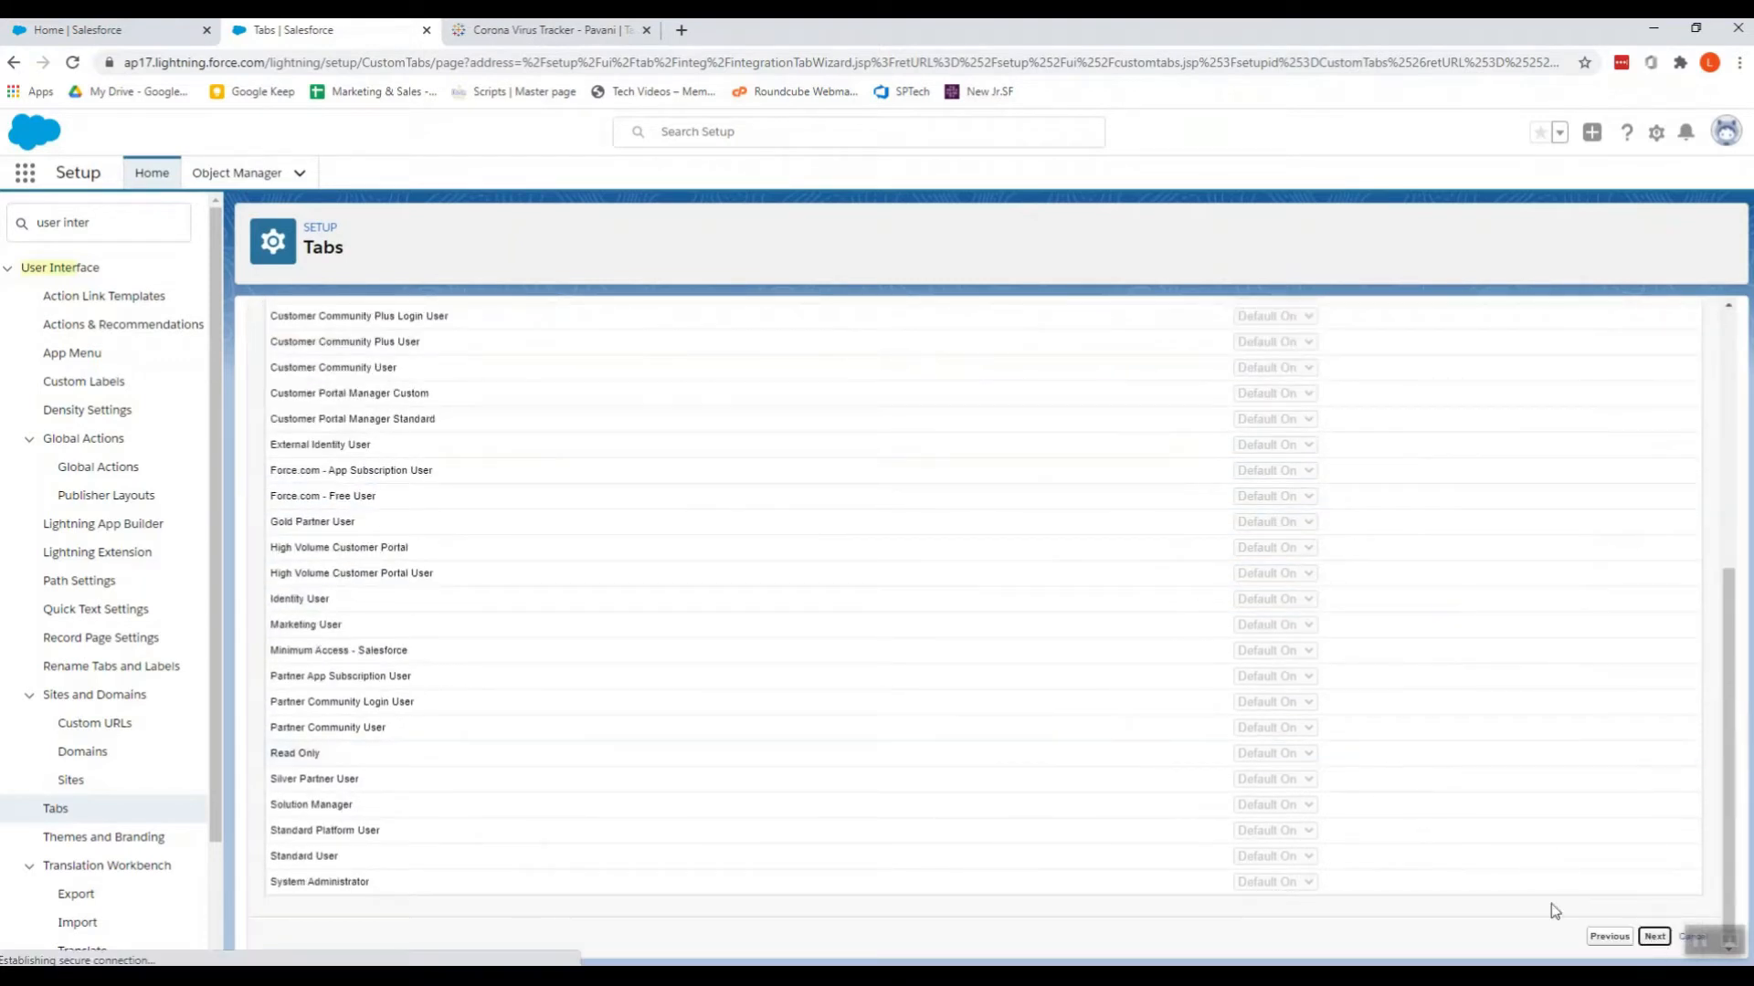
left_click(1653, 936)
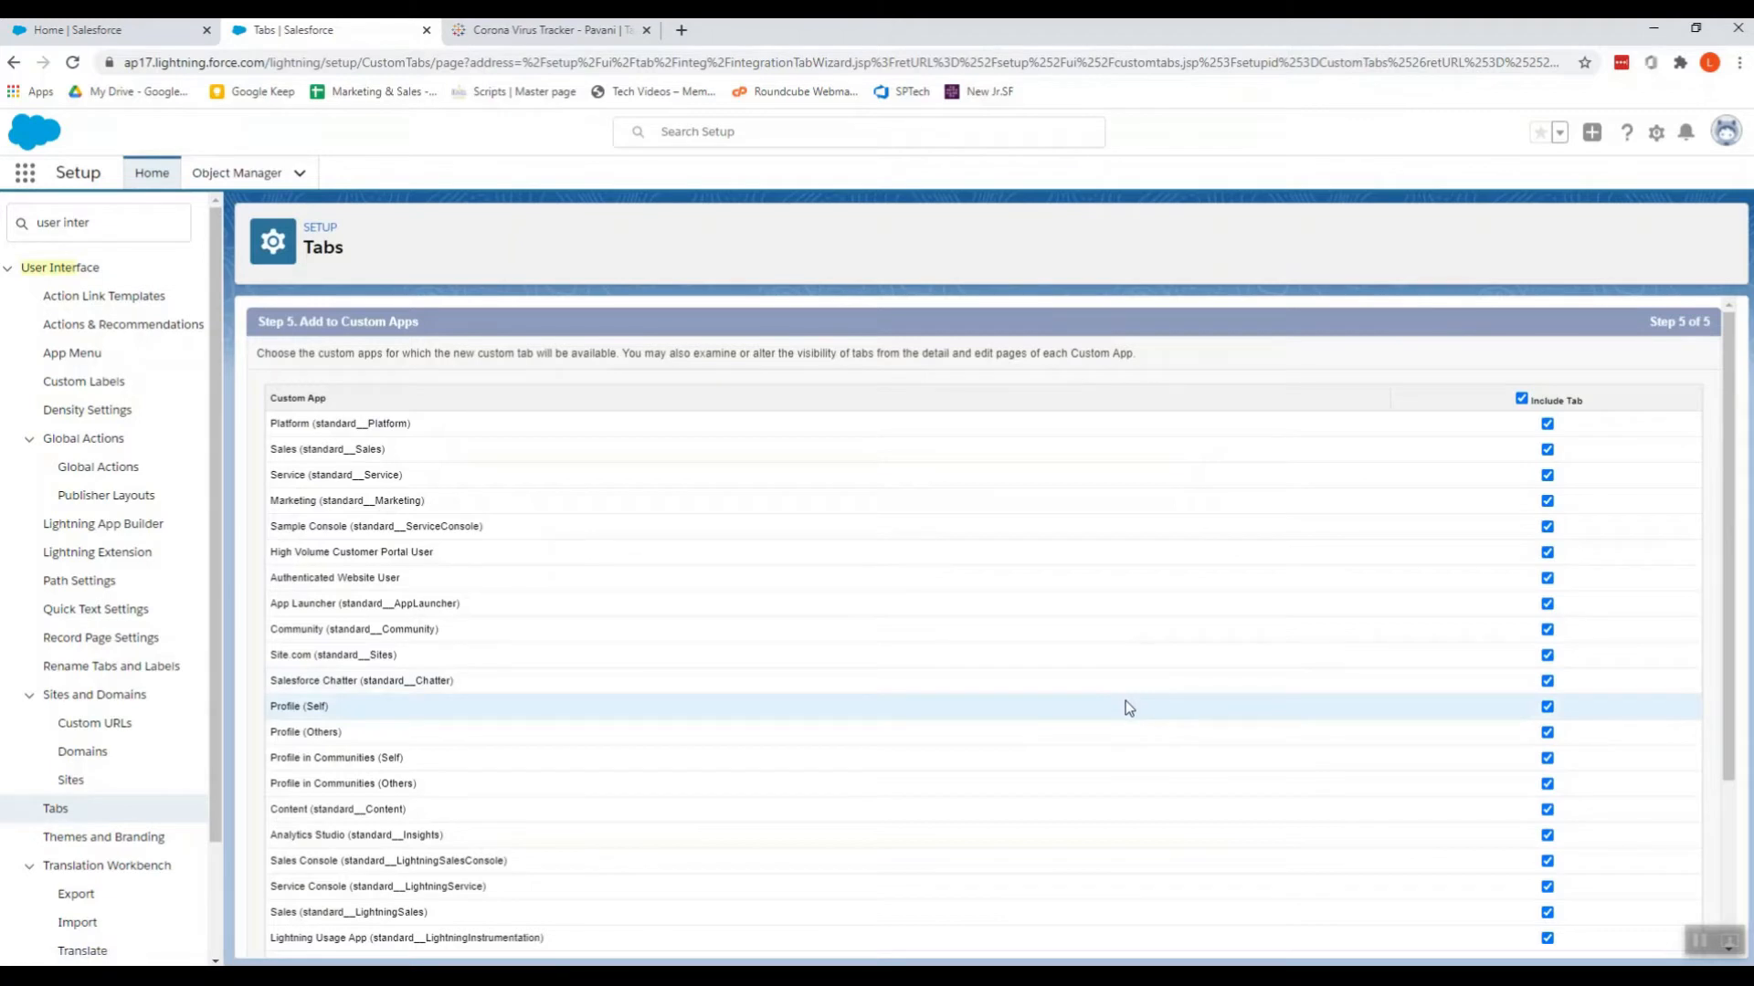
scroll("down", 3)
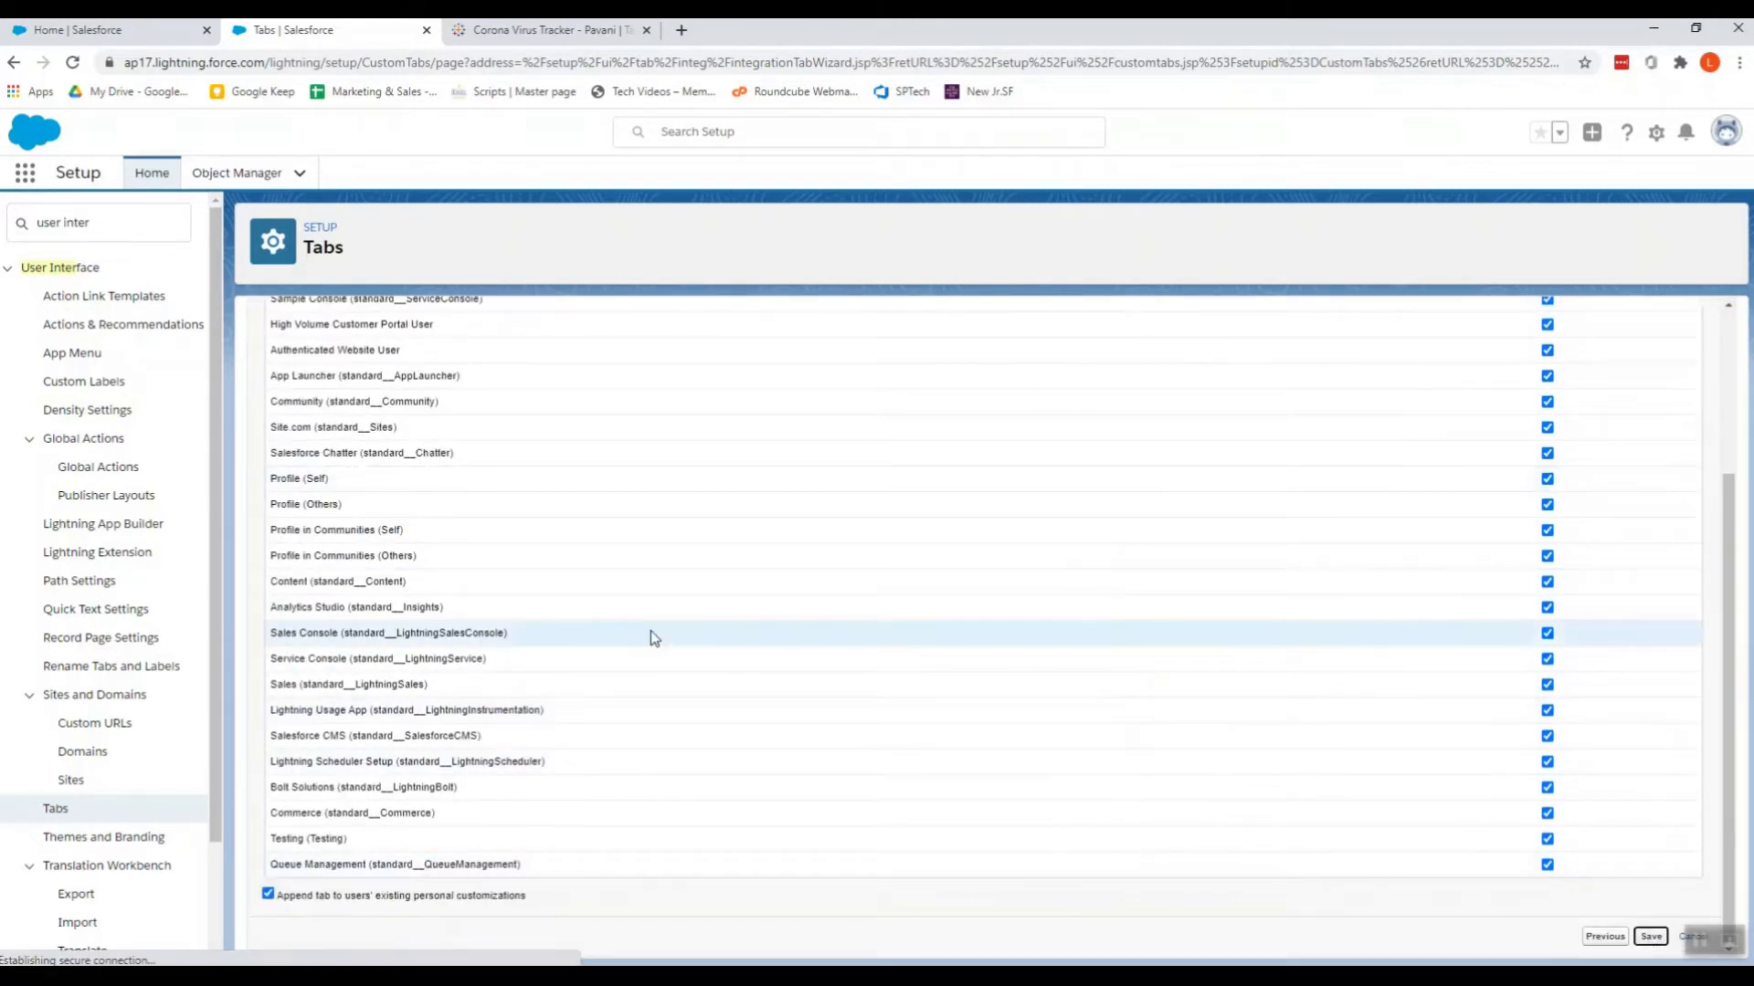
left_click(1648, 935)
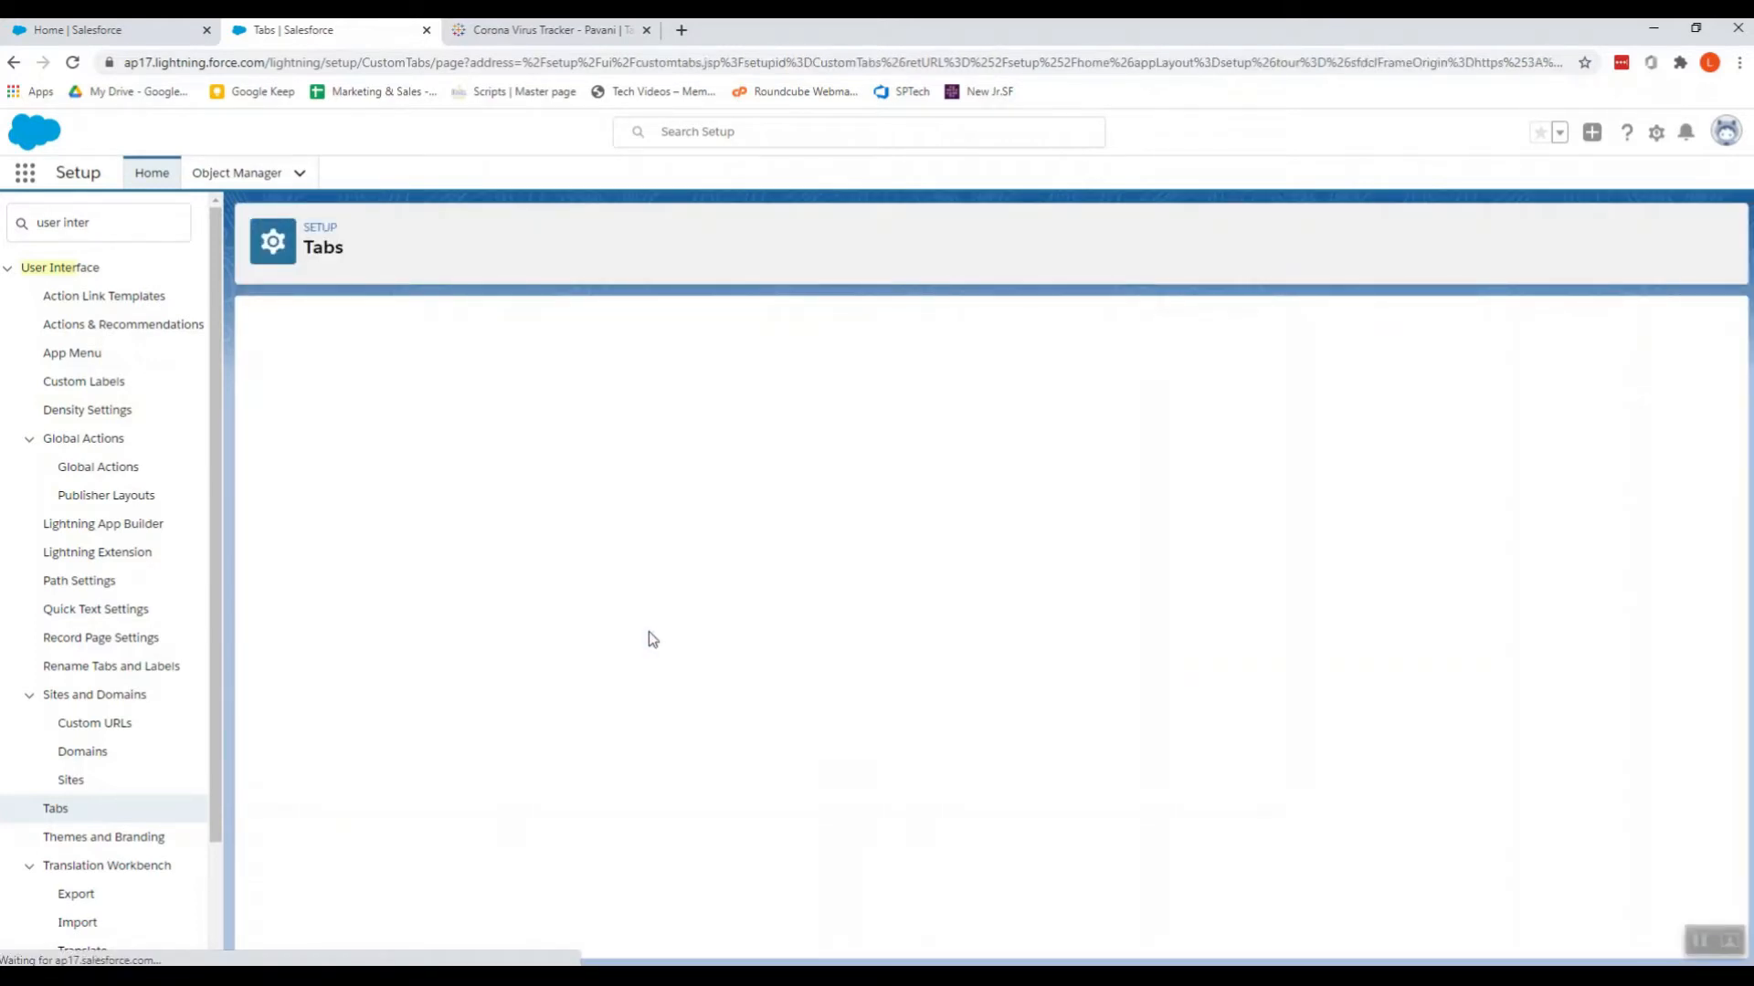
- Return to the Sales home page where the Tableau tab now appears in navigation
left_click(55, 808)
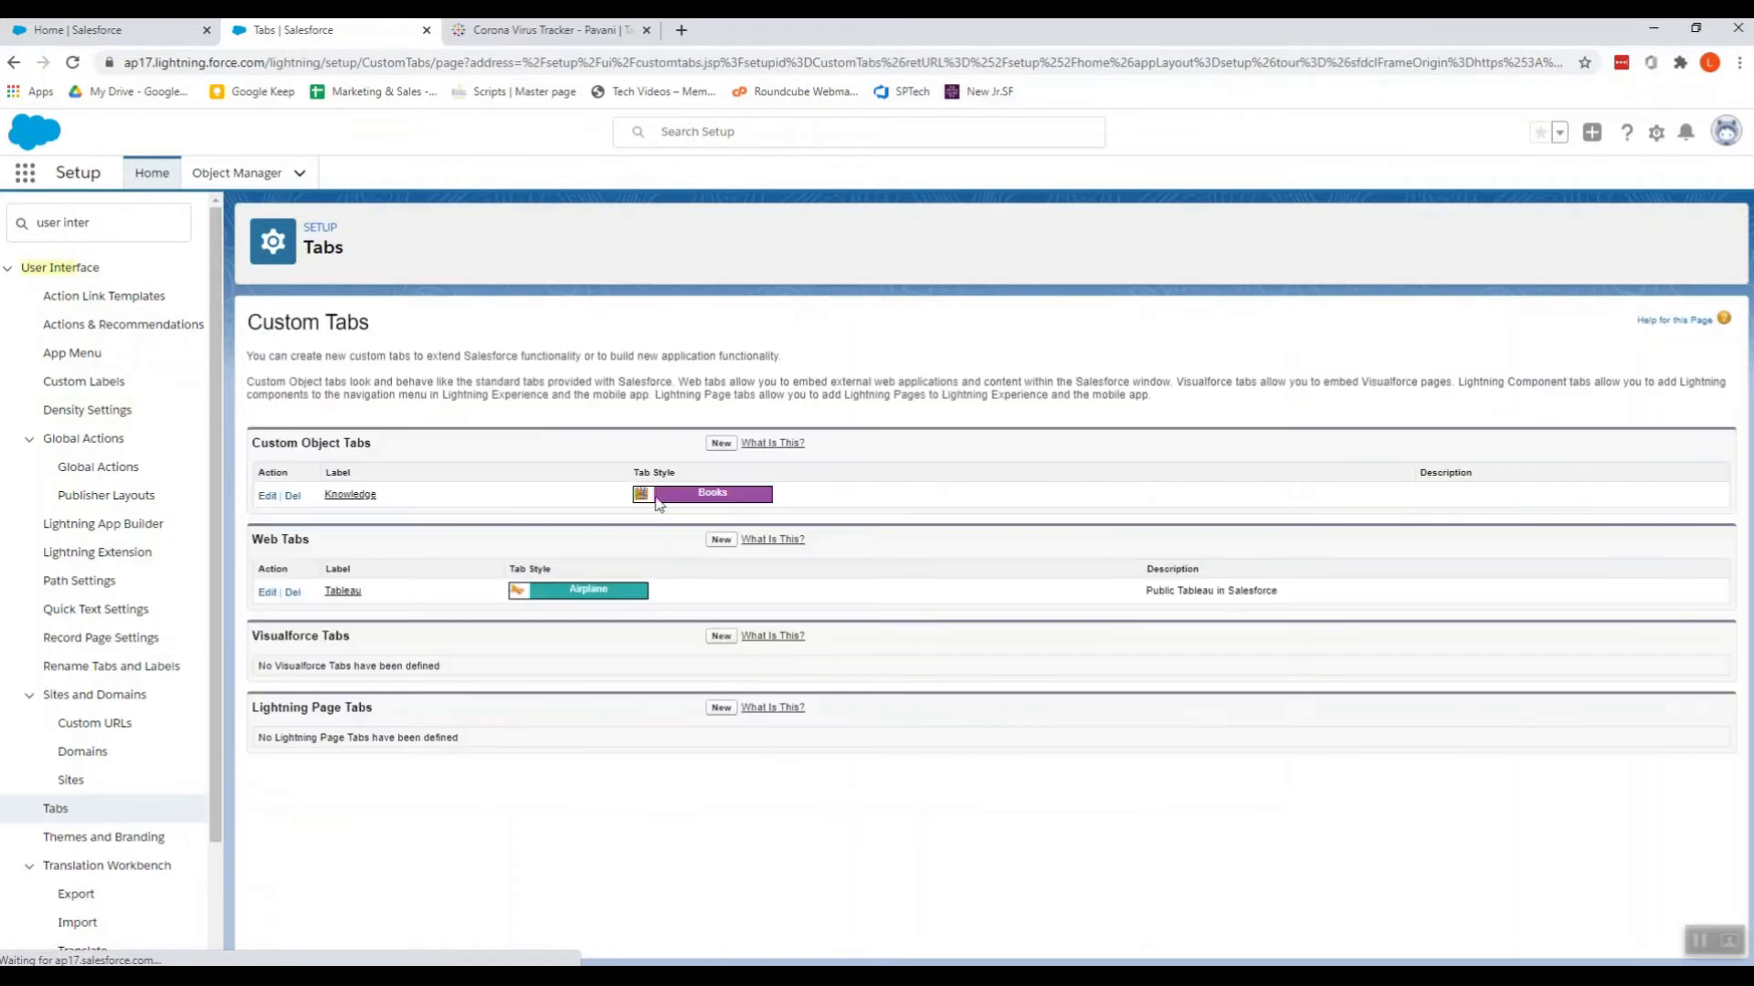
left_click(100, 29)
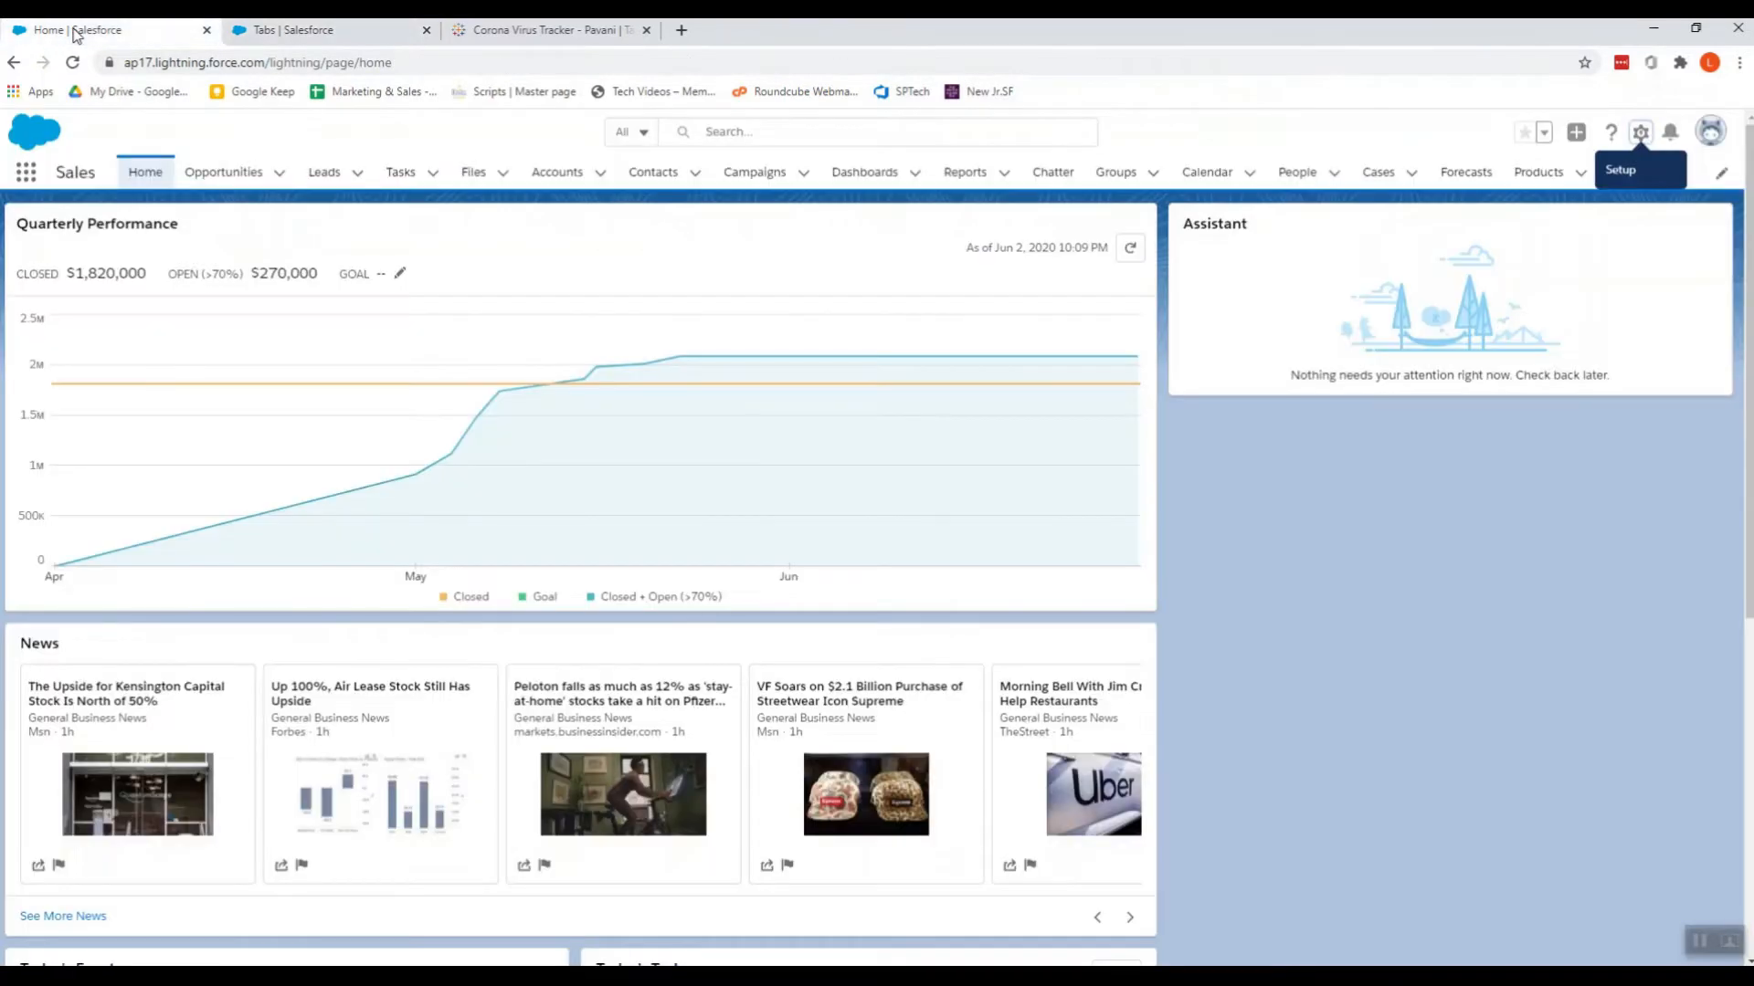
mouse_move(51, 120)
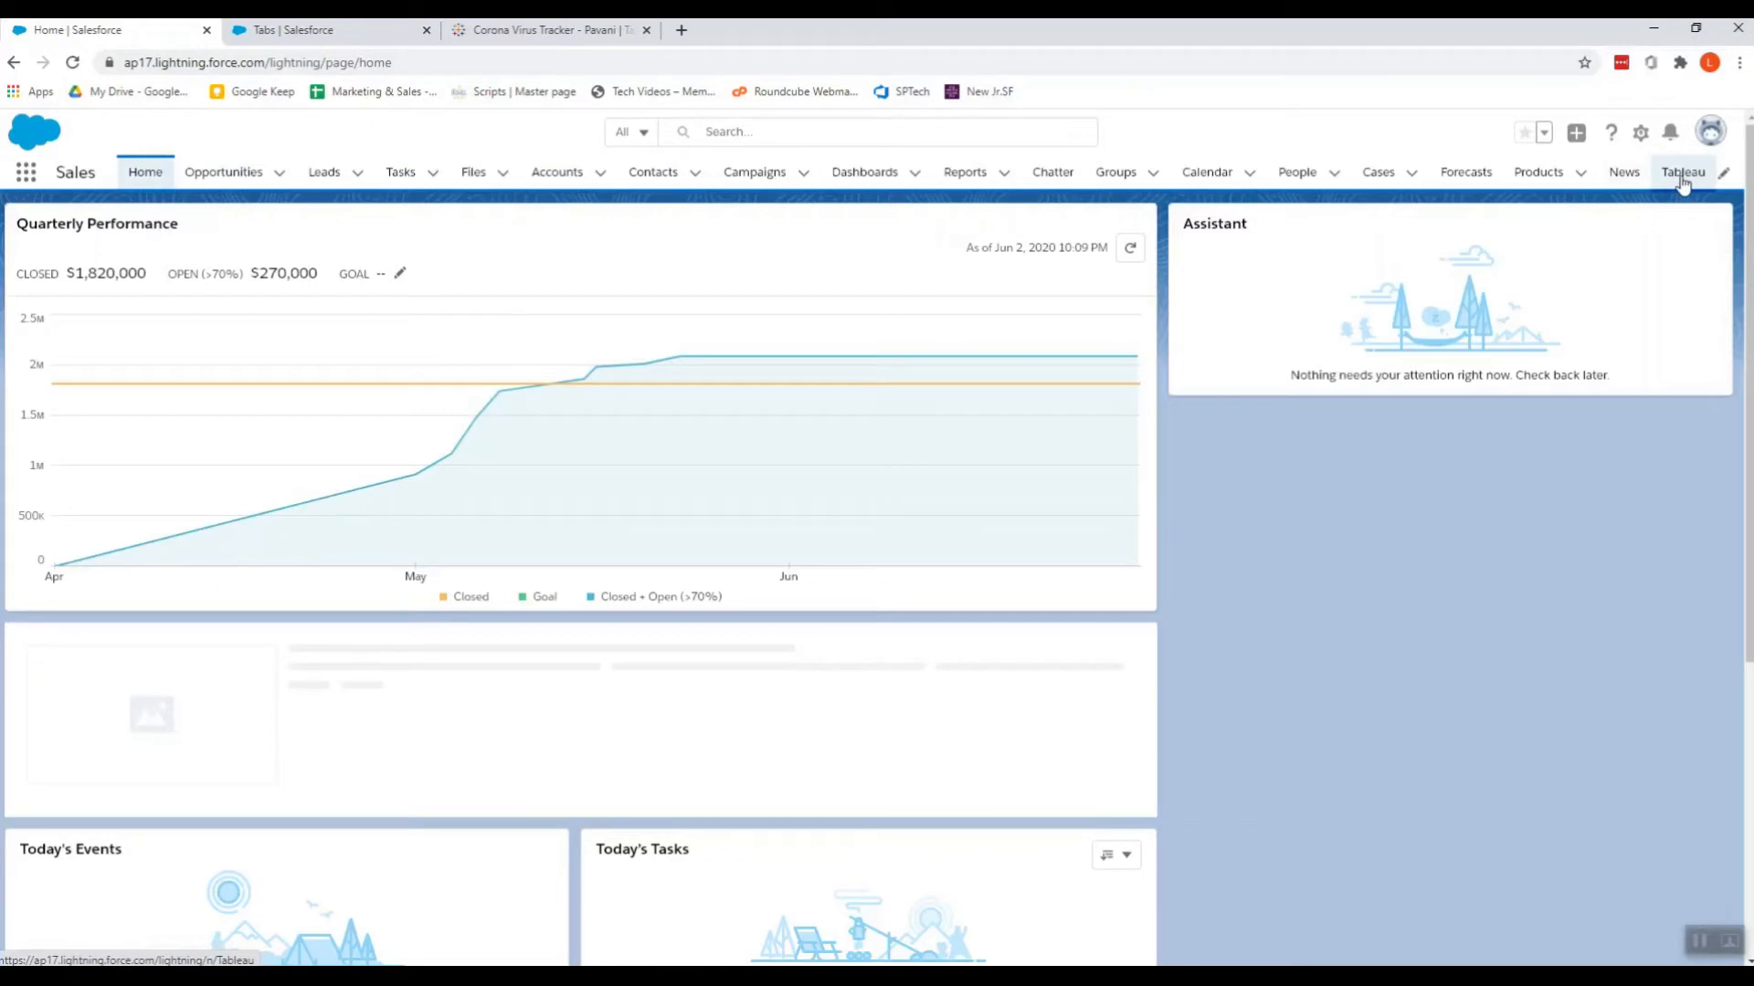
left_click(1682, 171)
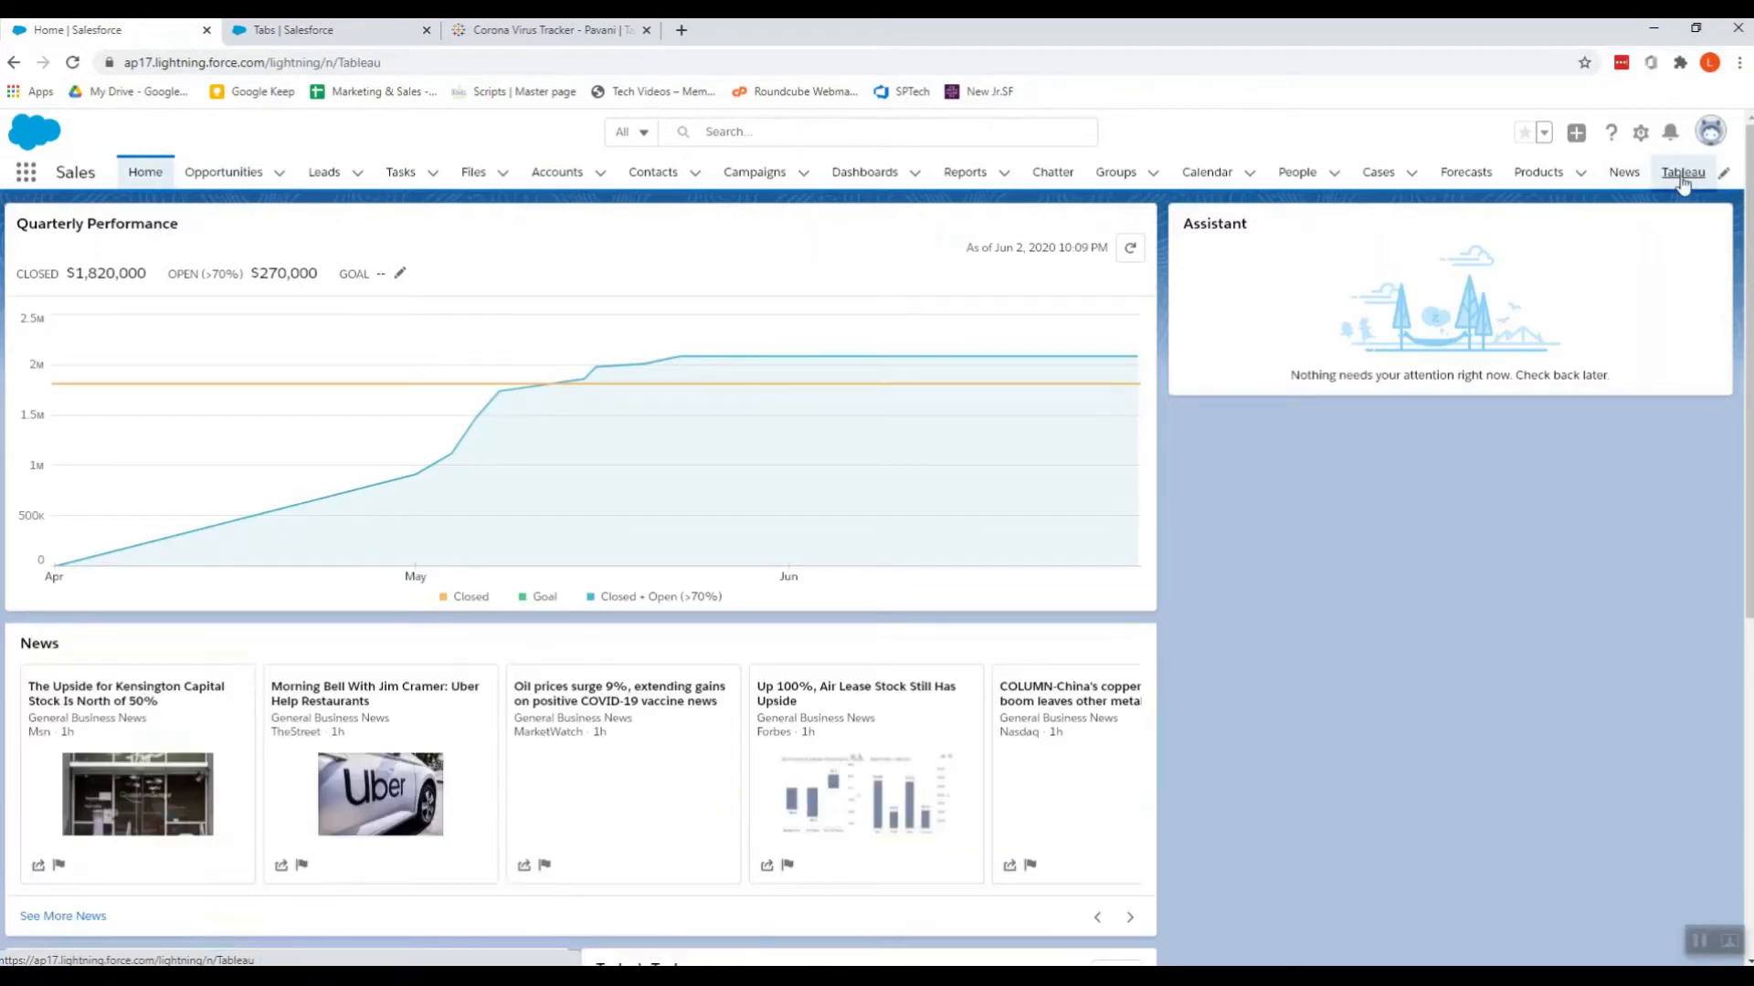
- Switch to the Tableau tab so the embedded COVID 19 map loads
left_click(1682, 172)
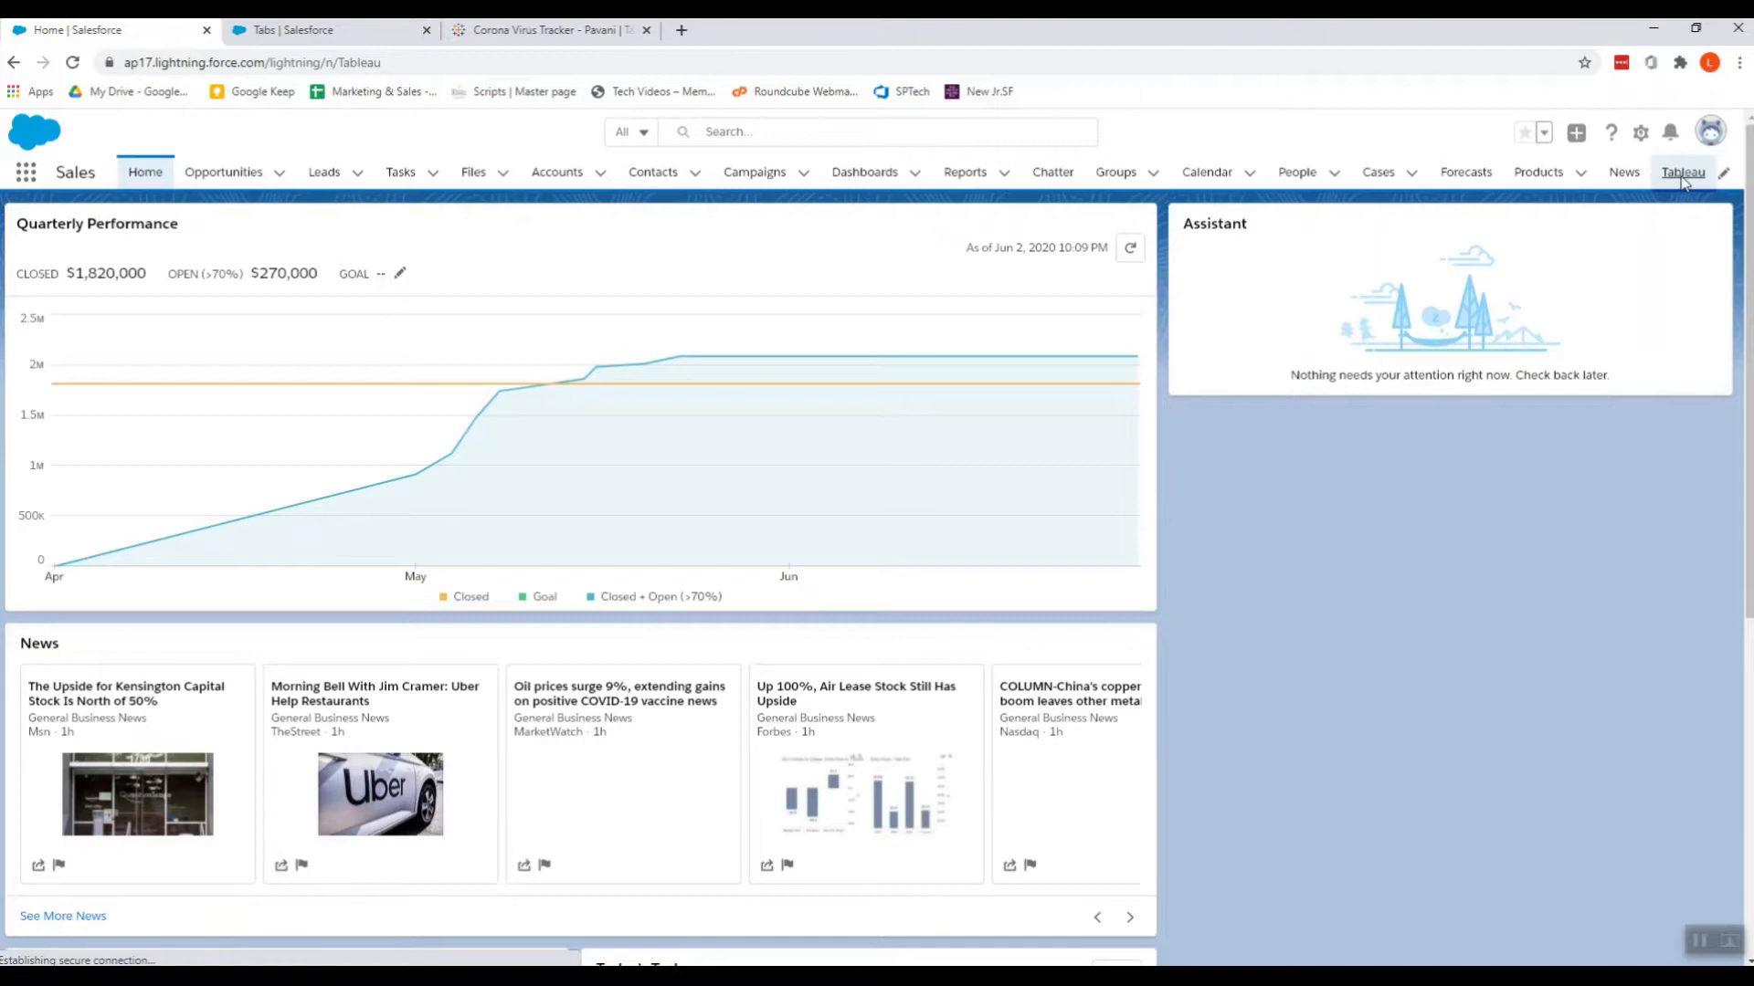
mouse_move(1669, 247)
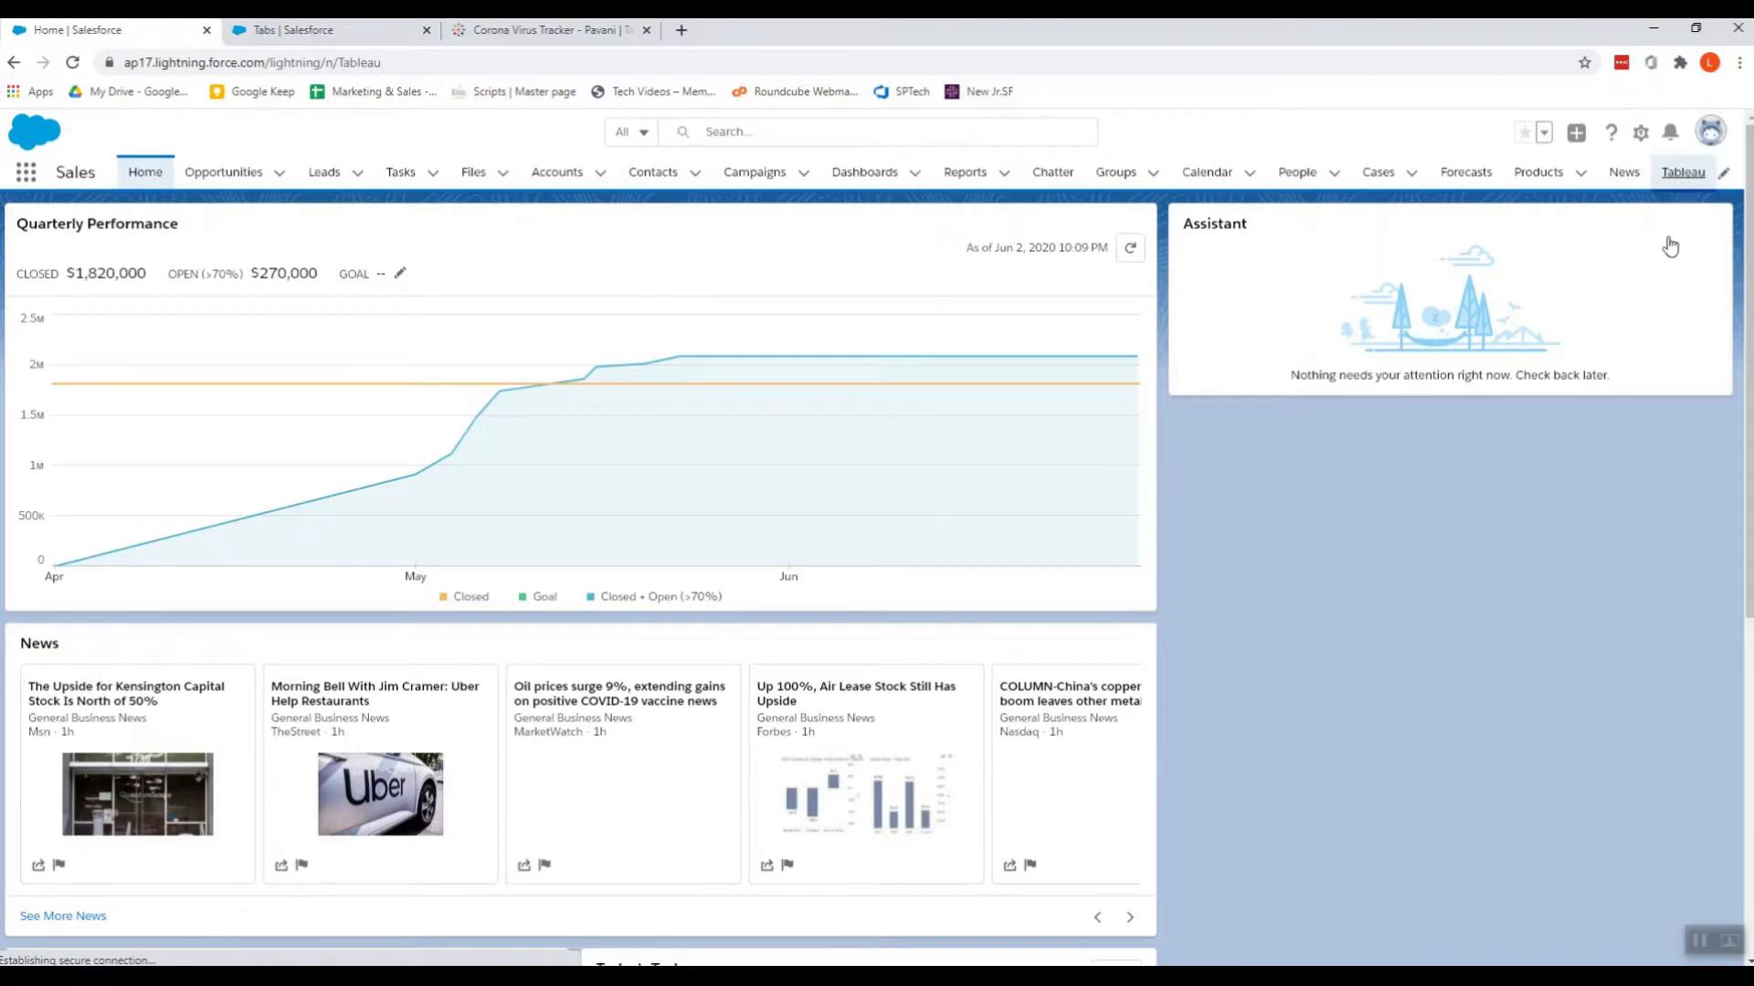
left_click(1682, 172)
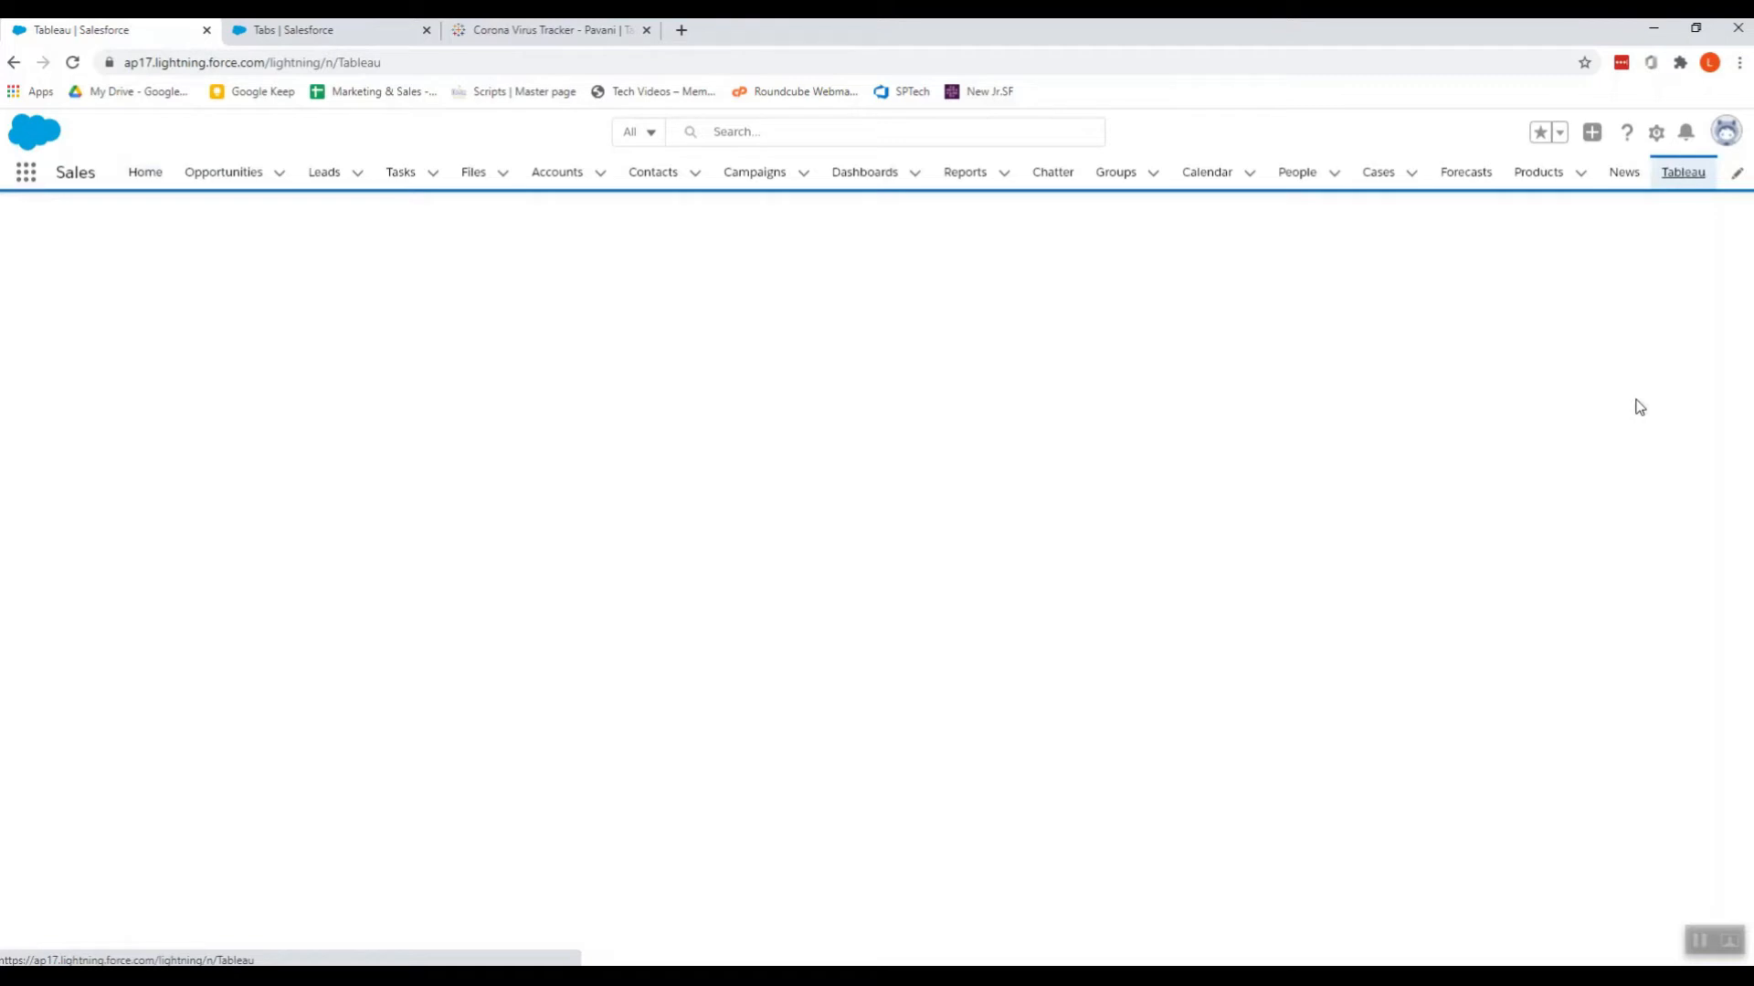
mouse_move(1551, 577)
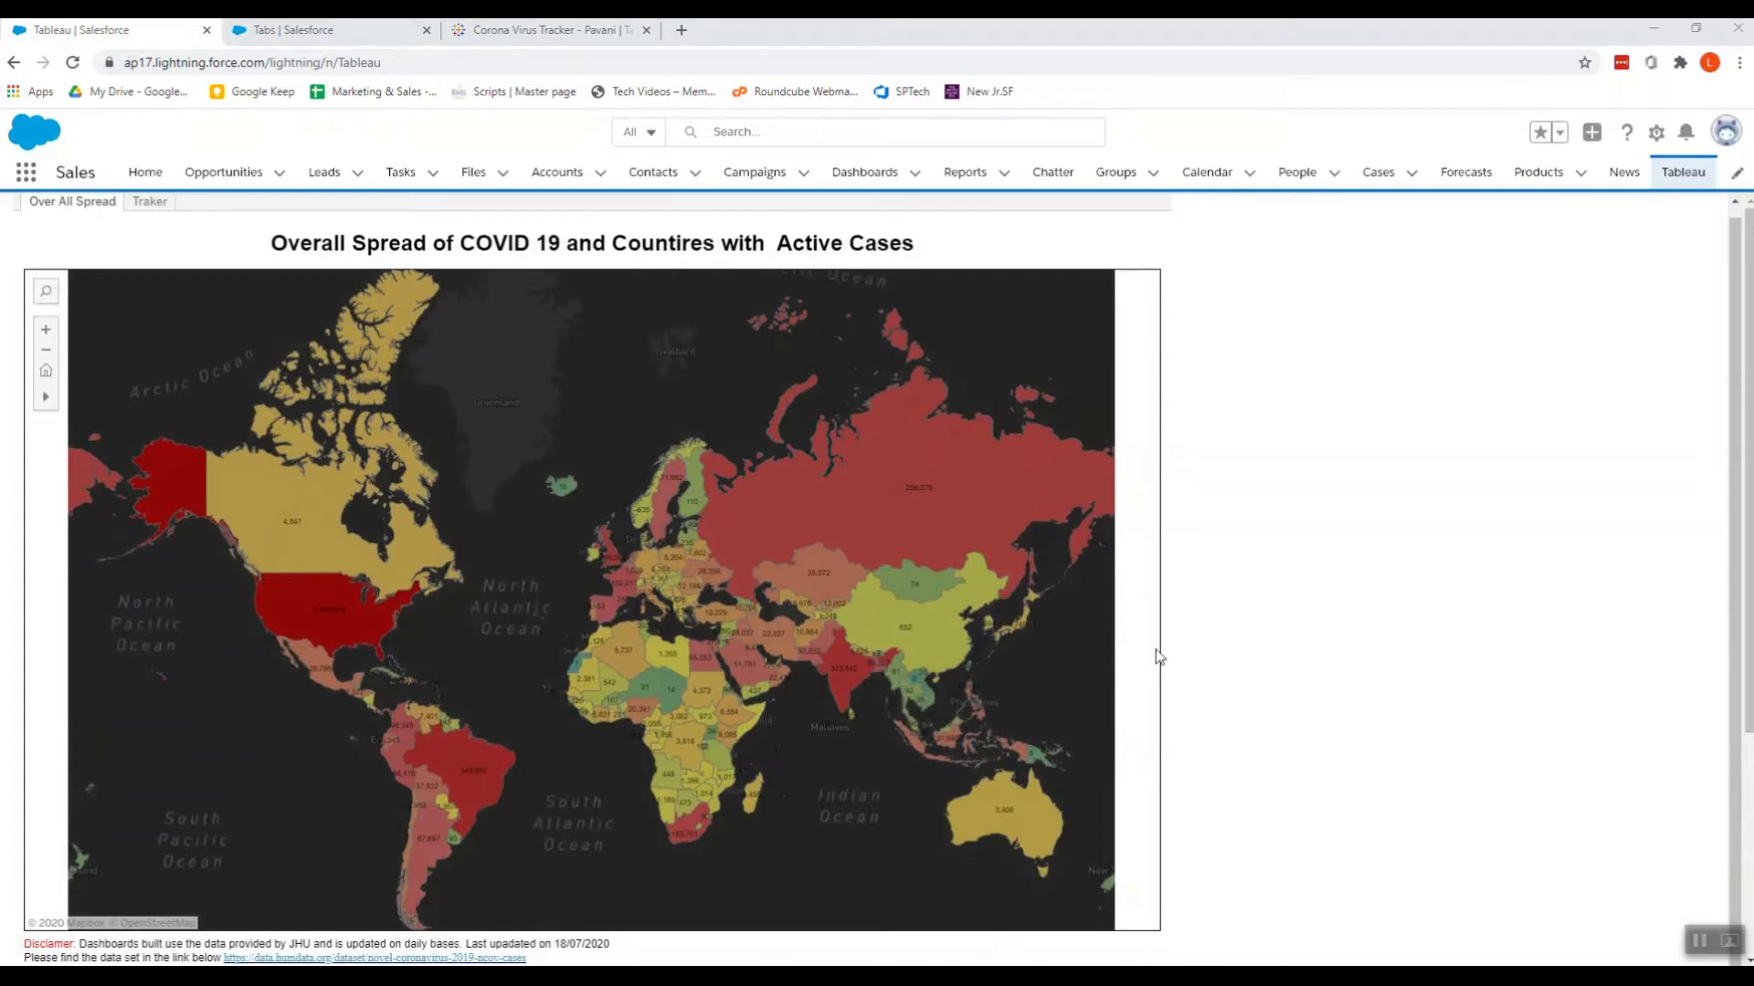
mouse_move(548, 29)
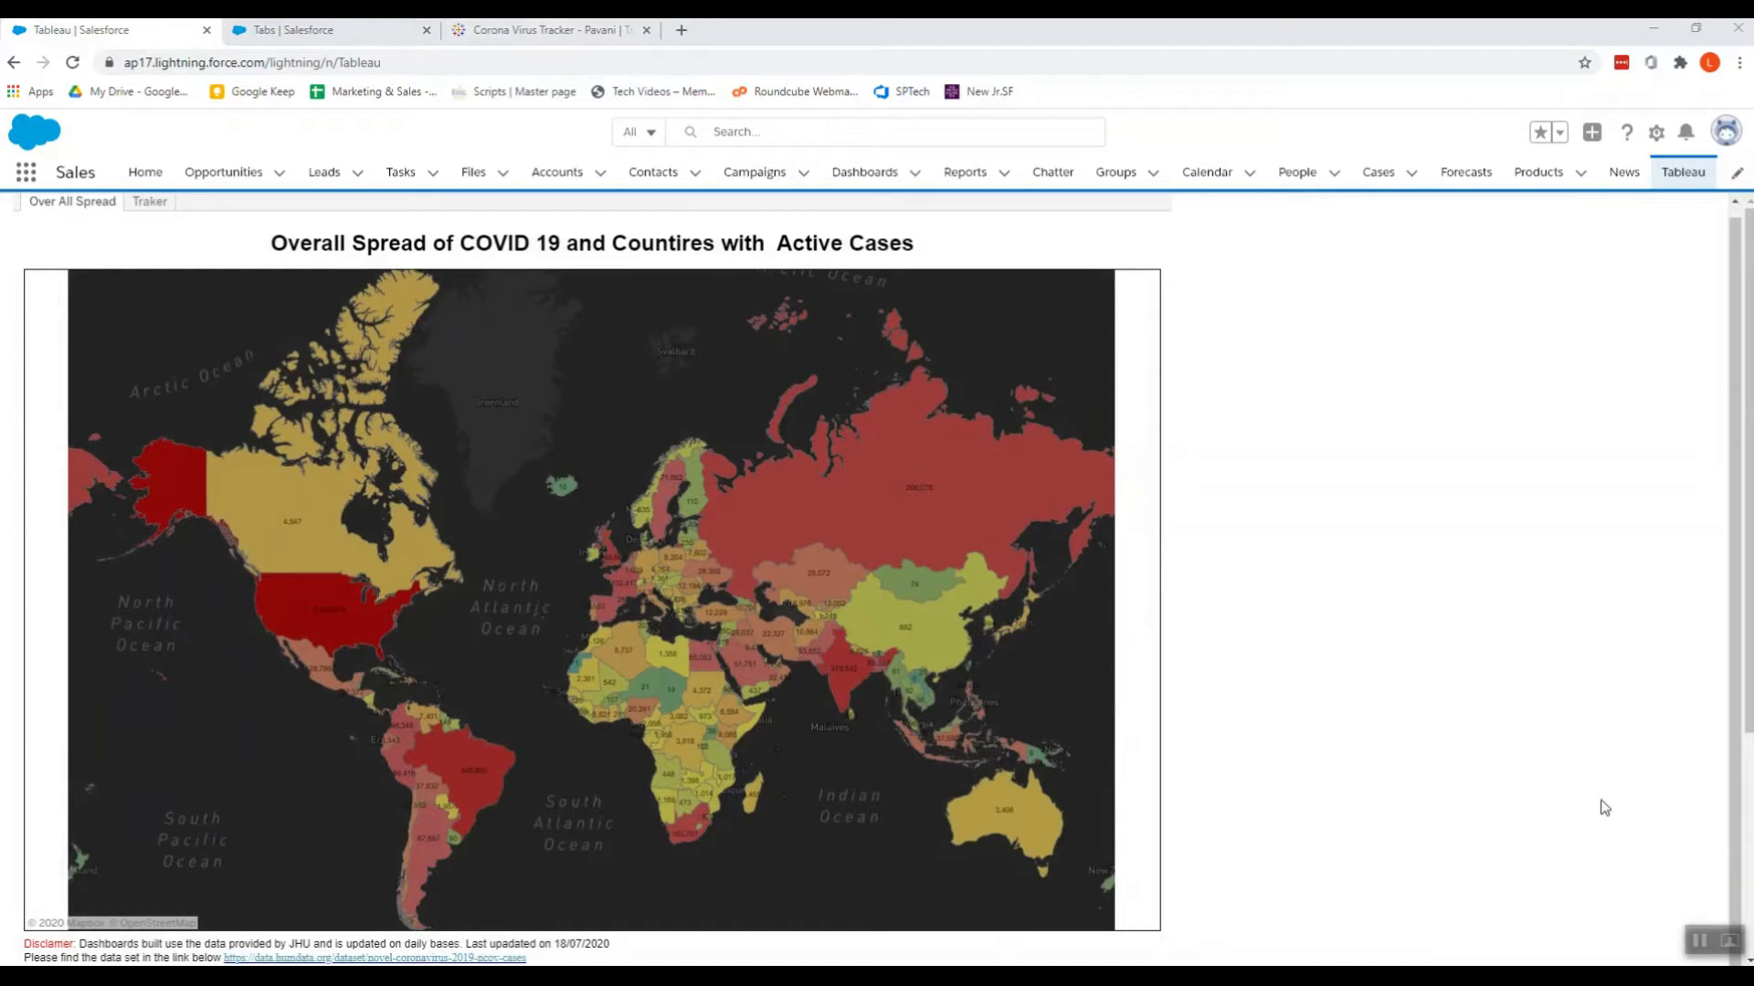
mouse_move(1527, 717)
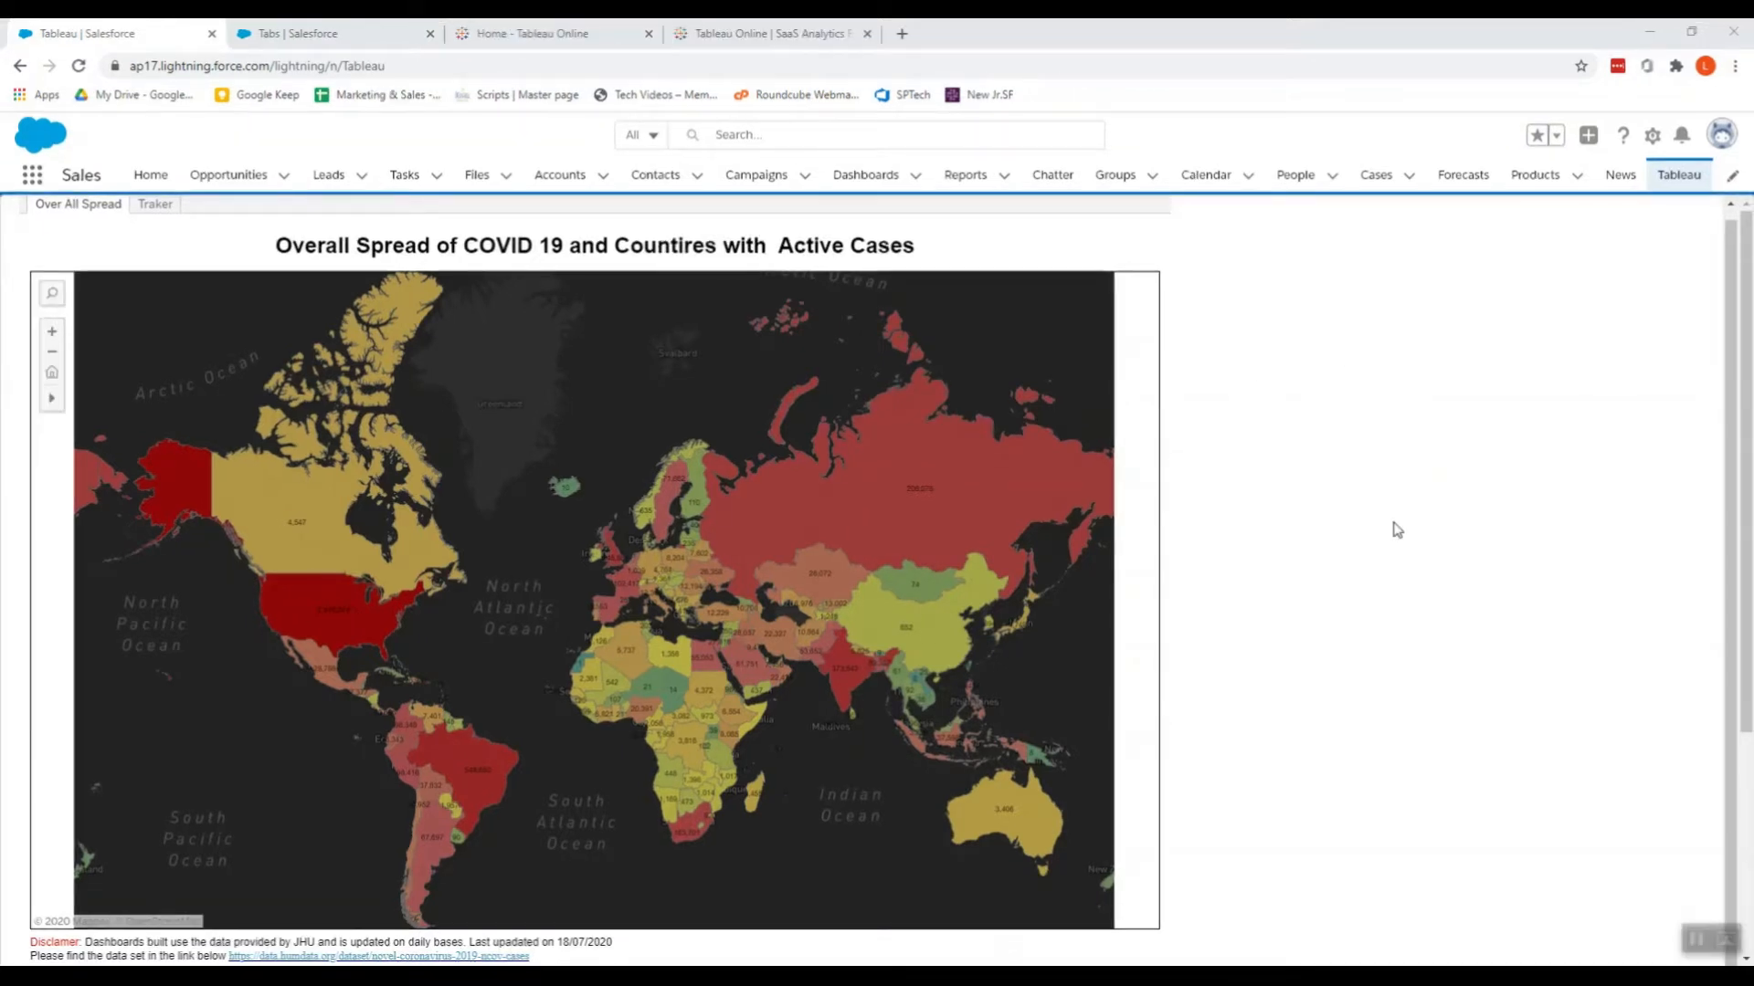
mouse_move(1382, 515)
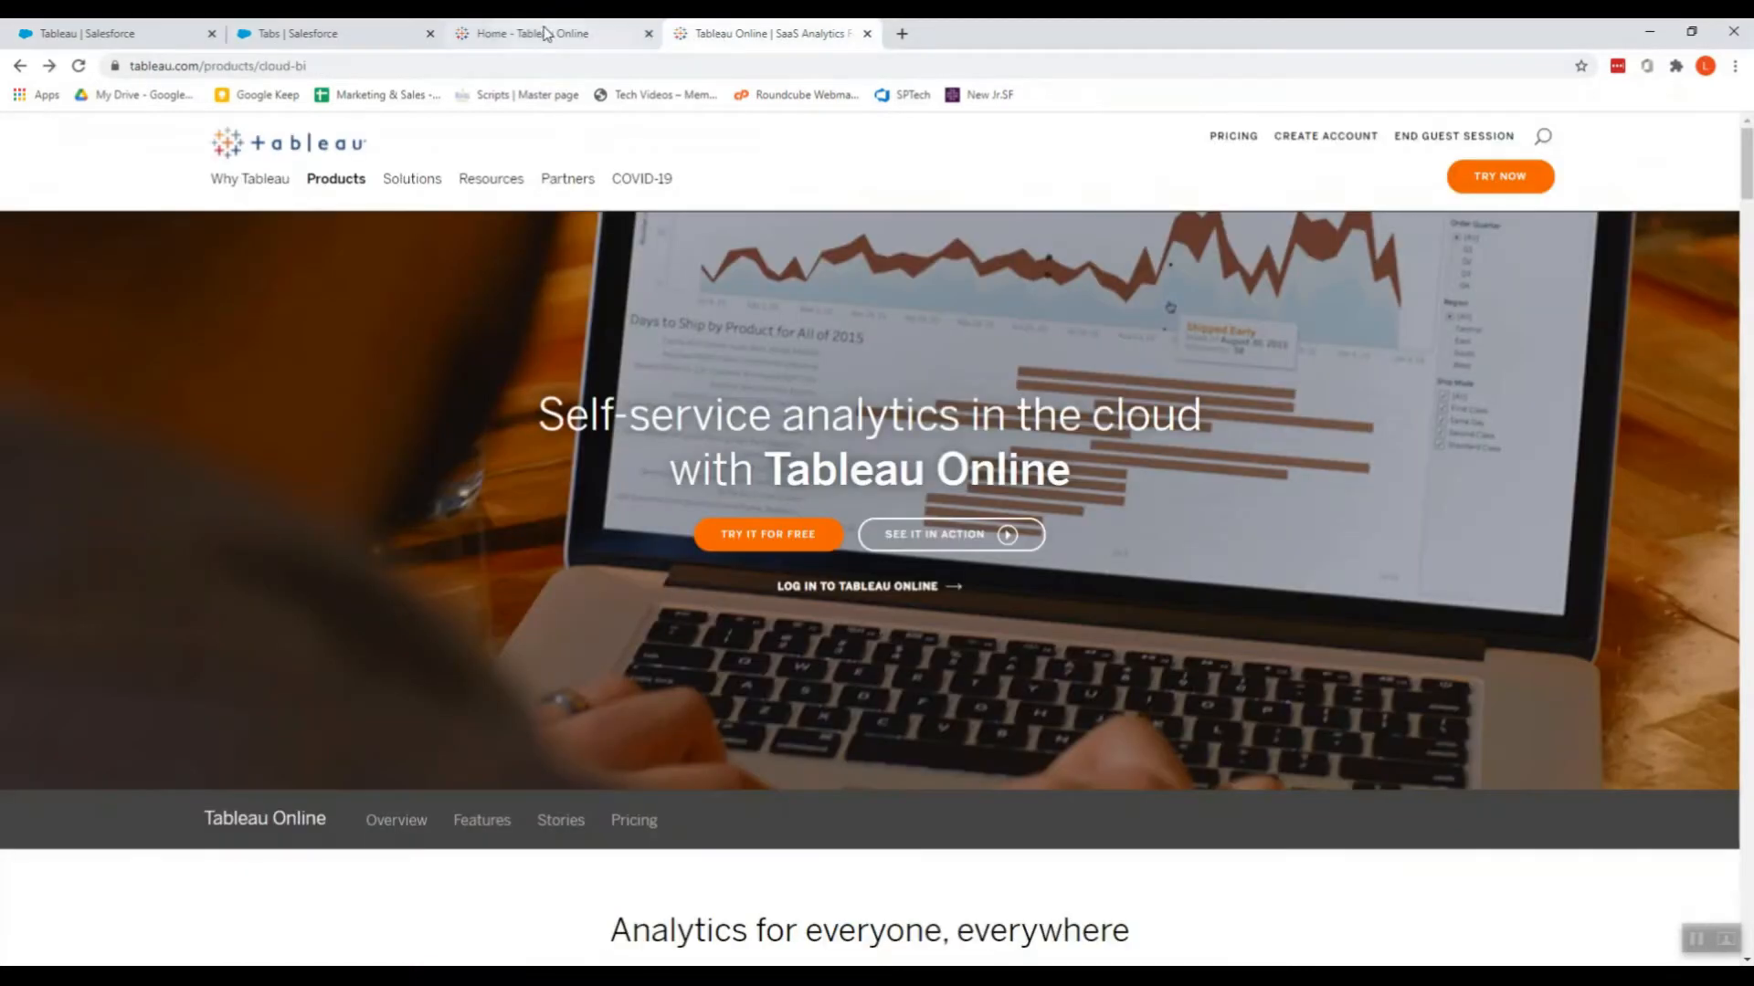
- Review the Tableau products list and free-trial sign-up form on tableau.com, then close that page
left_click(548, 33)
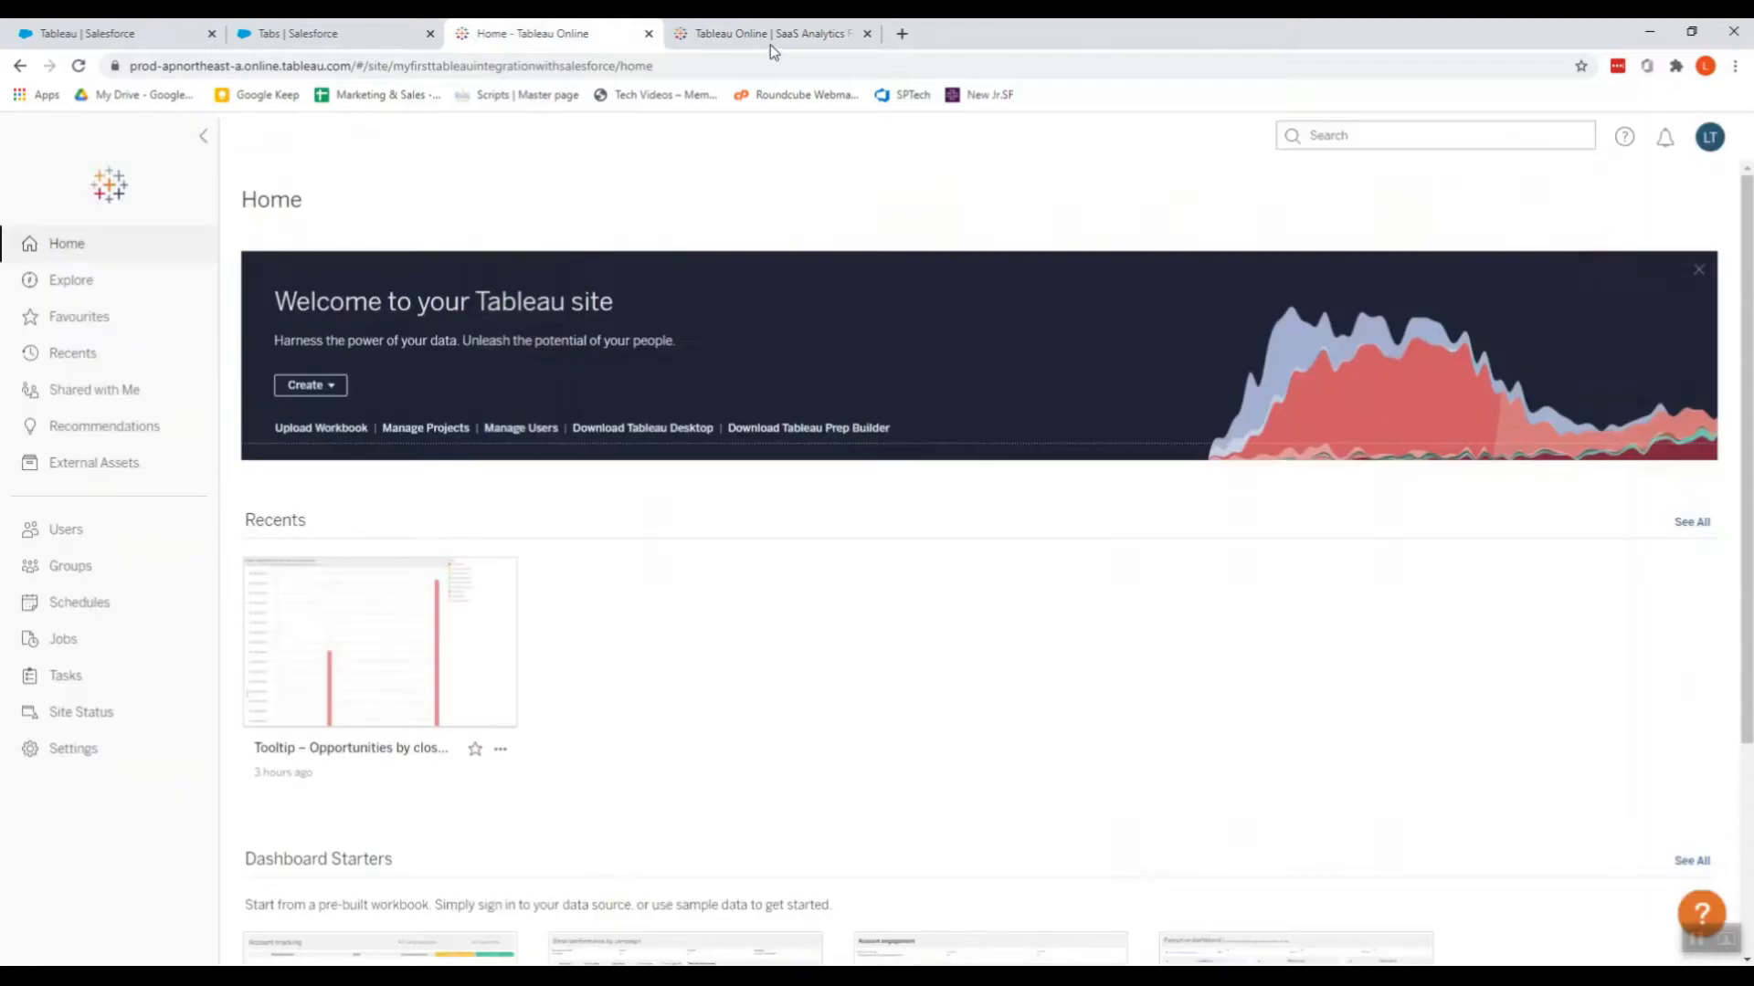
left_click(769, 33)
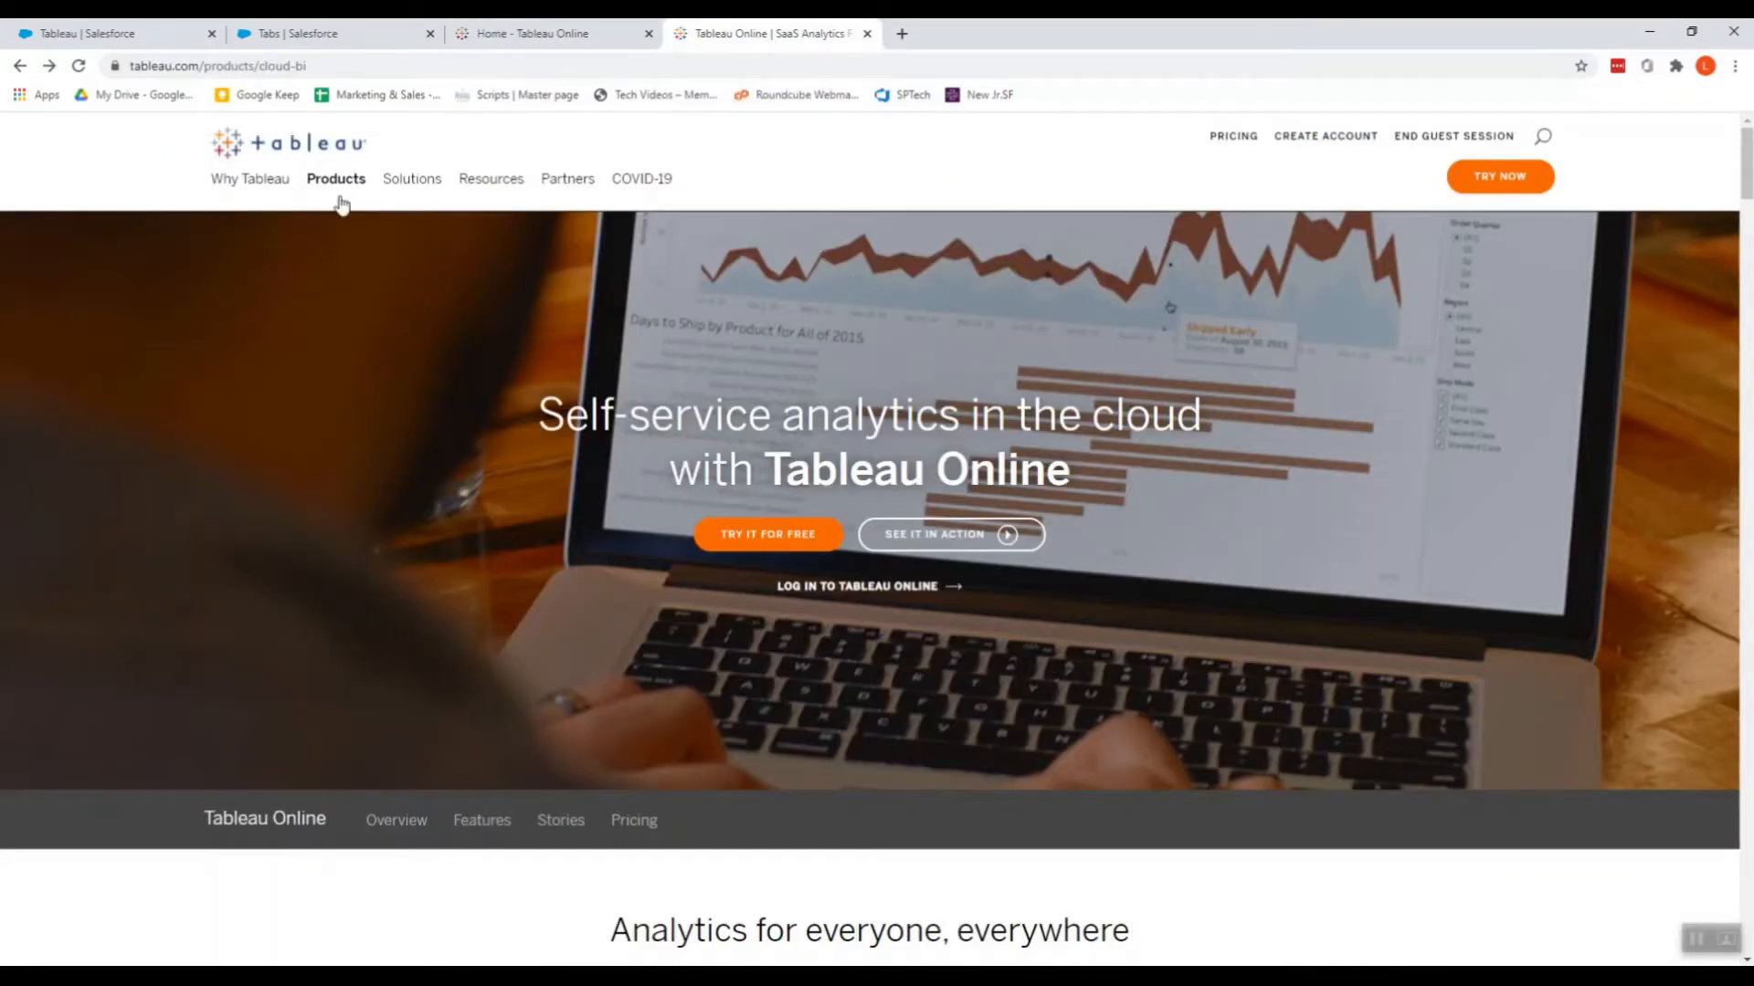
left_click(336, 177)
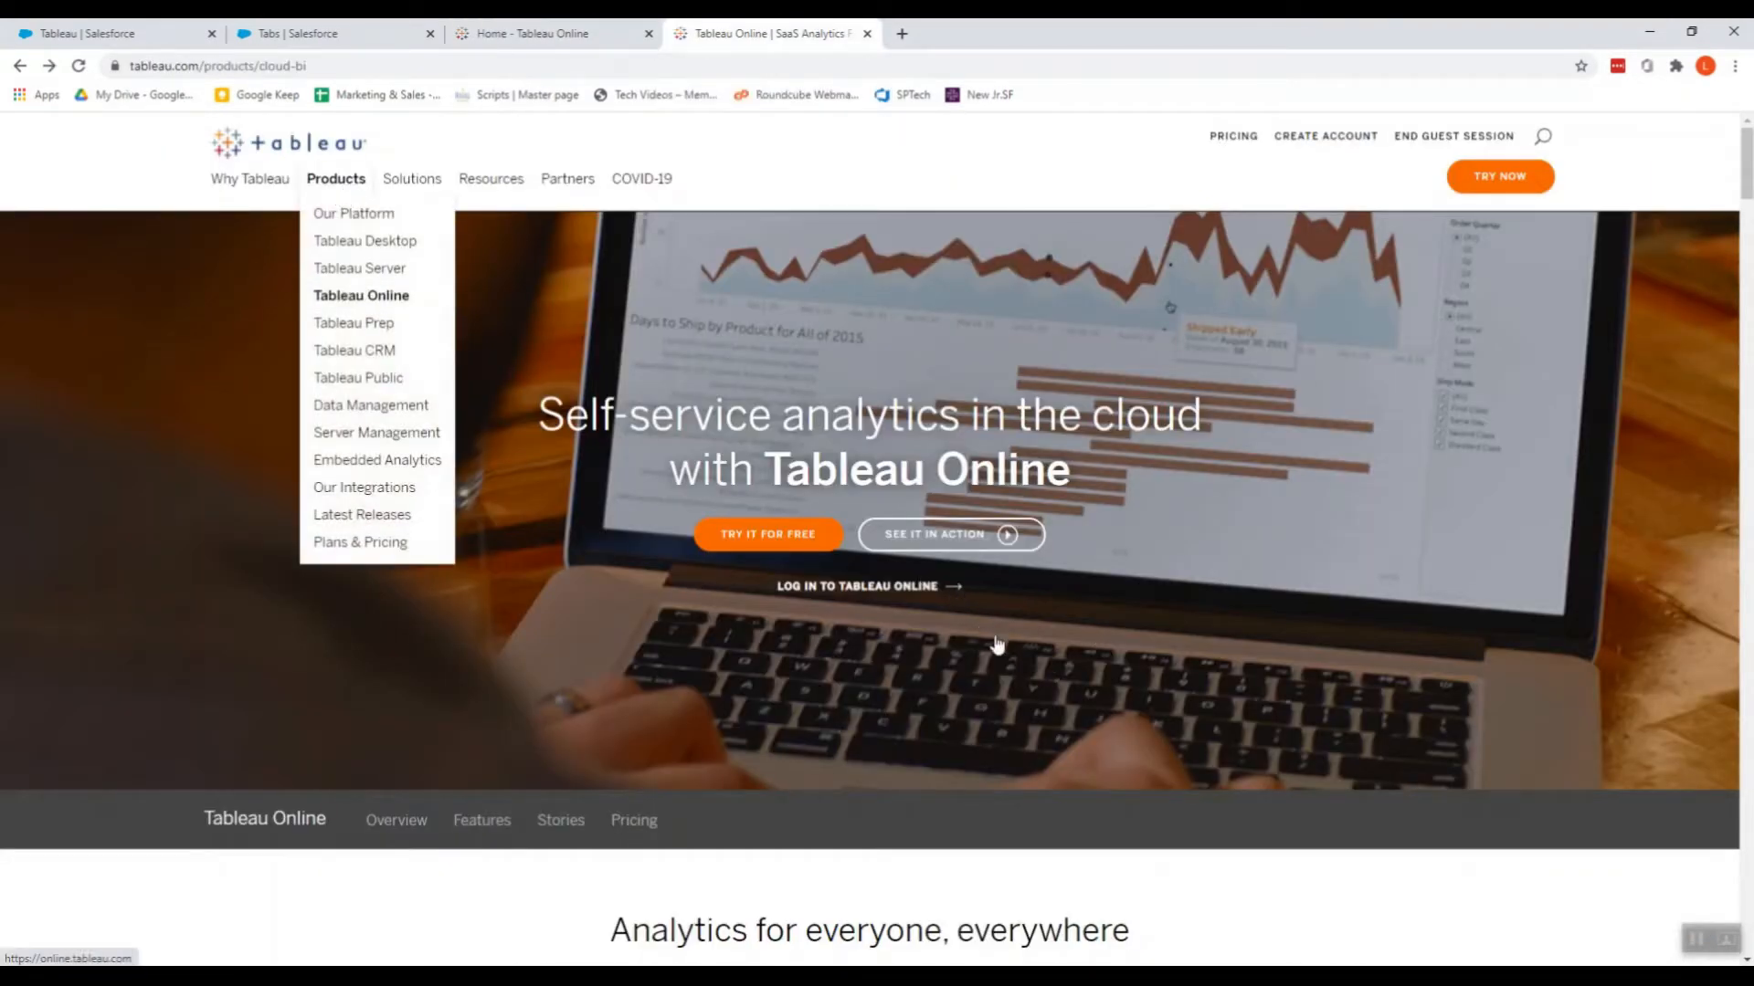
scroll("down", 3)
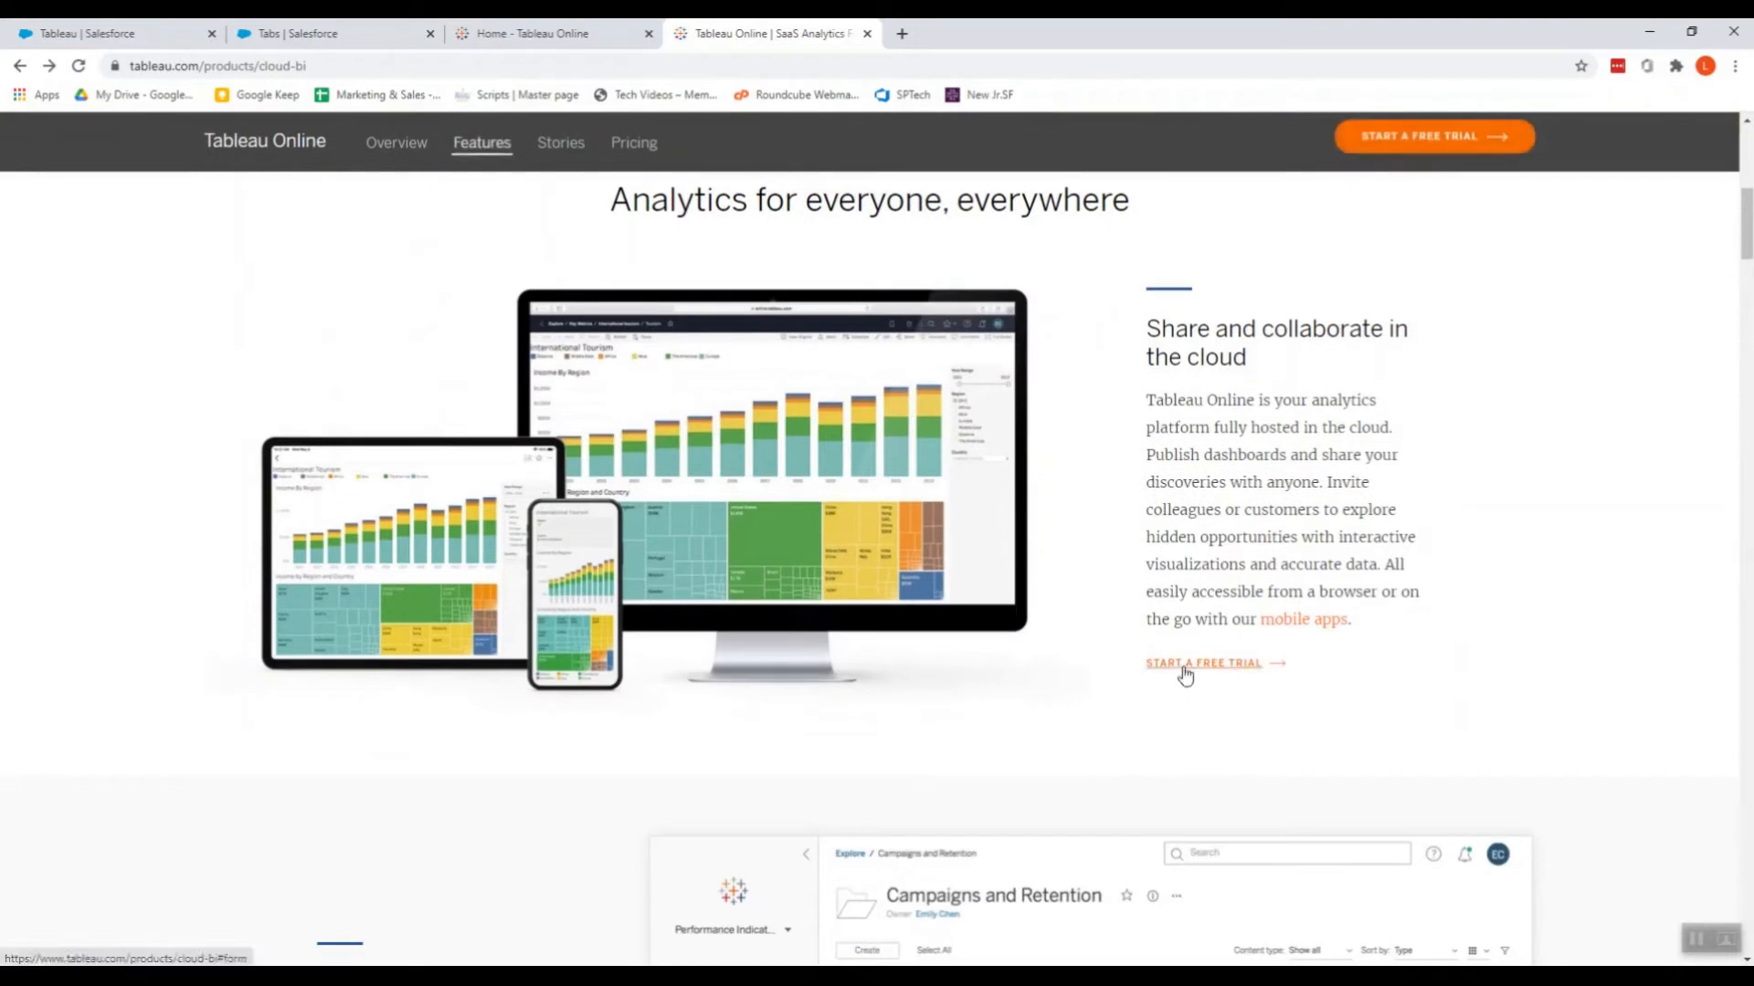
left_click(1202, 661)
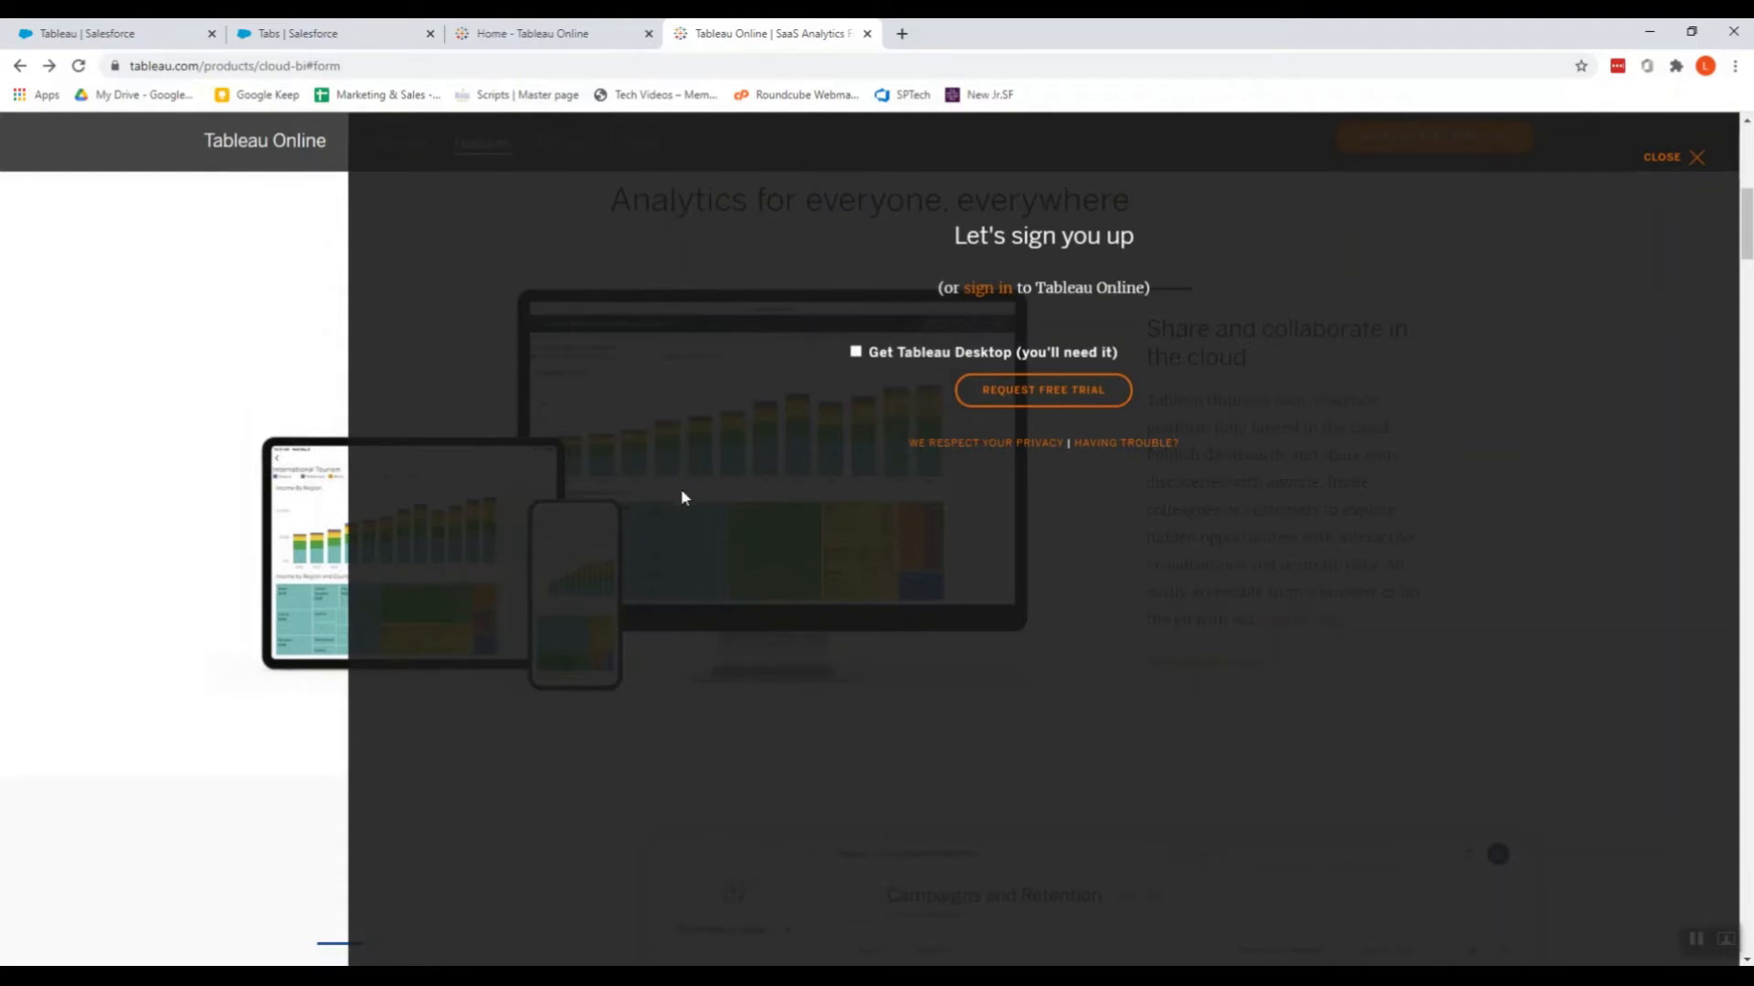
mouse_move(1043, 391)
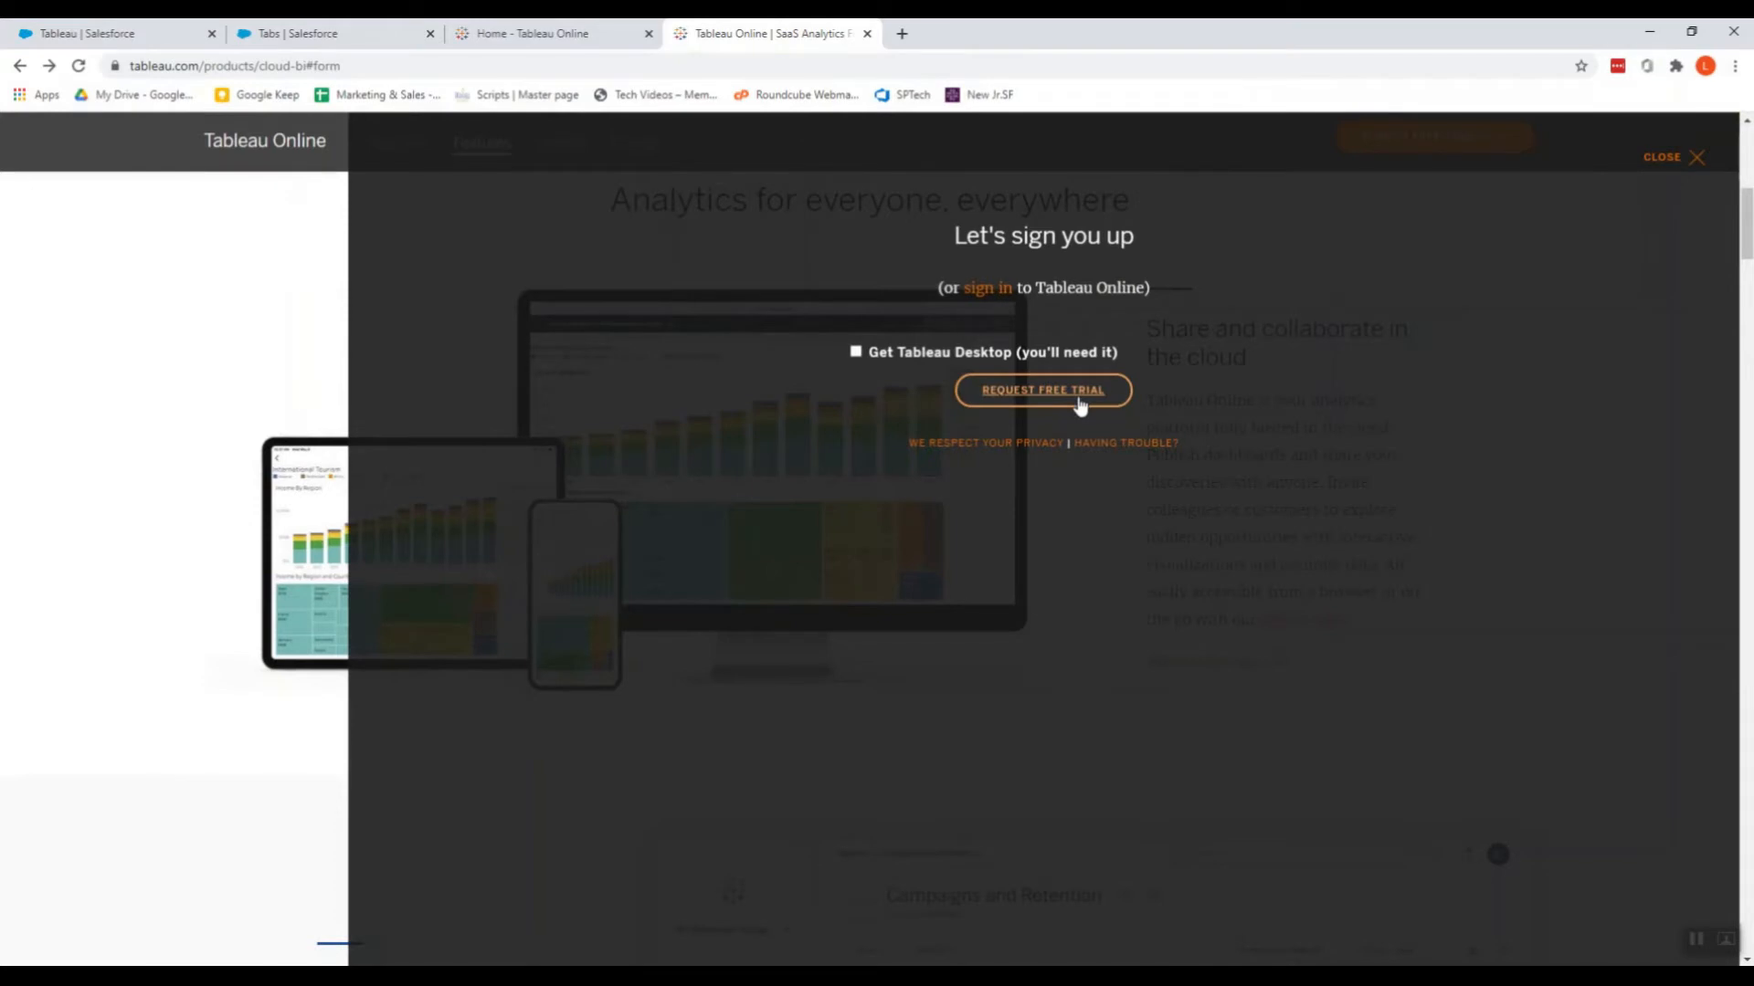
left_click(1041, 389)
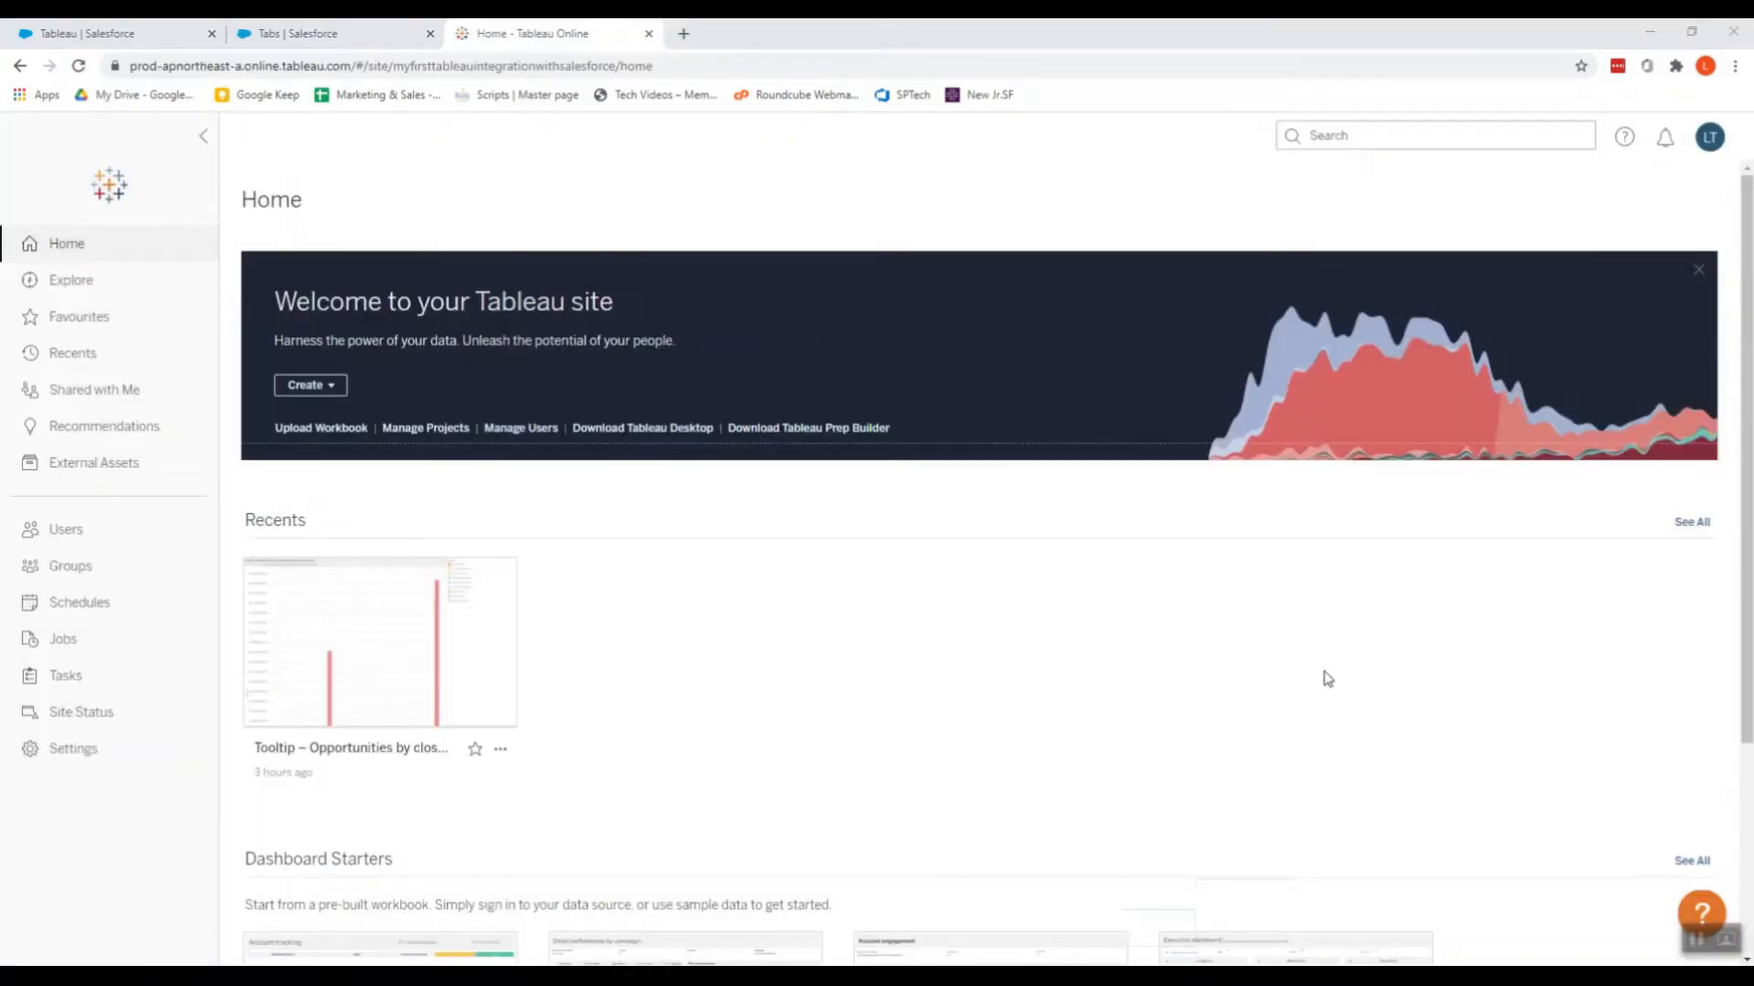
mouse_move(1284, 711)
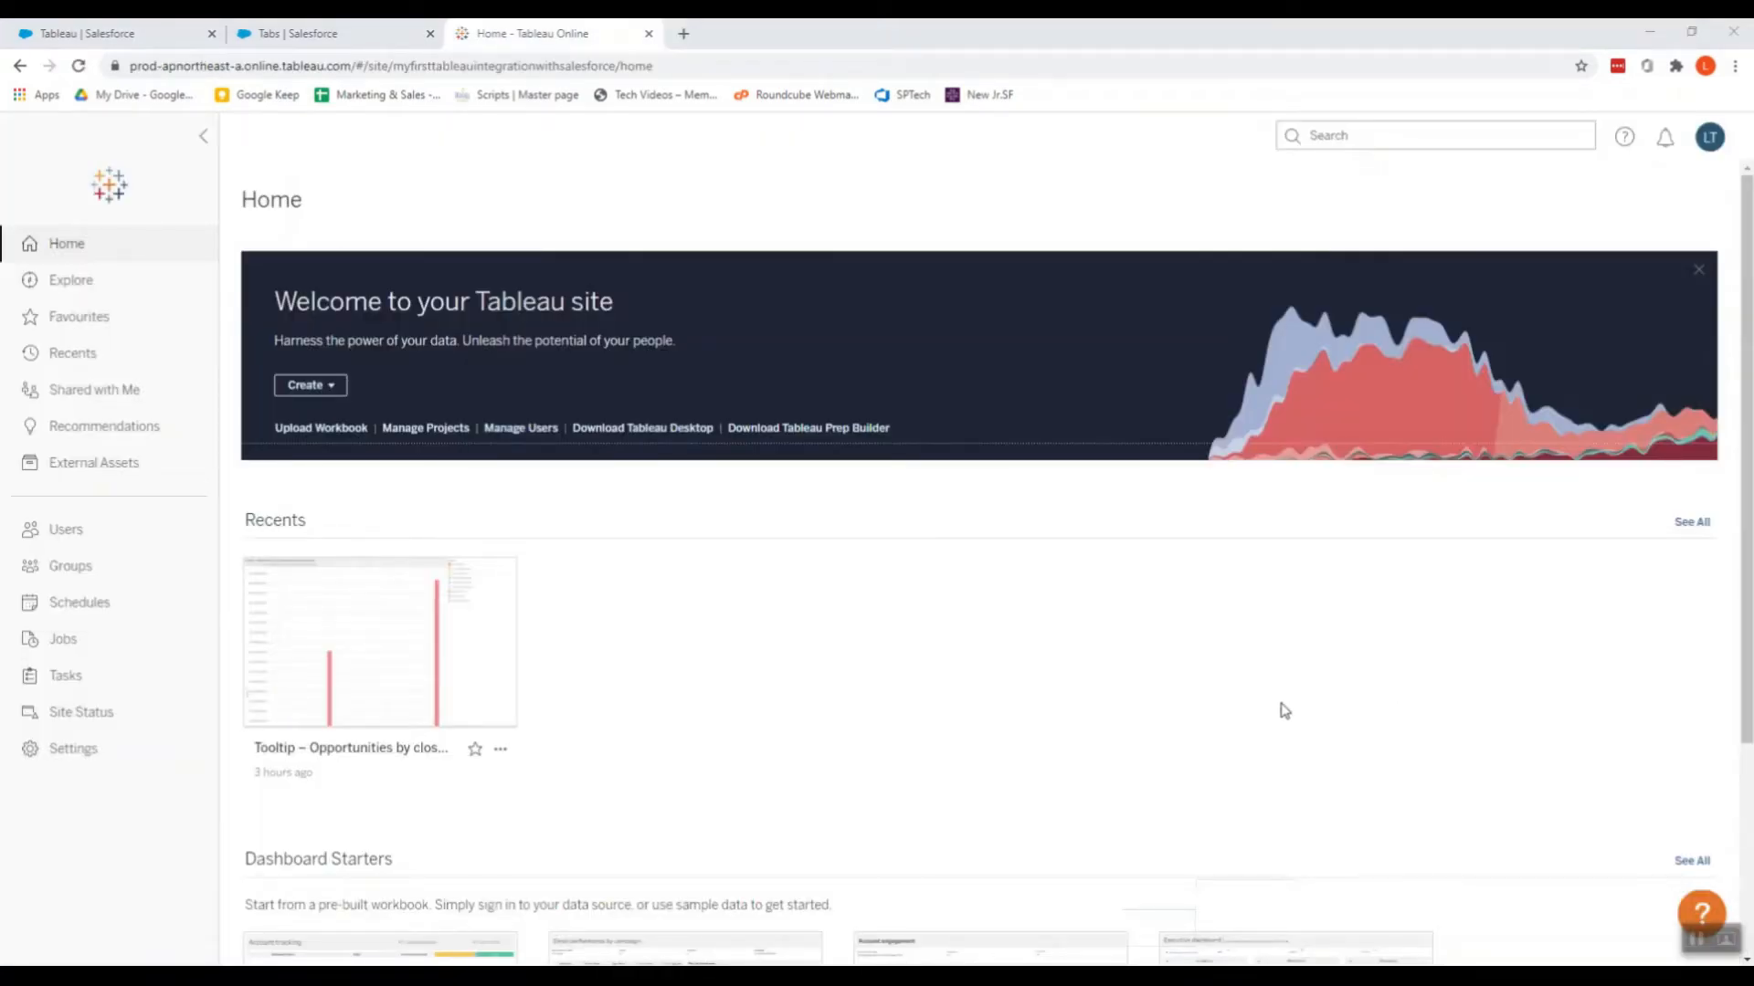
mouse_move(503, 495)
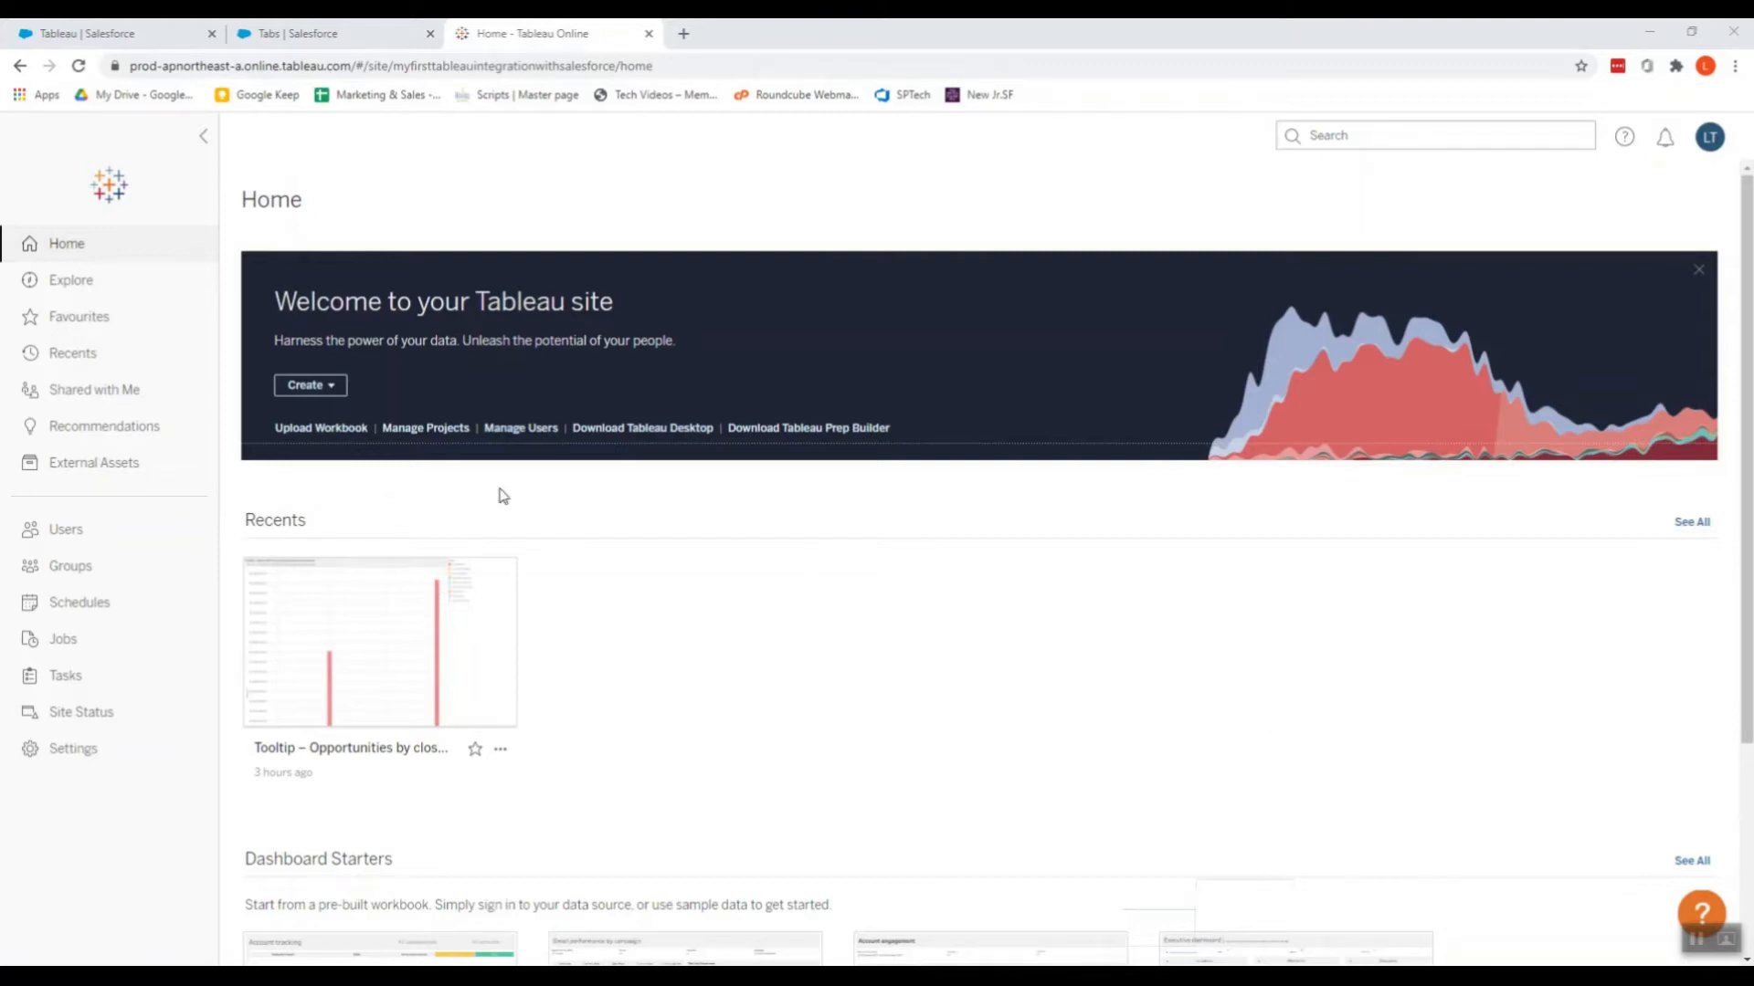
mouse_move(420, 638)
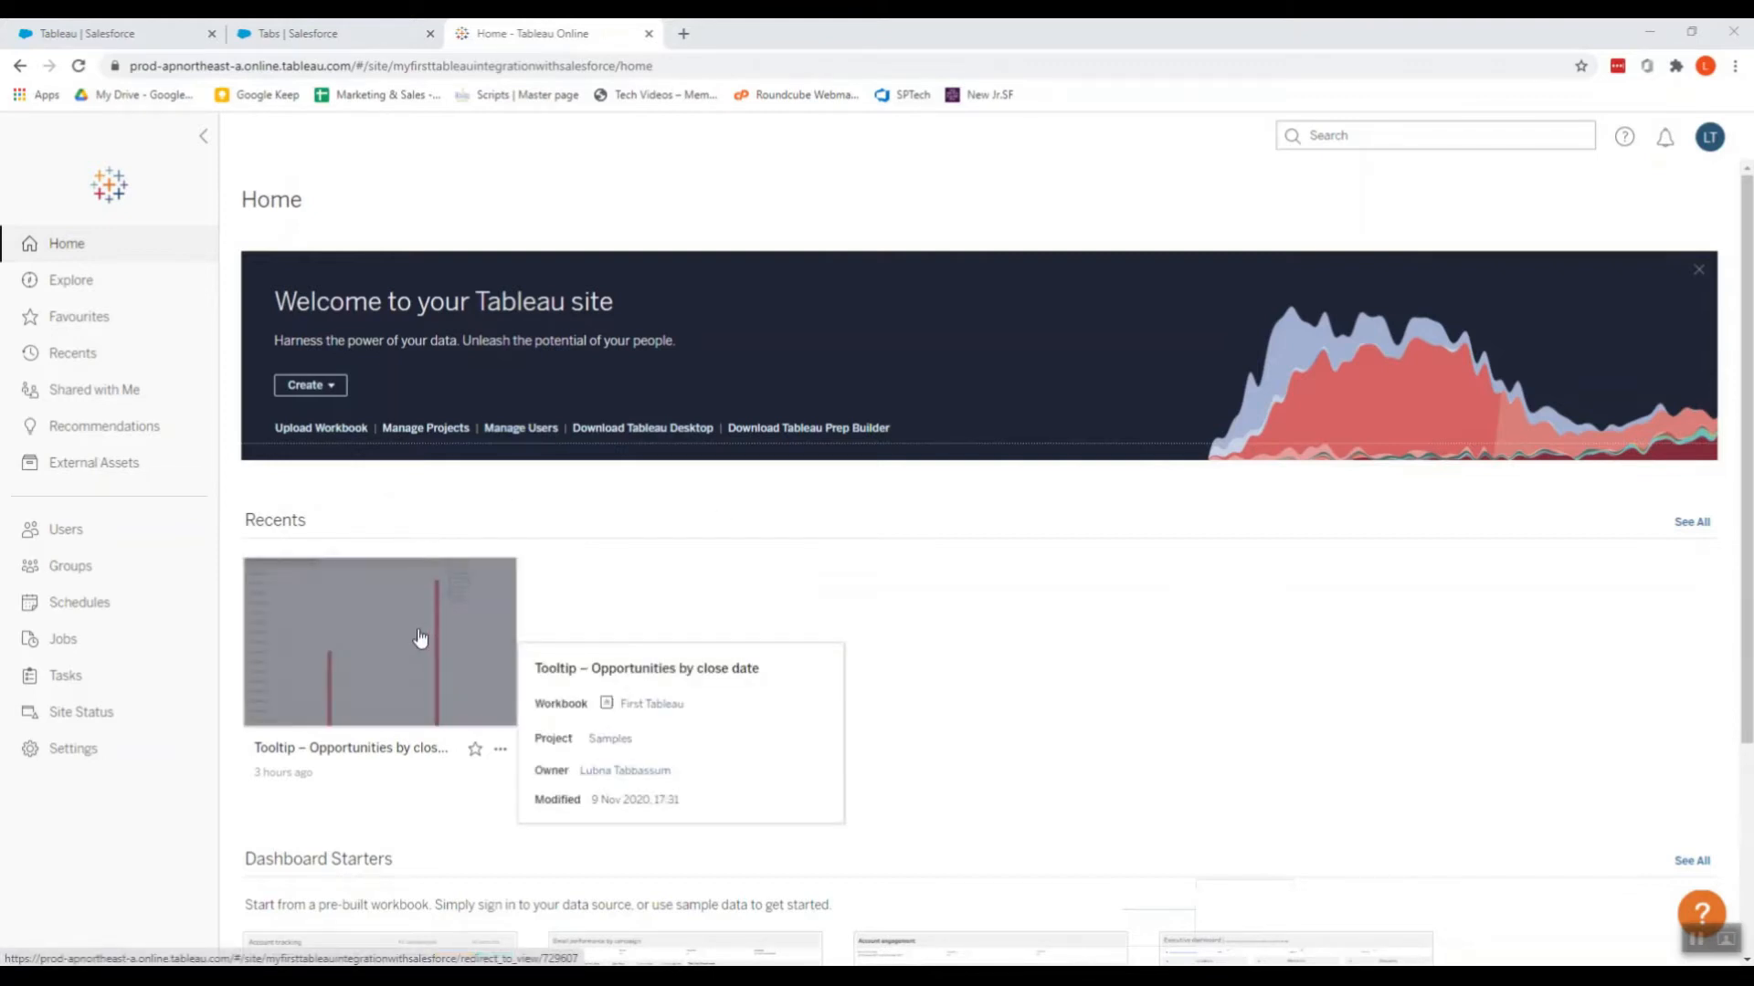
- Open the recent Tooltip – Opportunities by close date view and enter web edit mode
left_click(379, 641)
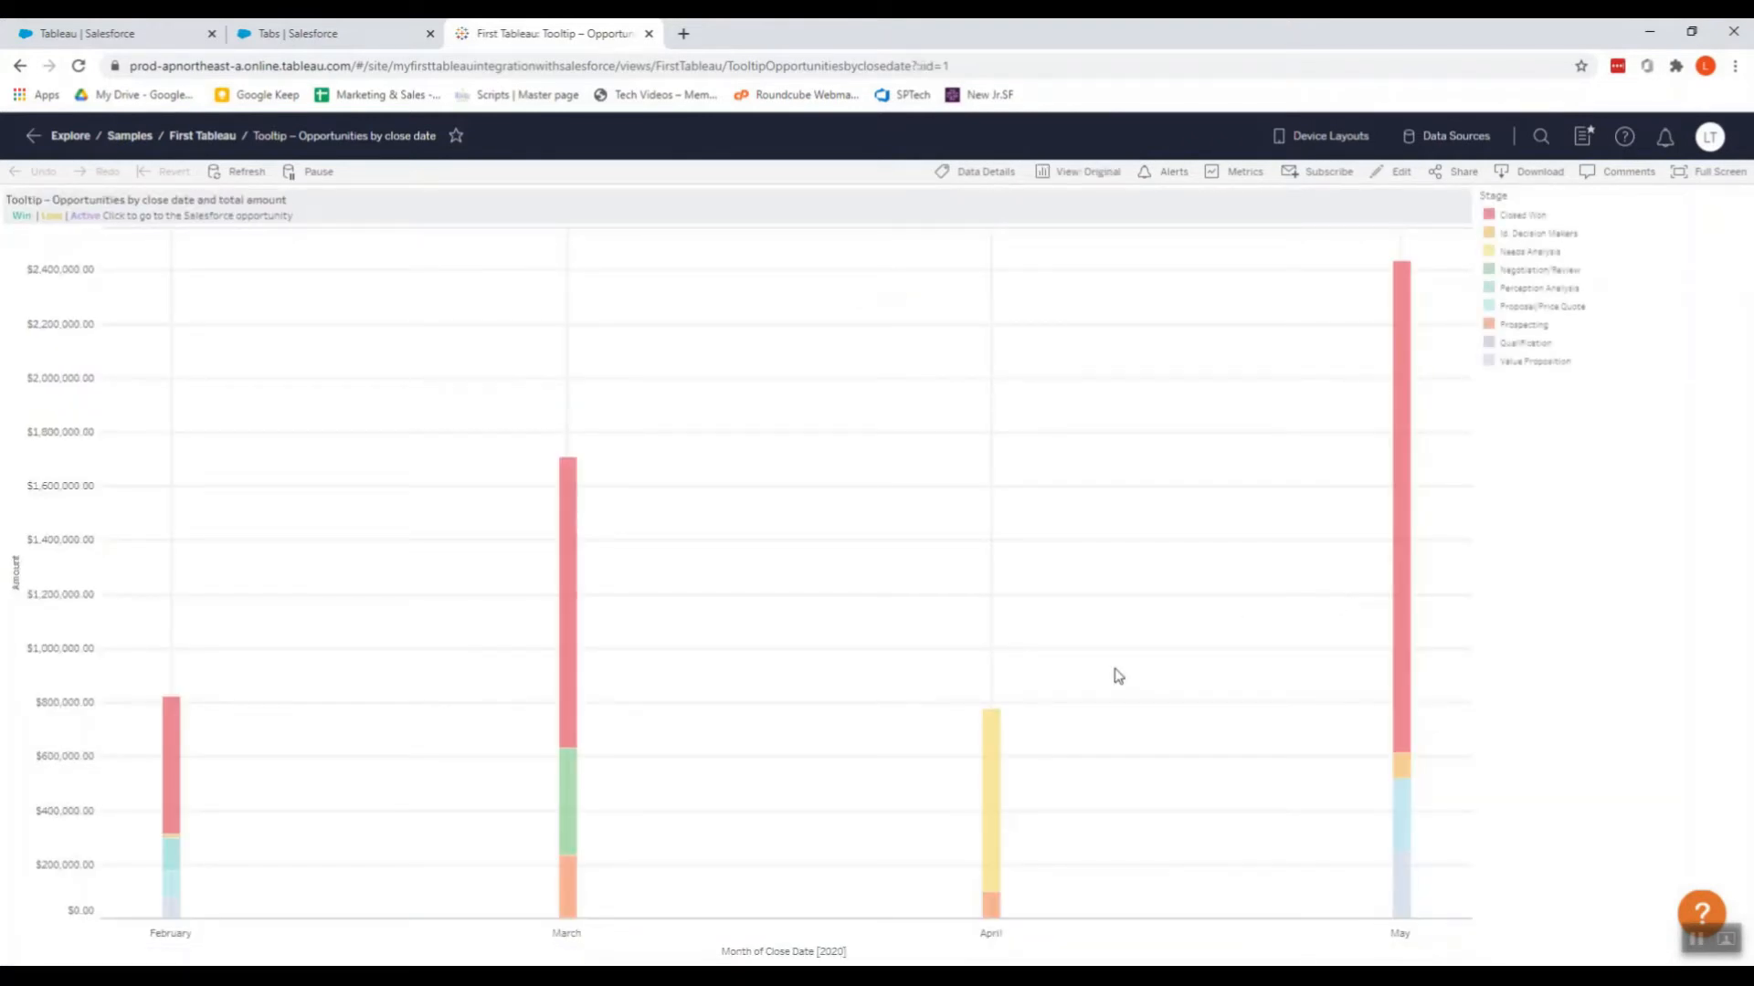
mouse_move(1240, 367)
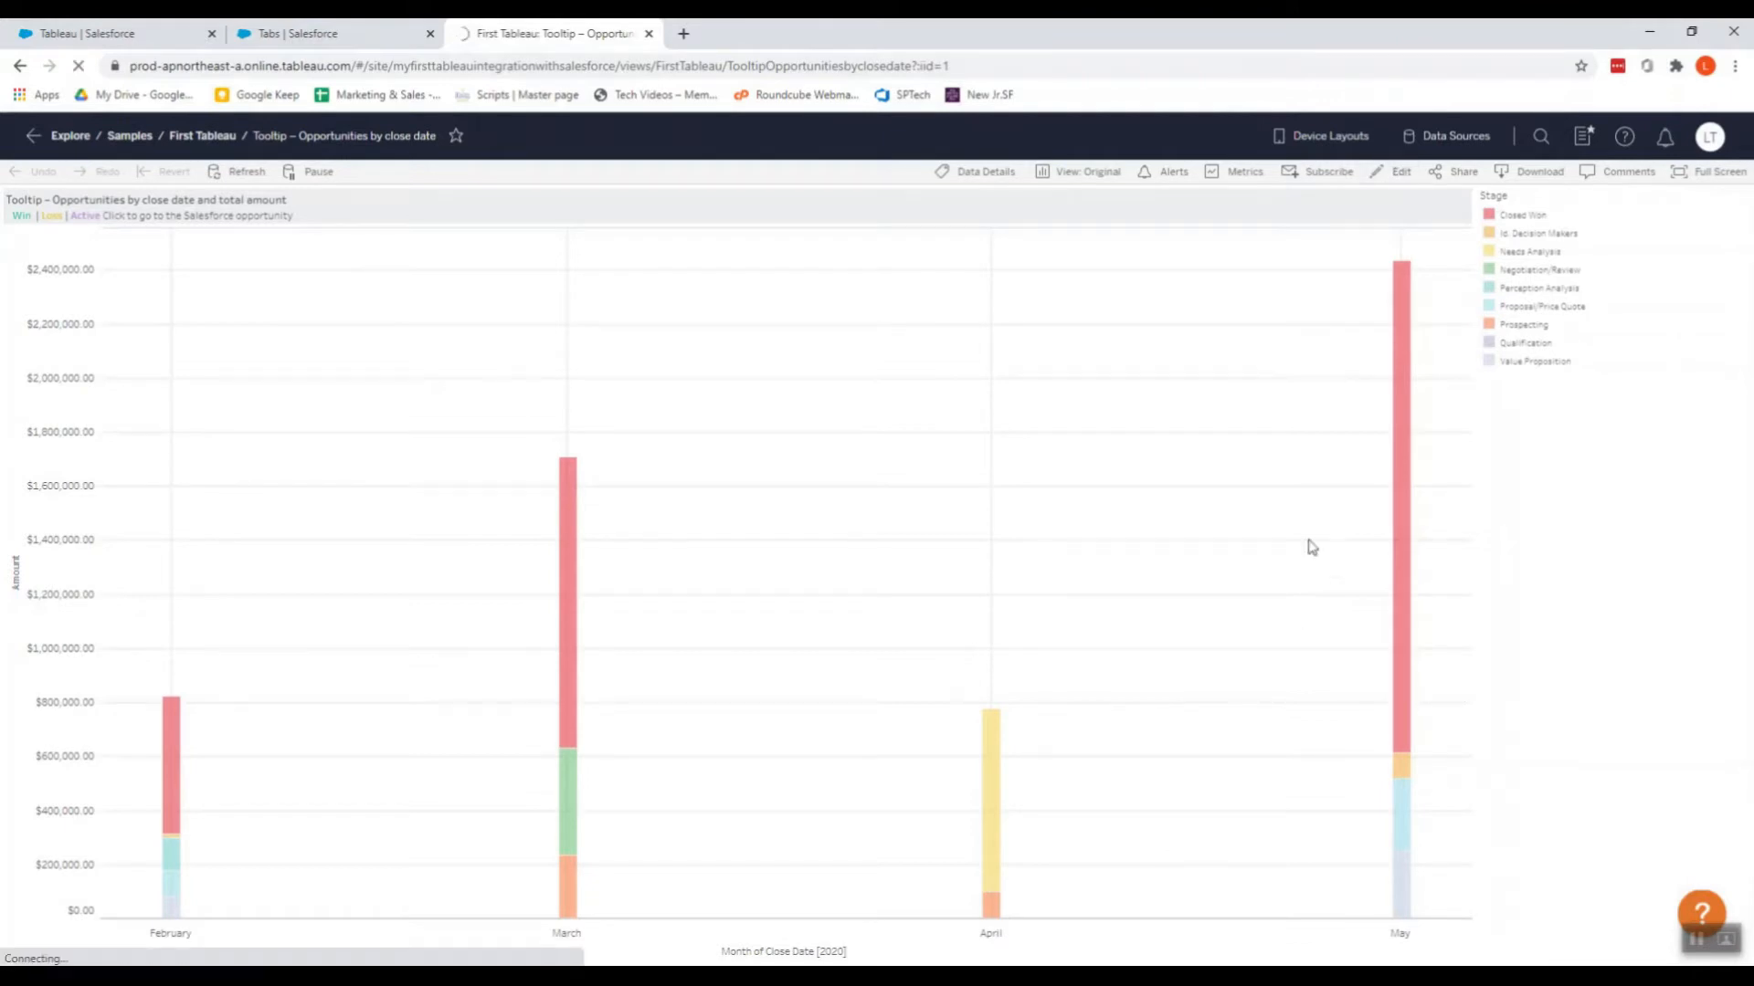
left_click(1399, 171)
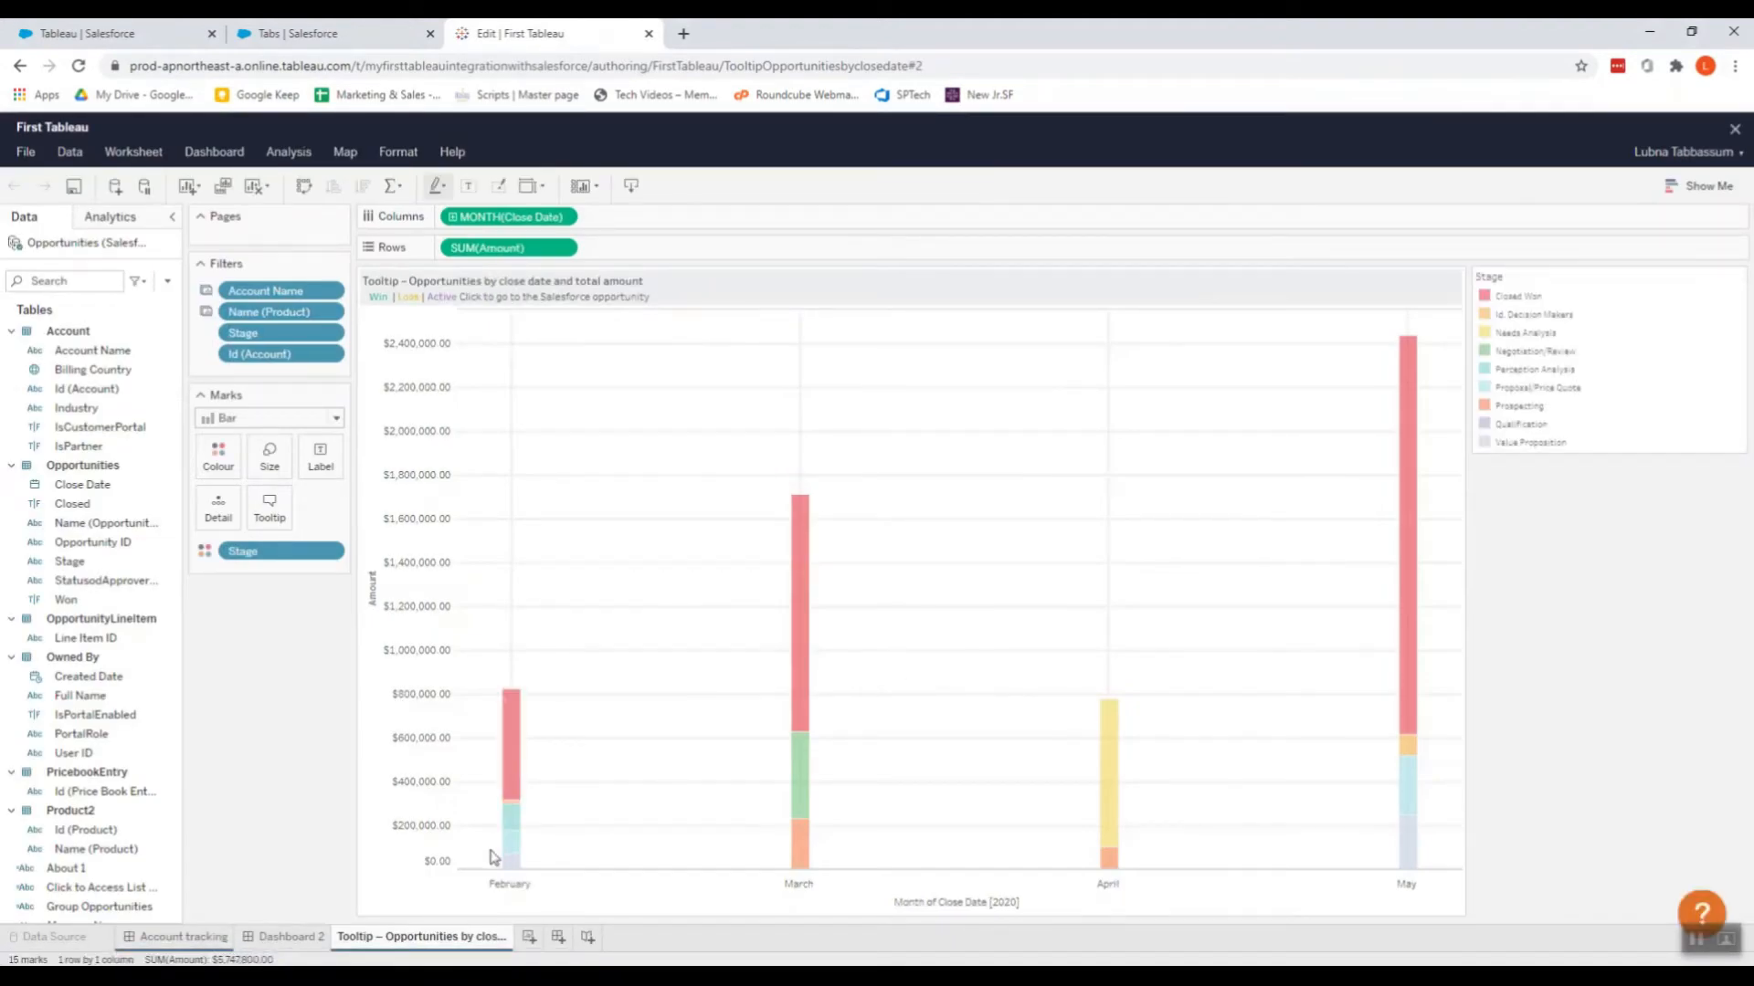
mouse_move(590, 875)
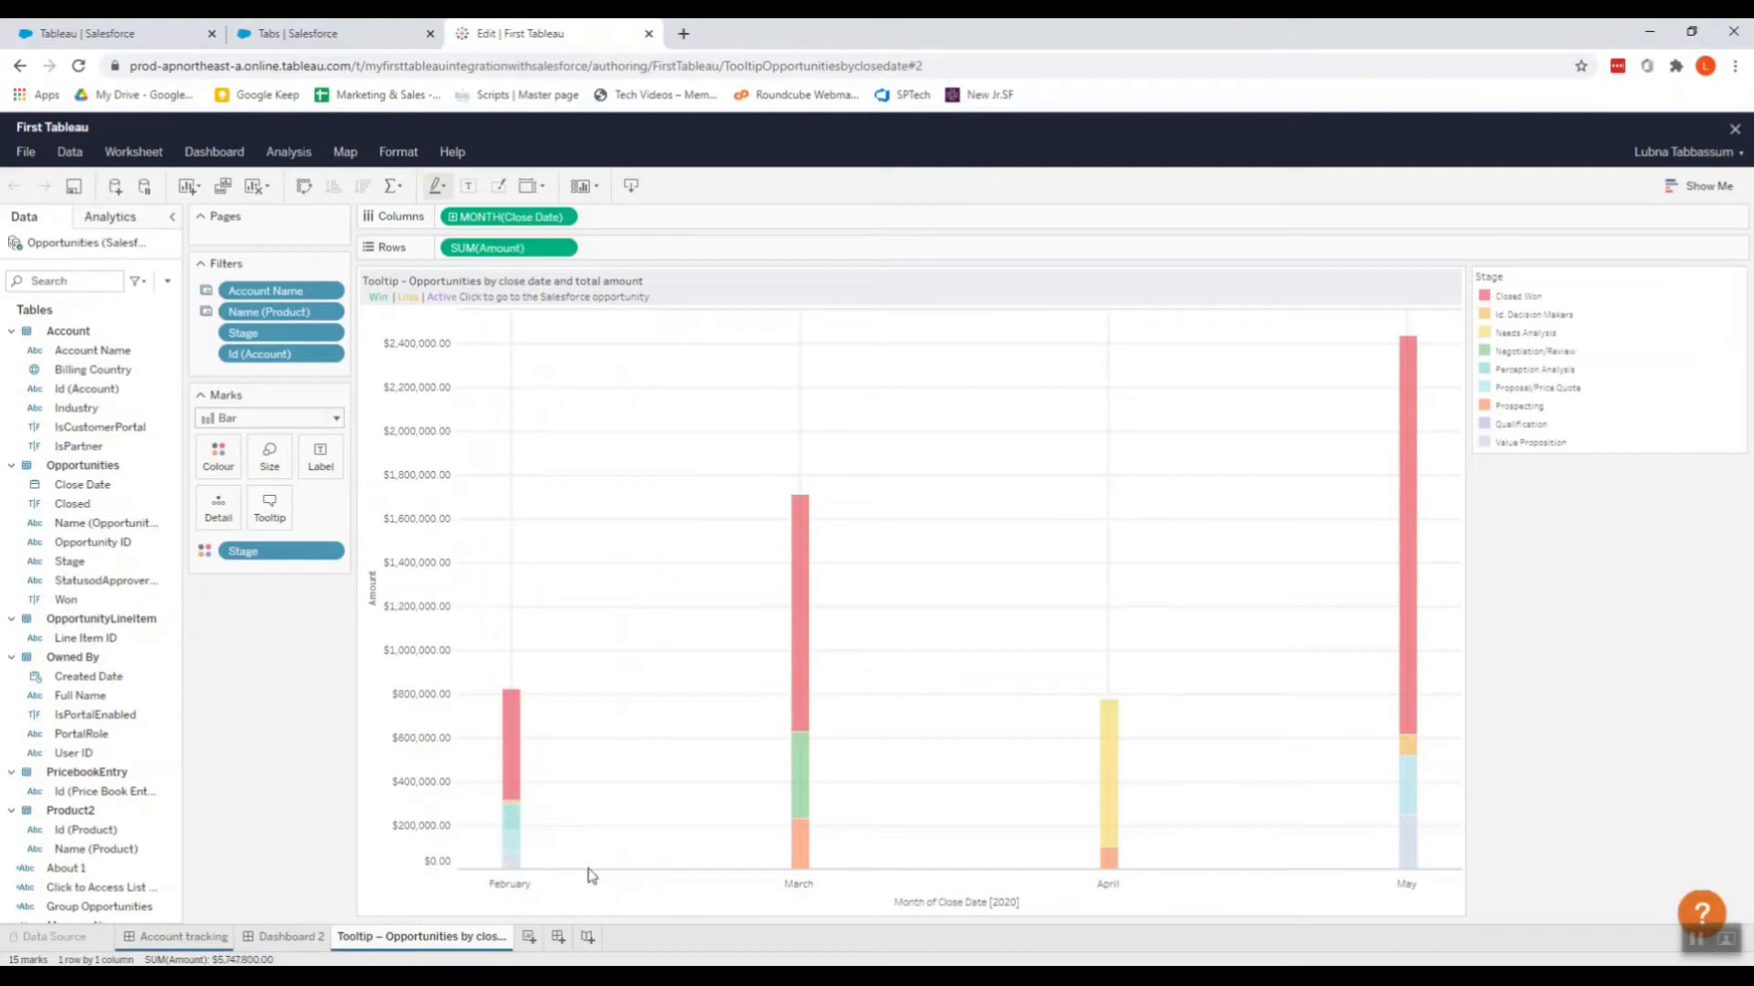
mouse_move(1340, 500)
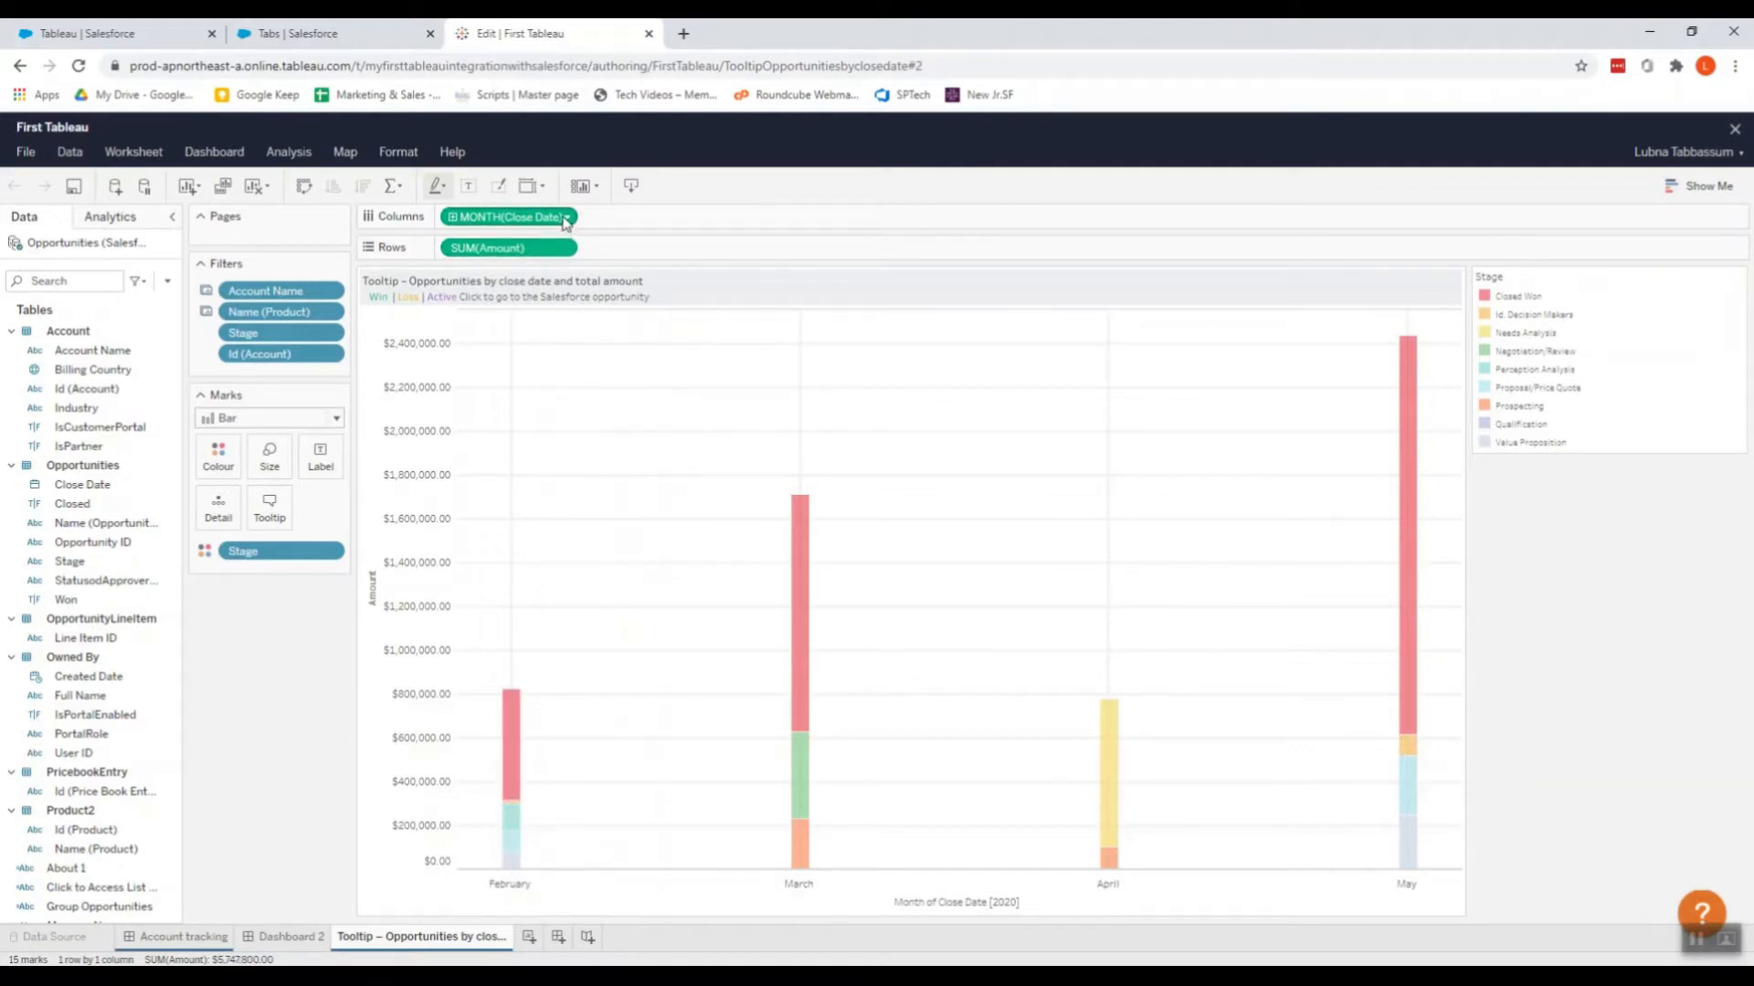
- Show the MONTH(Close Date) pill's date-part and discrete/continuous options in the editor
left_click(567, 216)
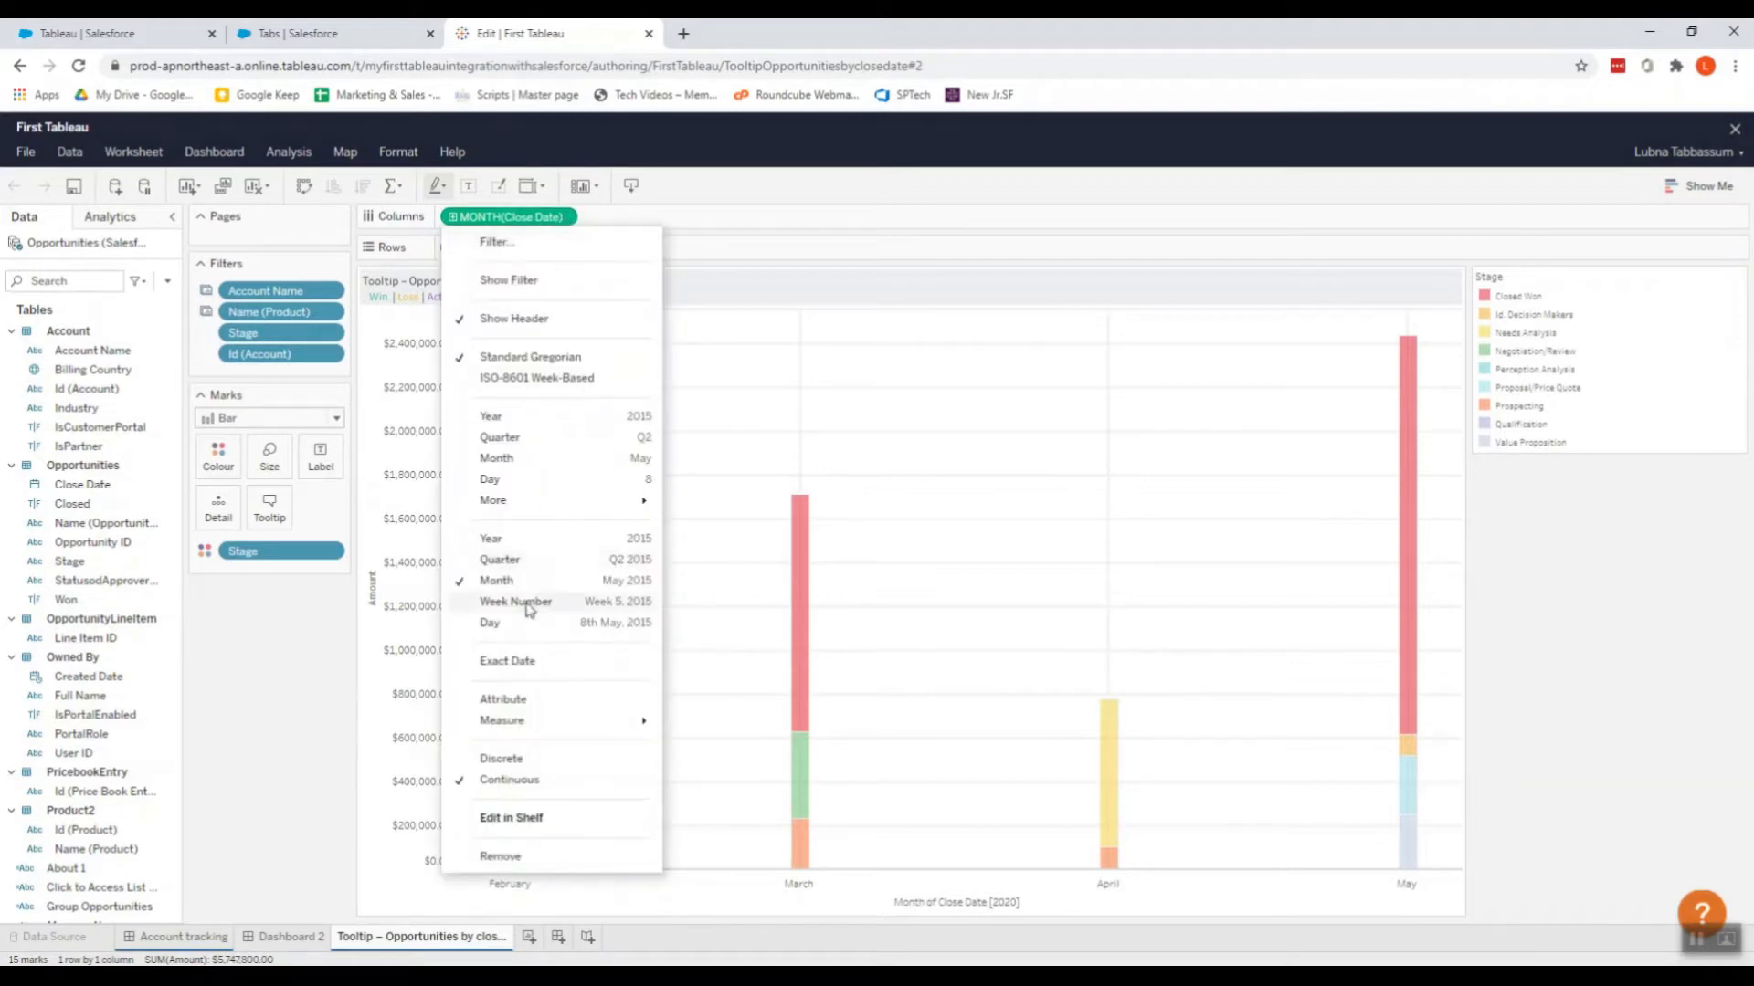
mouse_move(659, 310)
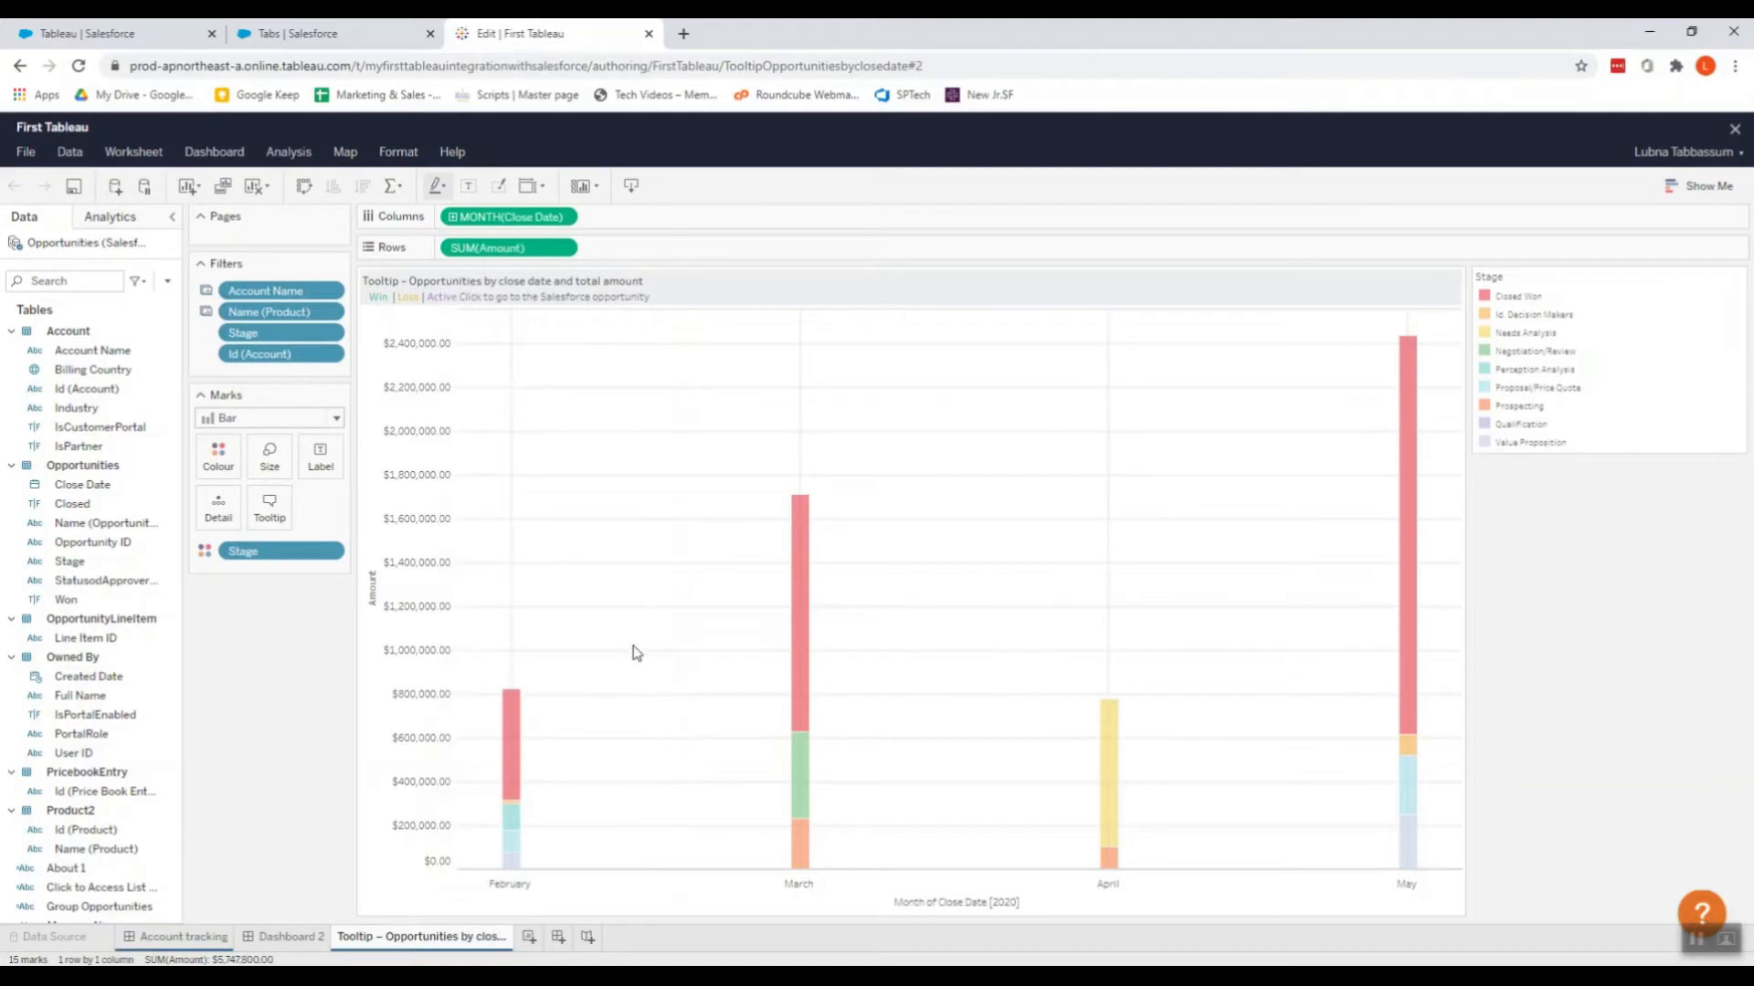
mouse_move(565, 780)
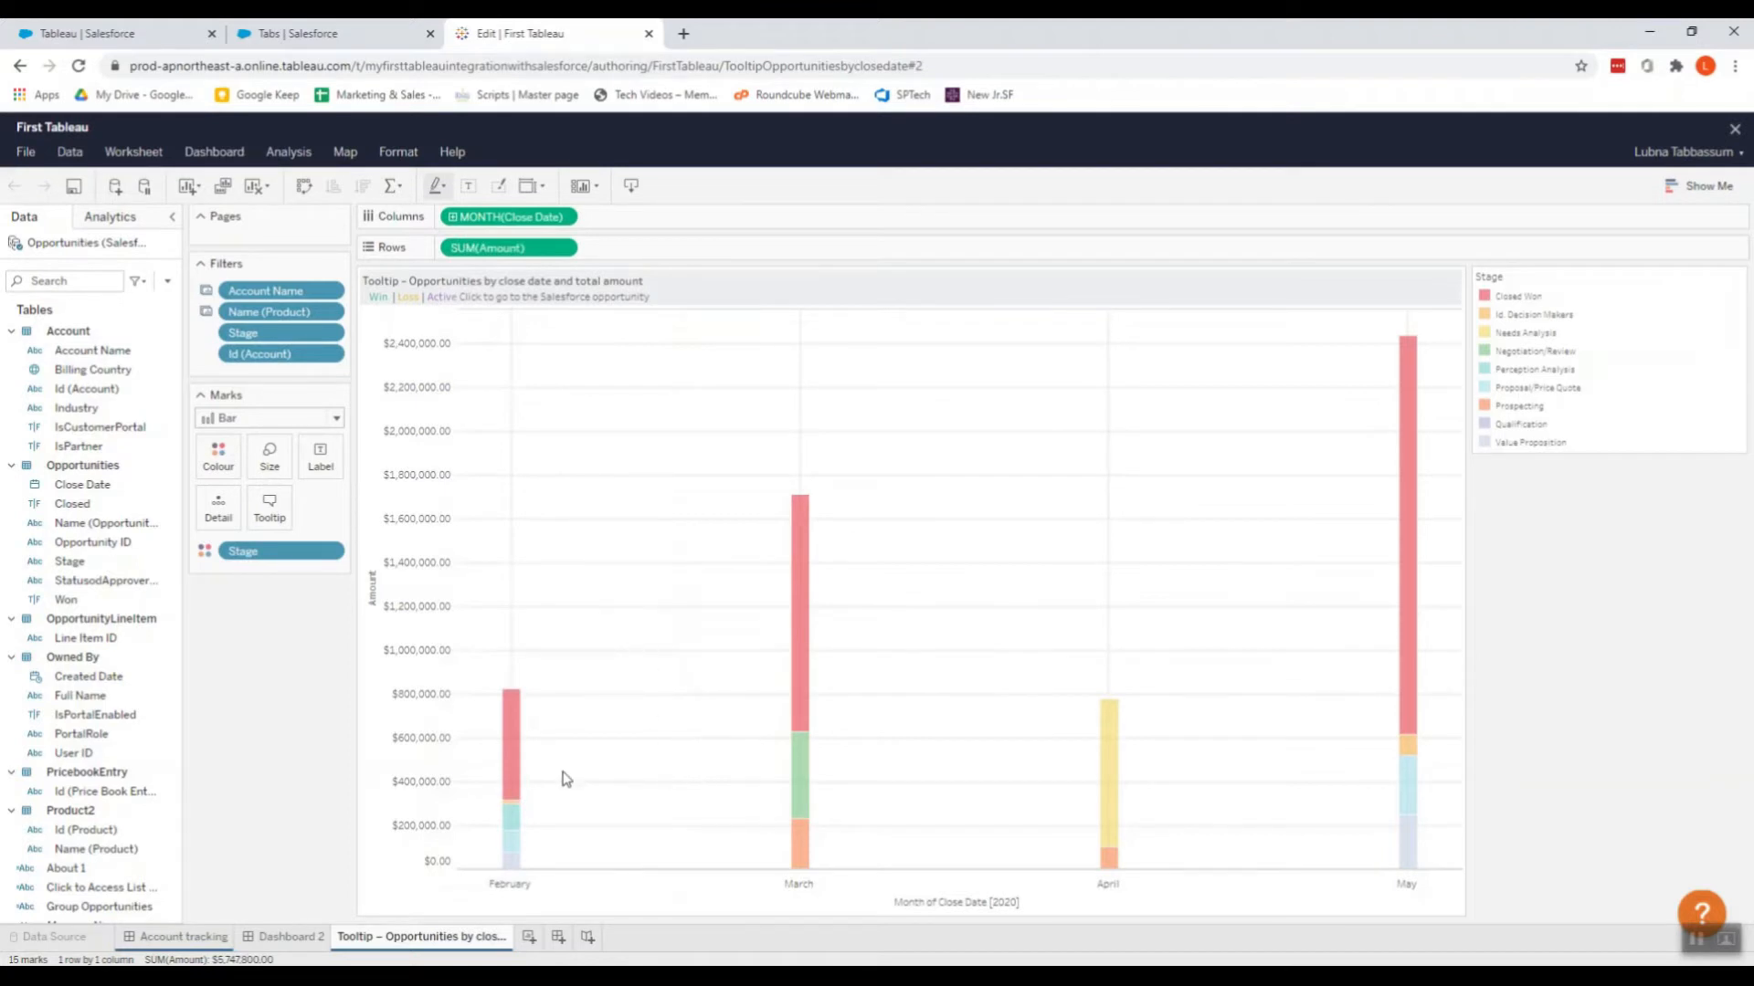
mouse_move(972, 864)
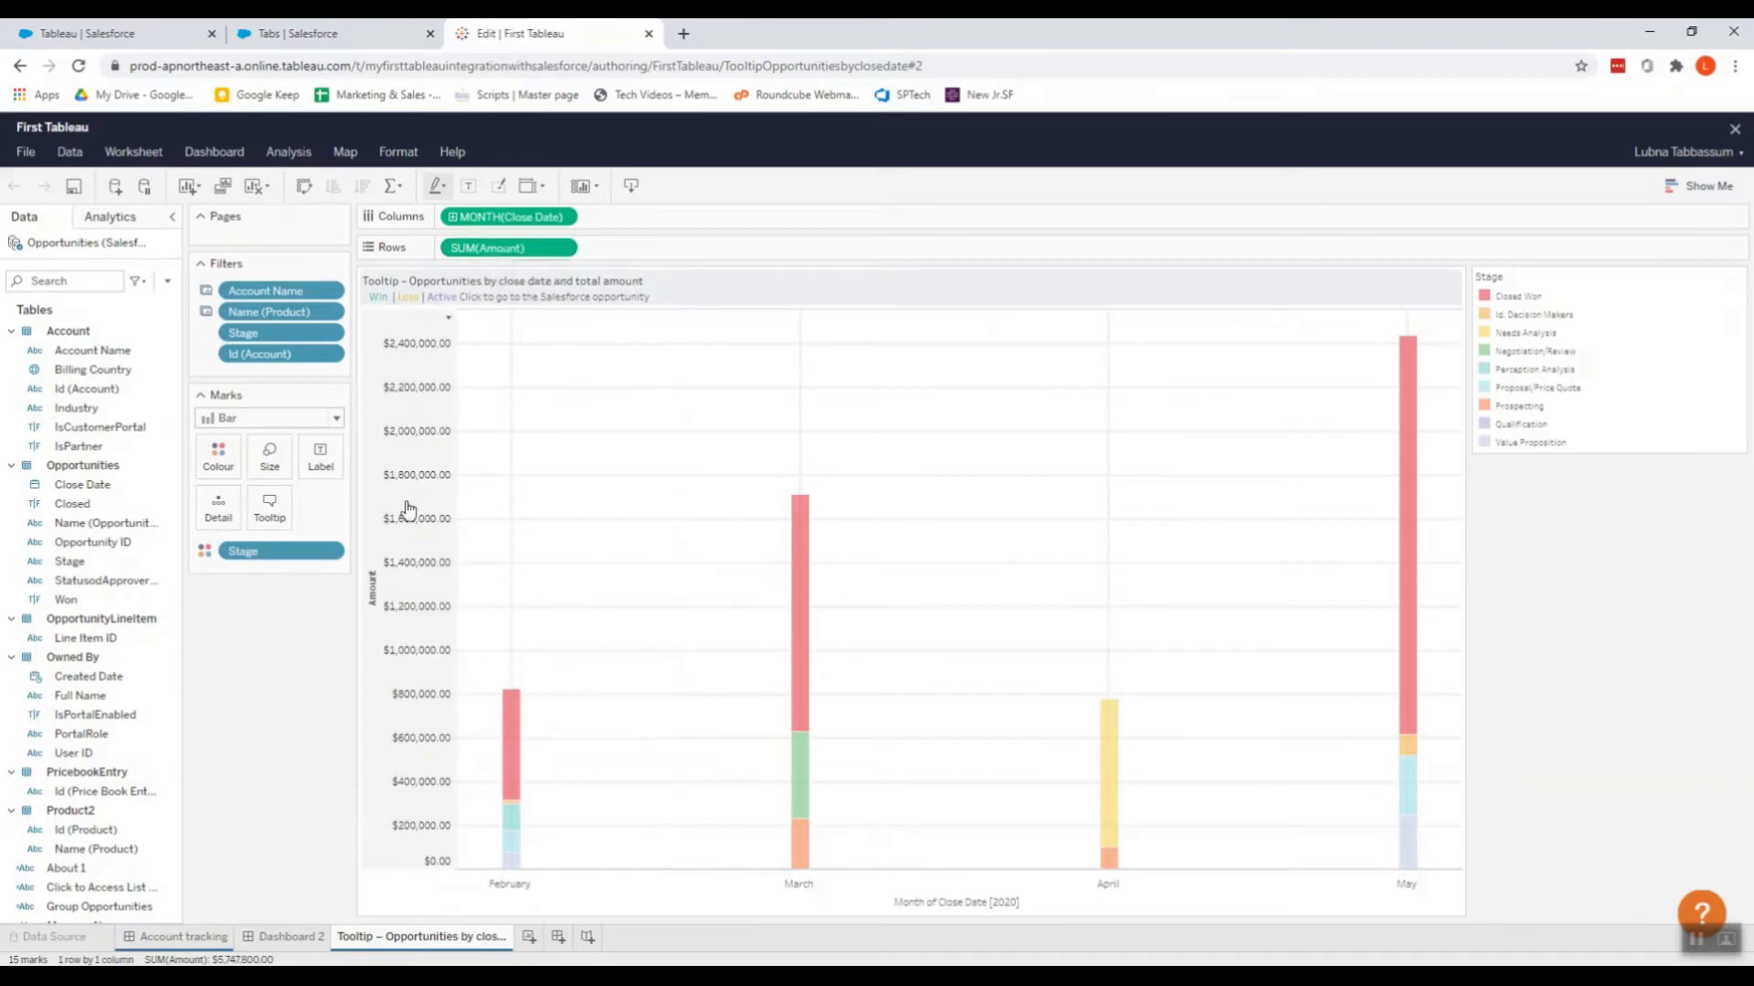
mouse_move(531, 899)
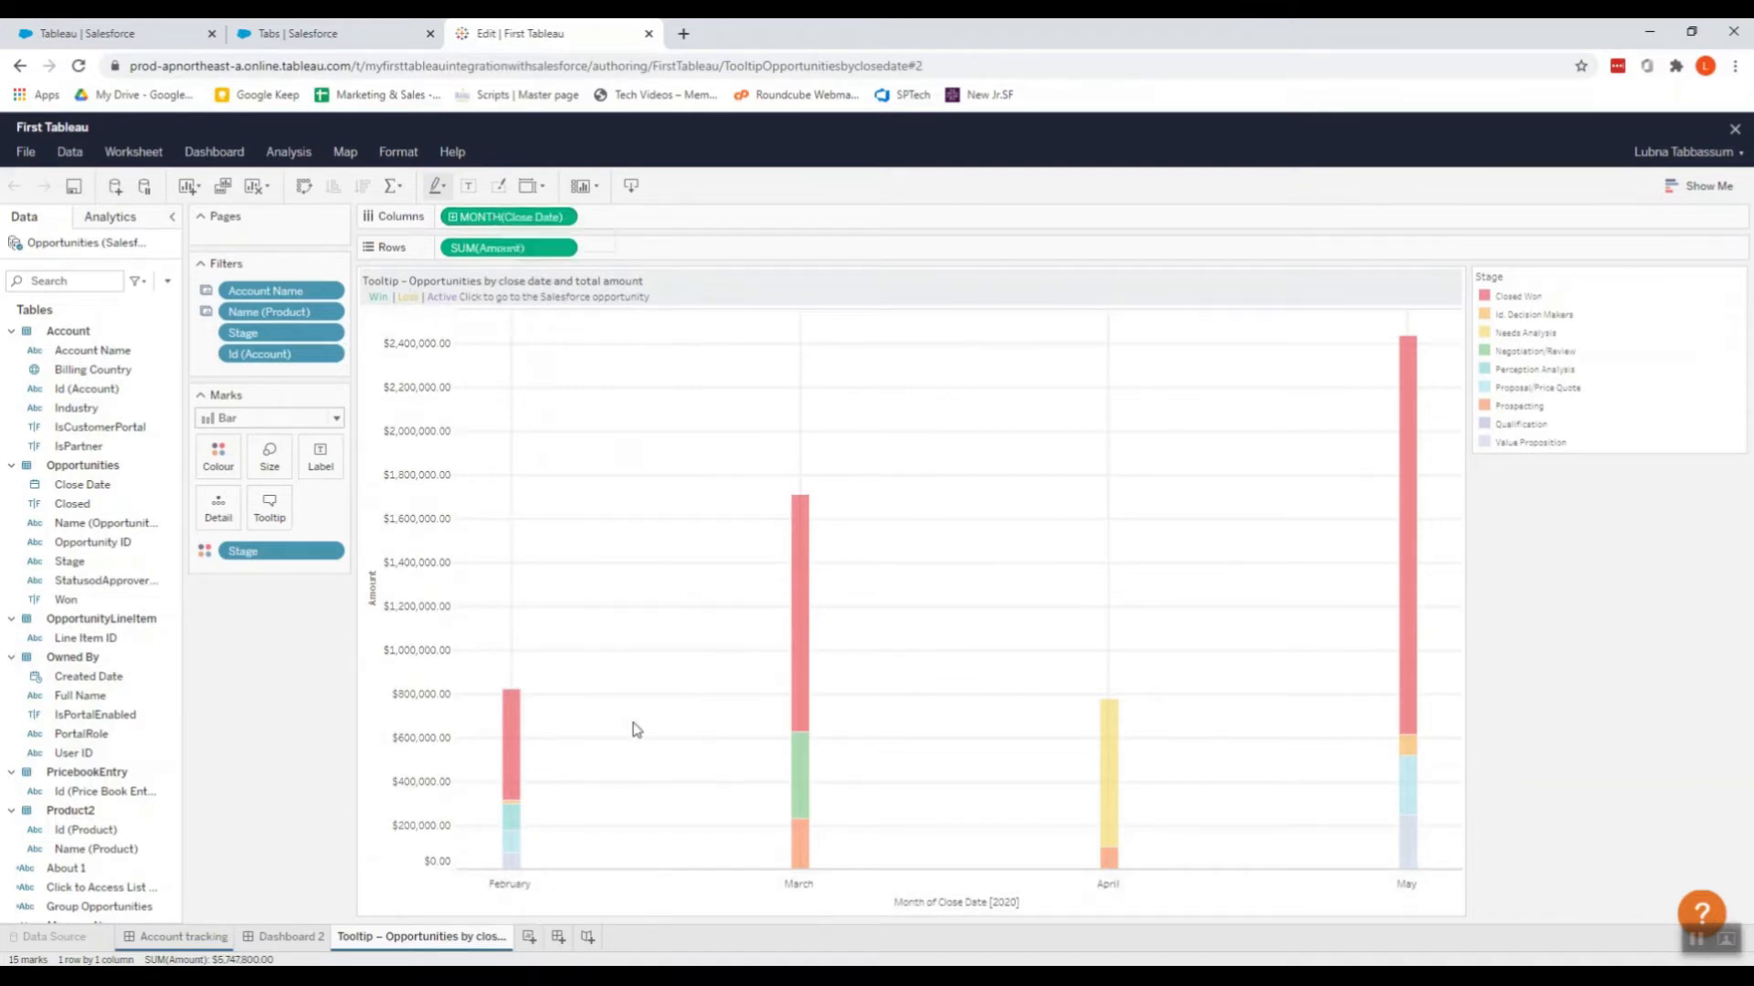
mouse_move(533, 648)
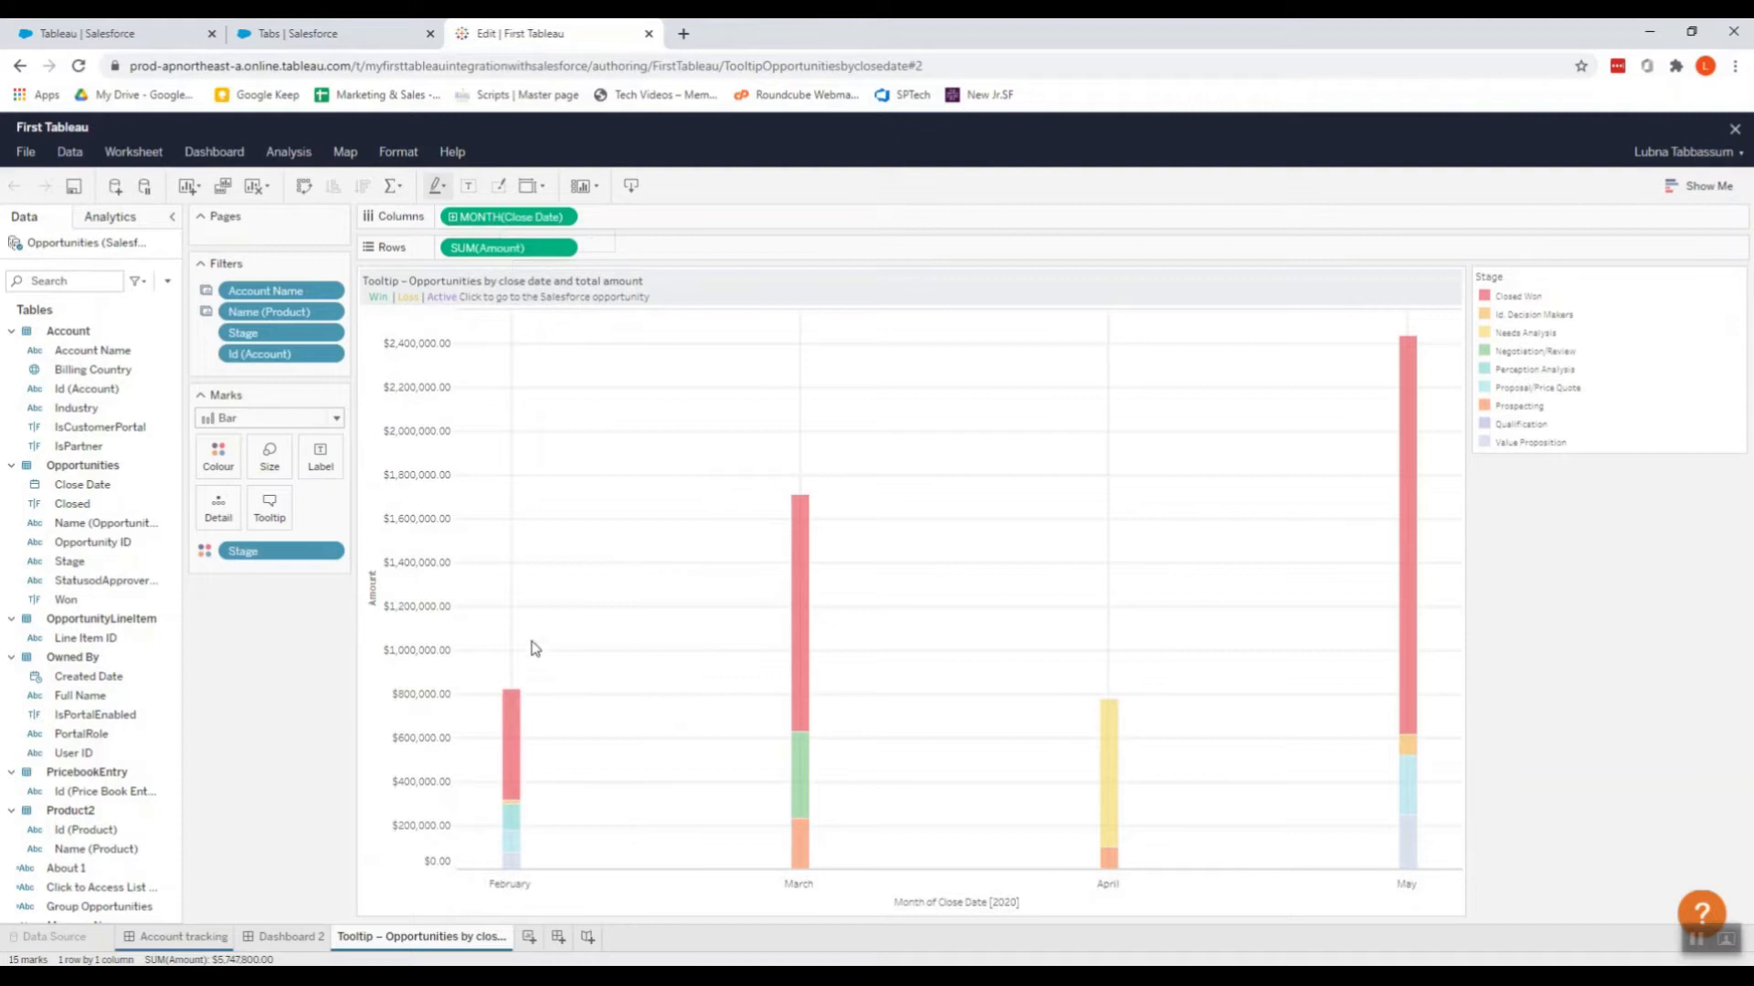
mouse_move(1739, 133)
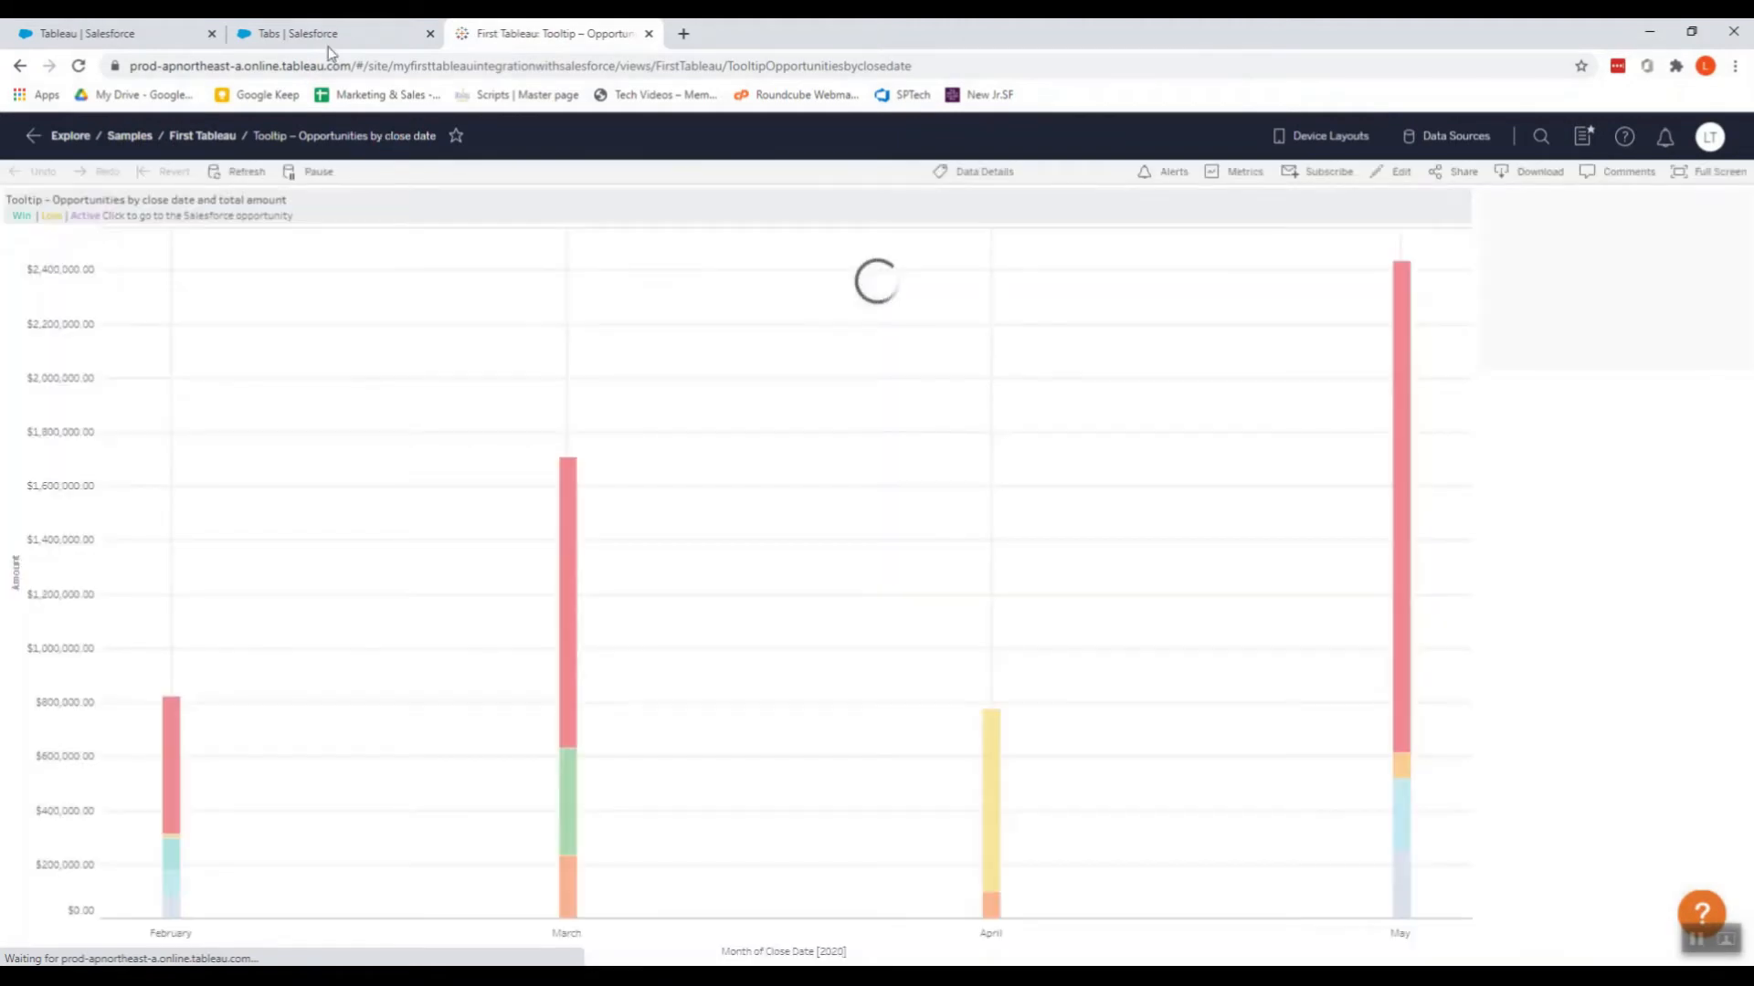
- Find Visualforce Pages via Quick Find 'visual' and open the Tableau page for editing
left_click(296, 33)
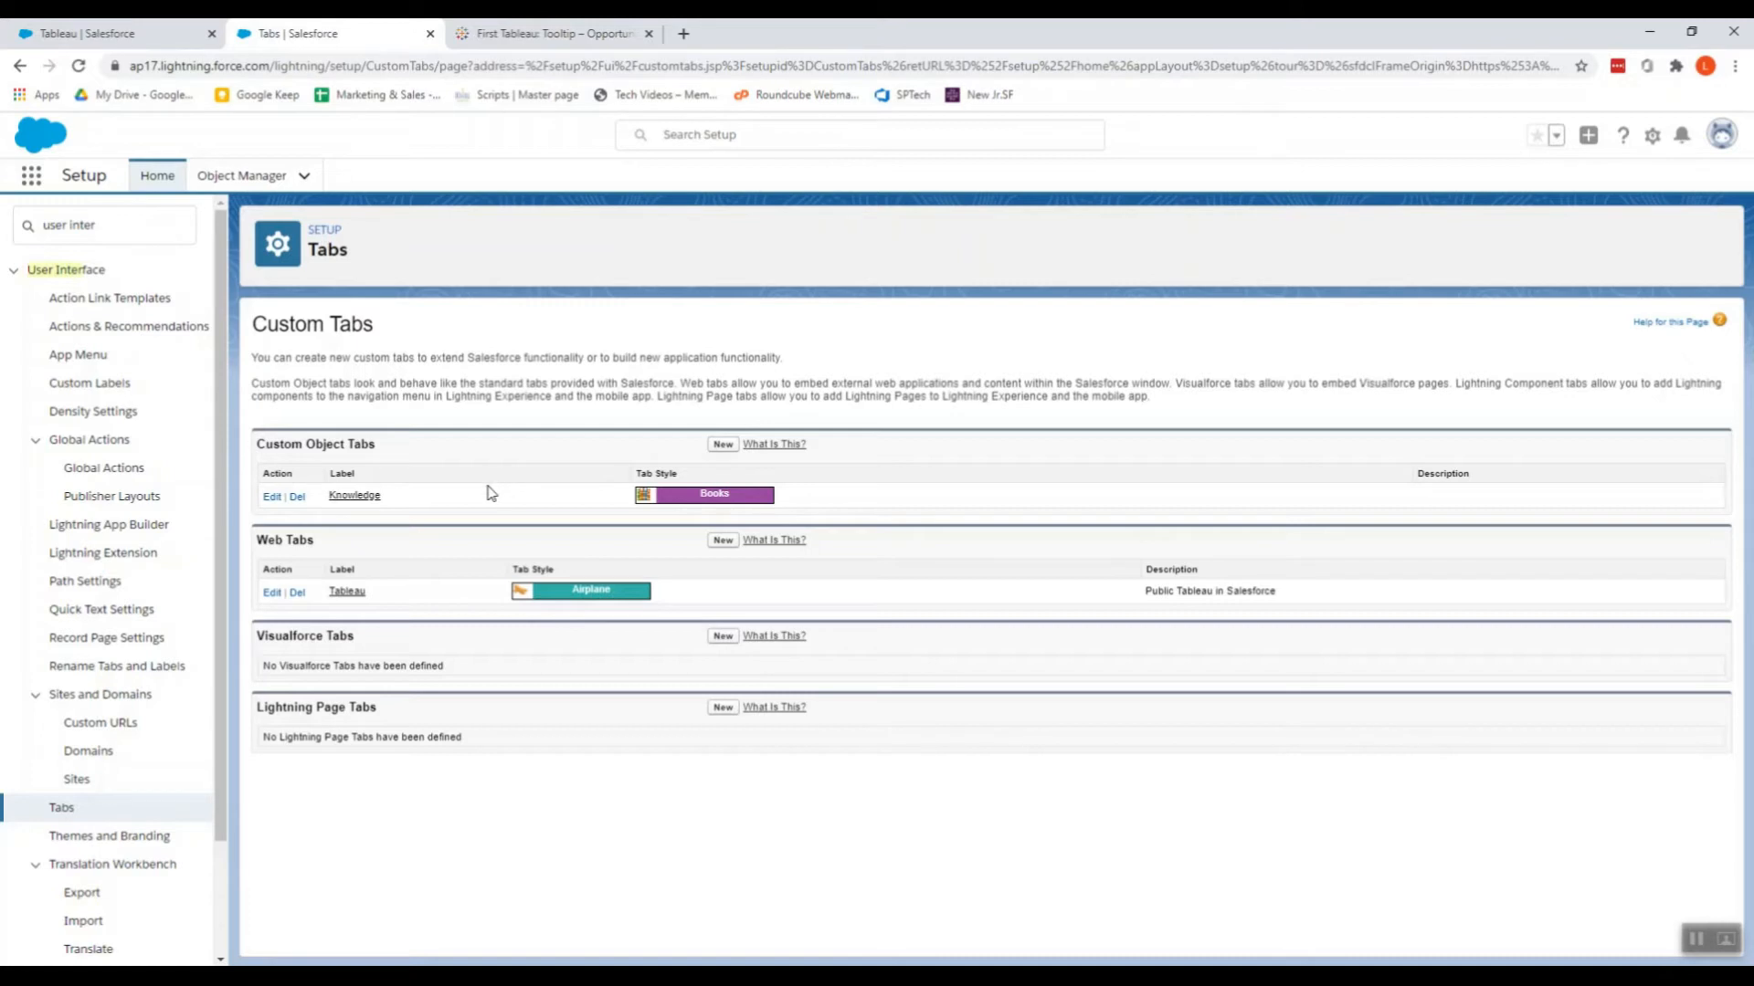
mouse_move(822, 621)
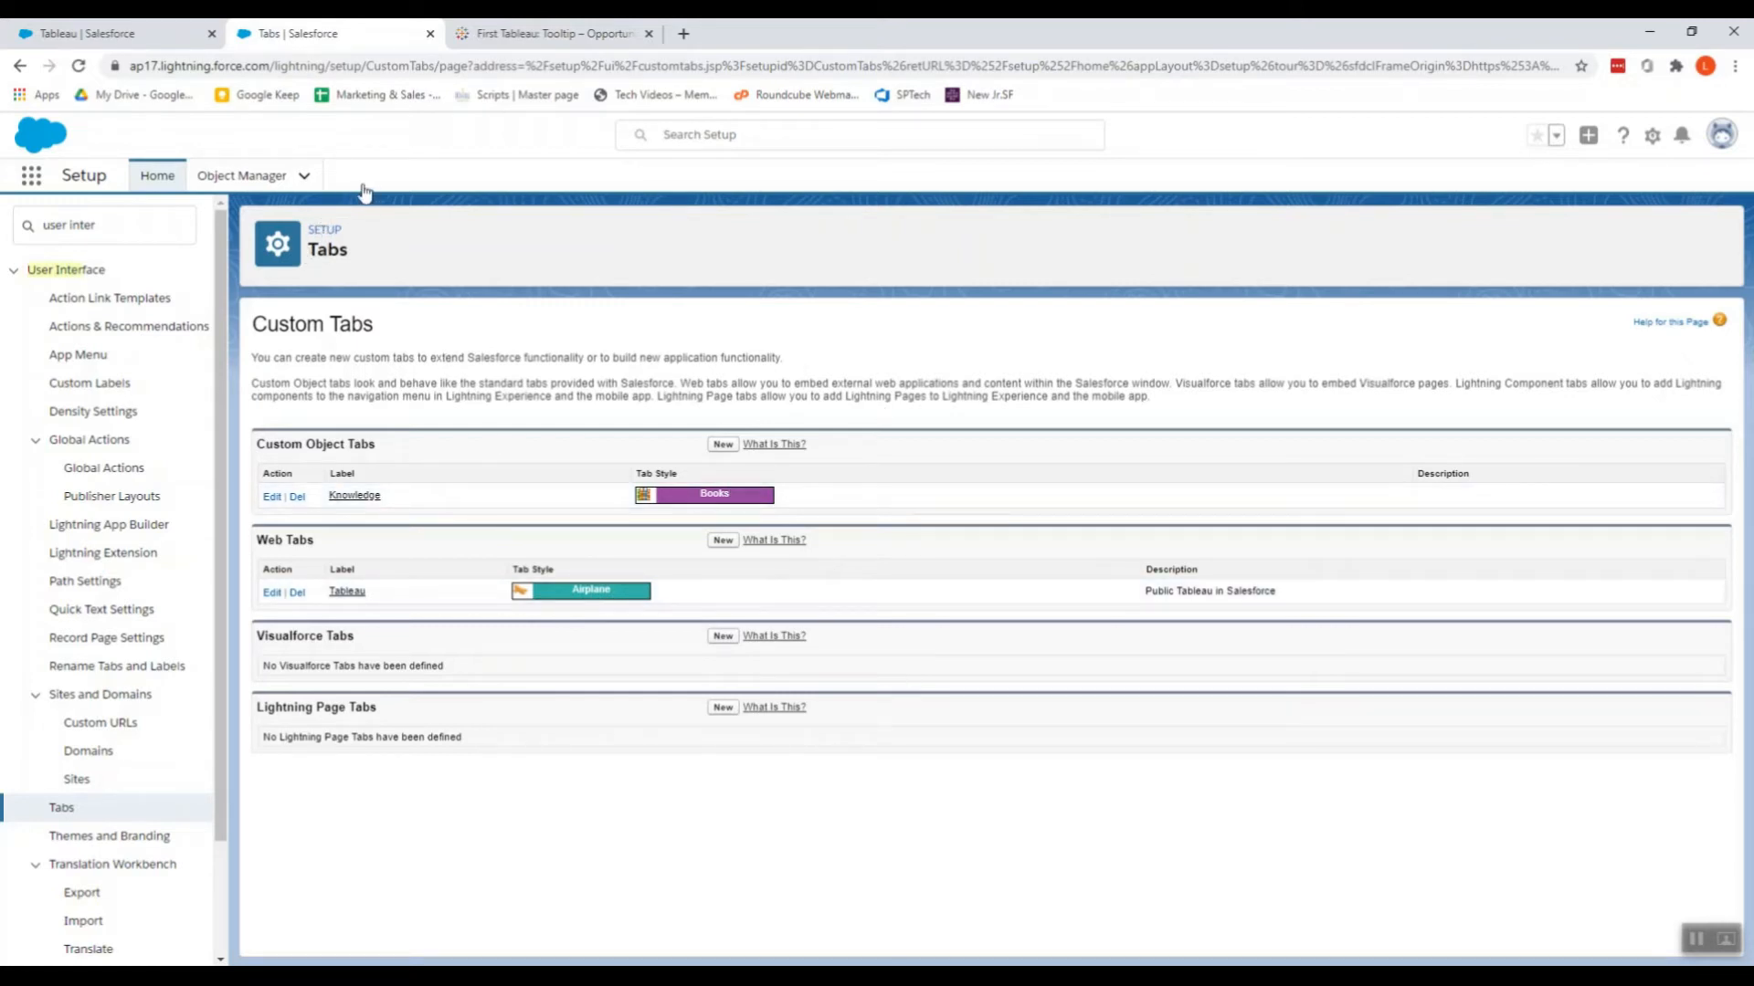
left_click(104, 225)
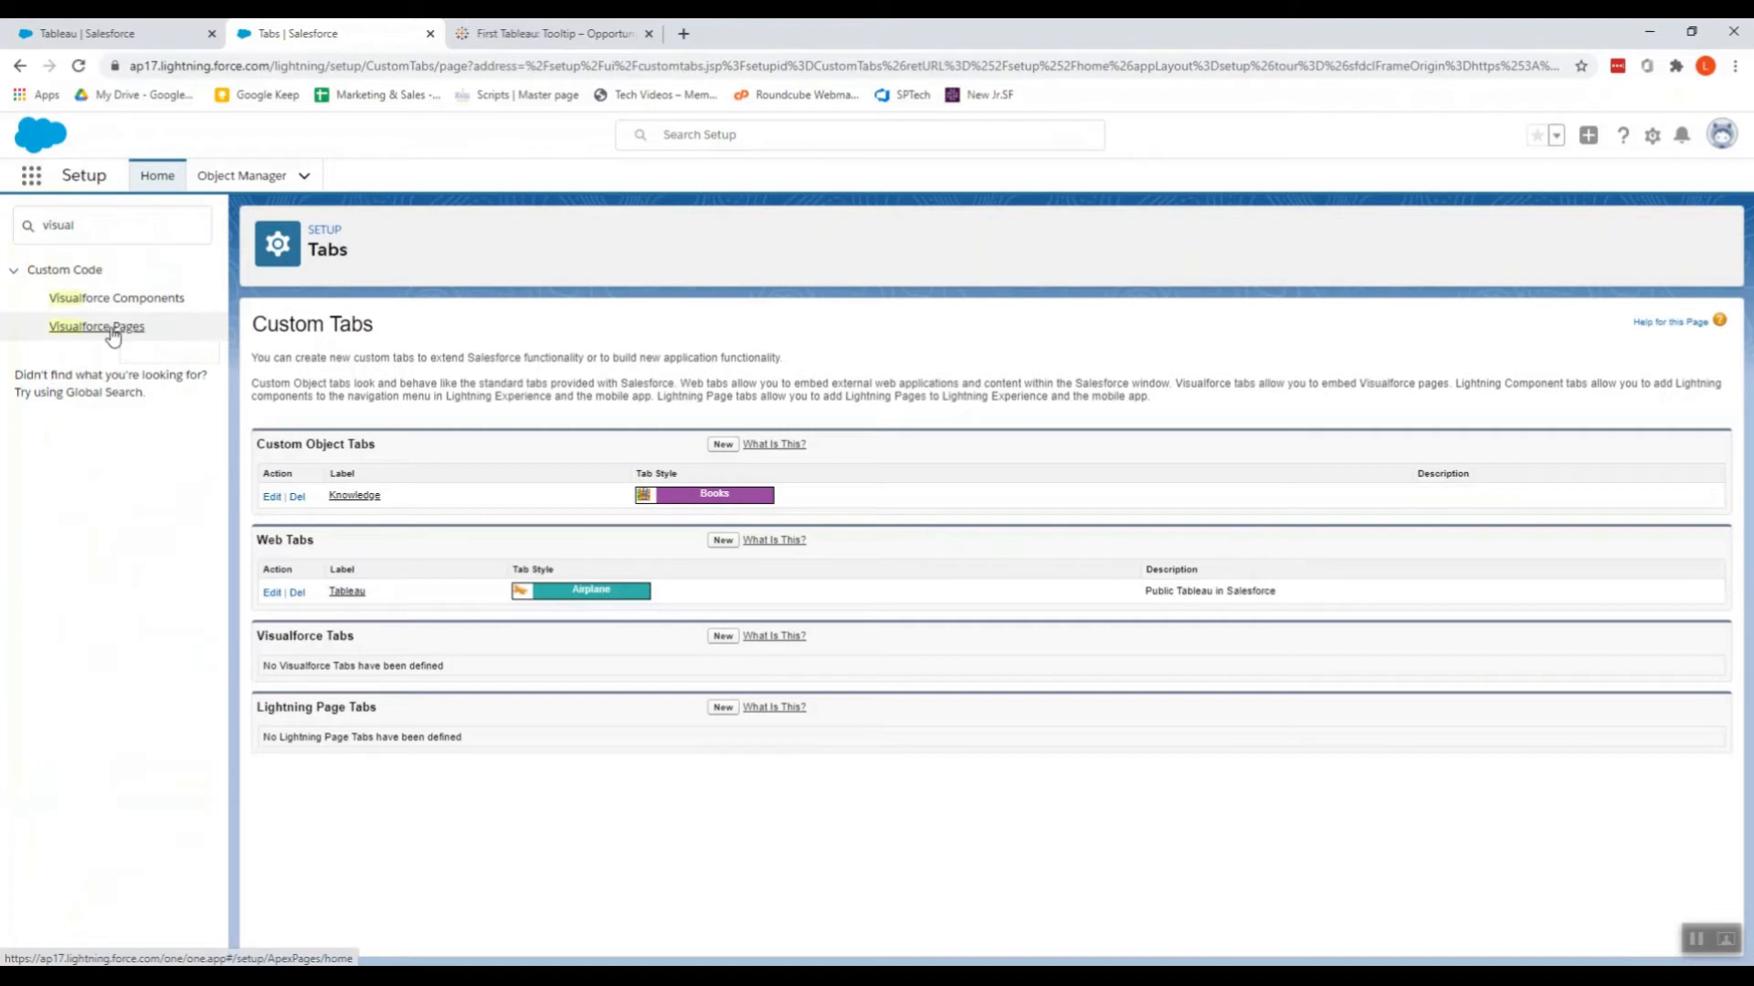
left_click(97, 325)
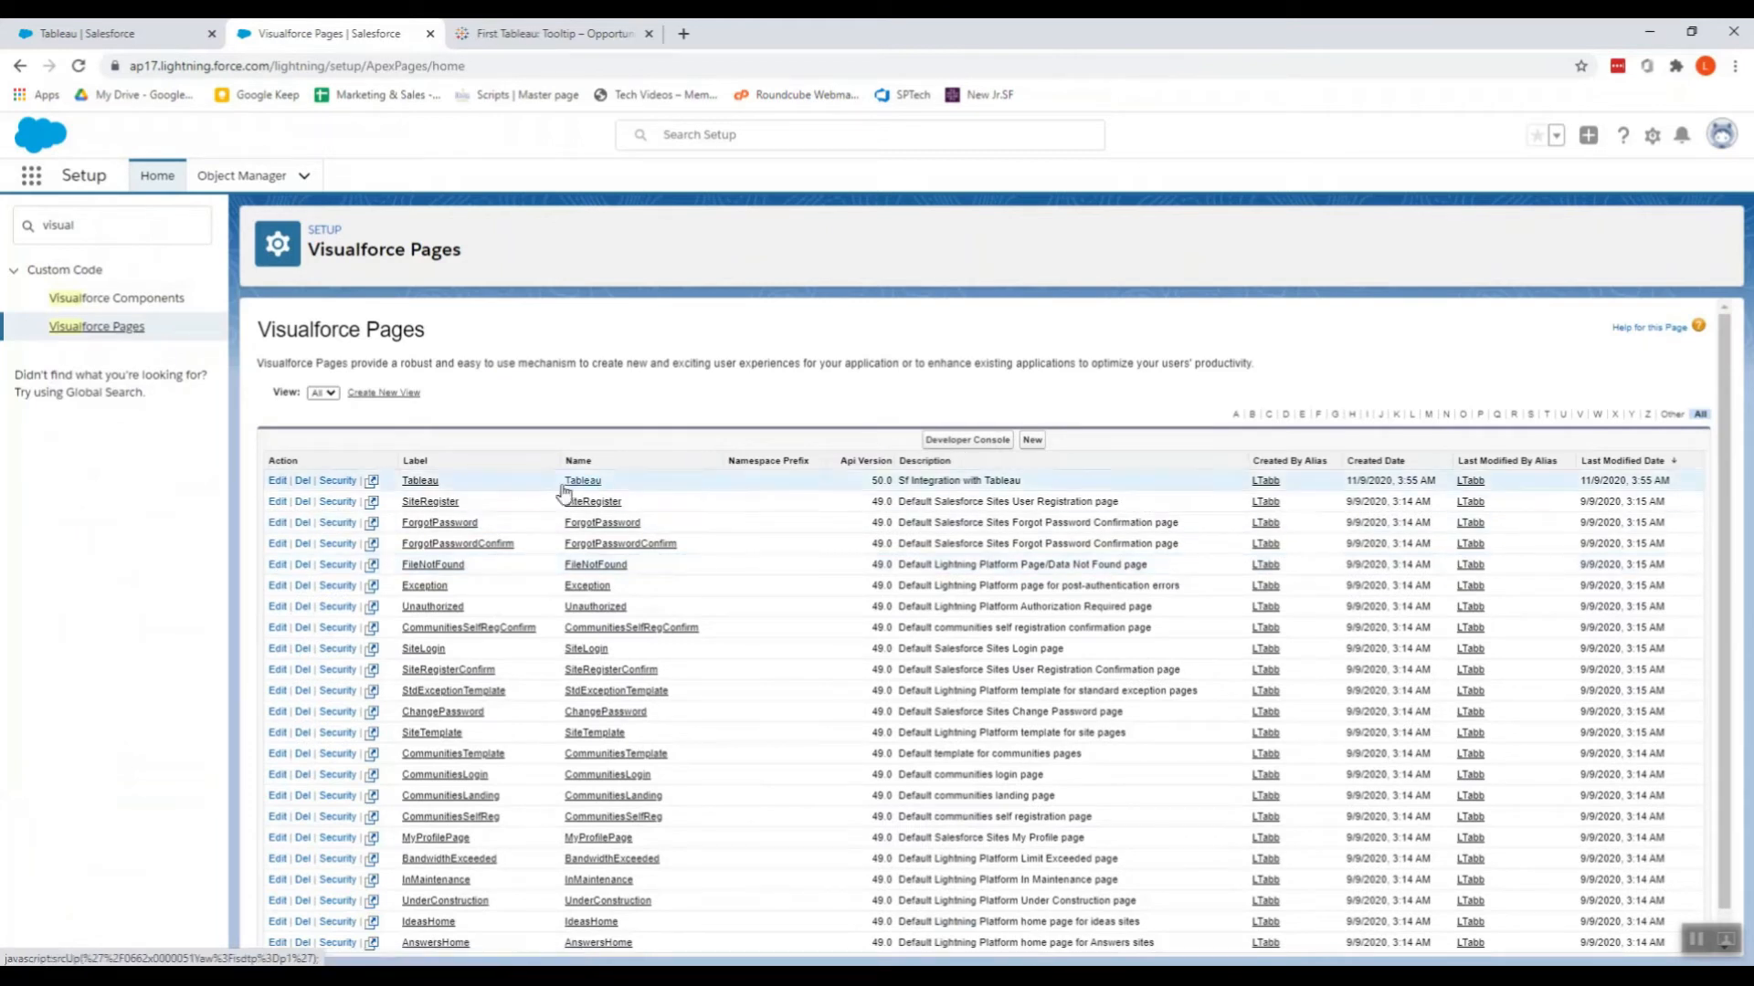
mouse_move(592, 495)
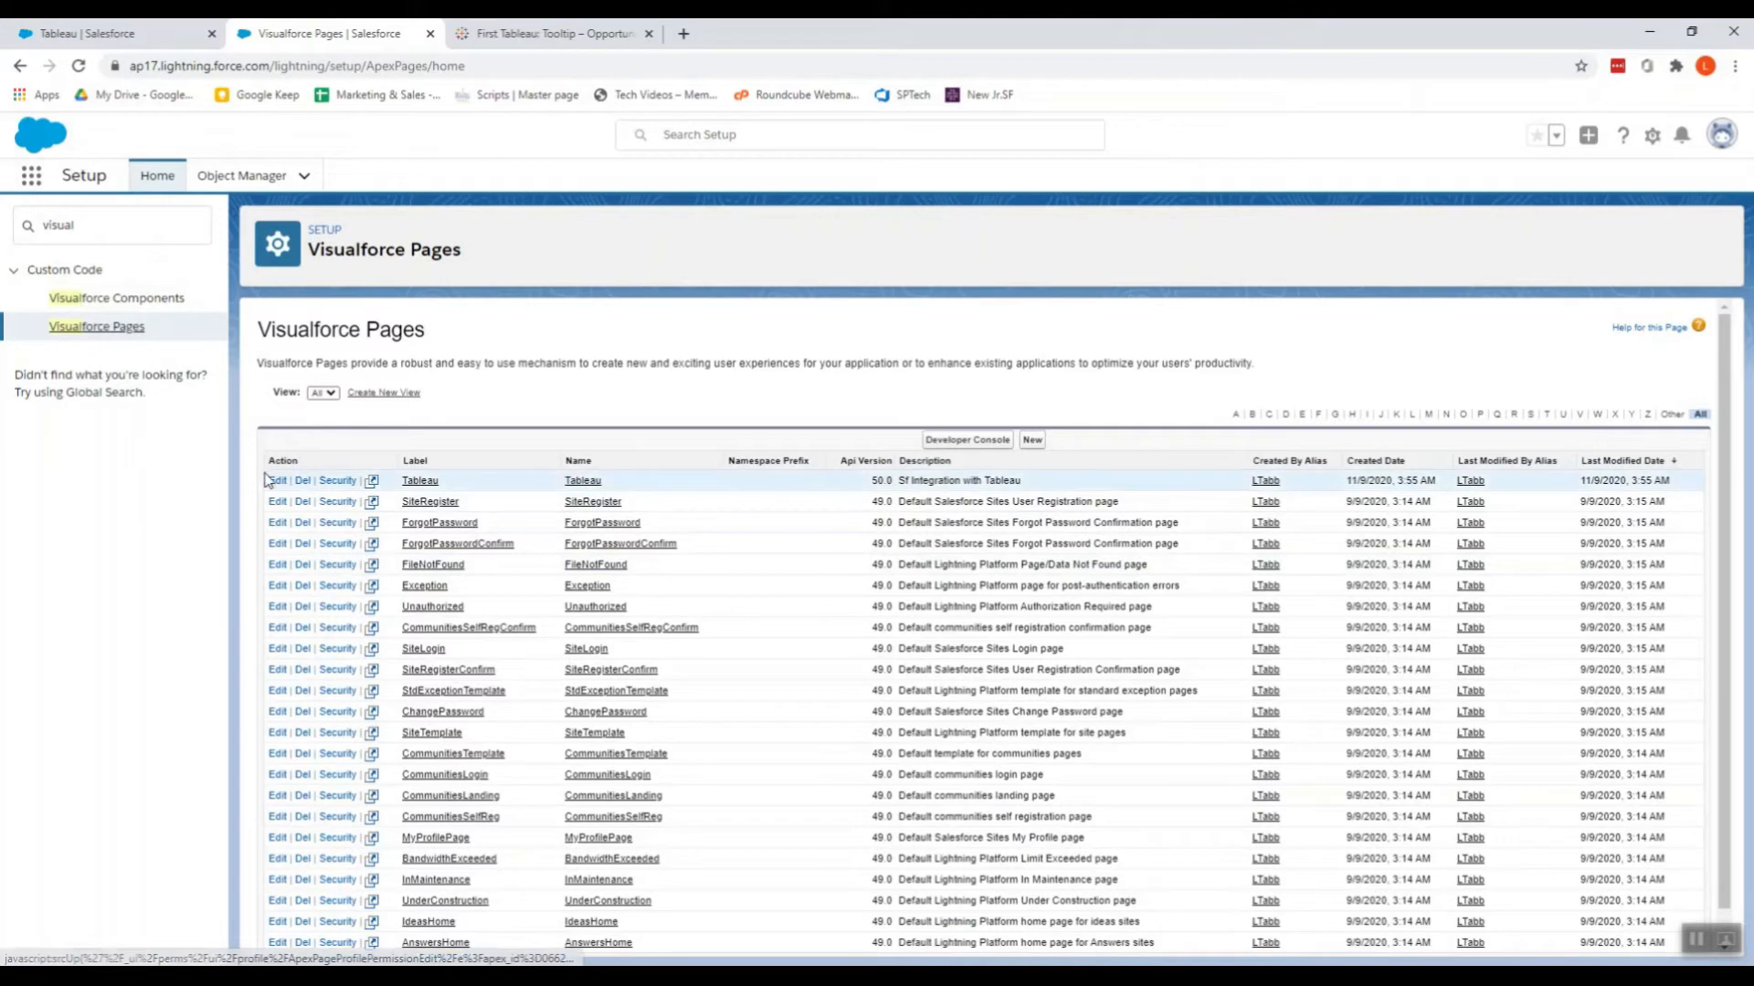
left_click(298, 480)
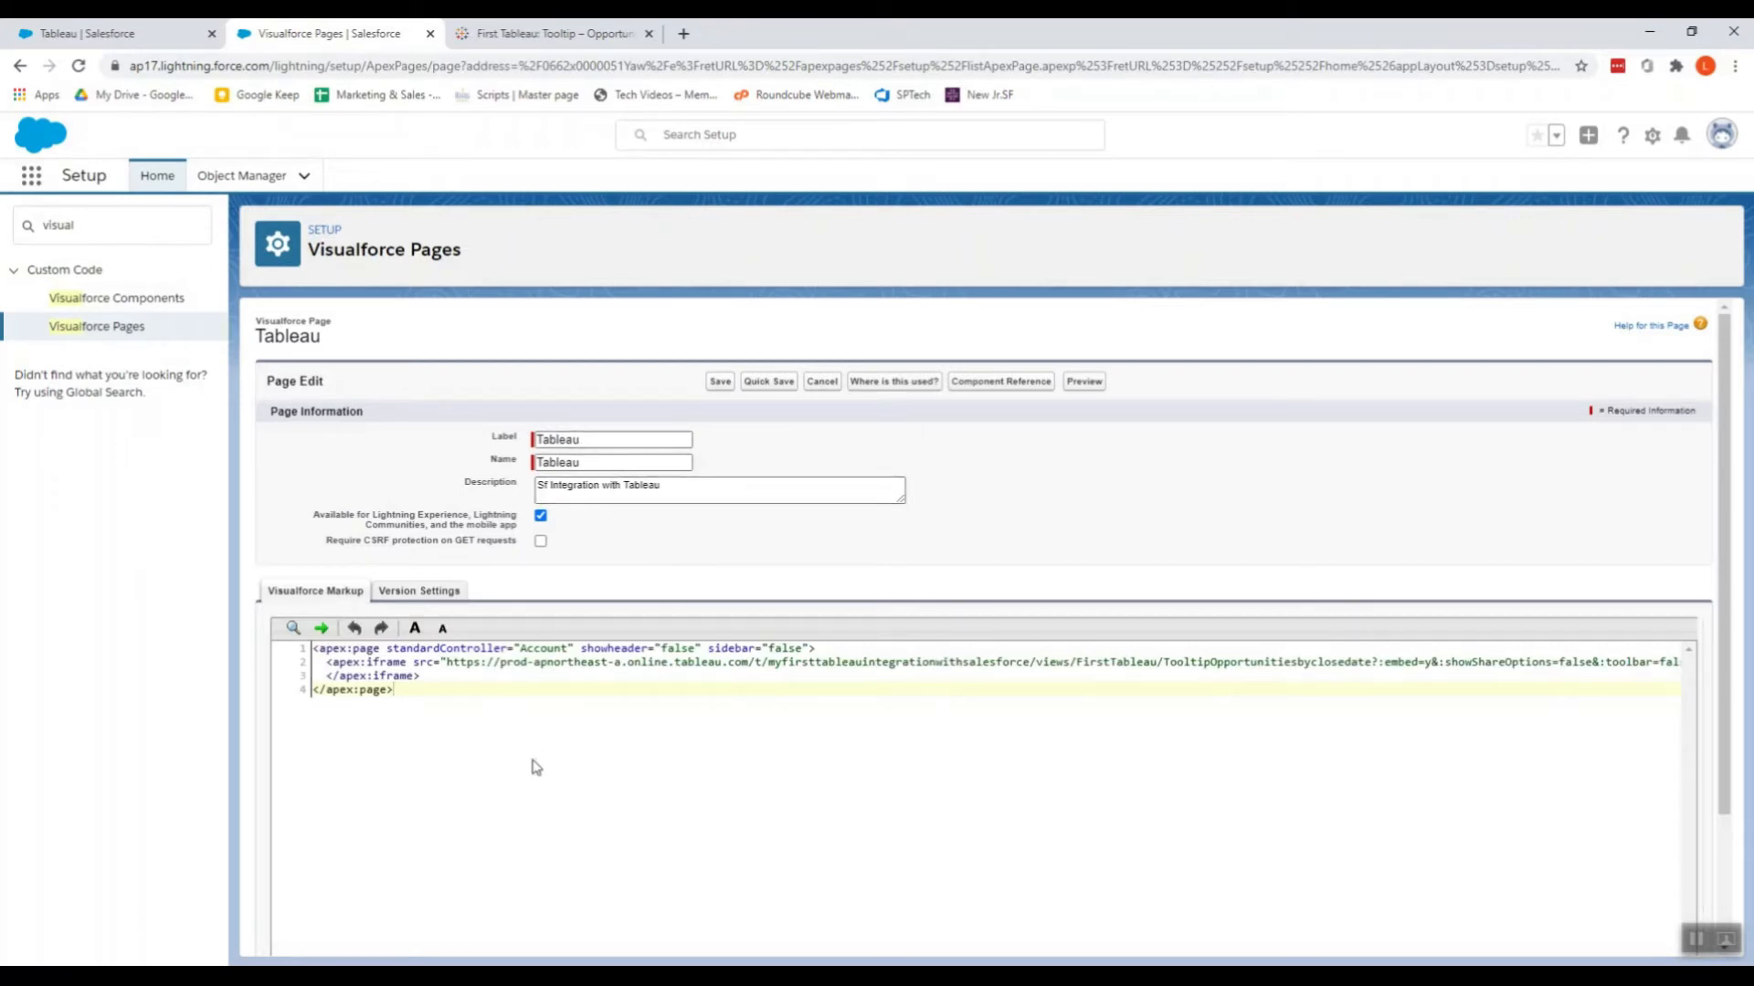
mouse_move(475, 702)
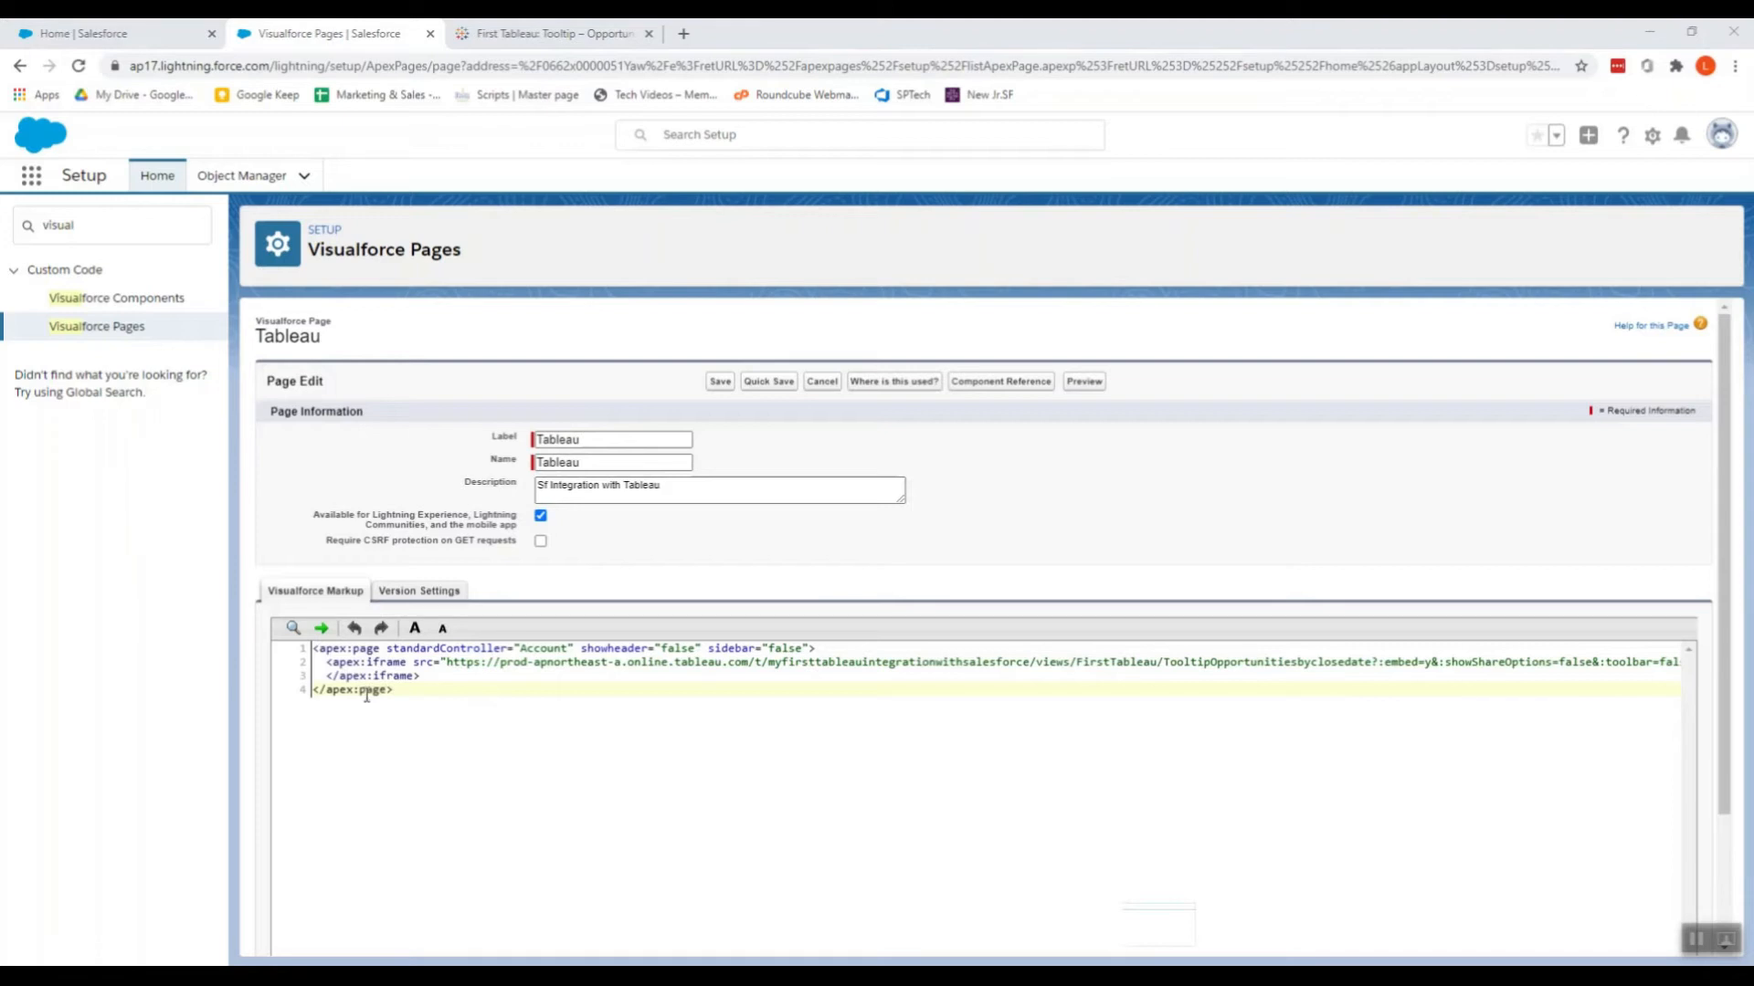
mouse_move(369, 711)
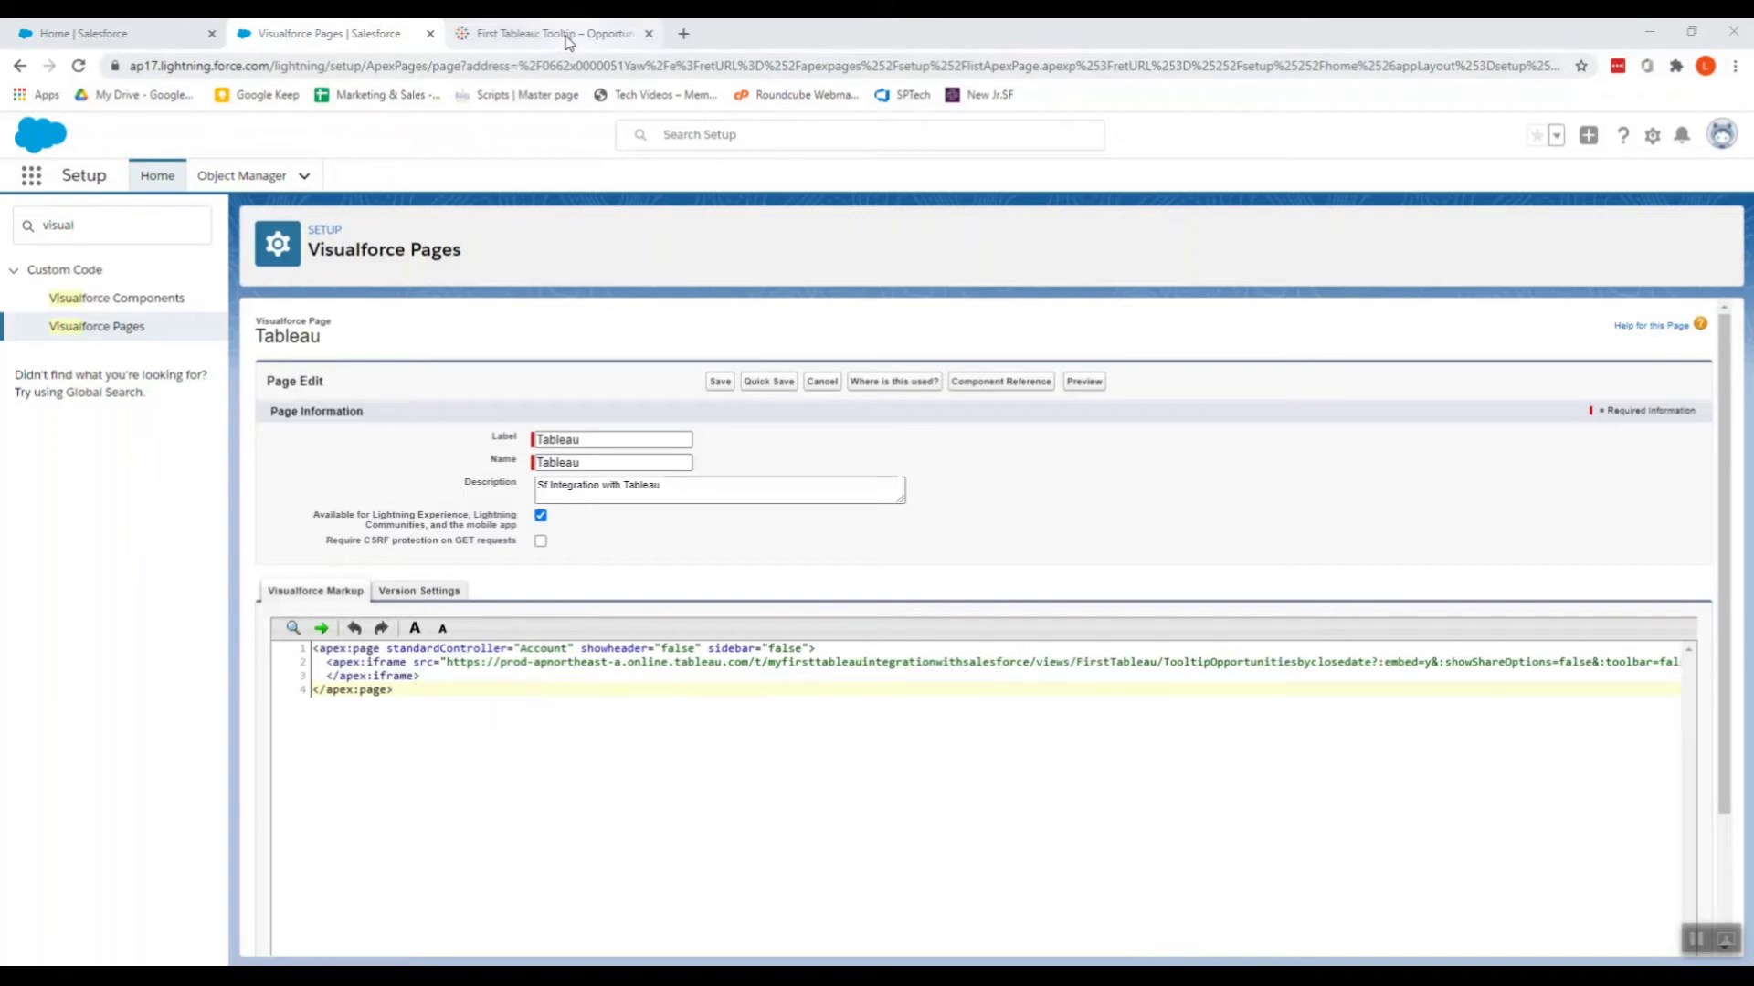
- Switch to the Tableau Online Opportunities by close date chart embedded by the markup
left_click(550, 33)
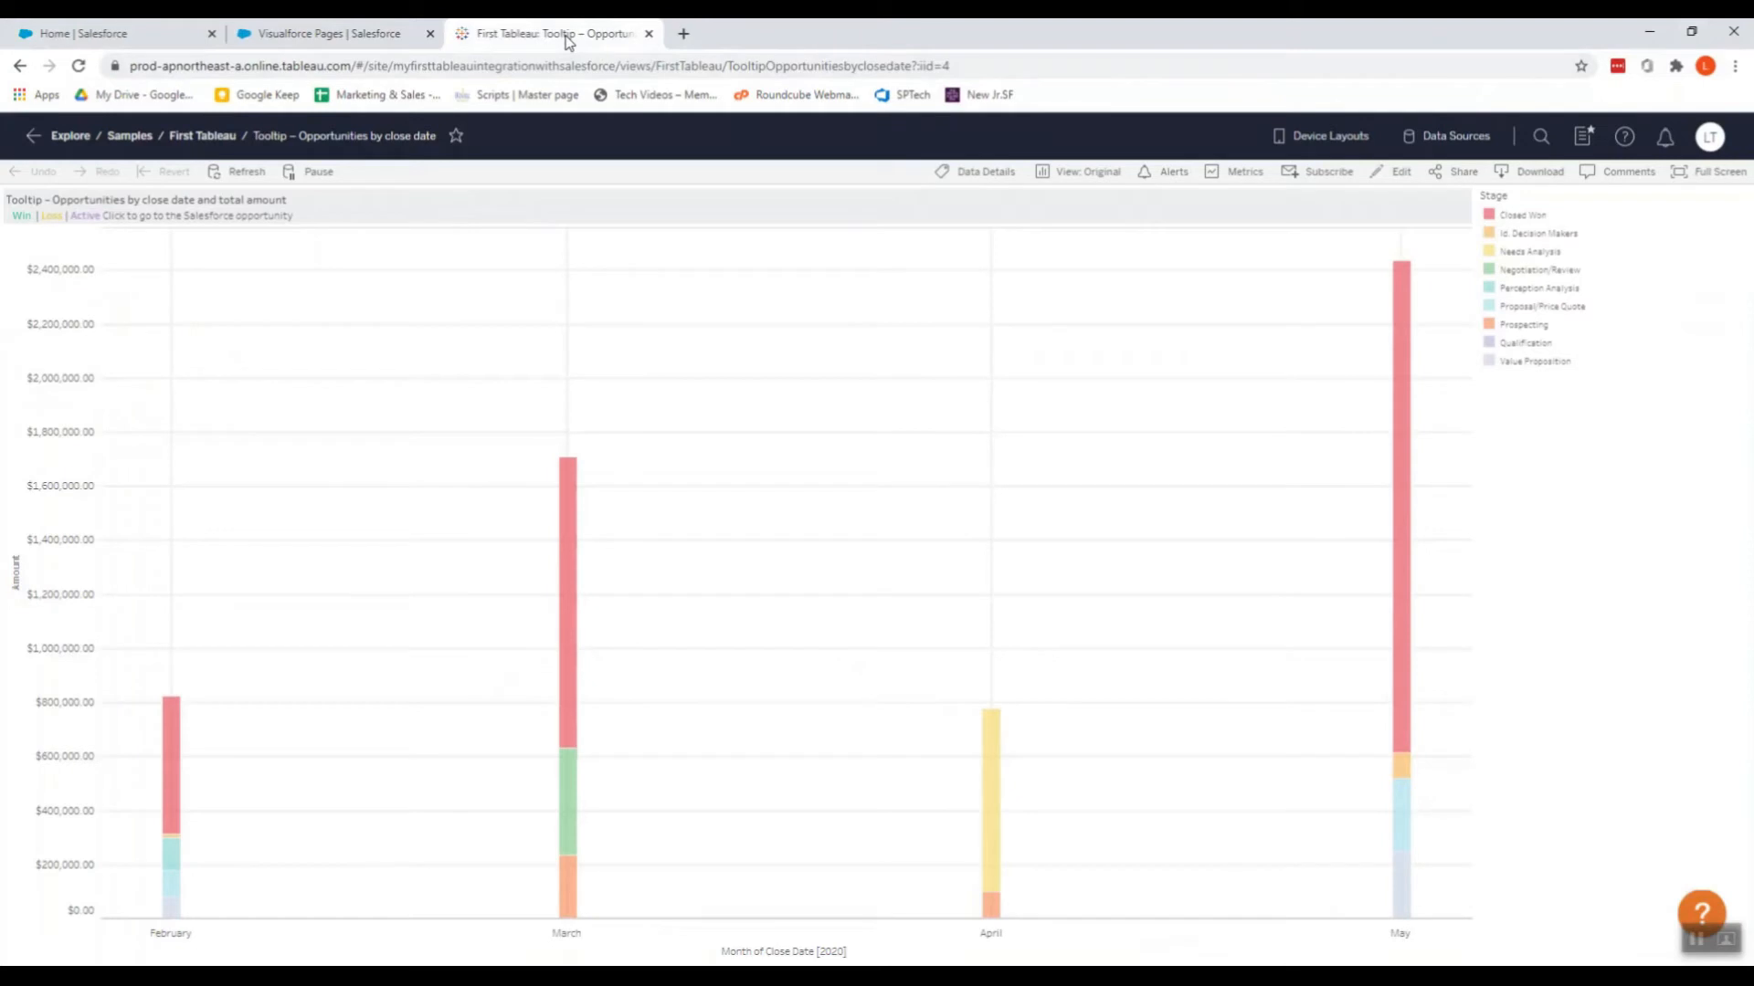
mouse_move(1472, 186)
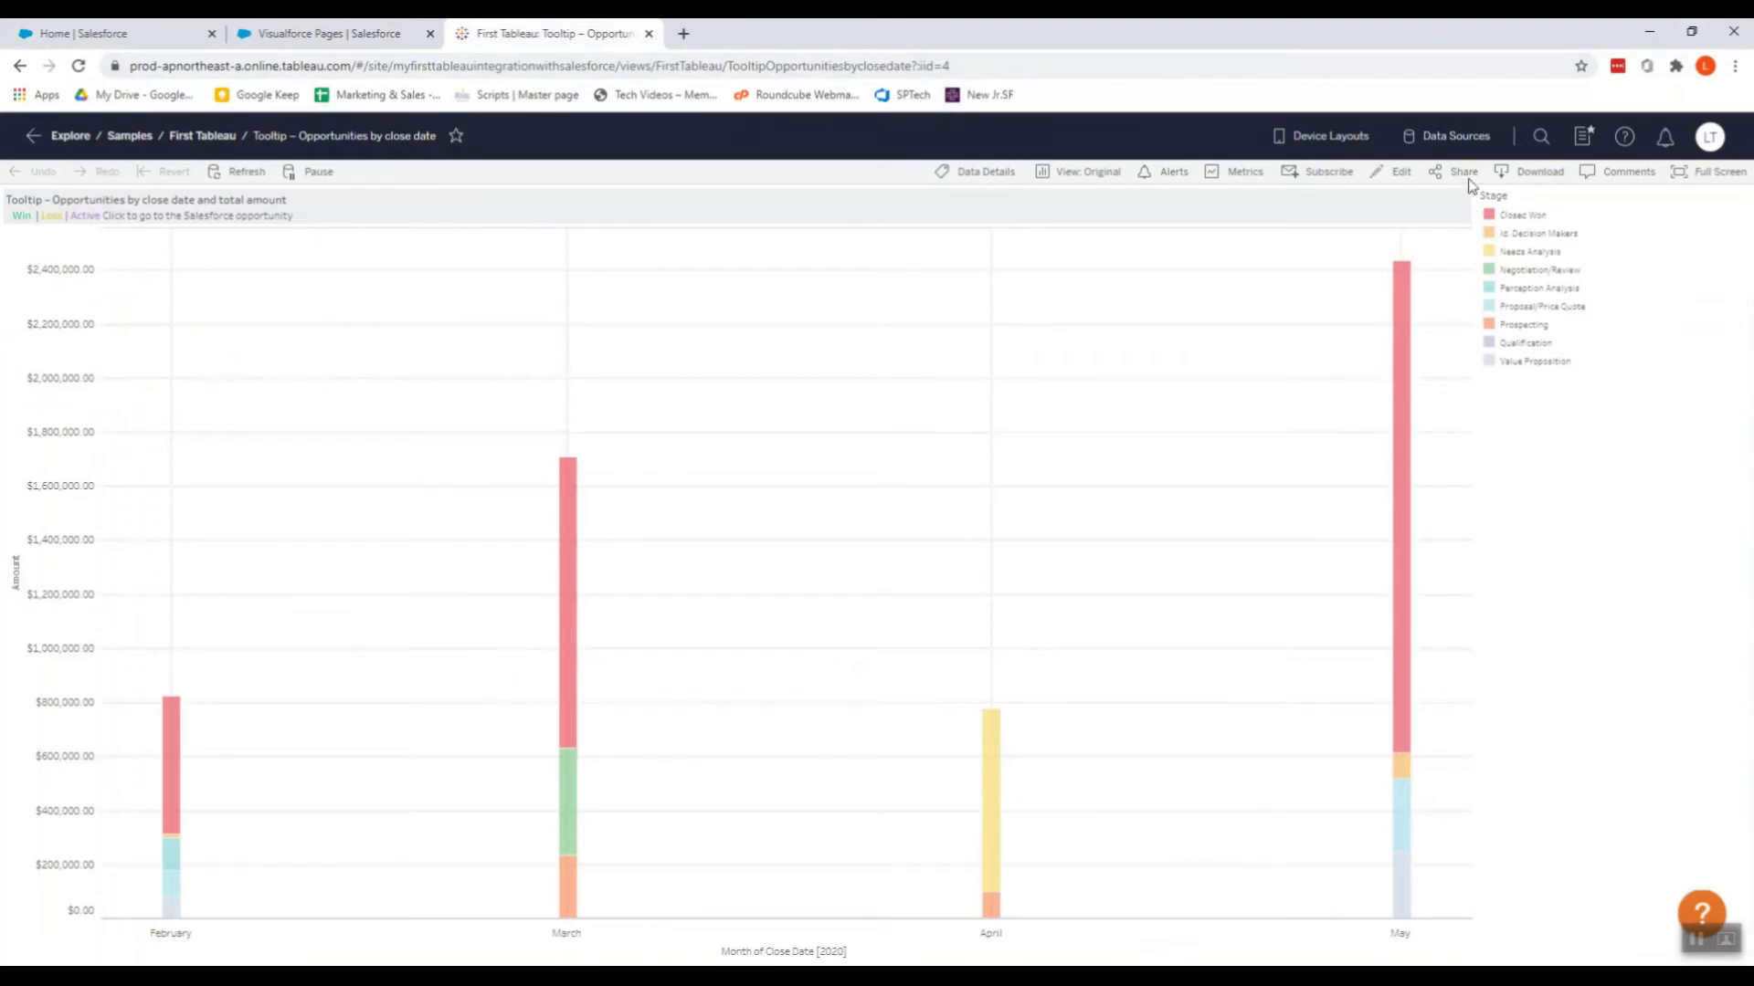
- Show the Share link for the opportunities view and compare its parameters with the Visualforce markup
left_click(1463, 171)
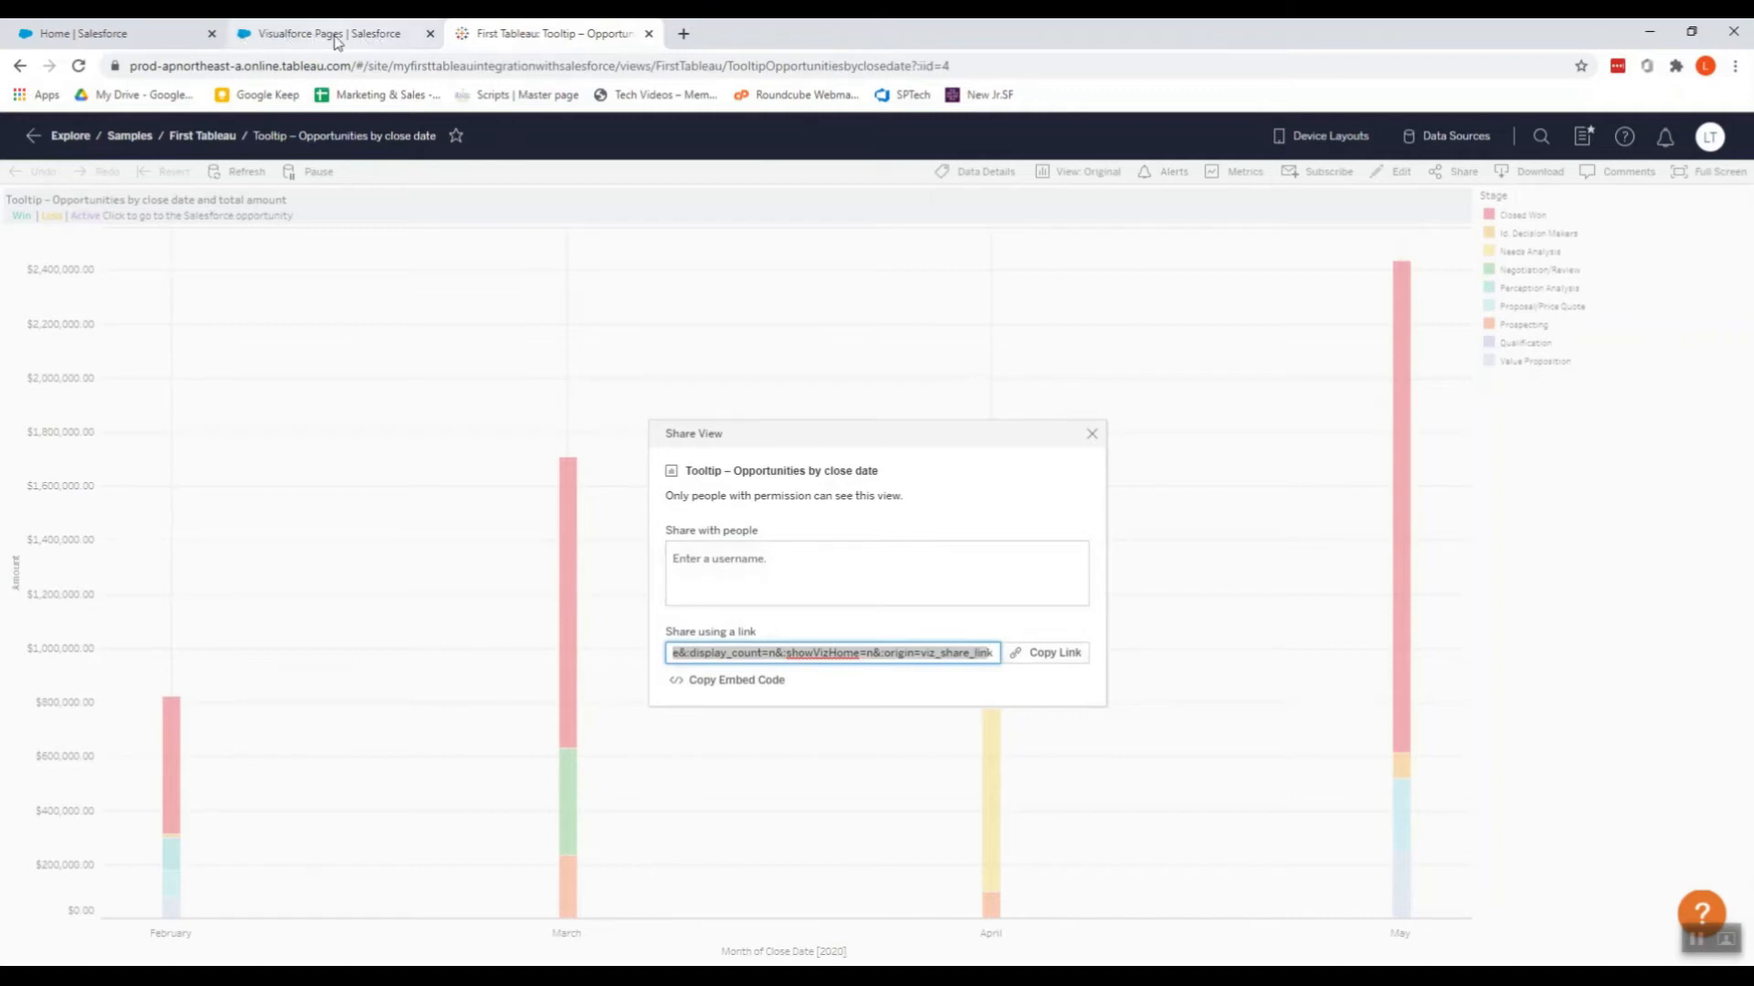
left_click(316, 33)
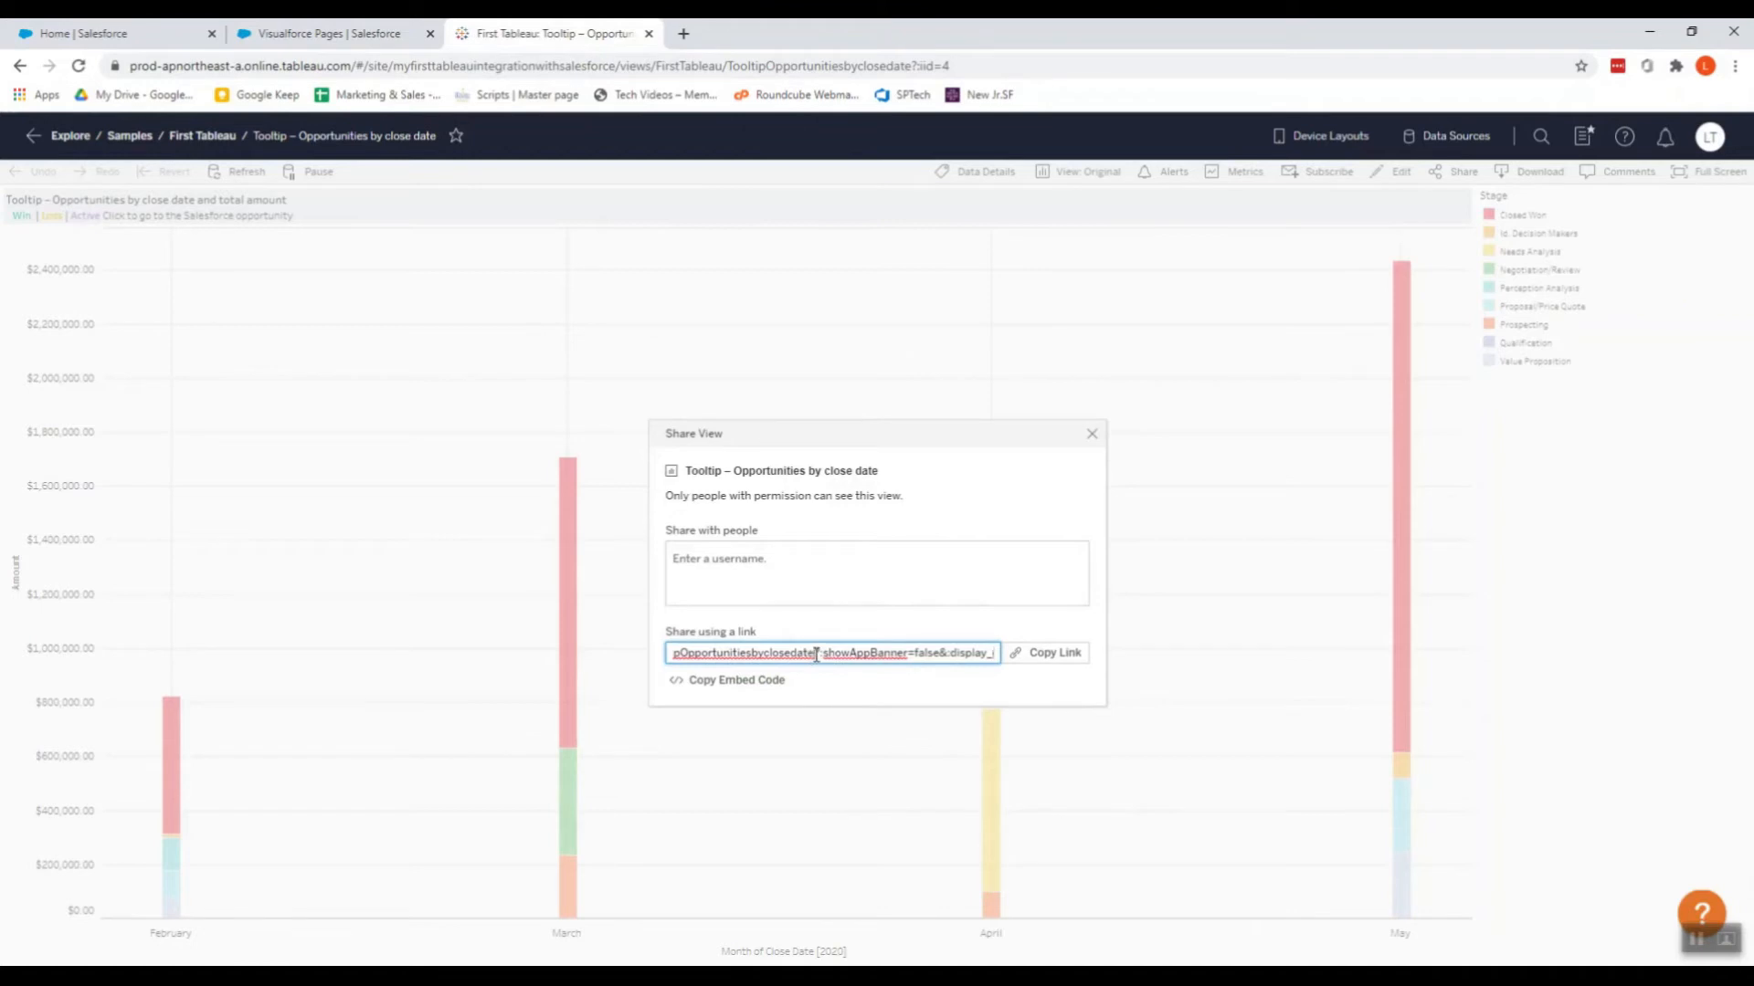
left_click(331, 33)
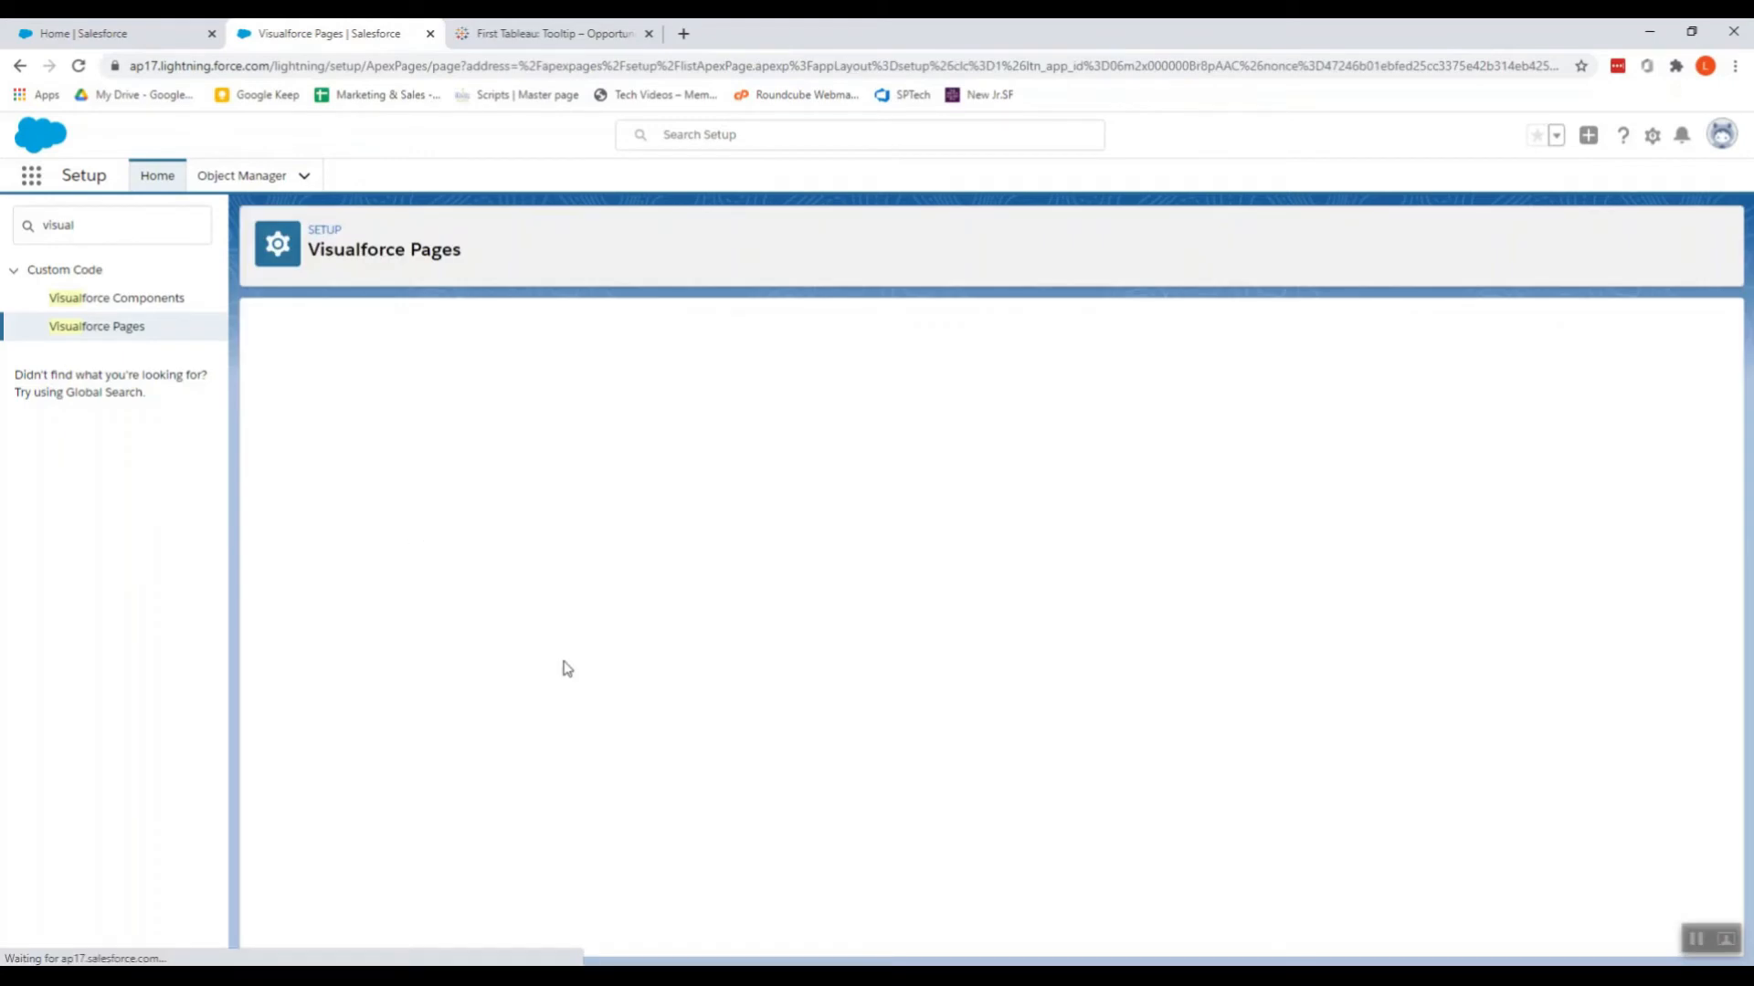
mouse_move(652, 643)
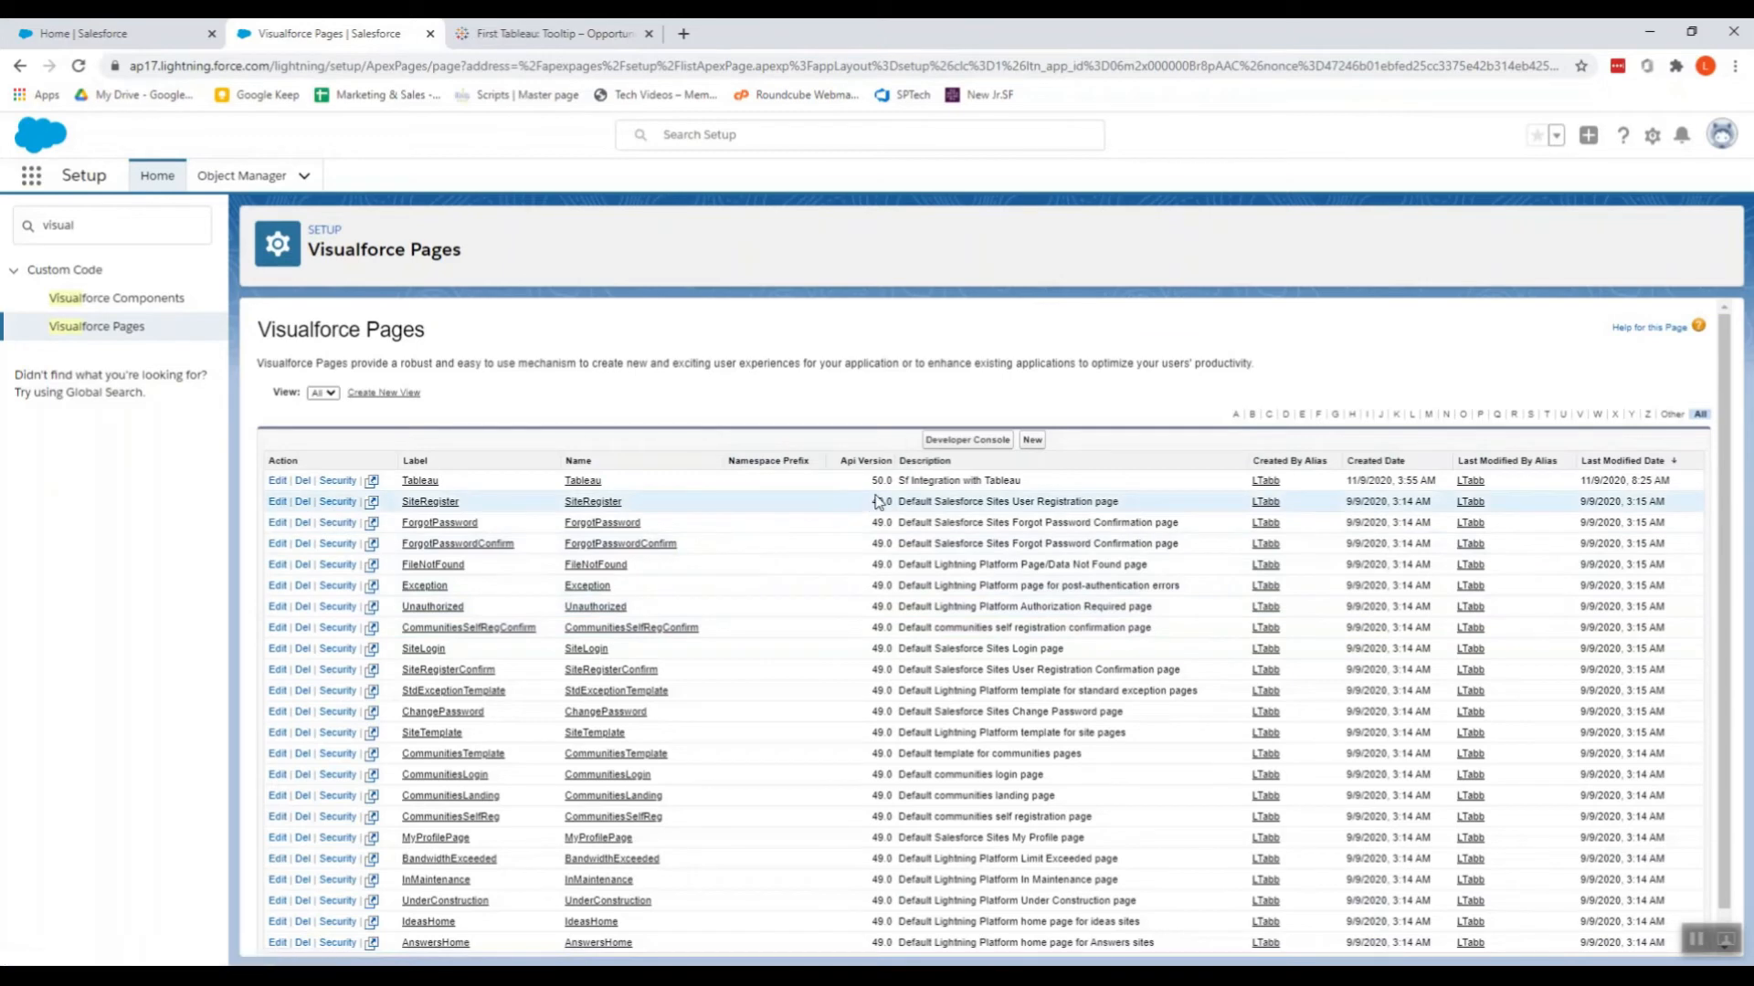
- Check the Tableau Visualforce page's iframe markup, then return to the Sales home page
left_click(429, 500)
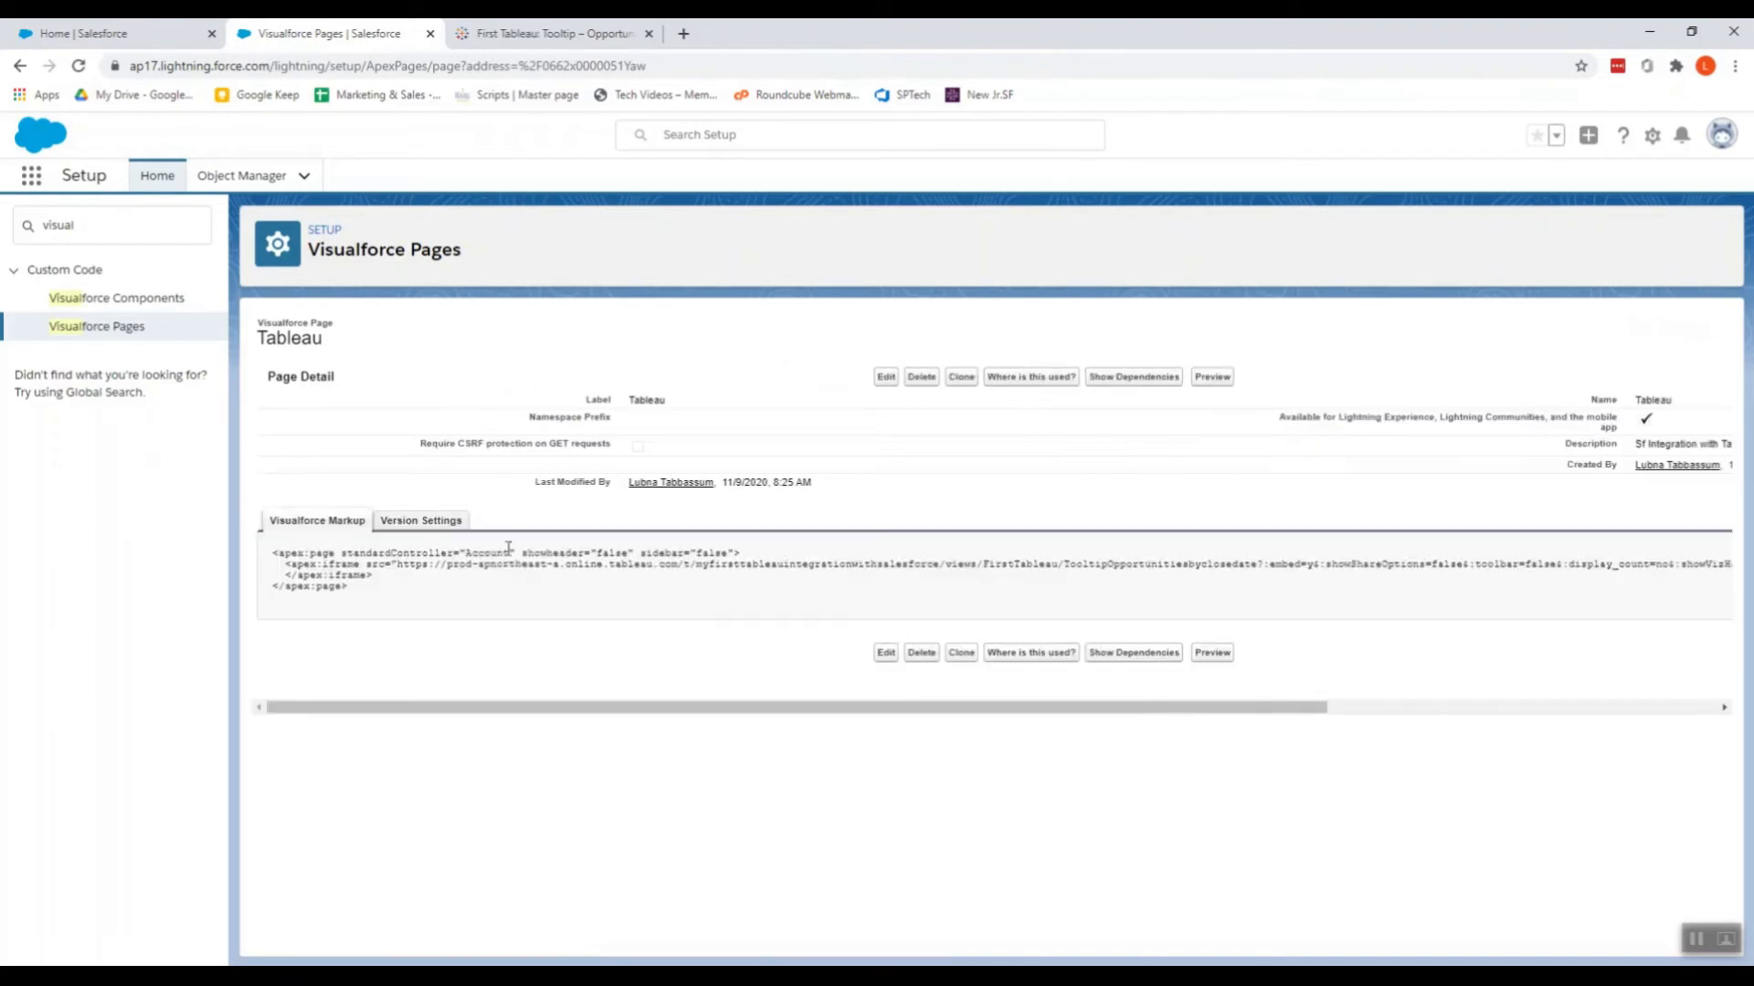
left_click(117, 33)
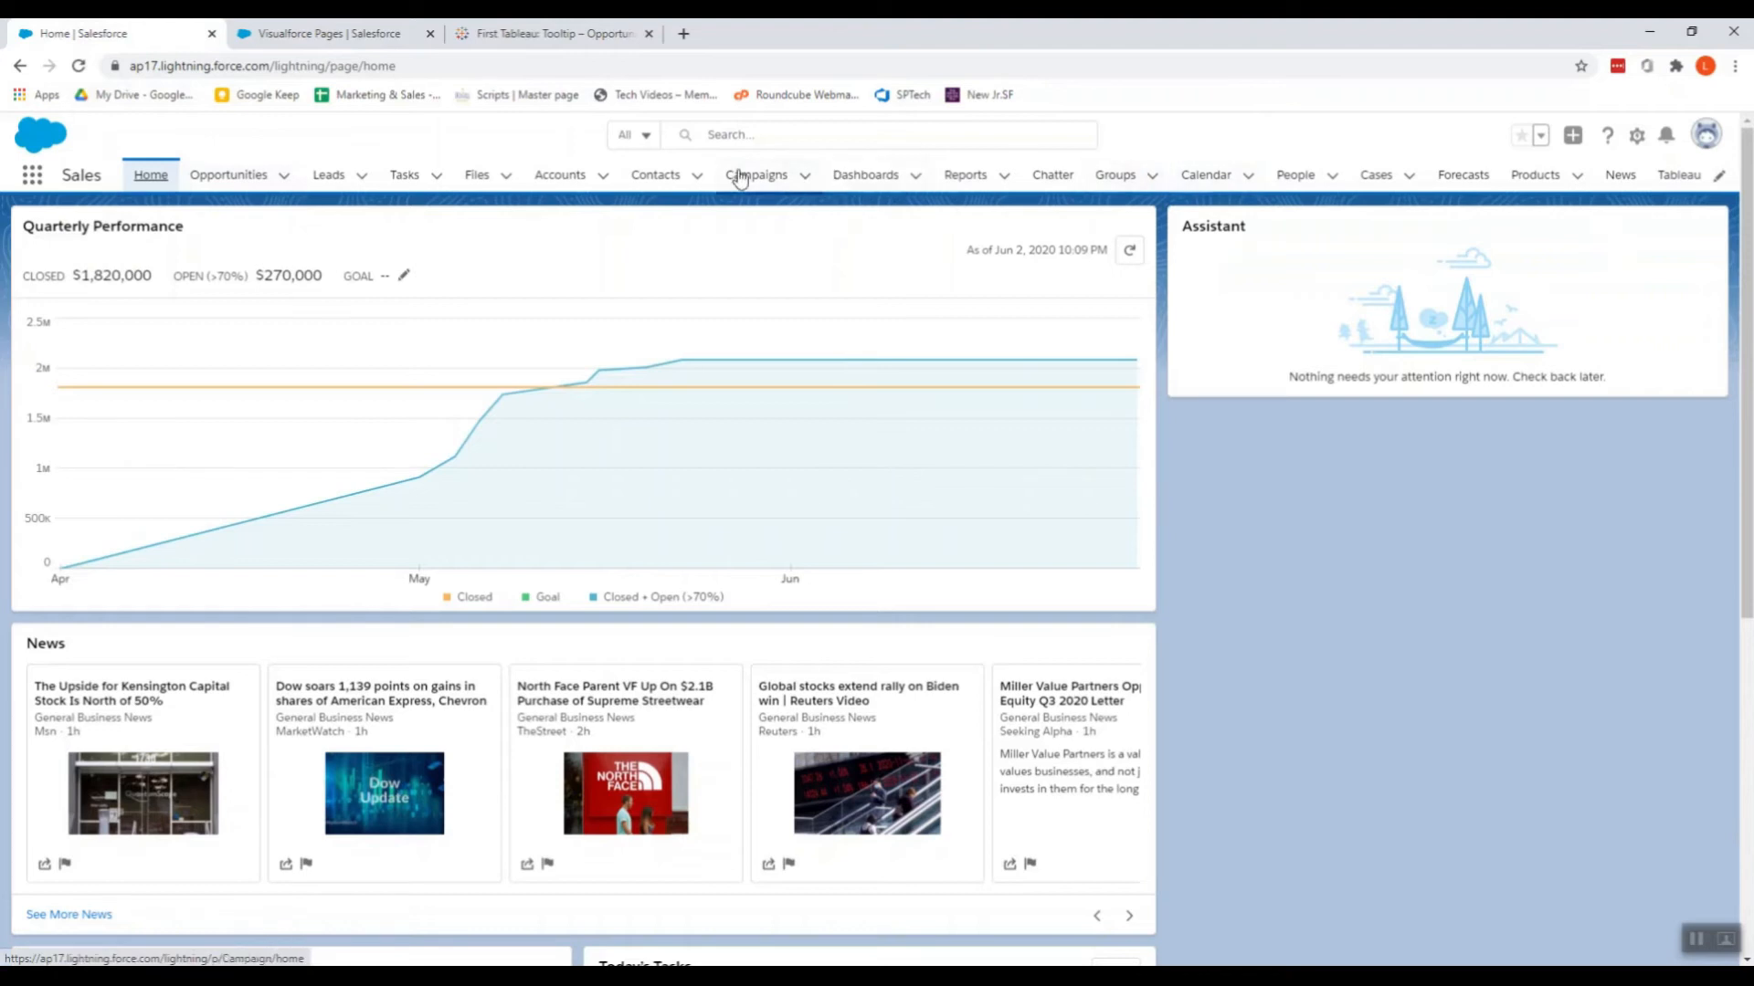
- Open the Edge Communications account from the Accounts list
left_click(559, 175)
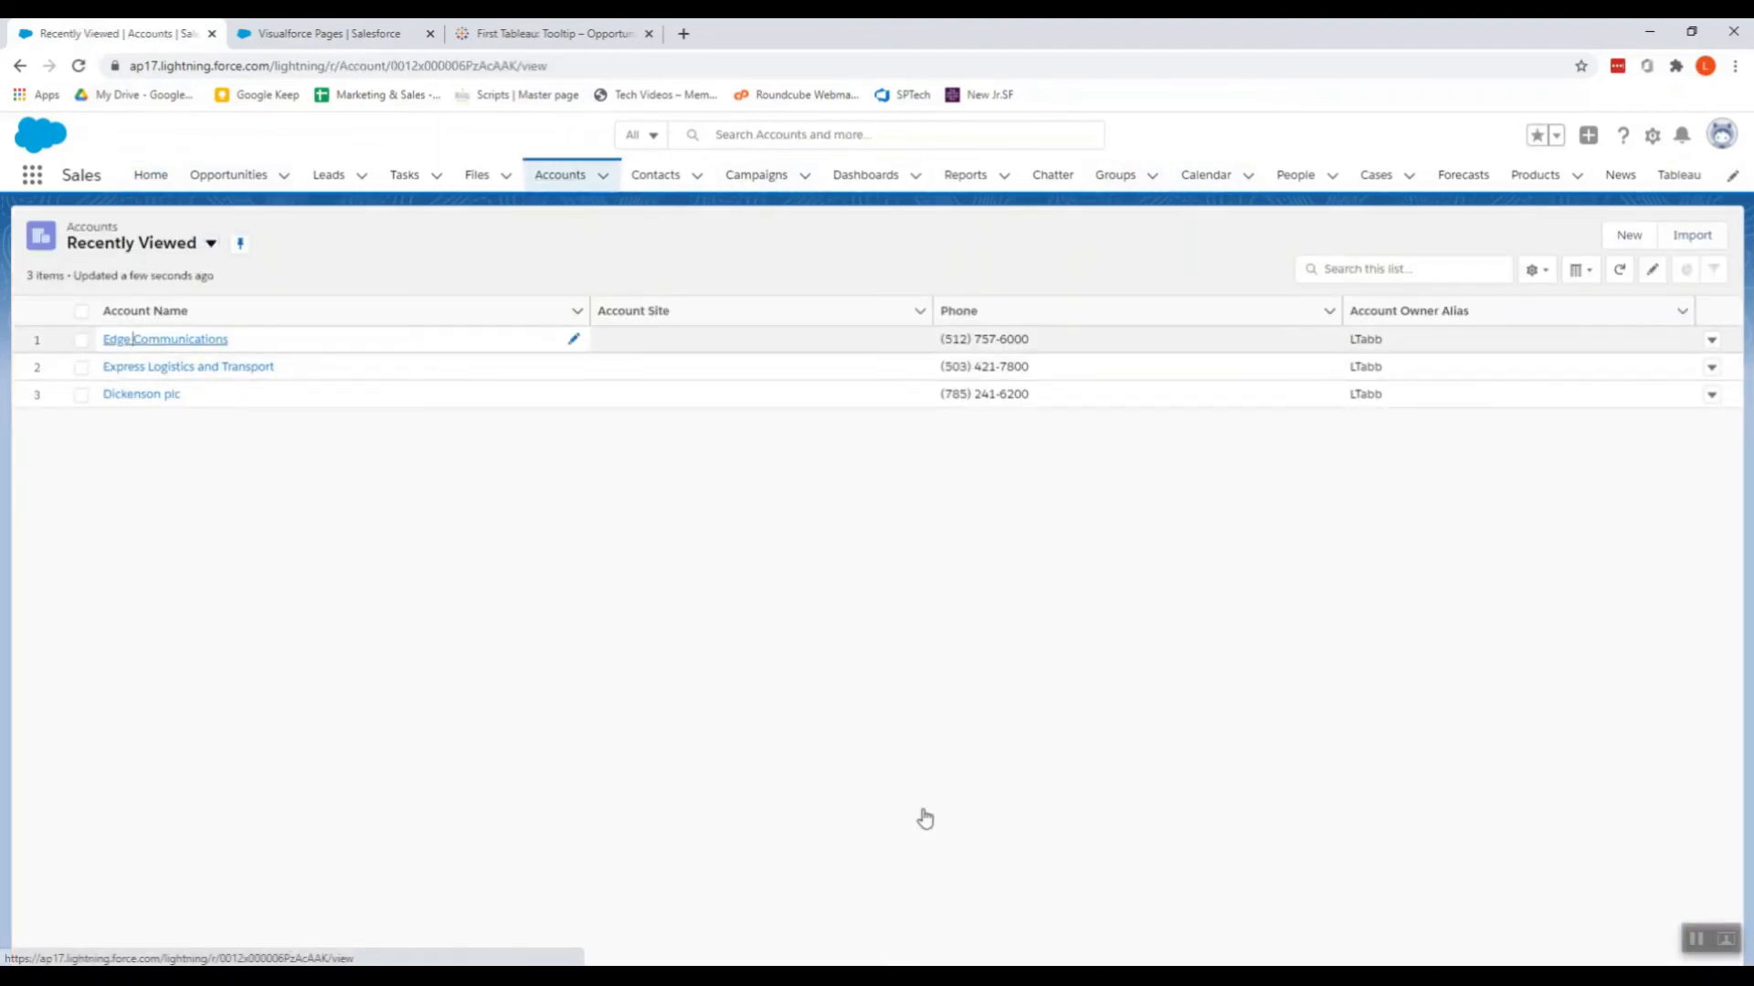
left_click(165, 340)
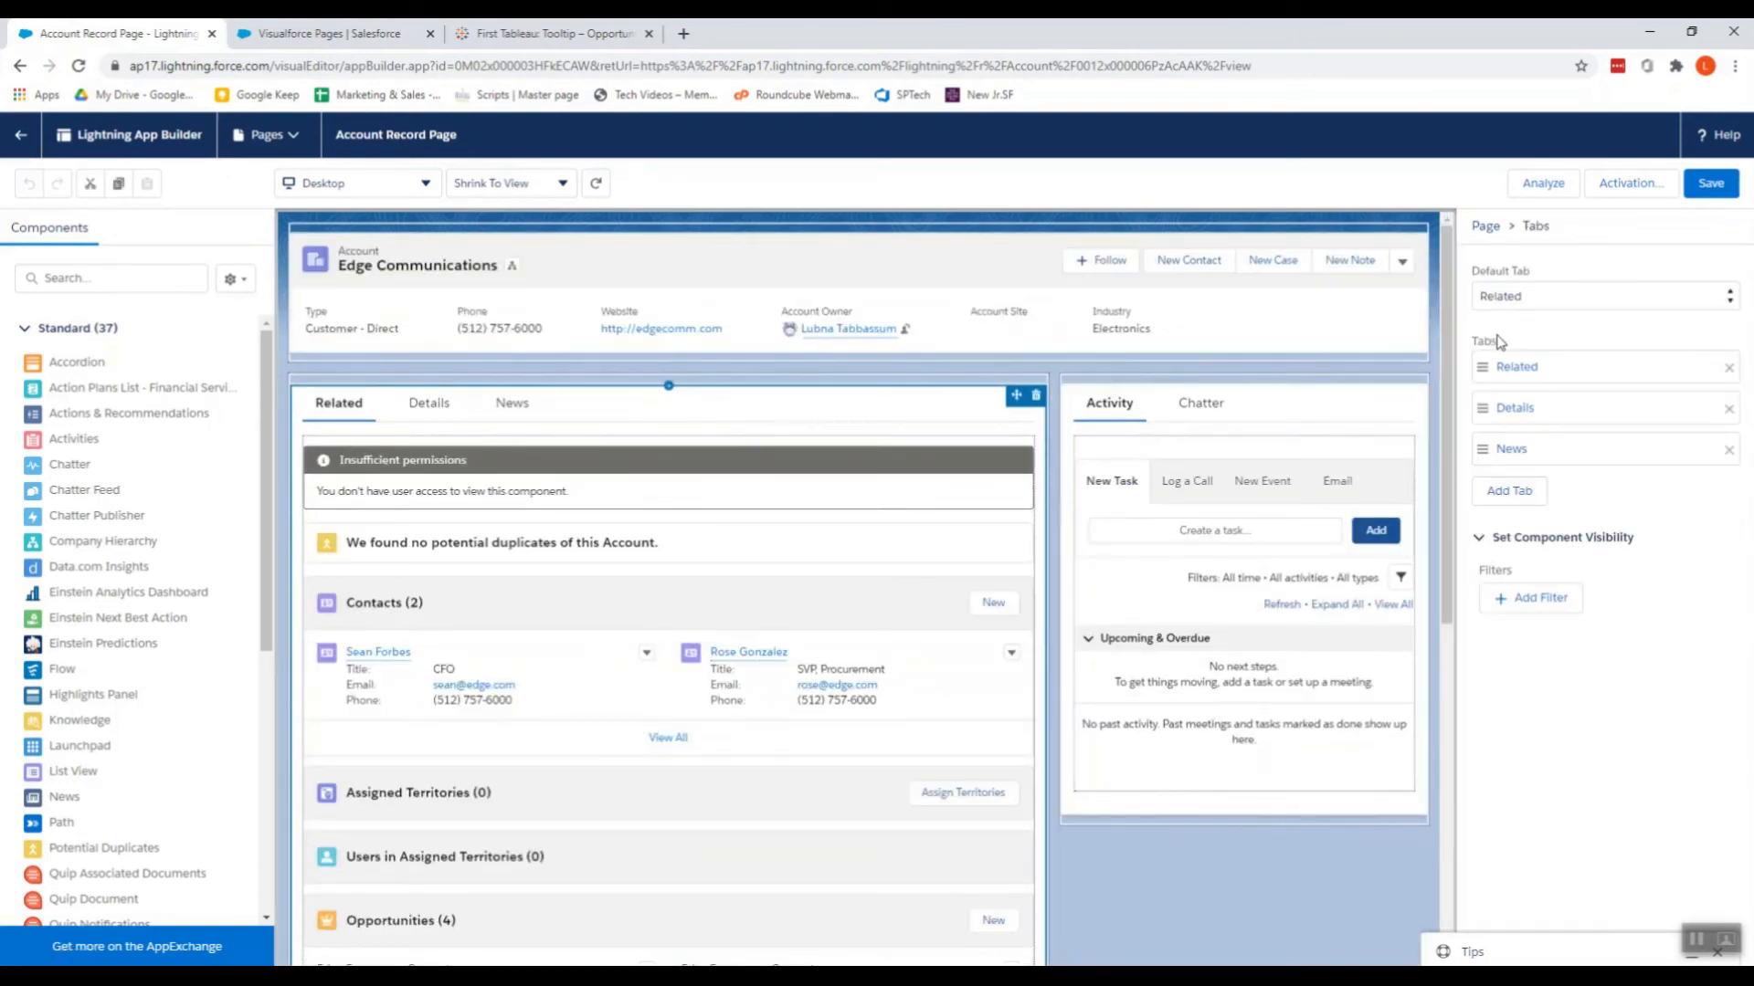
- Add a tab with custom label 'Tableau' to the record page and select its empty content area
left_click(1508, 491)
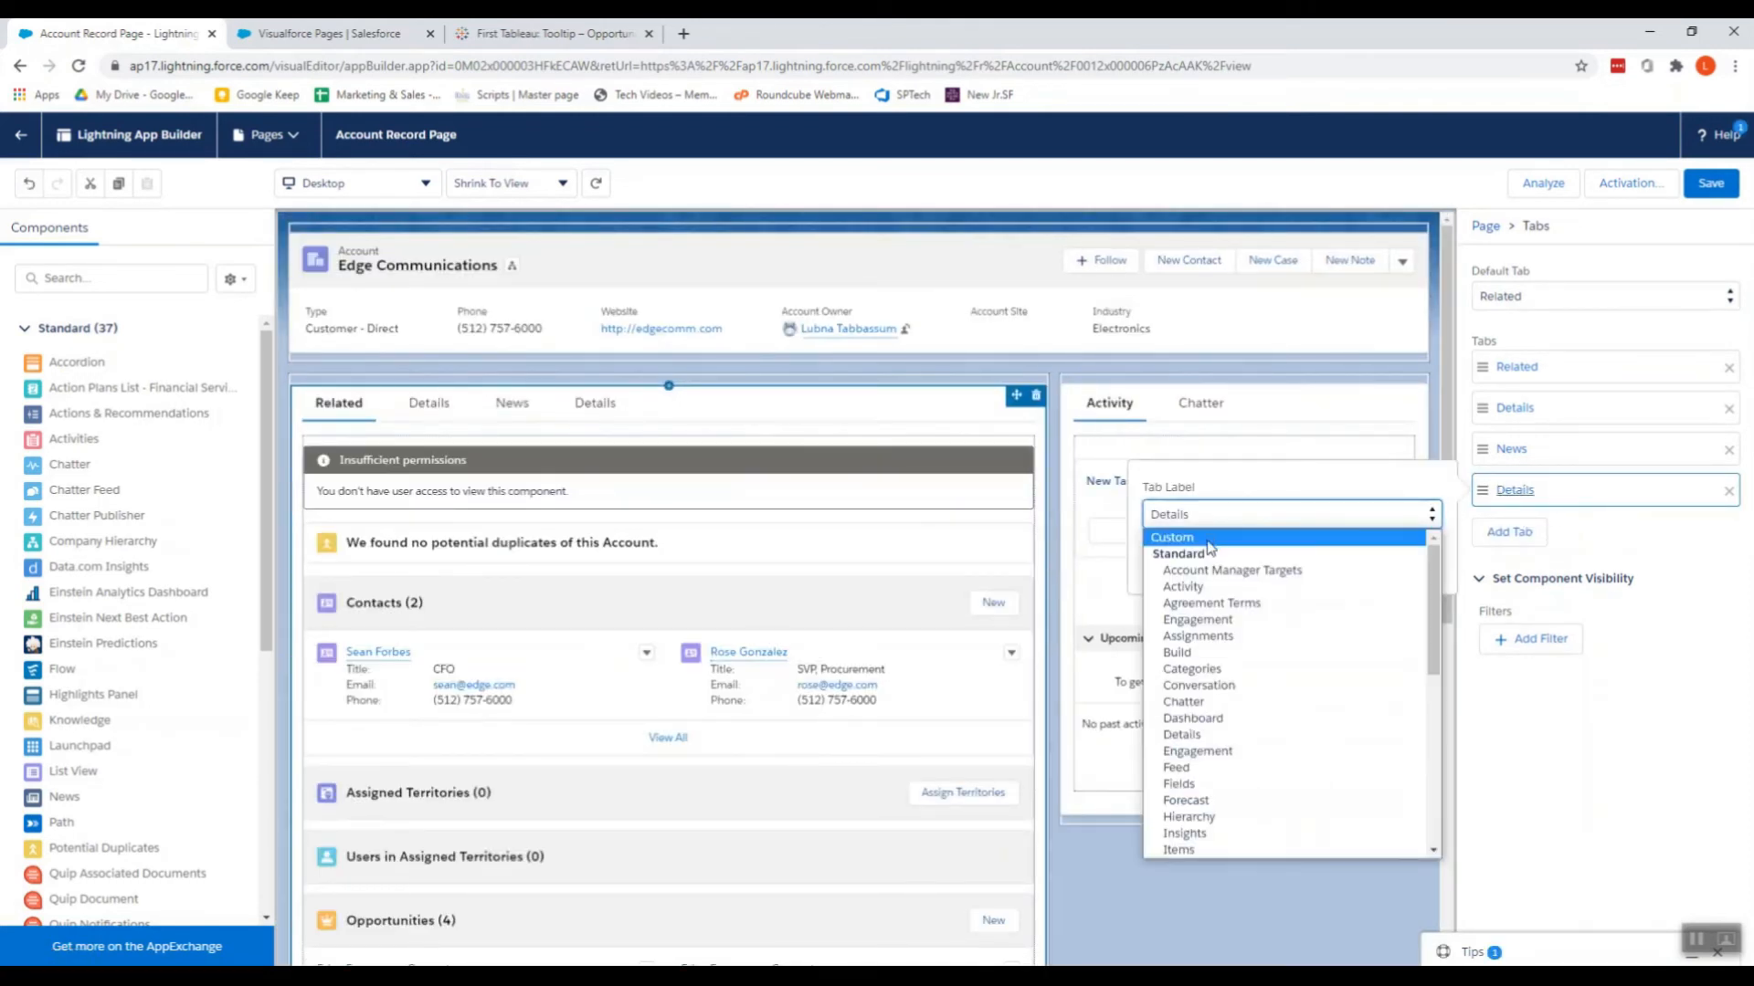
left_click(1171, 537)
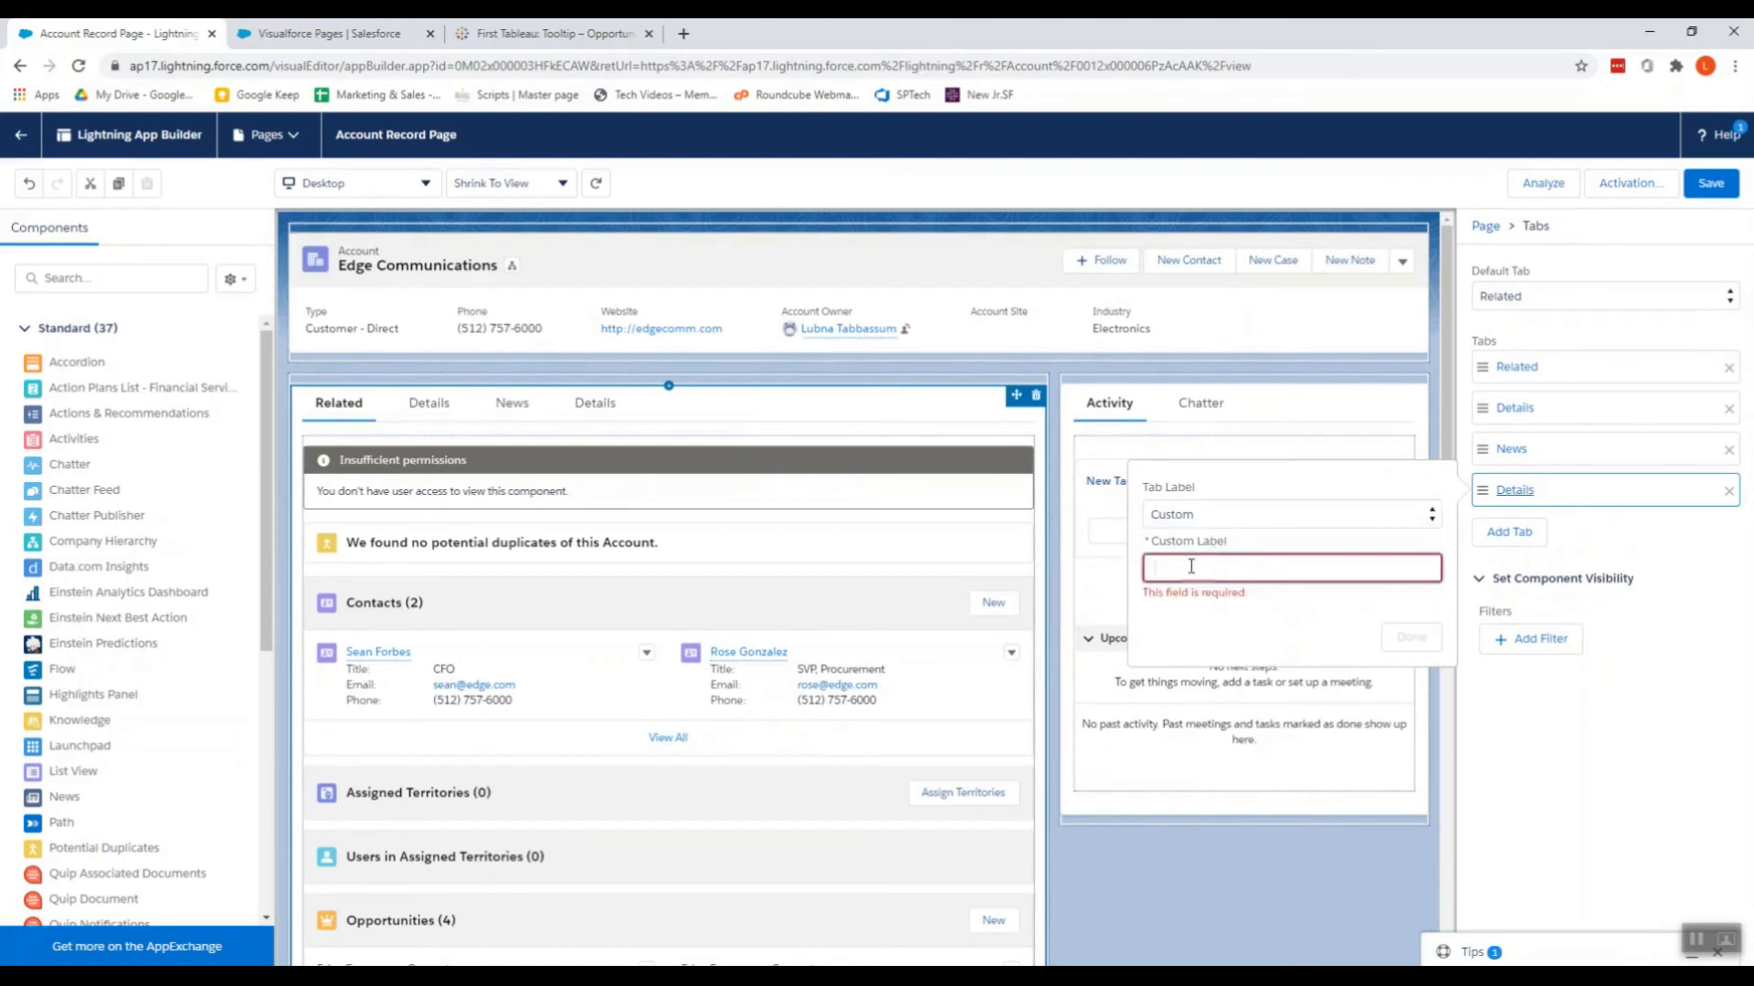
type("Tableau")
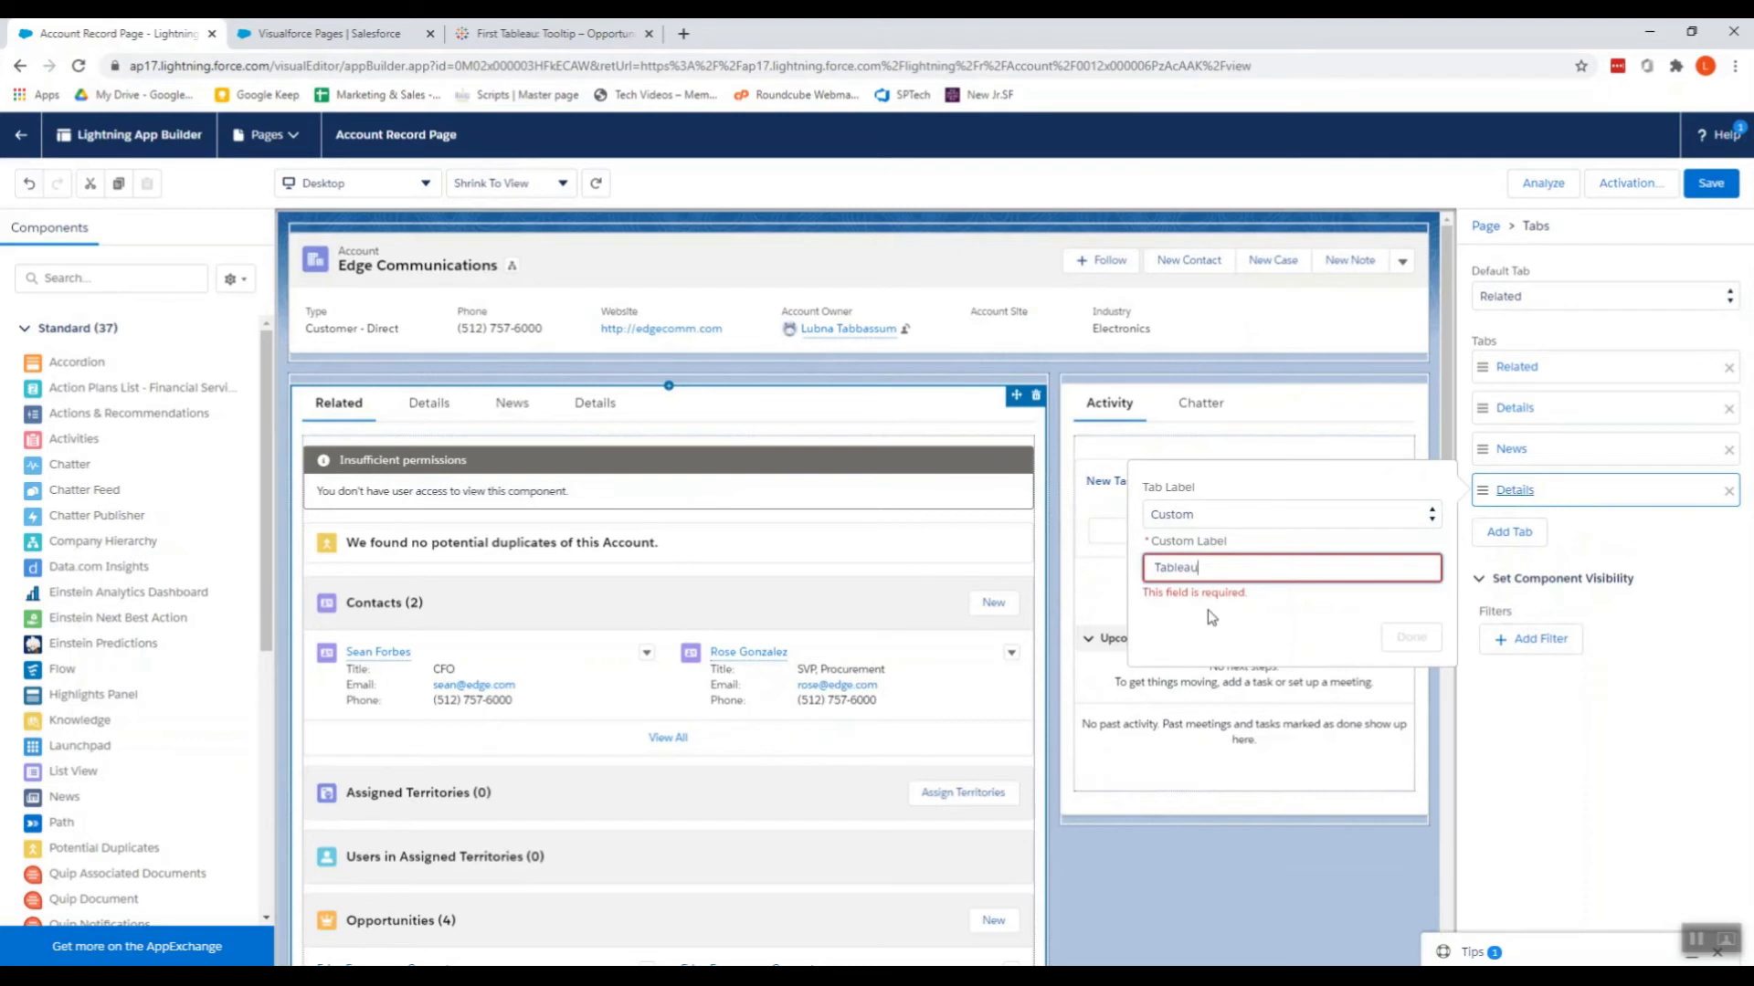
left_click(1410, 635)
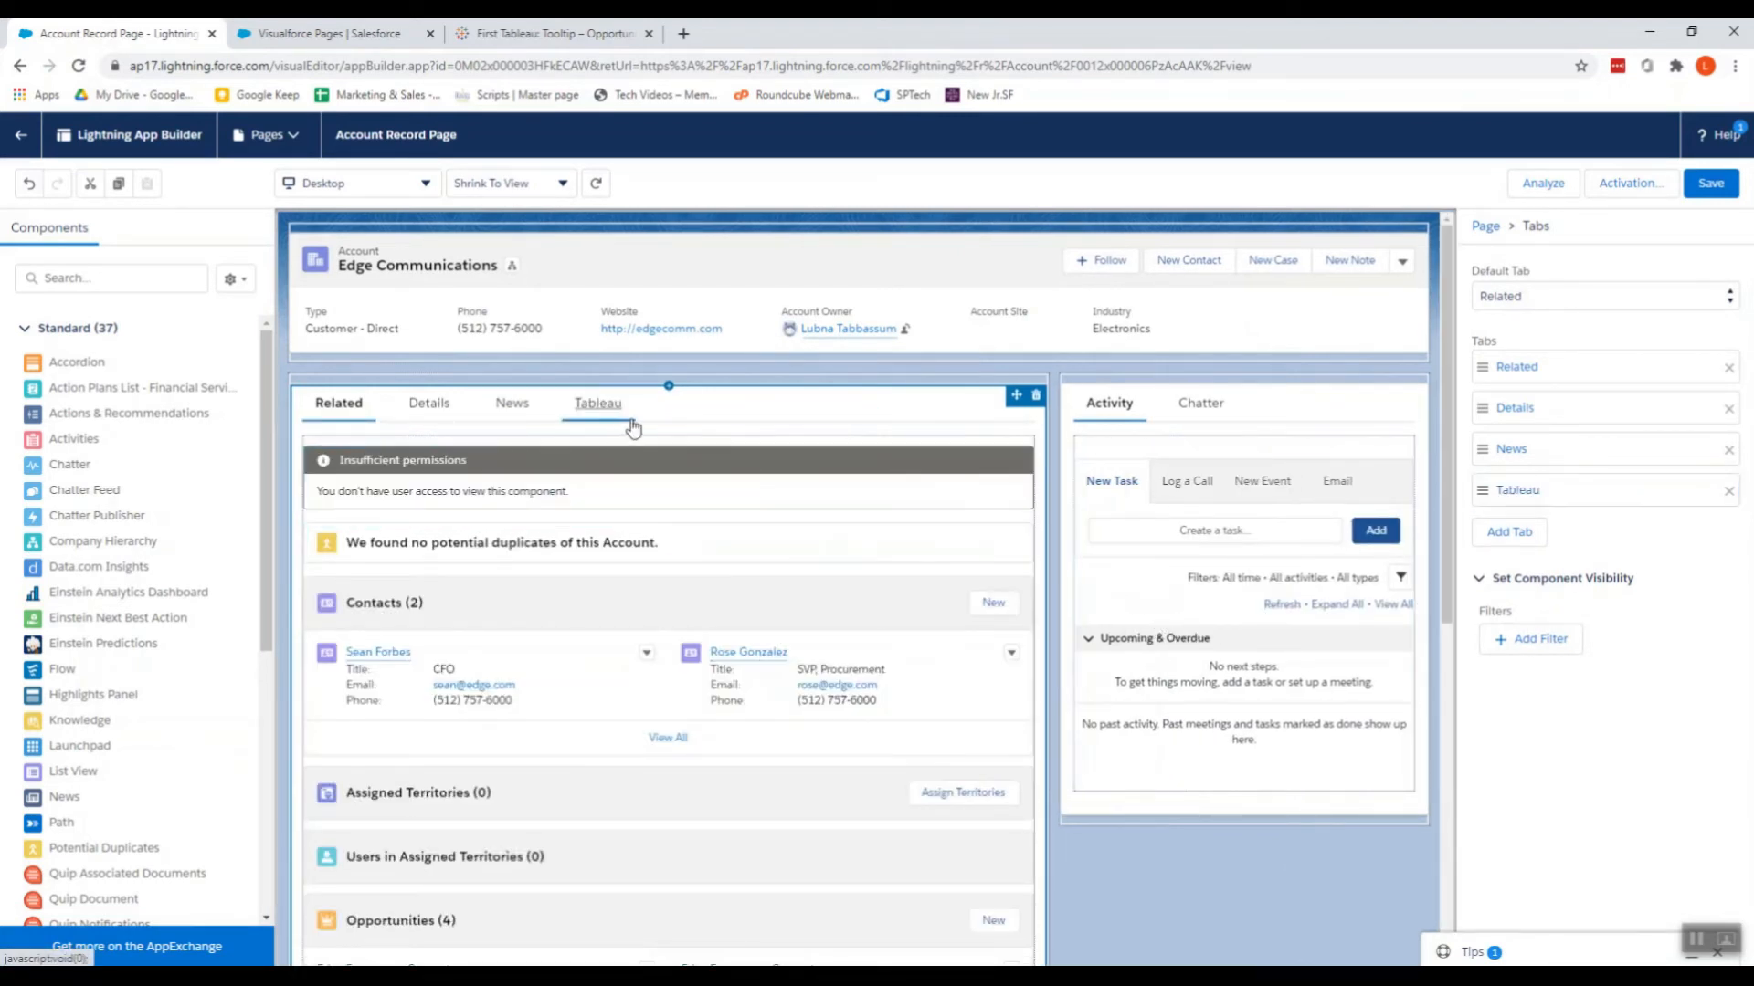
left_click(596, 402)
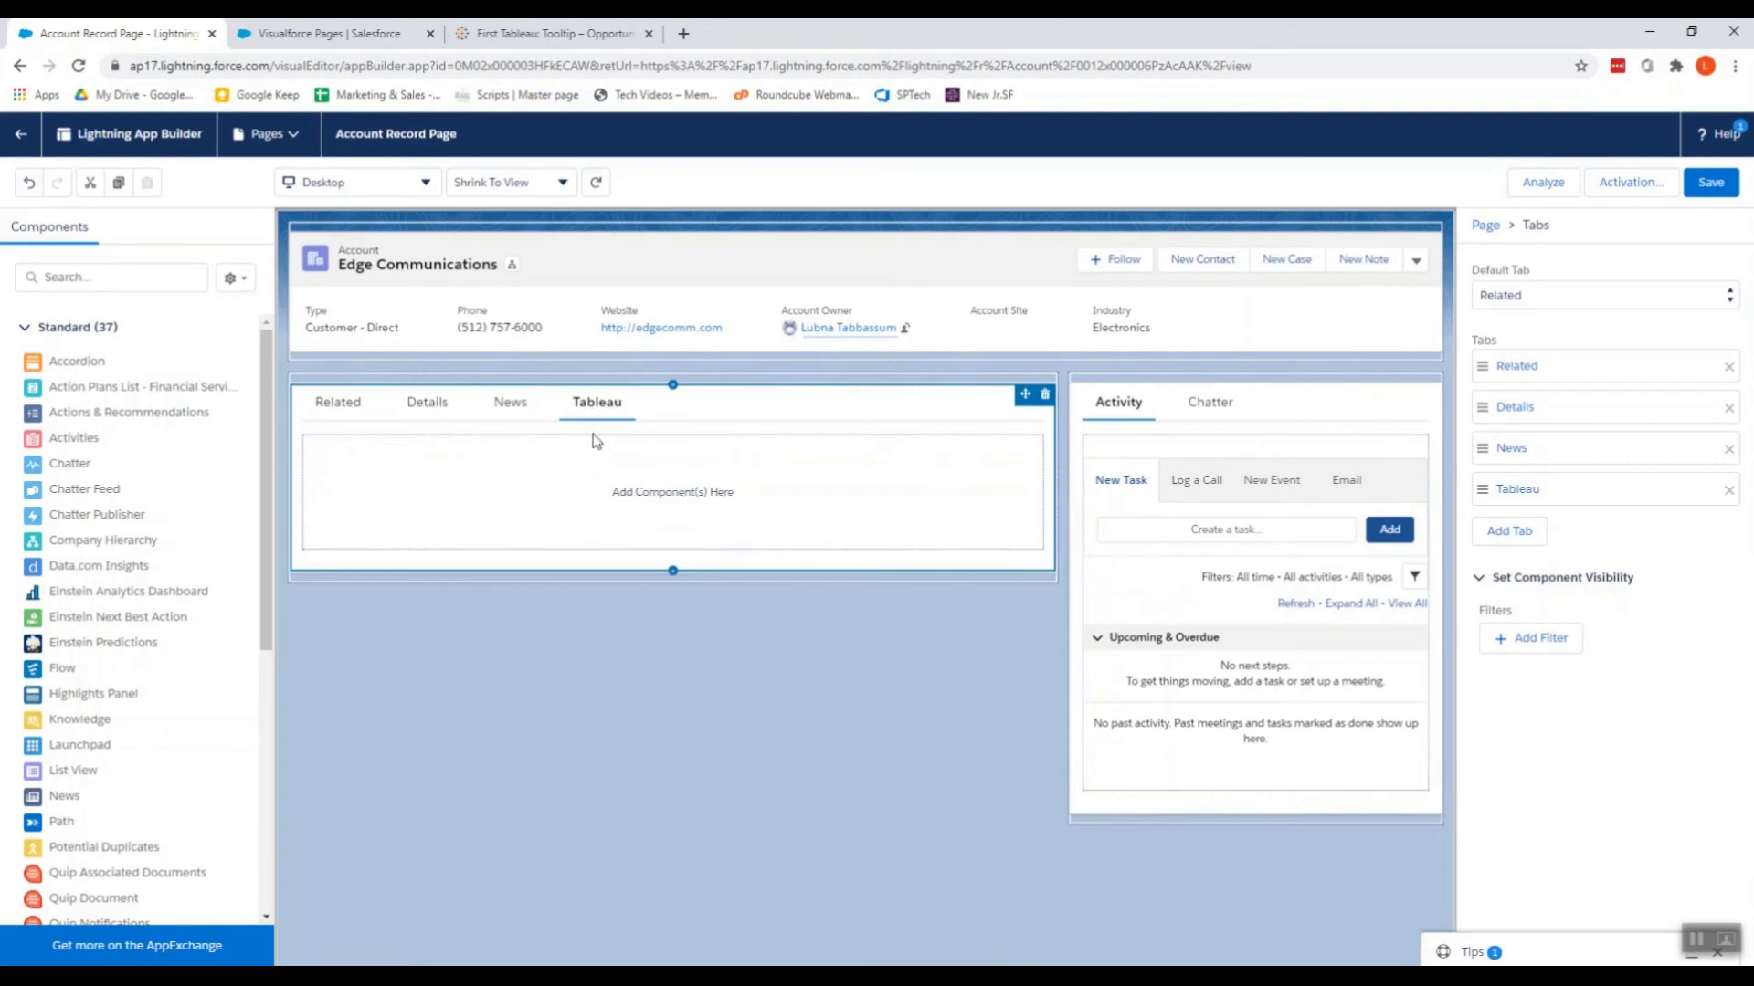
- Place the Visualforce component (searched as 'vis') in the Tableau tab with height 600 pixels
left_click(111, 278)
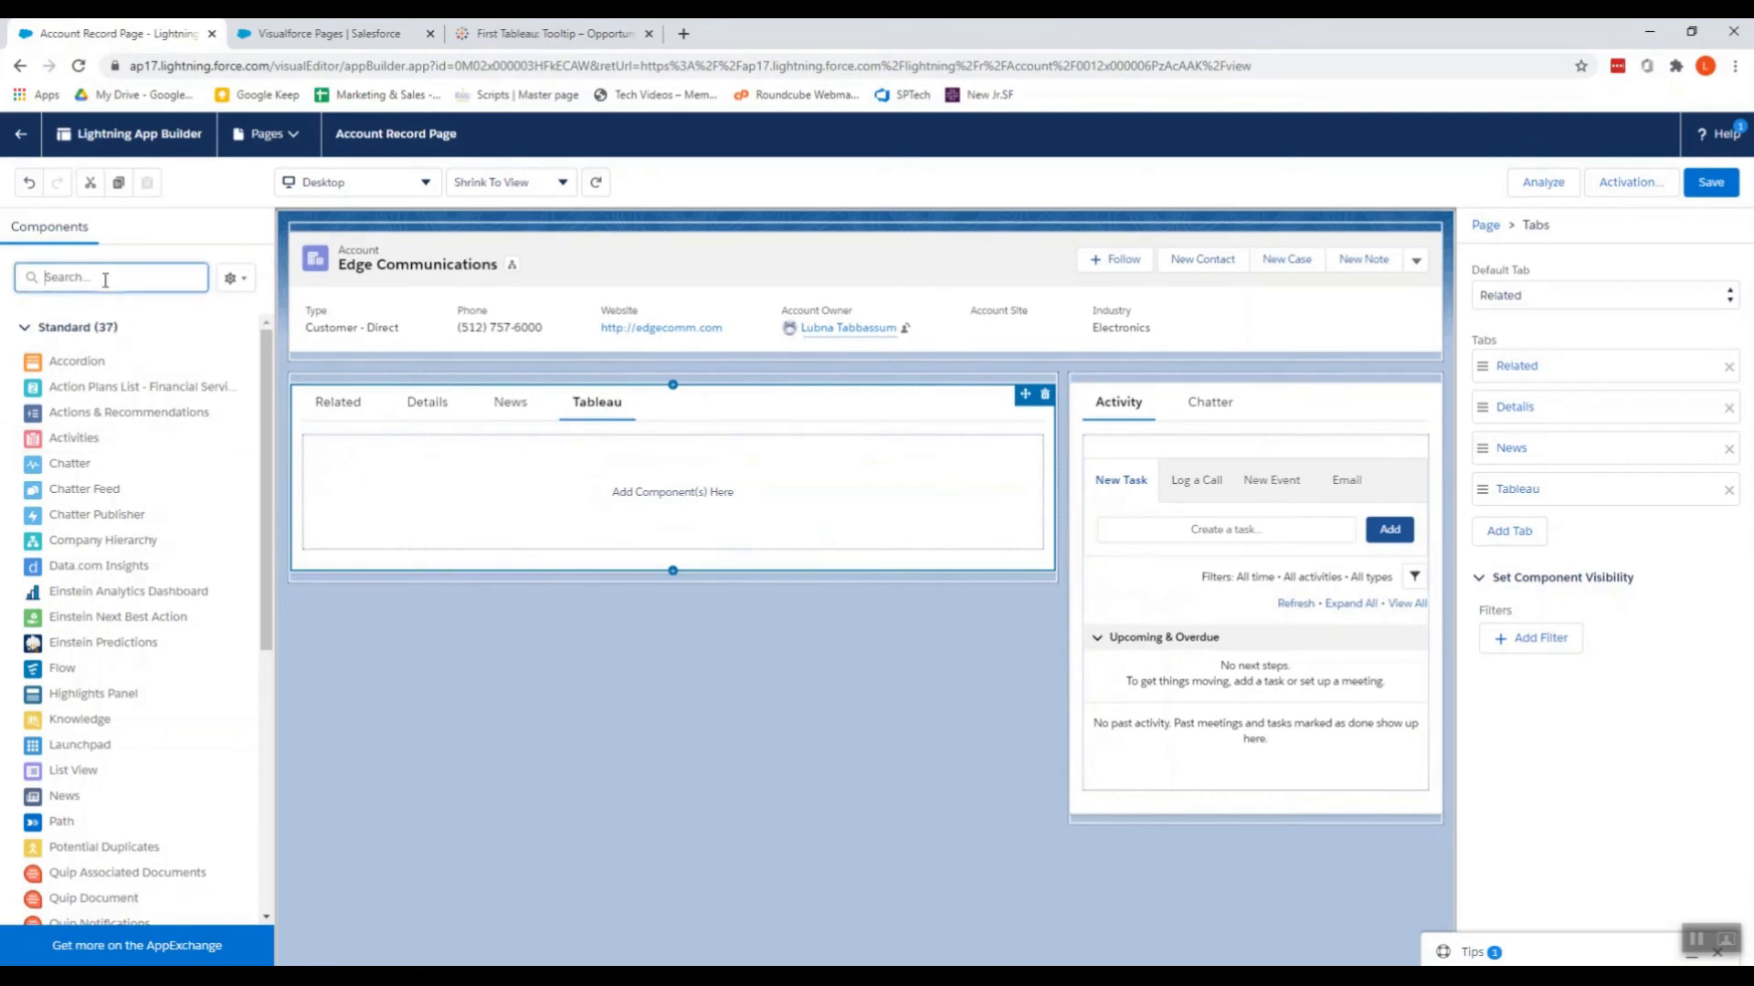
type("vis")
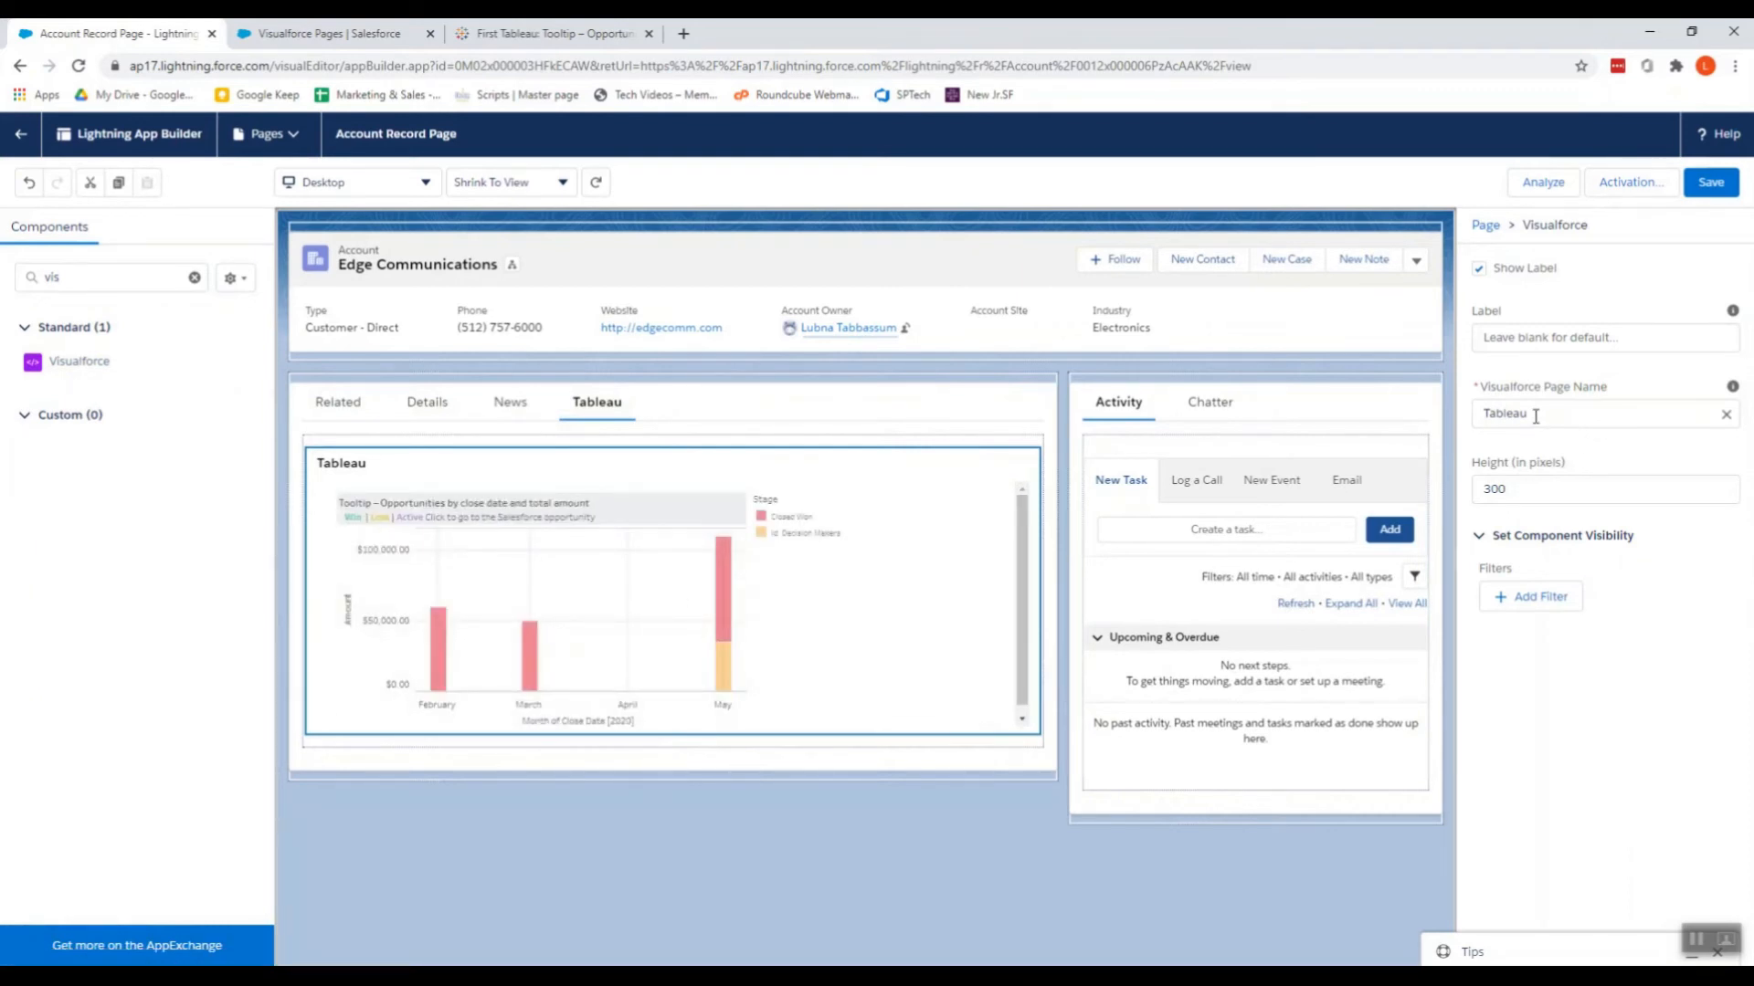
left_click(1604, 489)
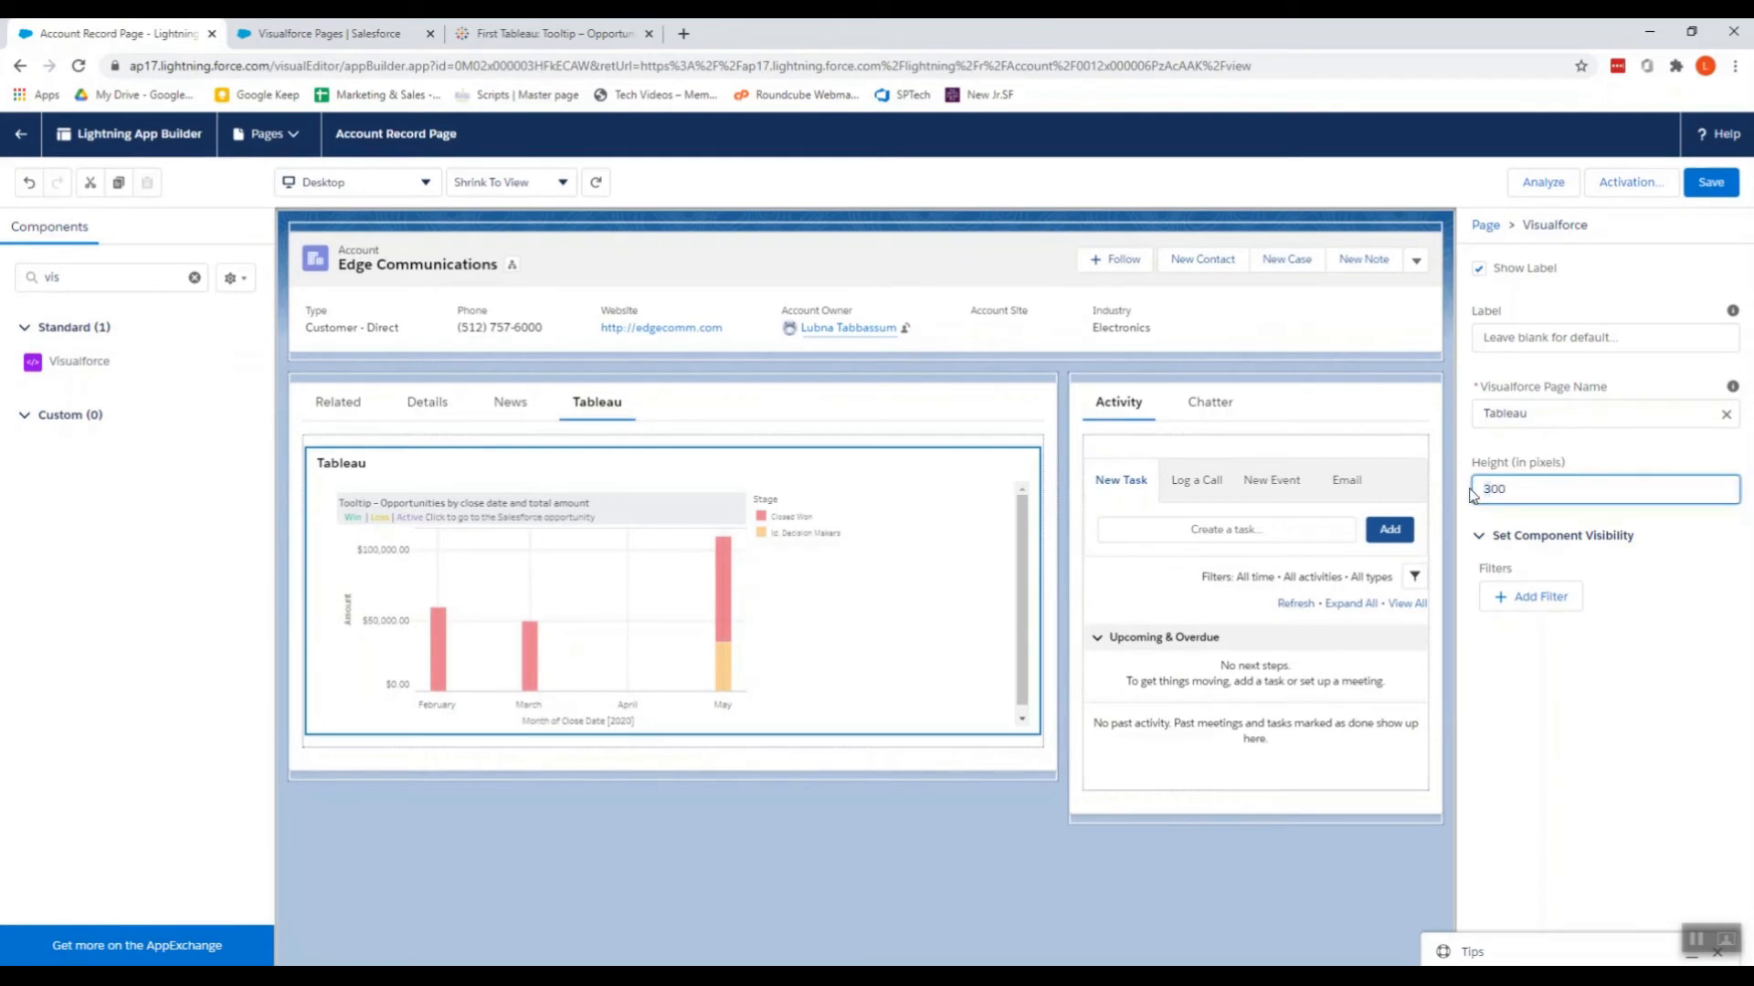
type("600")
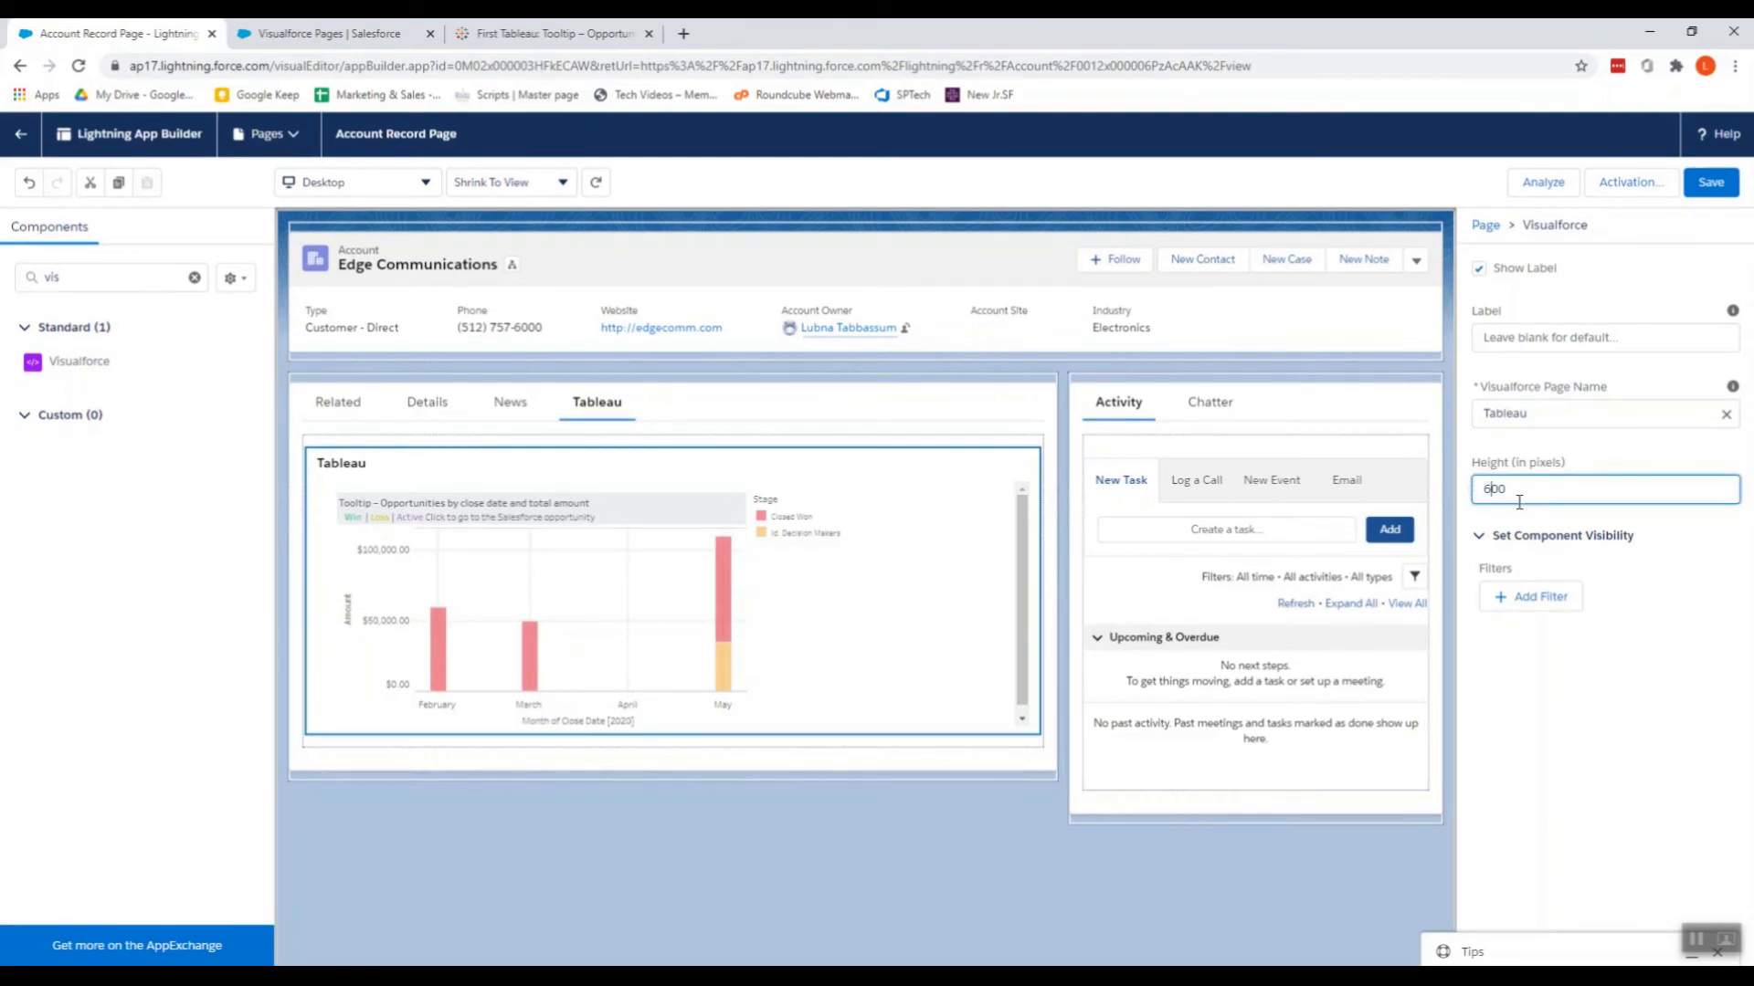
mouse_move(1709, 182)
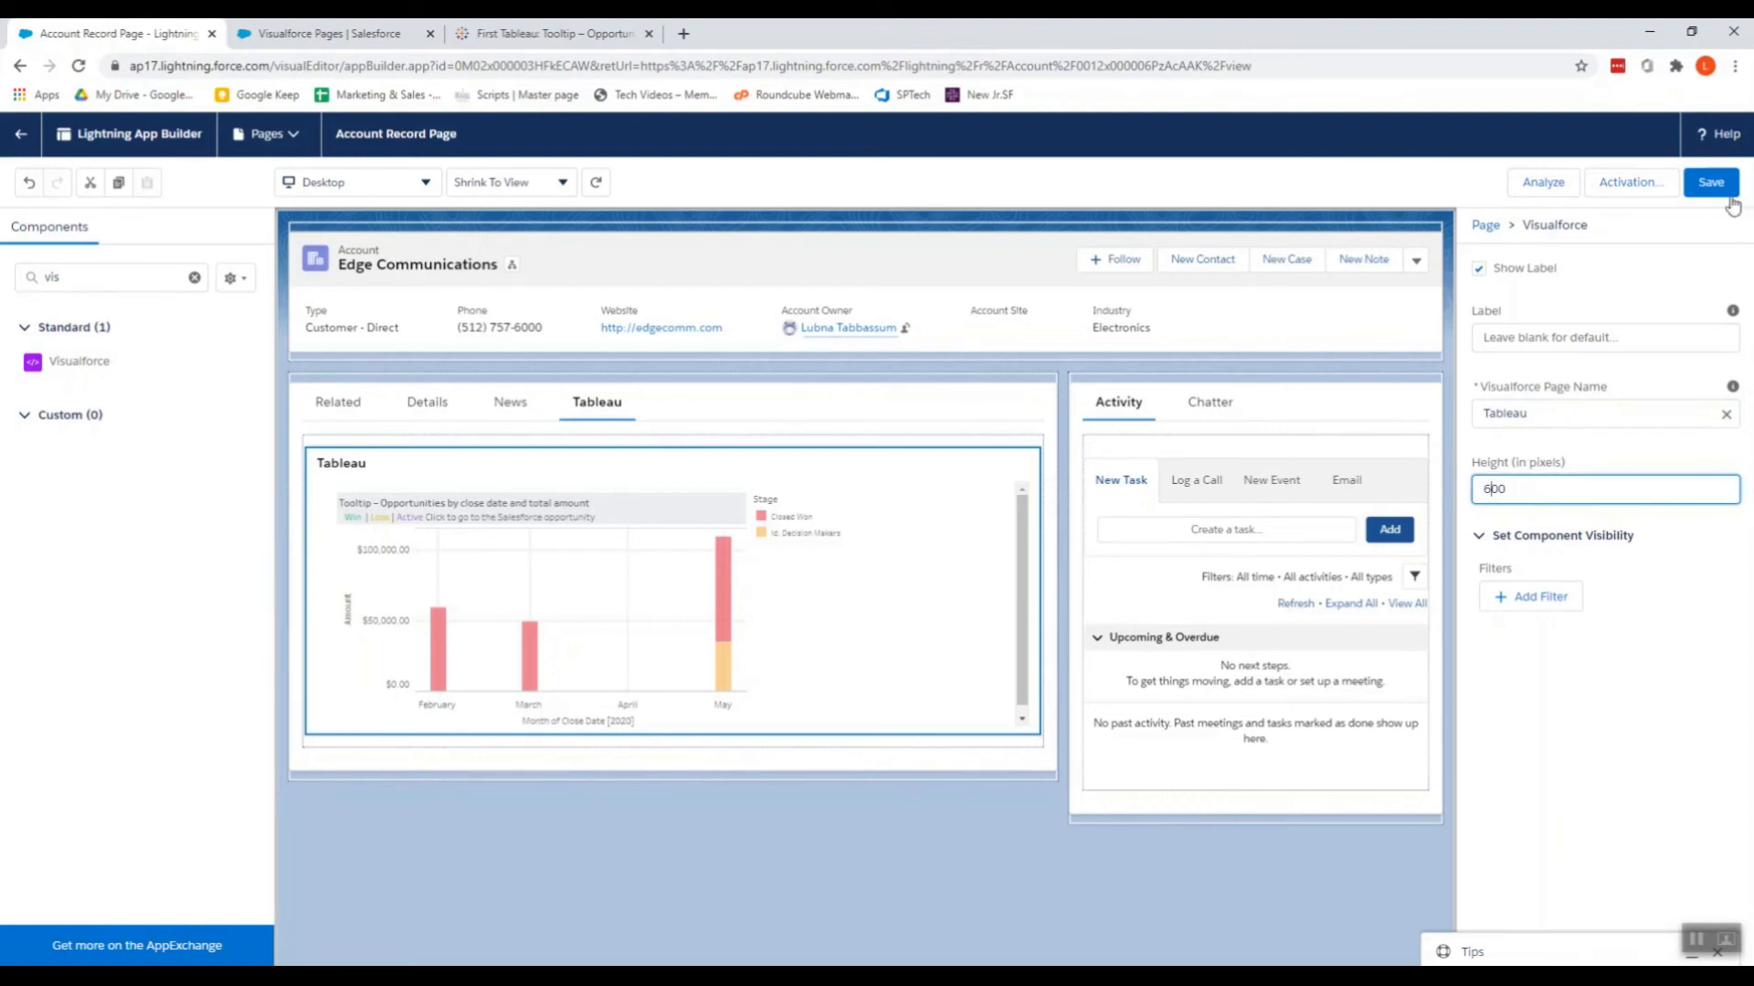
- Save the account record page design and go back to the Edge Communications record
left_click(1710, 182)
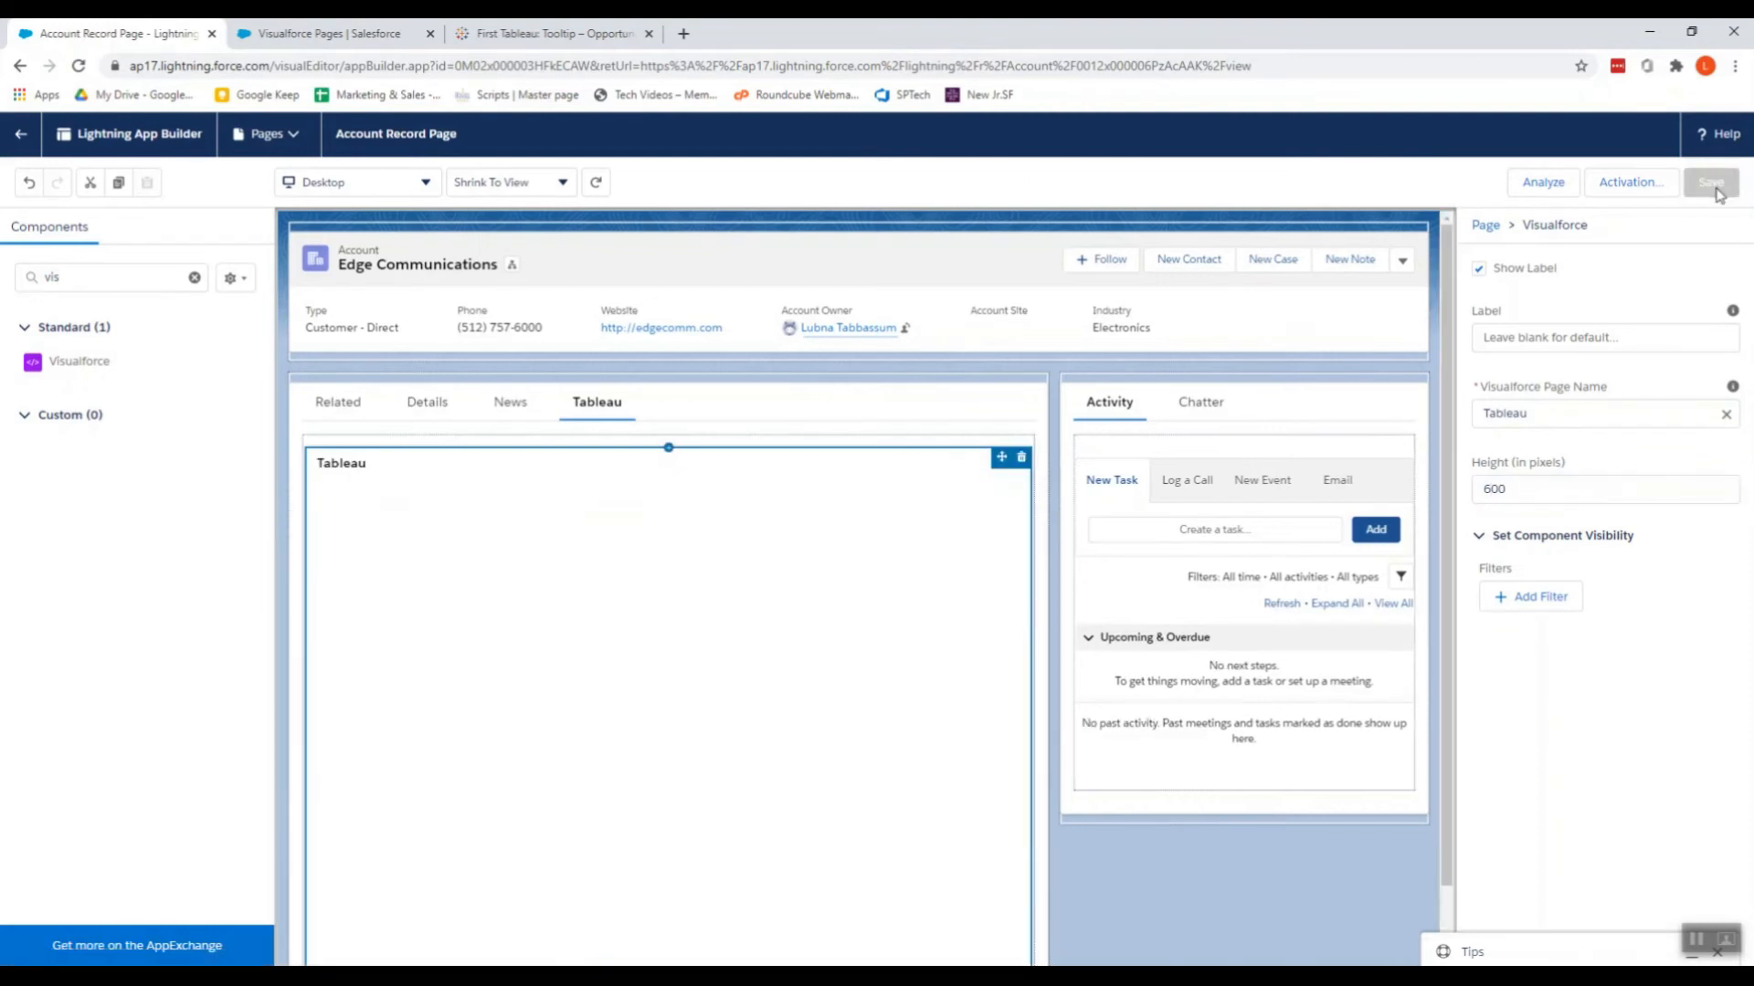
left_click(1710, 183)
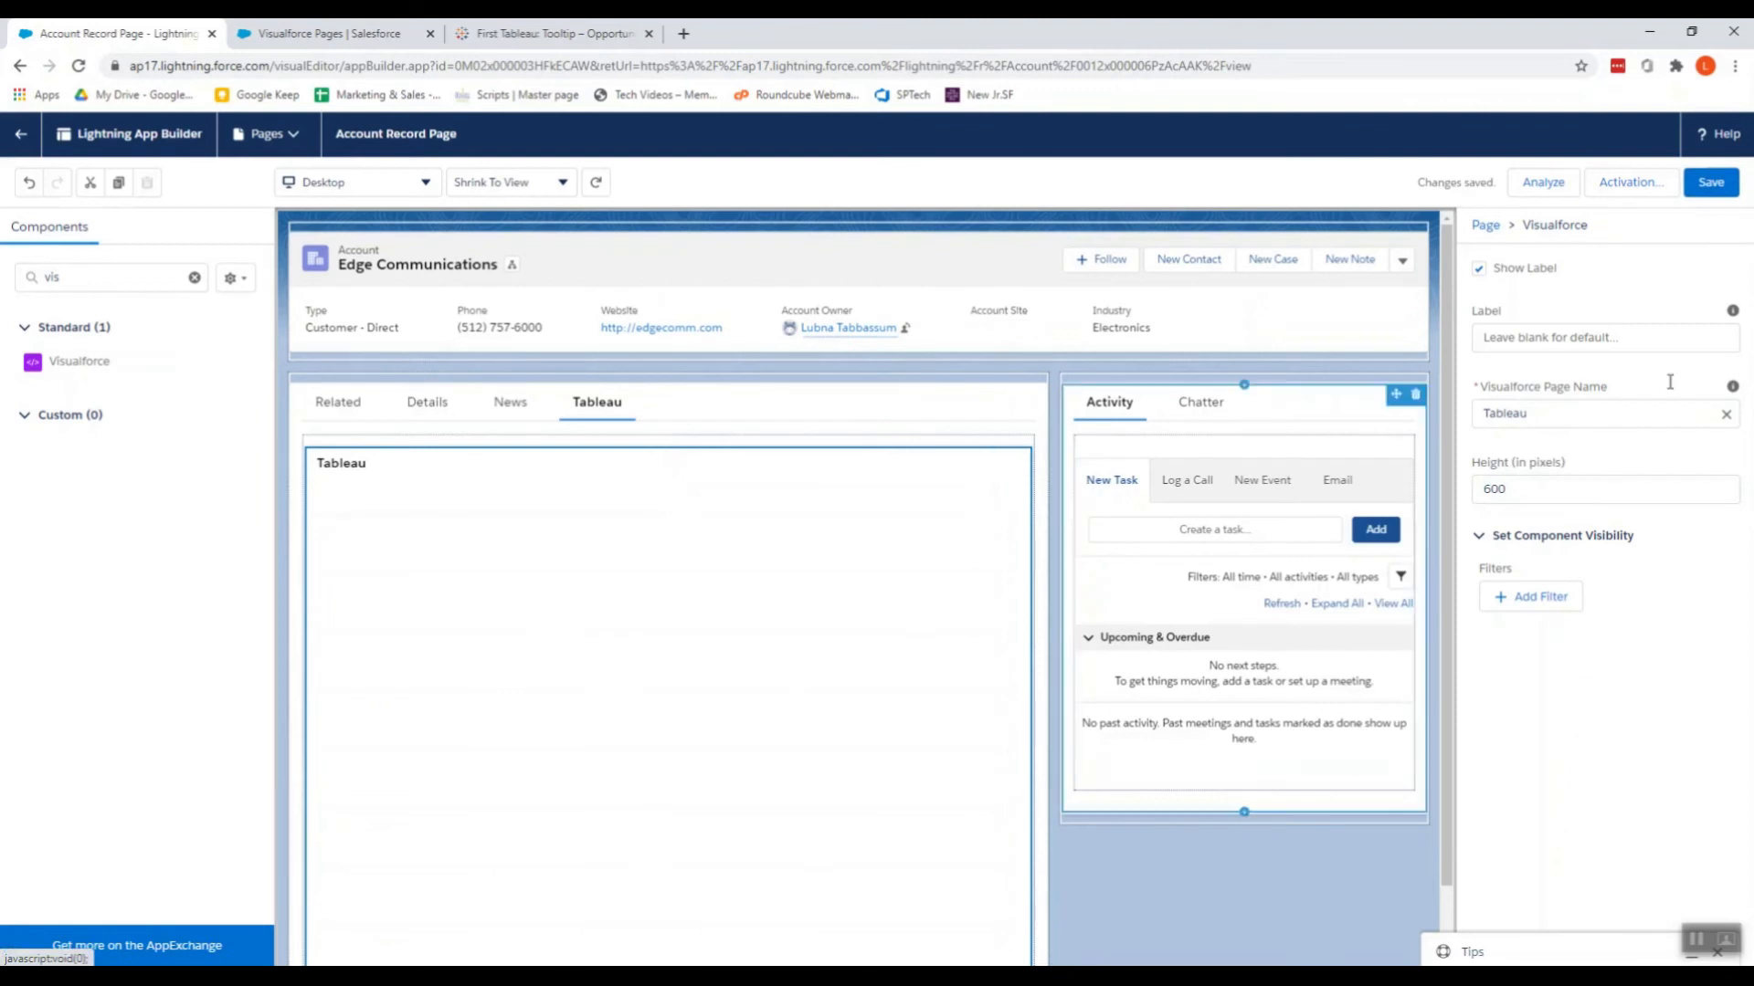
left_click(1710, 181)
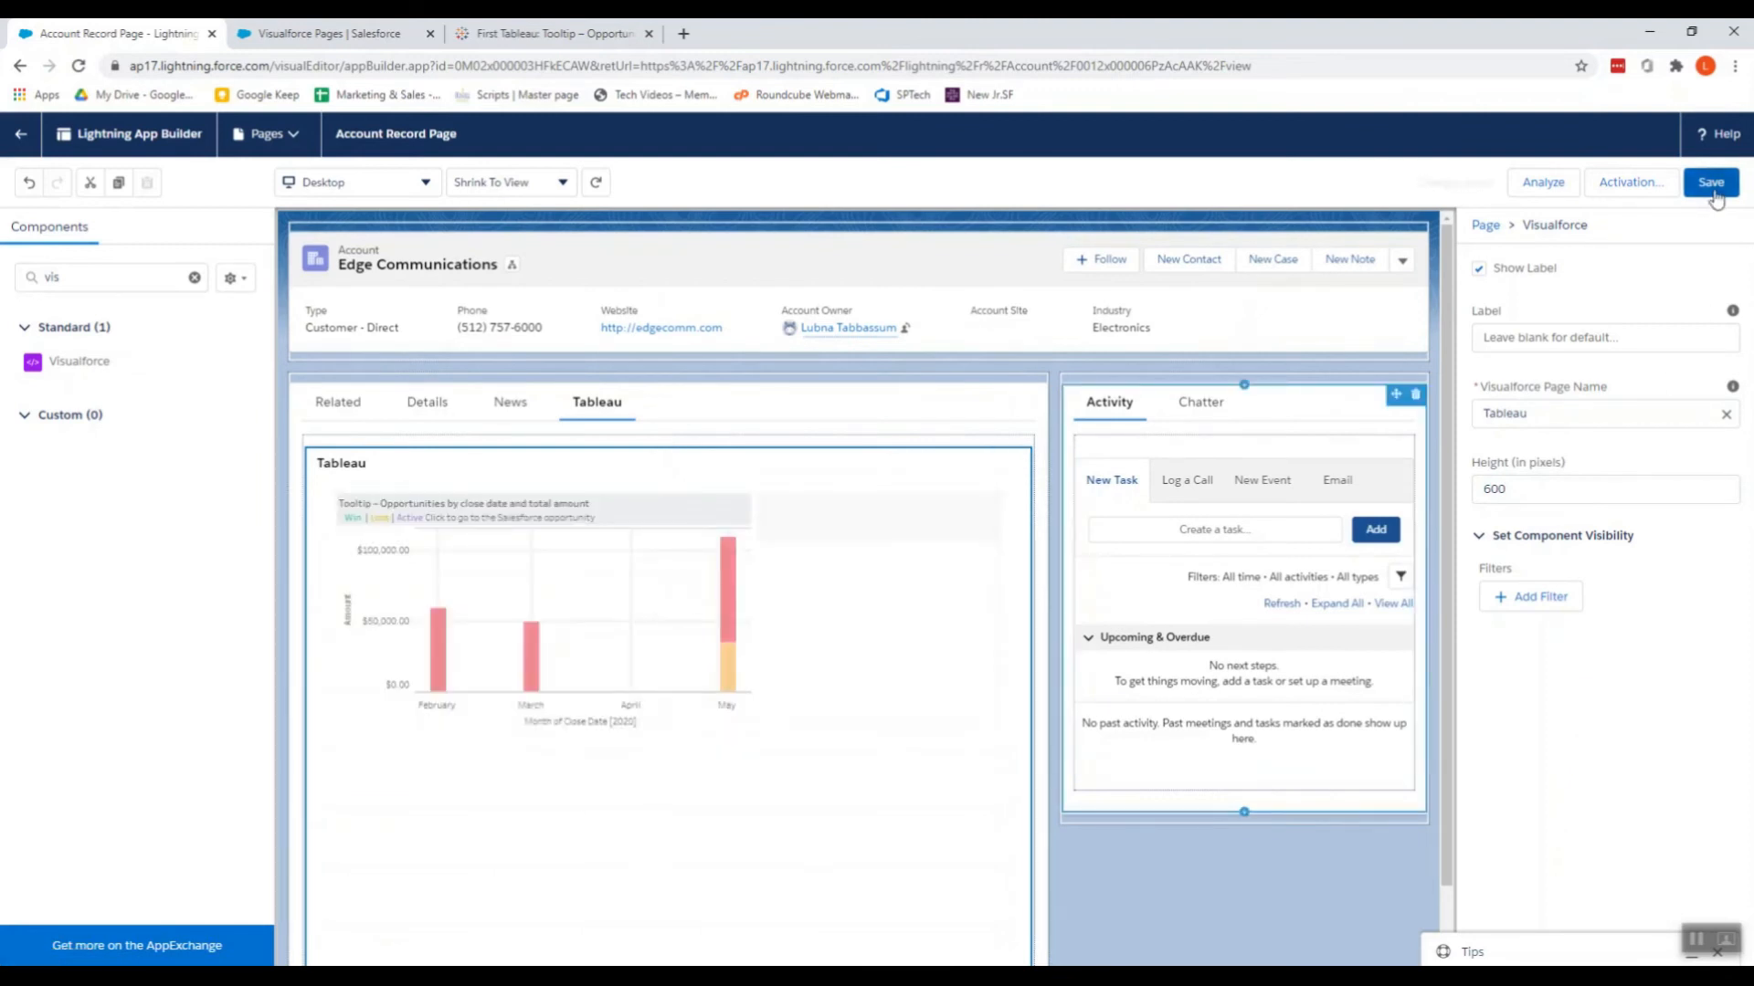
left_click(1710, 181)
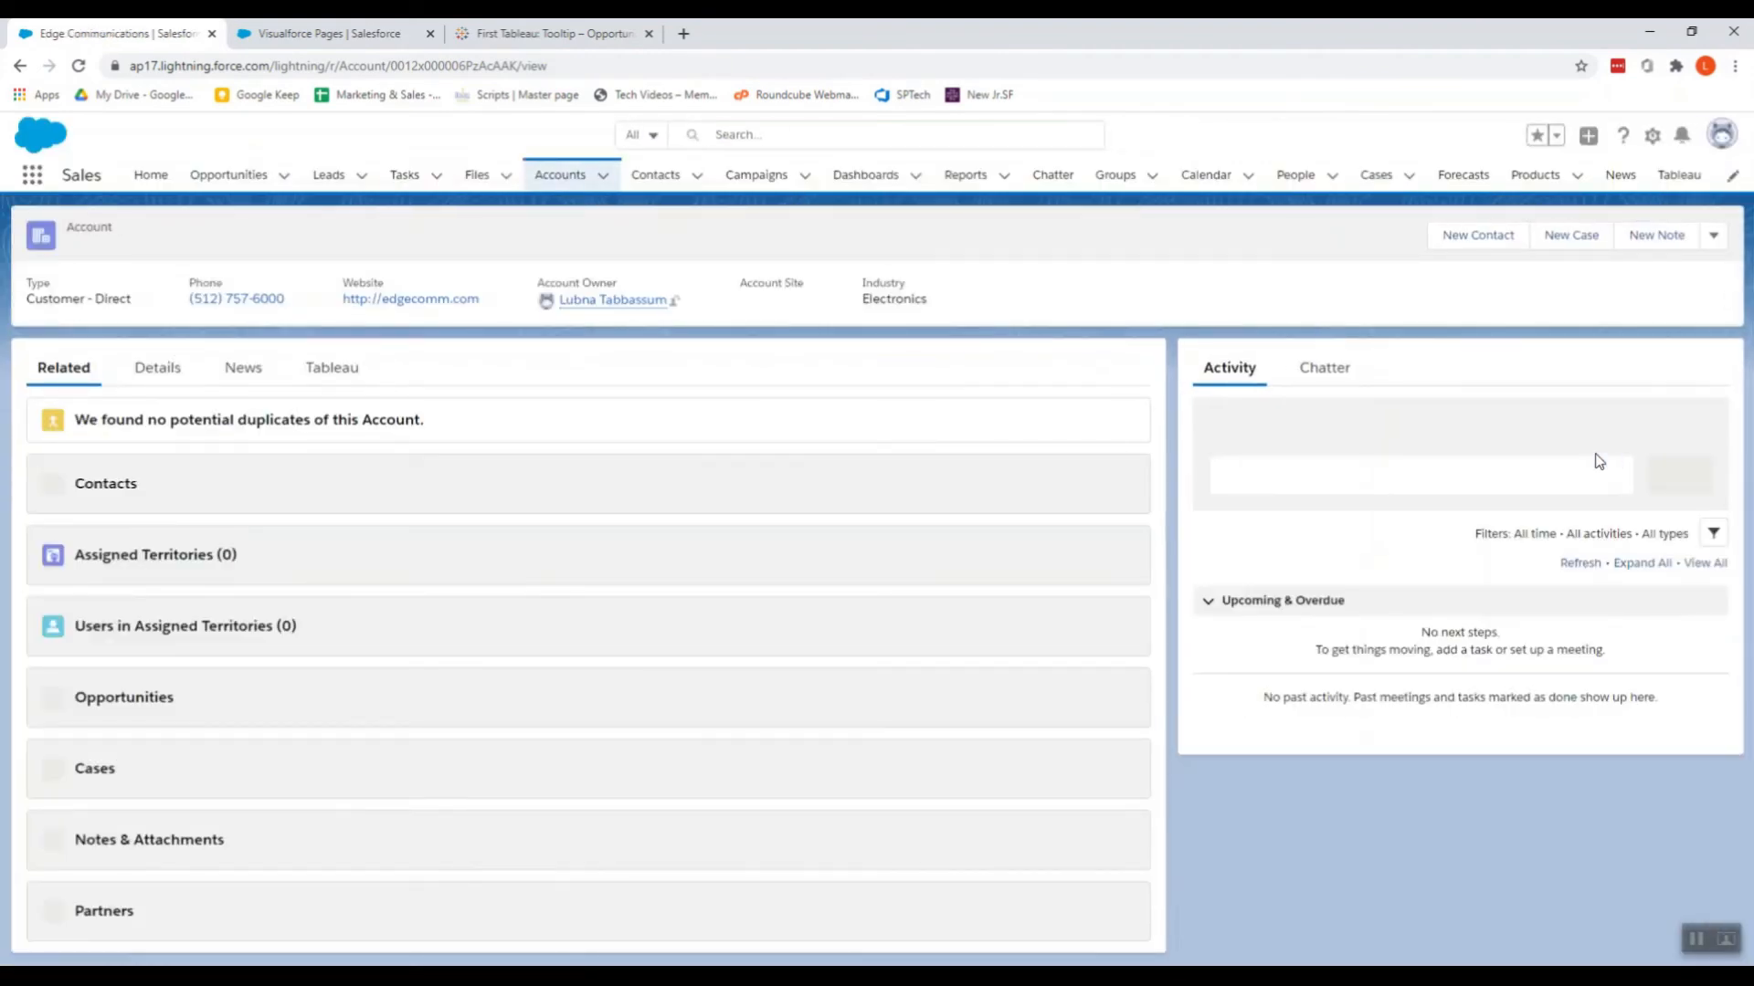
- View Edge Communications' embedded opportunities chart, then move on to the Express Logistics and Transport account
left_click(330, 371)
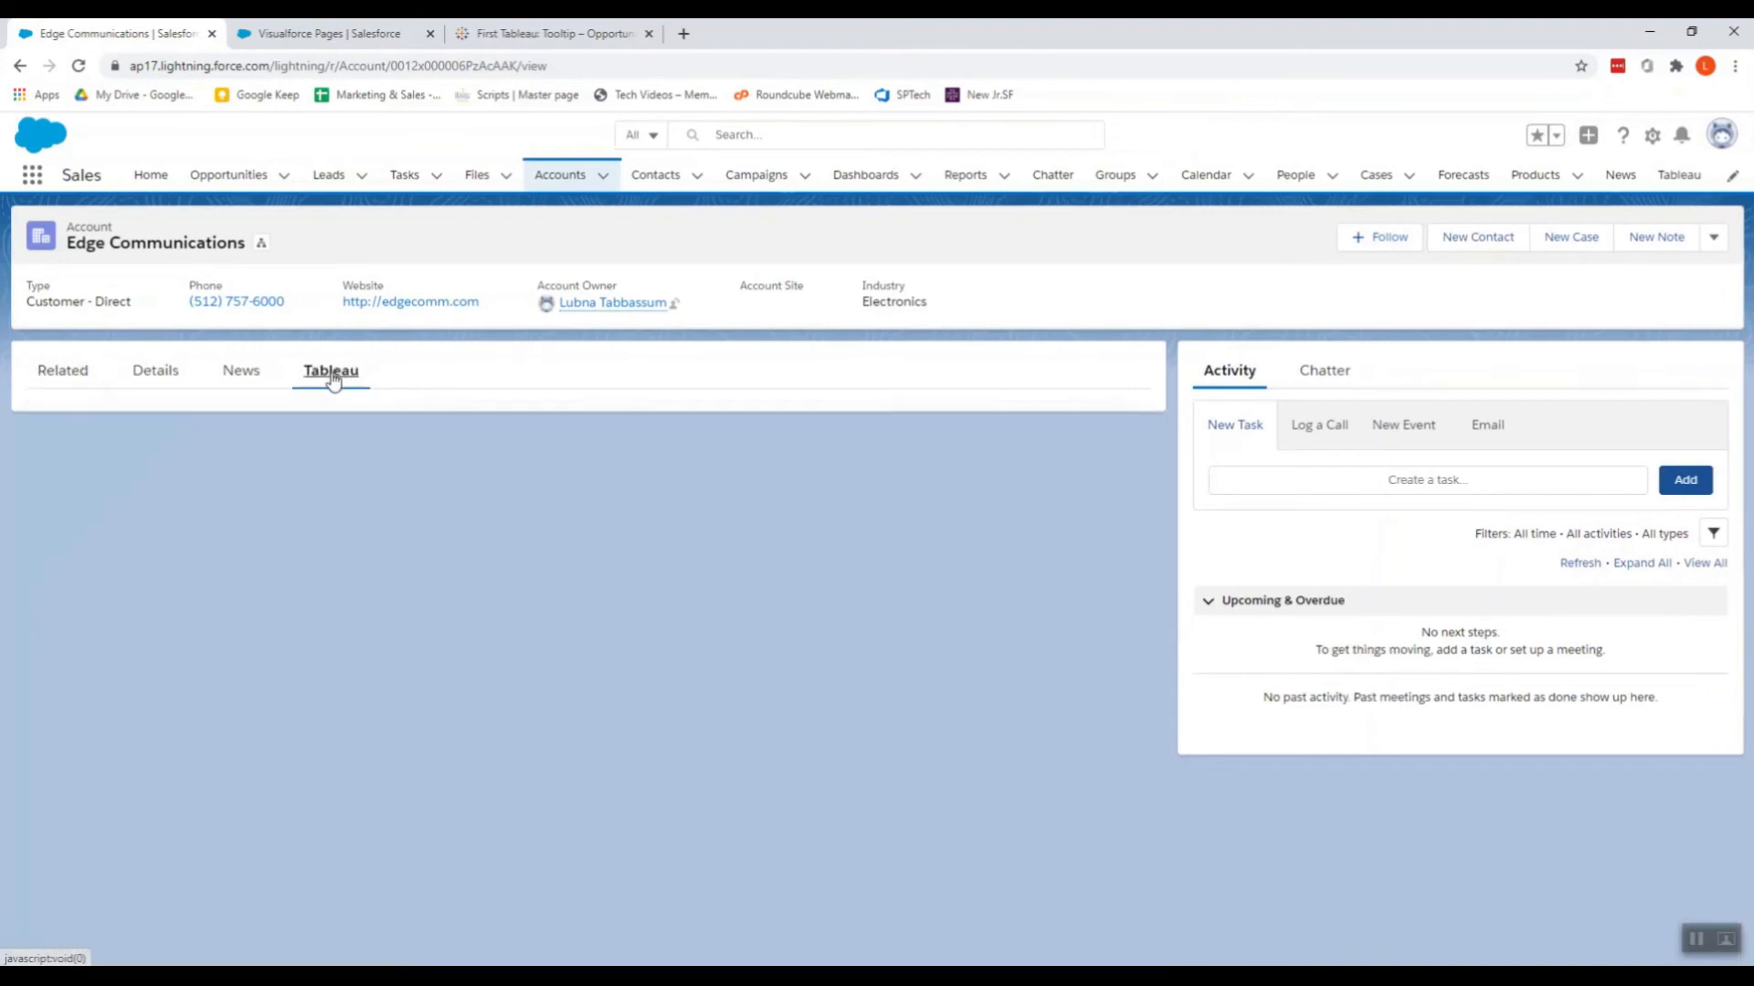
left_click(331, 371)
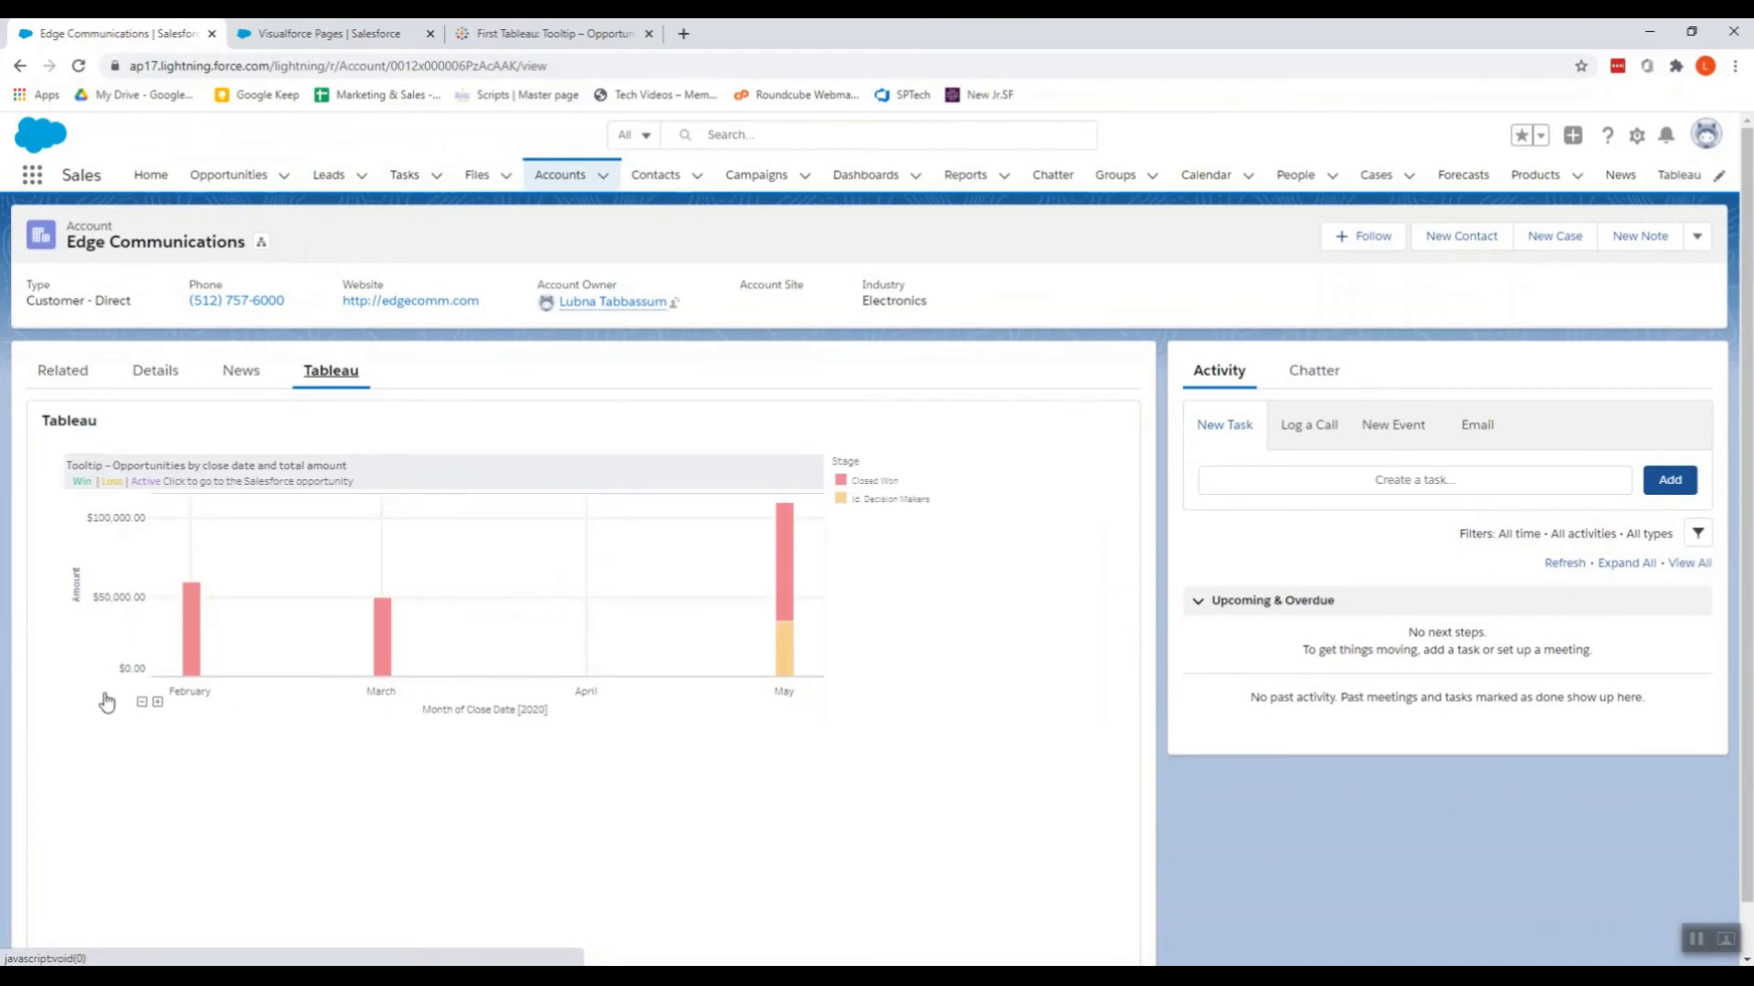
mouse_move(182, 701)
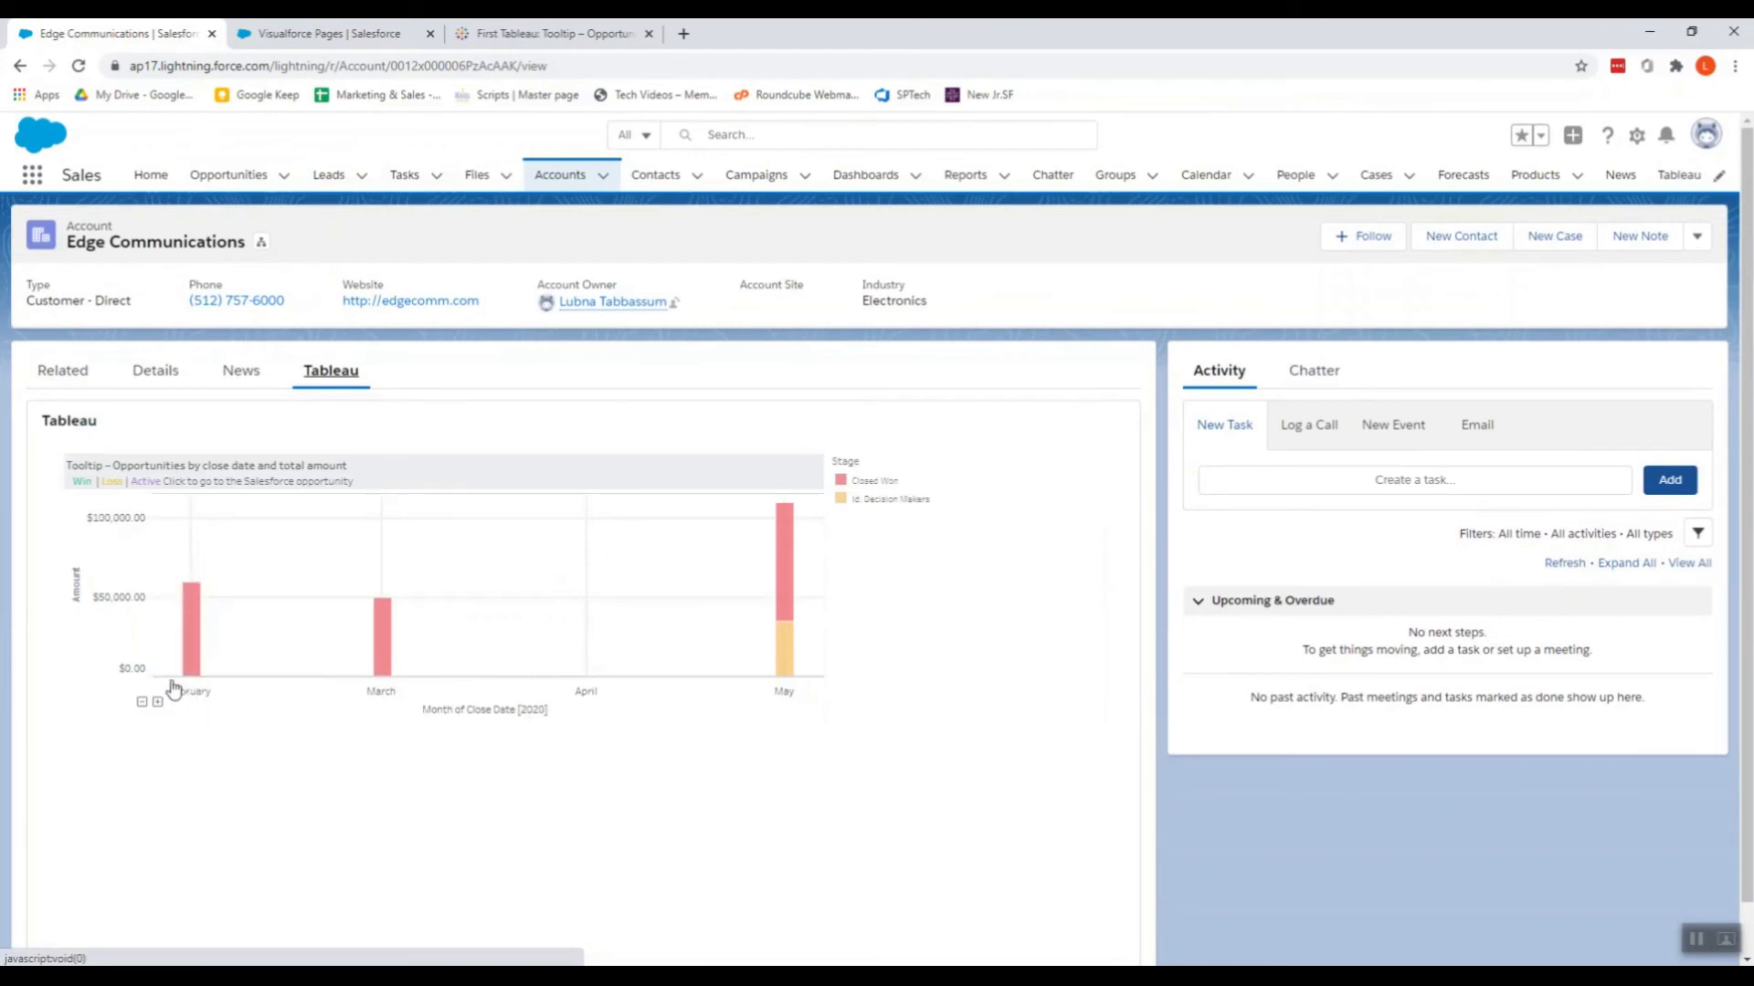
mouse_move(177, 585)
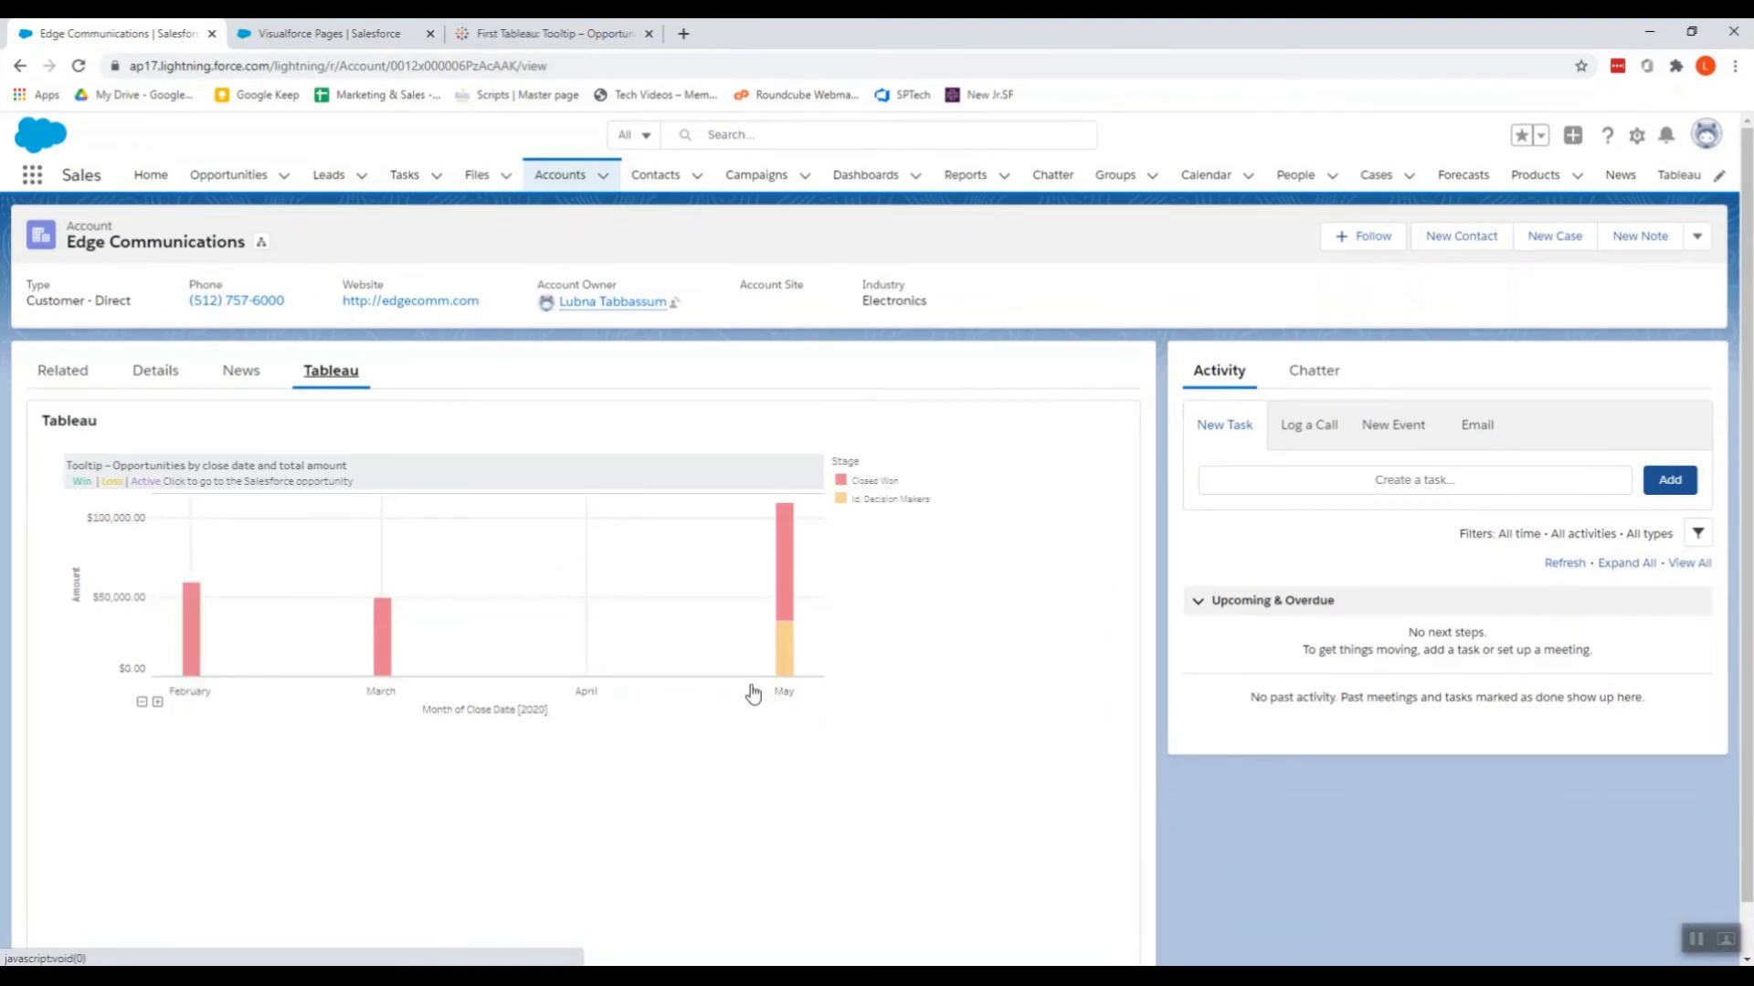
left_click(605, 175)
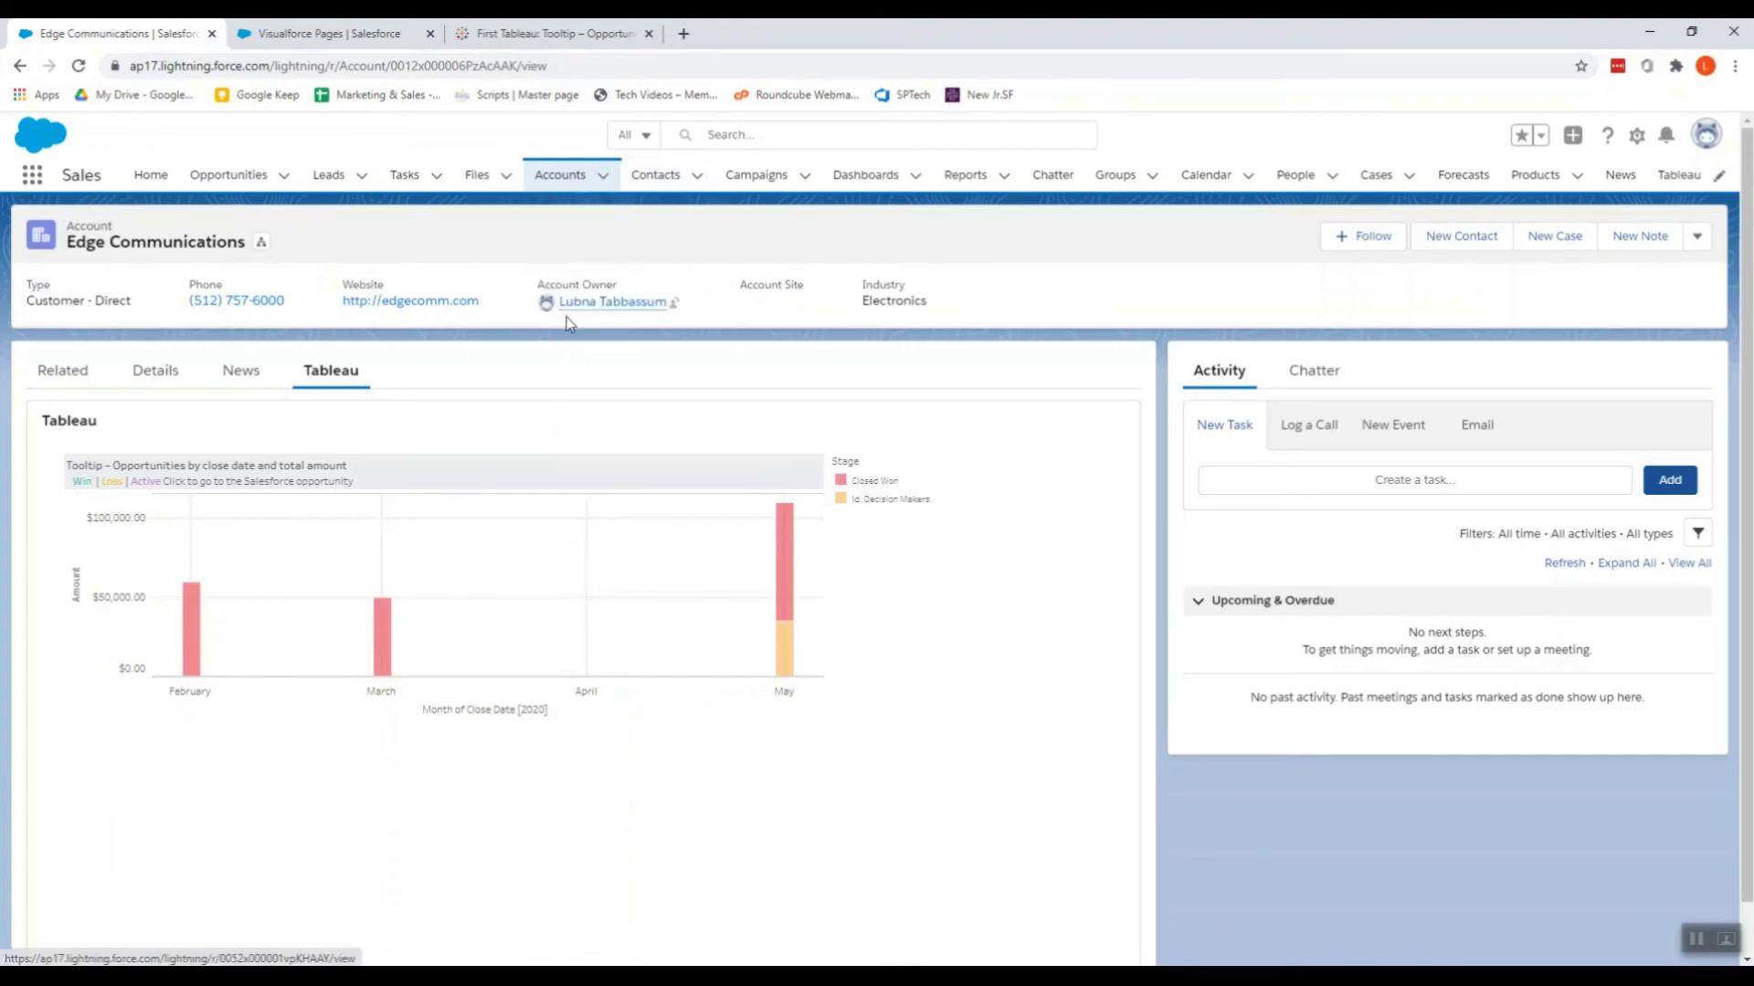
left_click(559, 176)
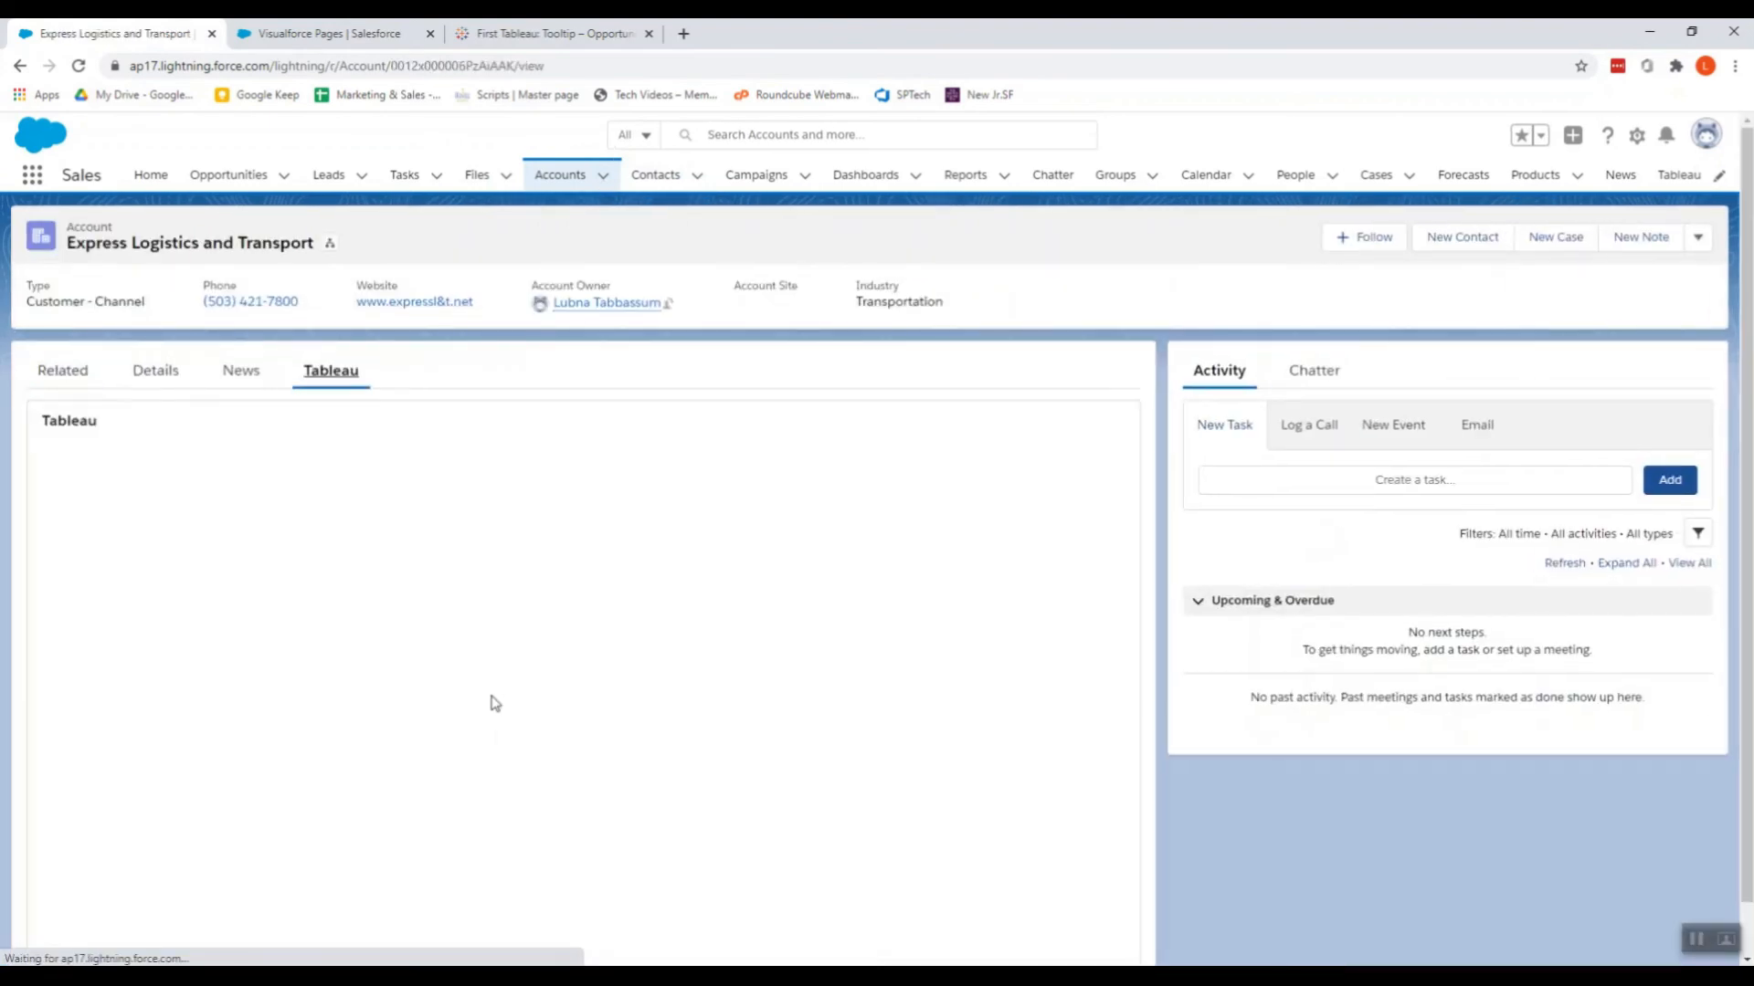
mouse_move(501, 725)
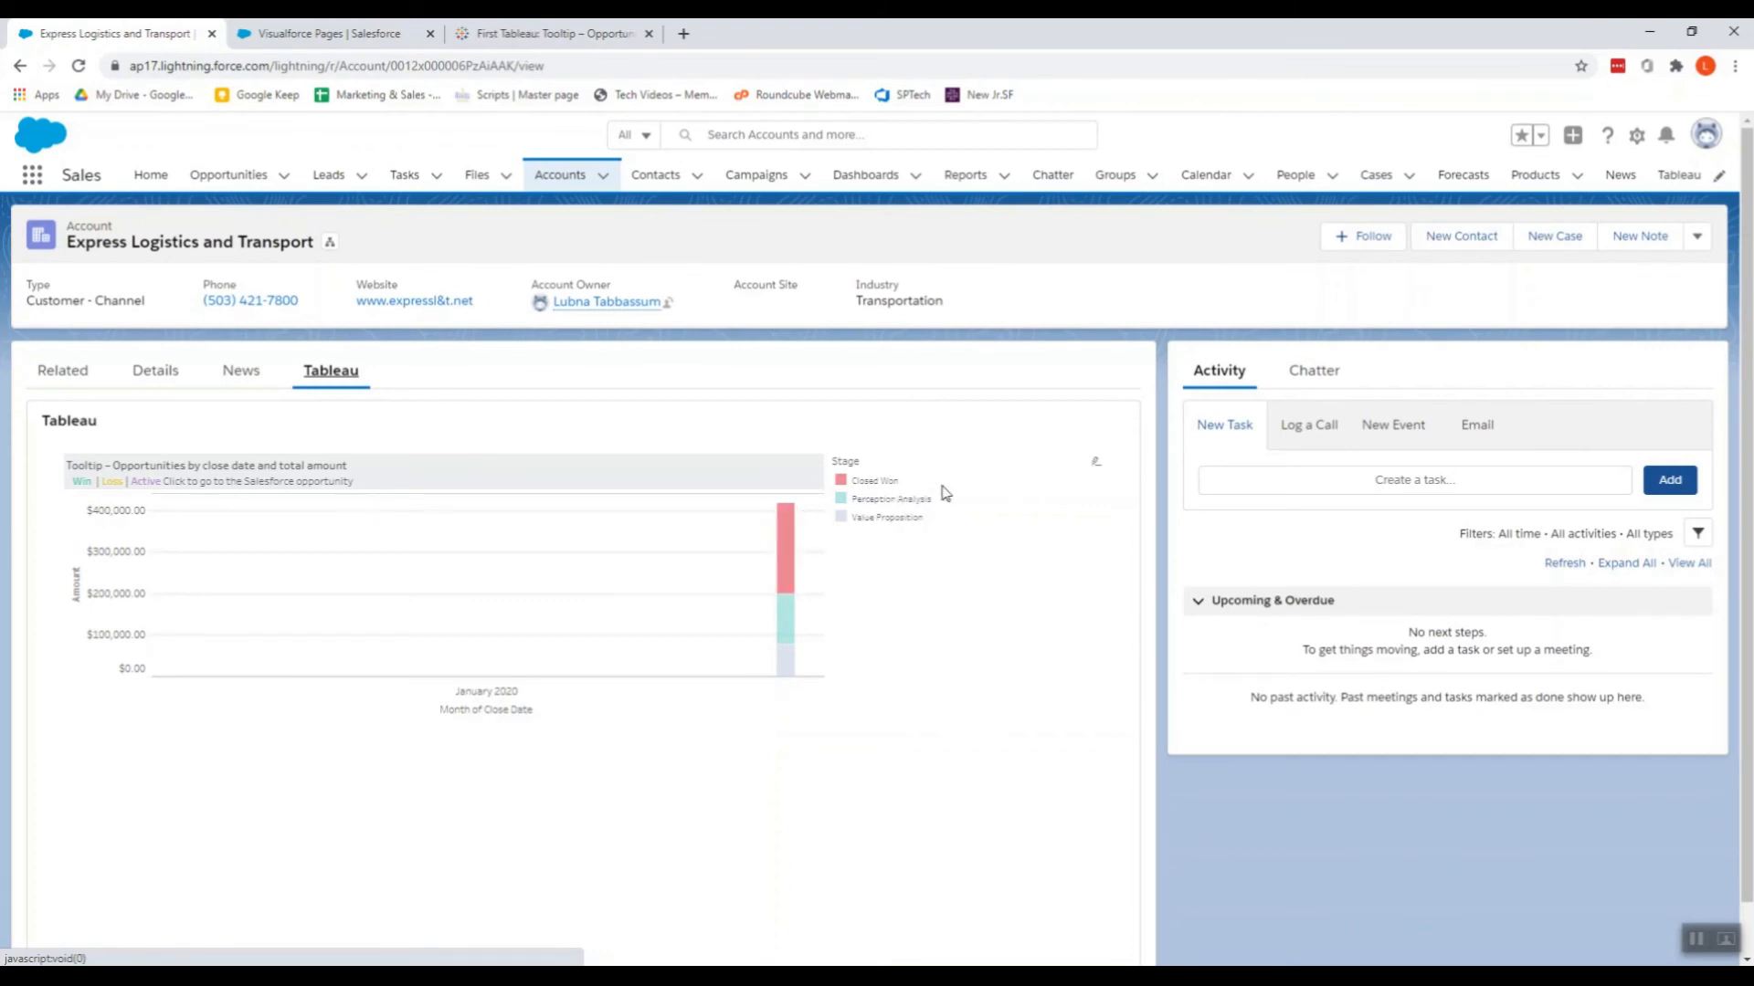
mouse_move(948, 532)
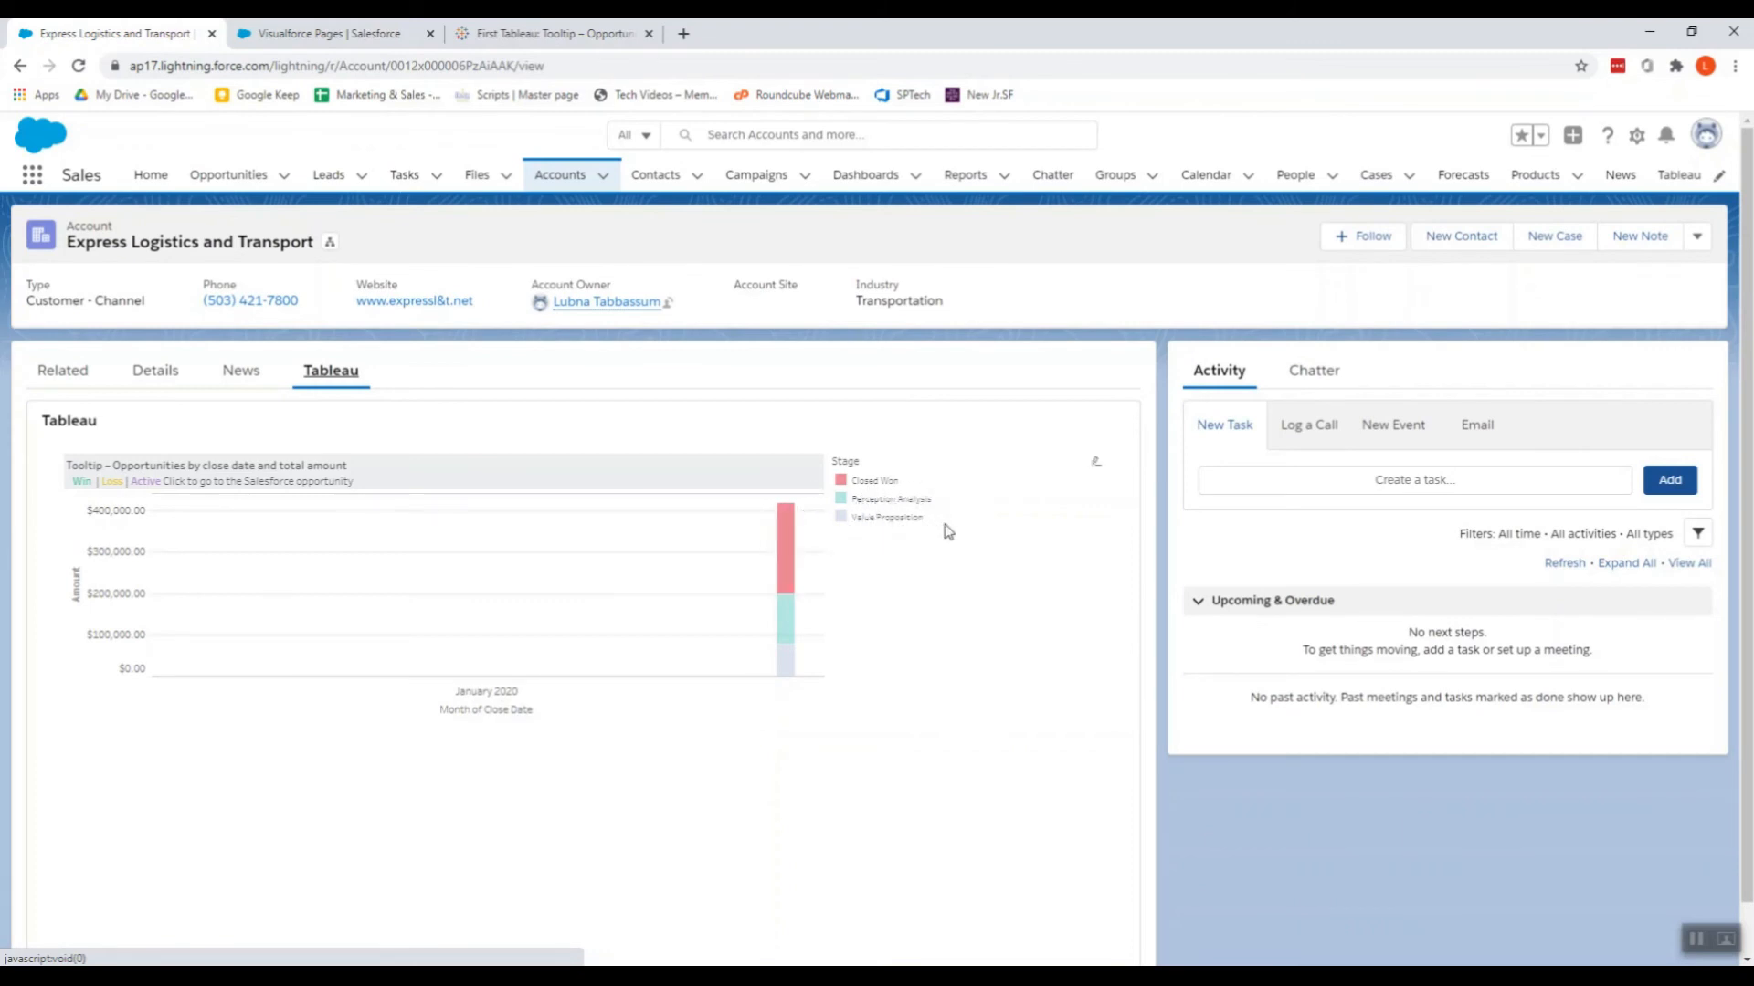
- After viewing the January 2020 chart, switch over to the Tableau Online workbook
left_click(548, 33)
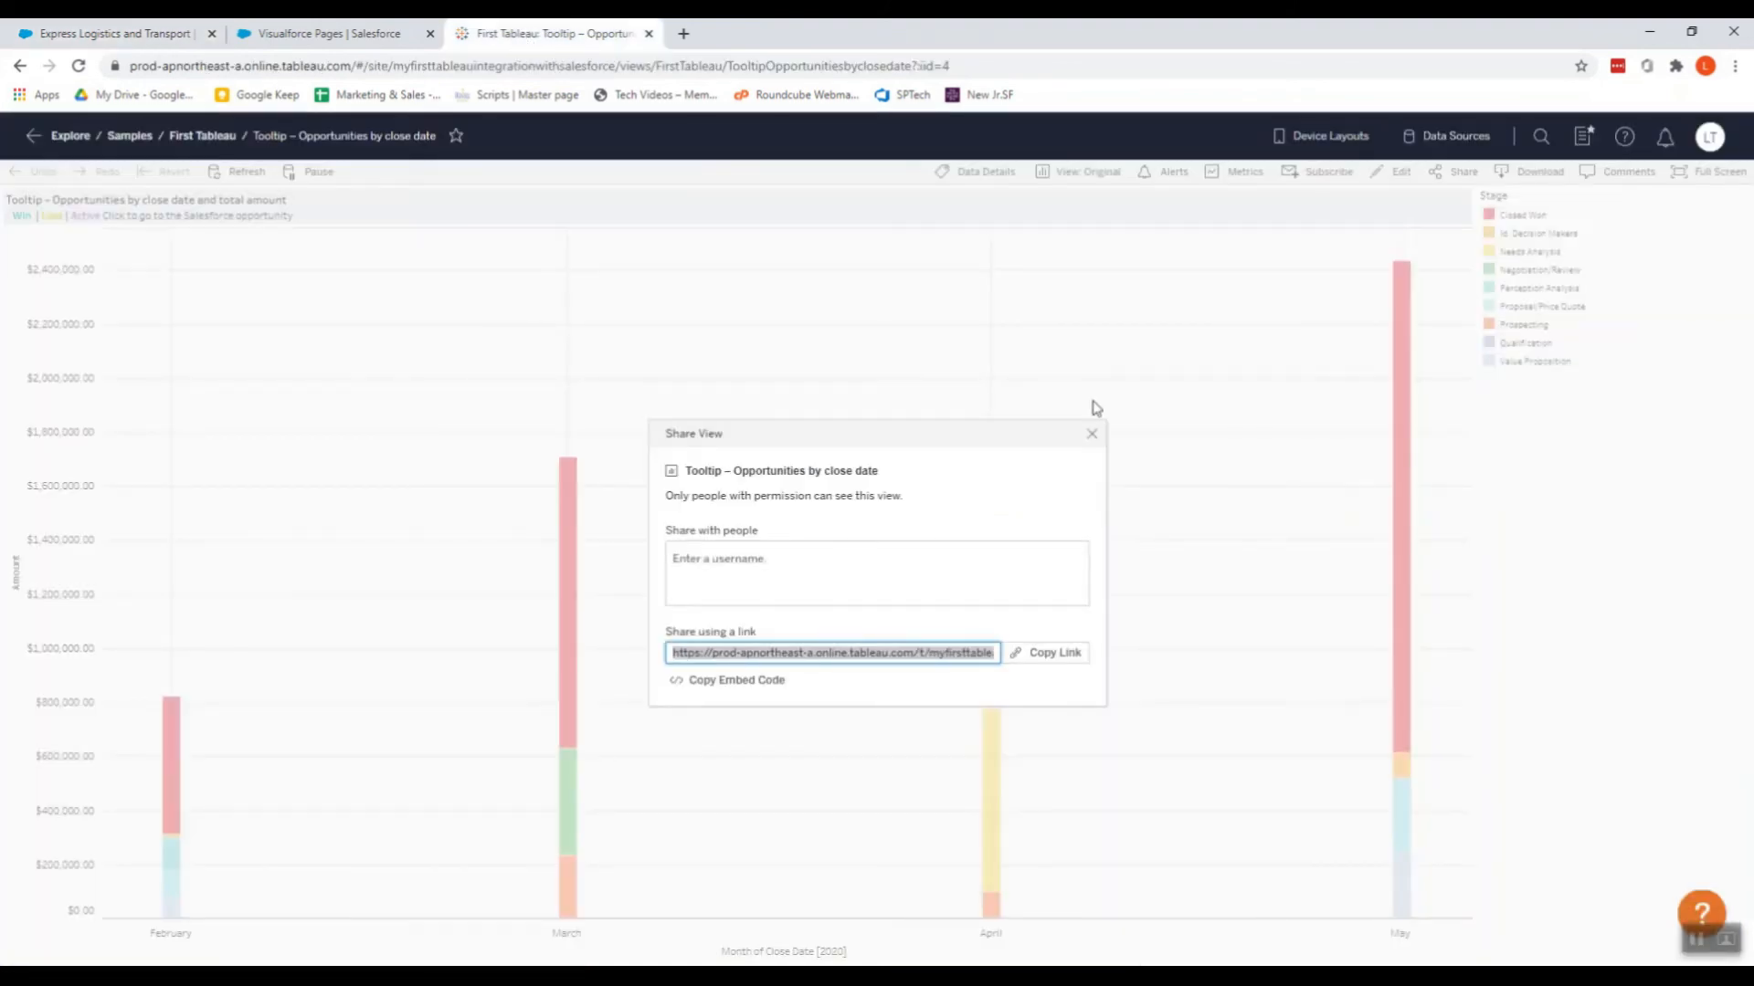
- Close the Share View dialog and put the Opportunities by close date view into web edit mode
left_click(1090, 435)
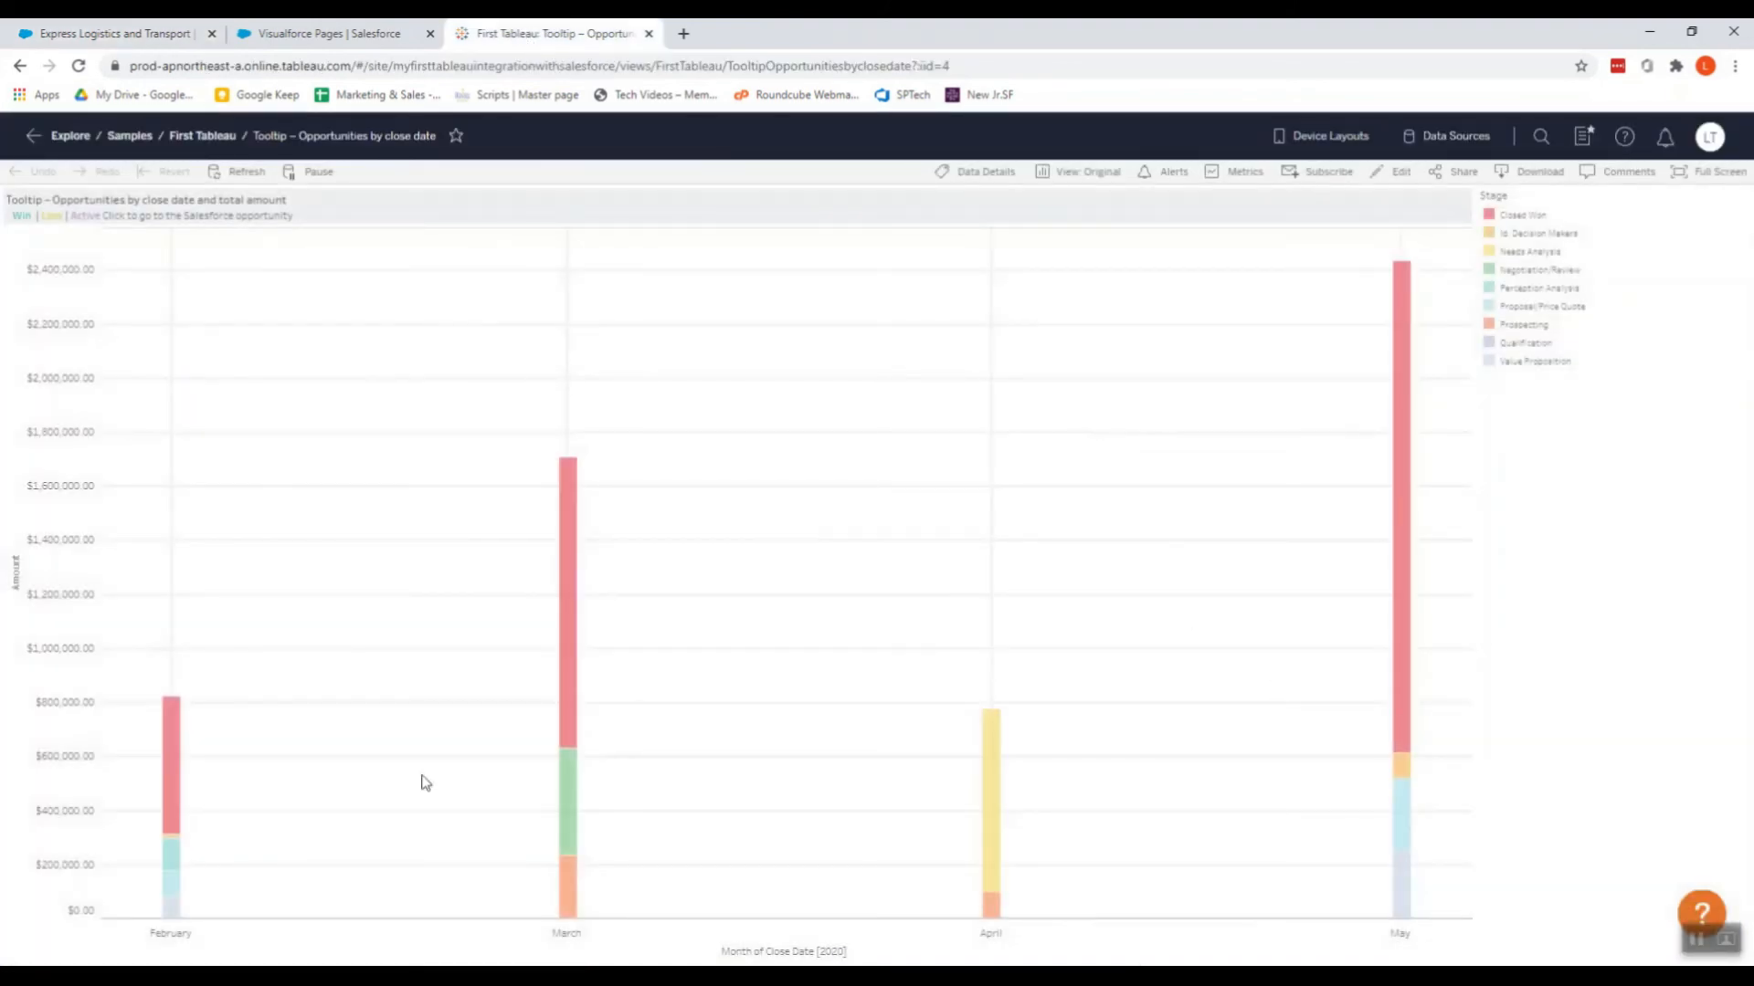
mouse_move(1244, 172)
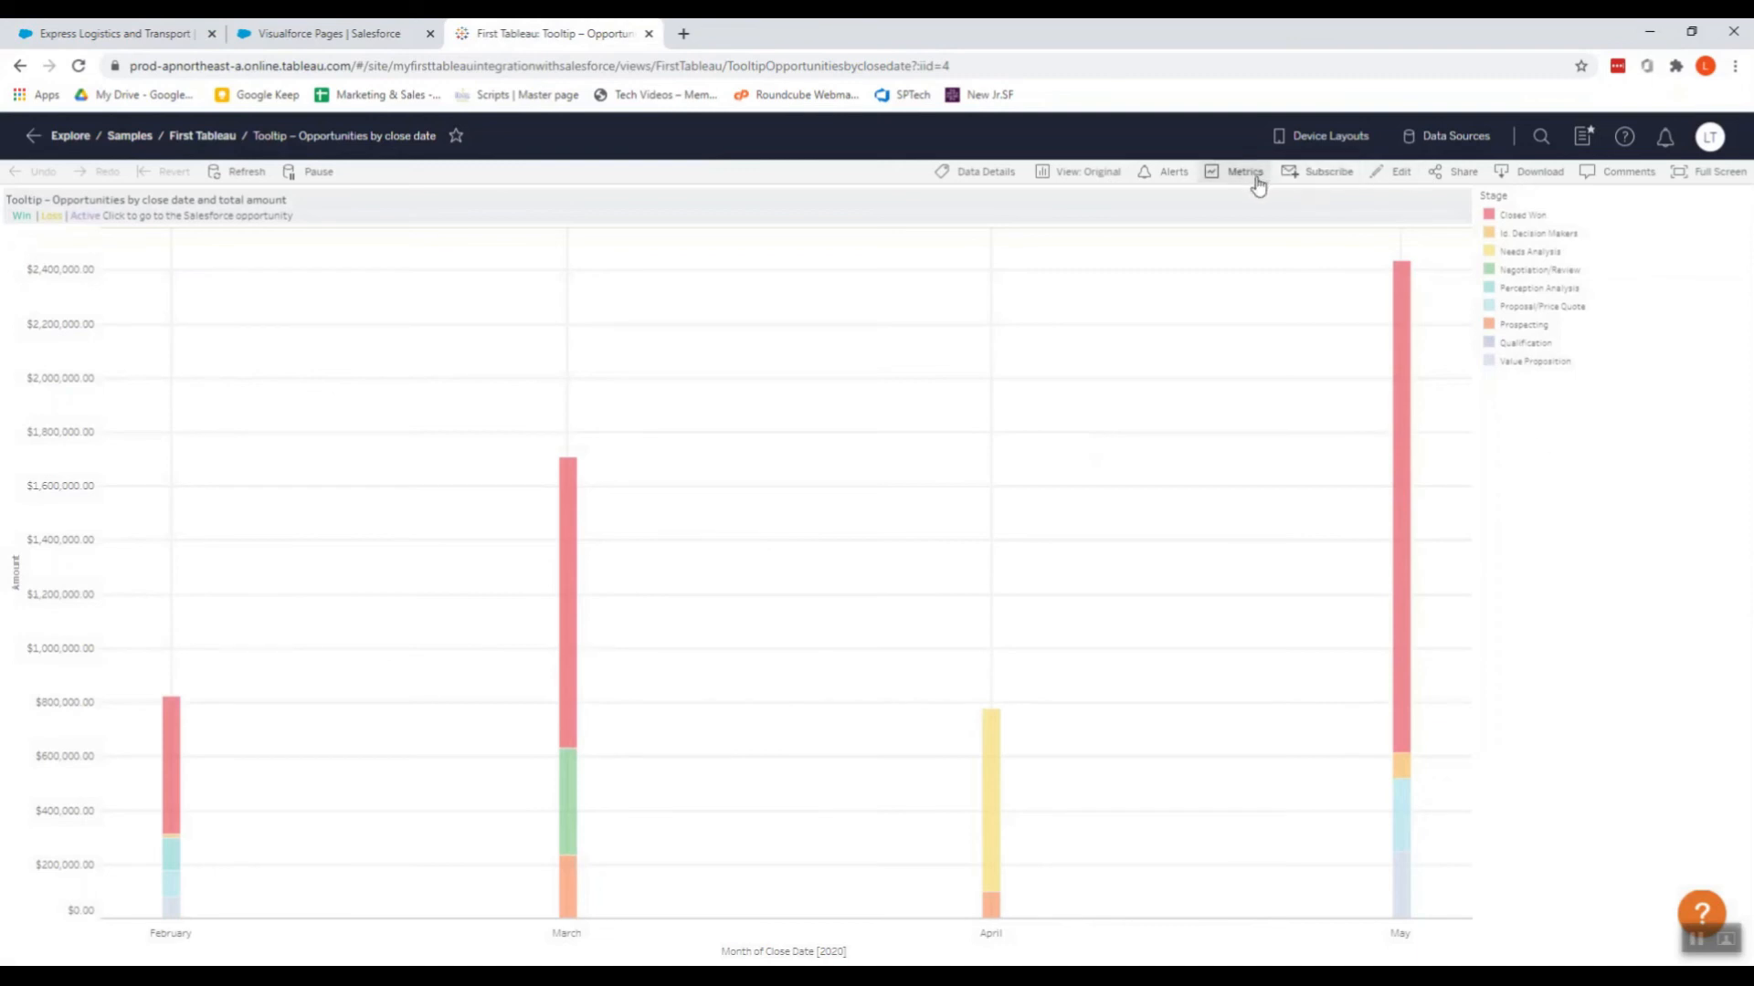
left_click(1401, 576)
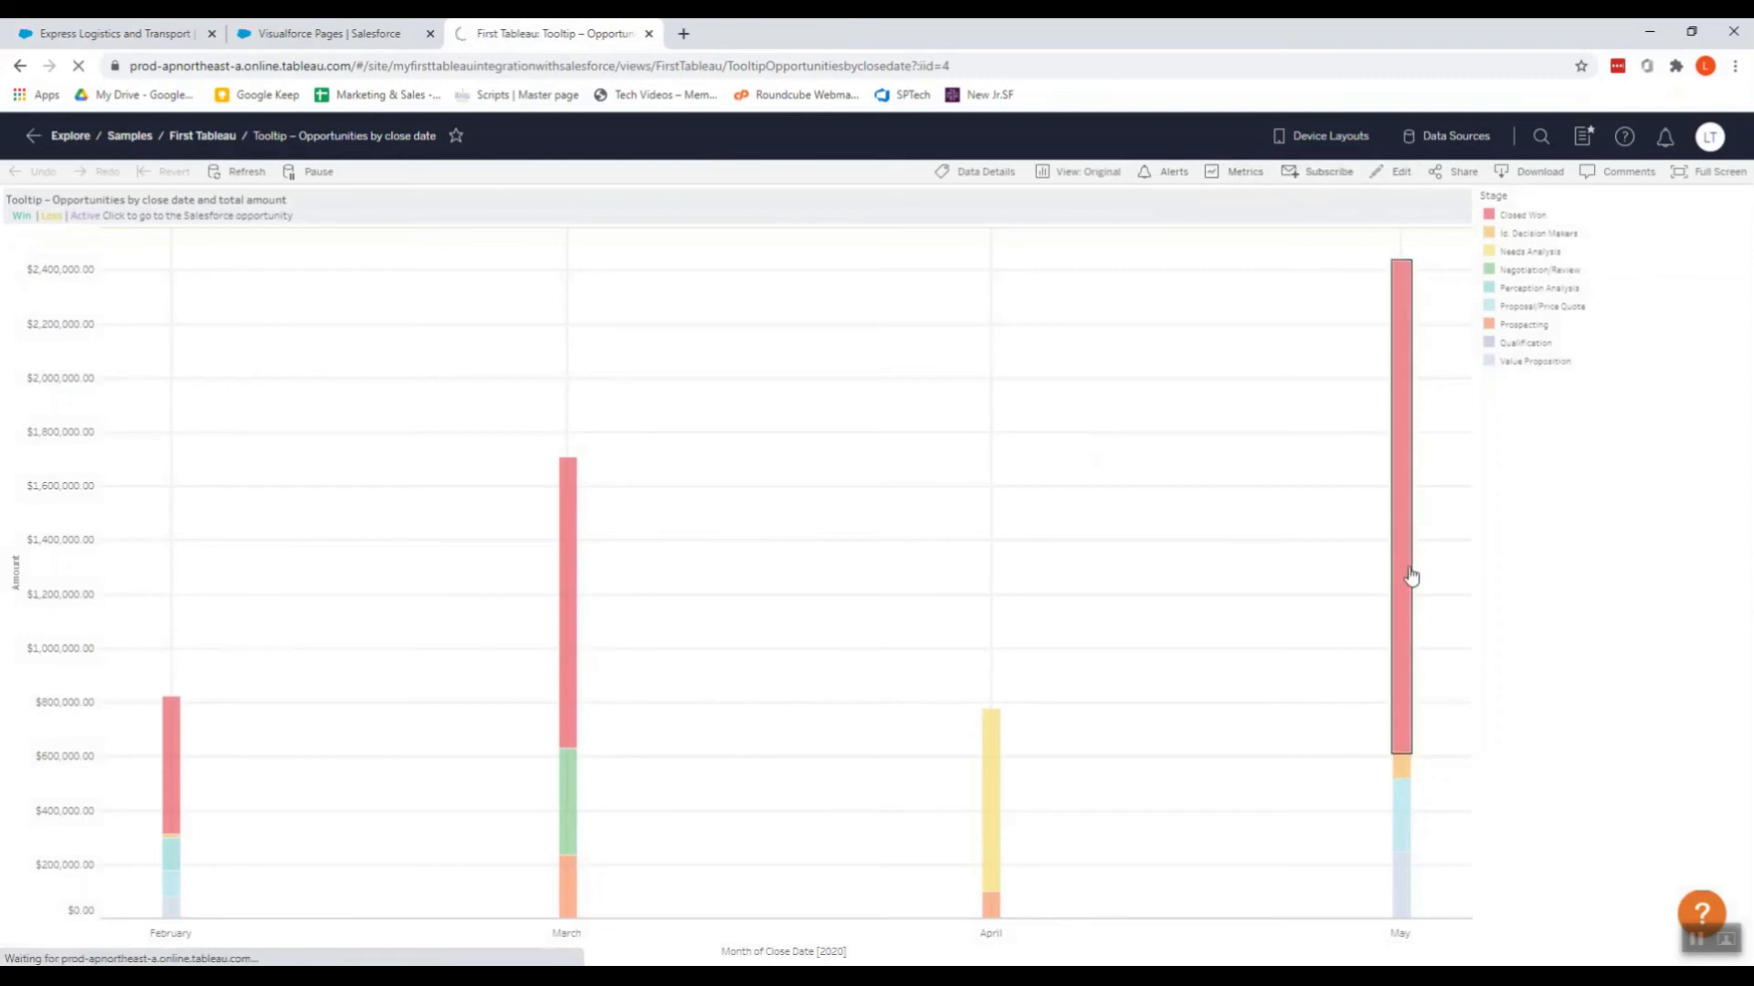
left_click(1401, 172)
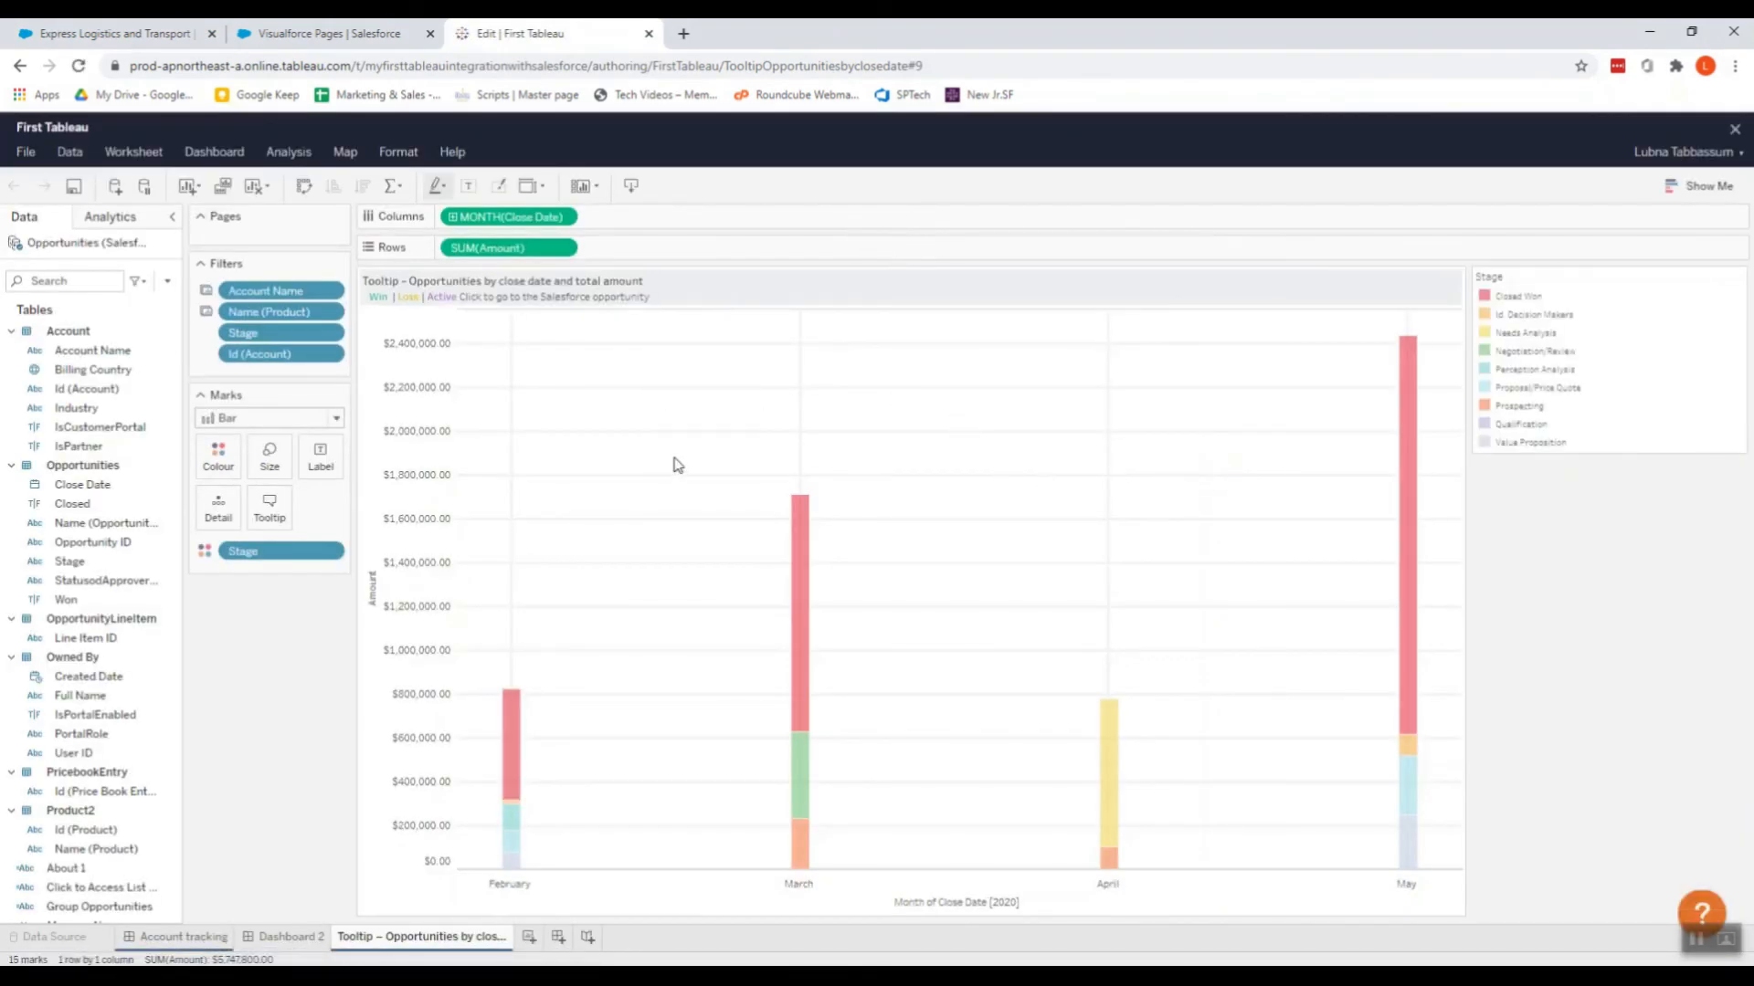
mouse_move(638, 475)
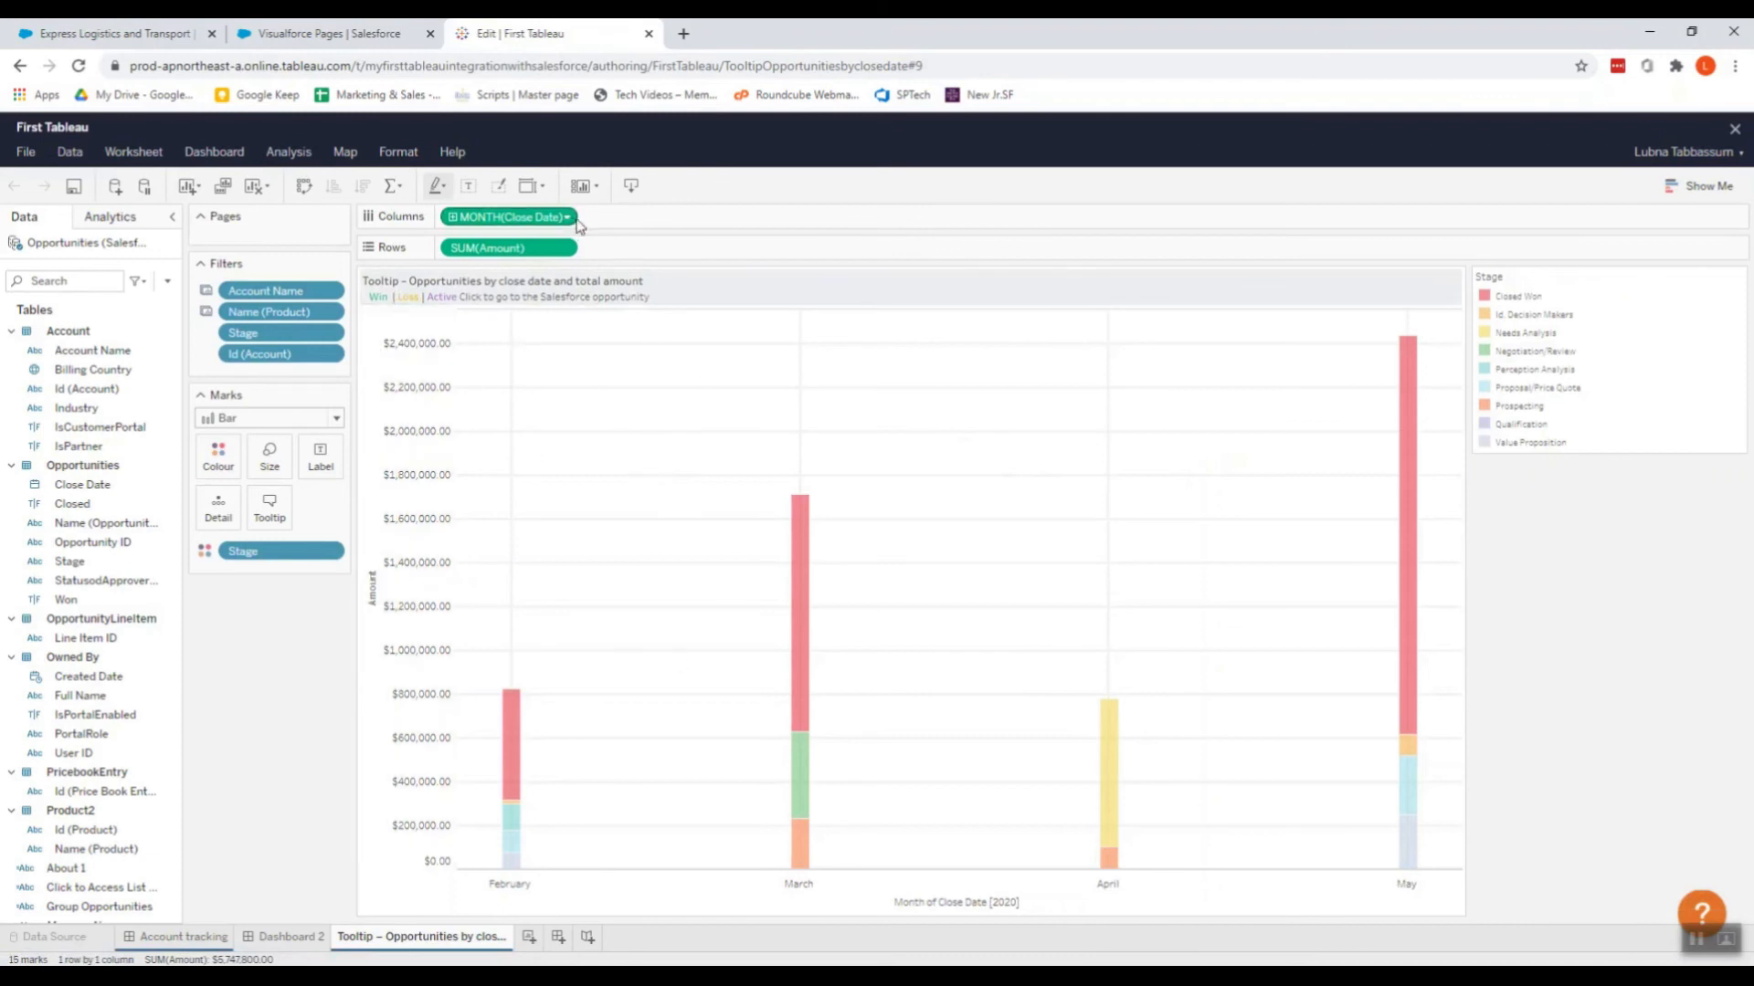
- Change Close Date from MONTH to Week Number, save the workbook, and return to Salesforce
left_click(564, 217)
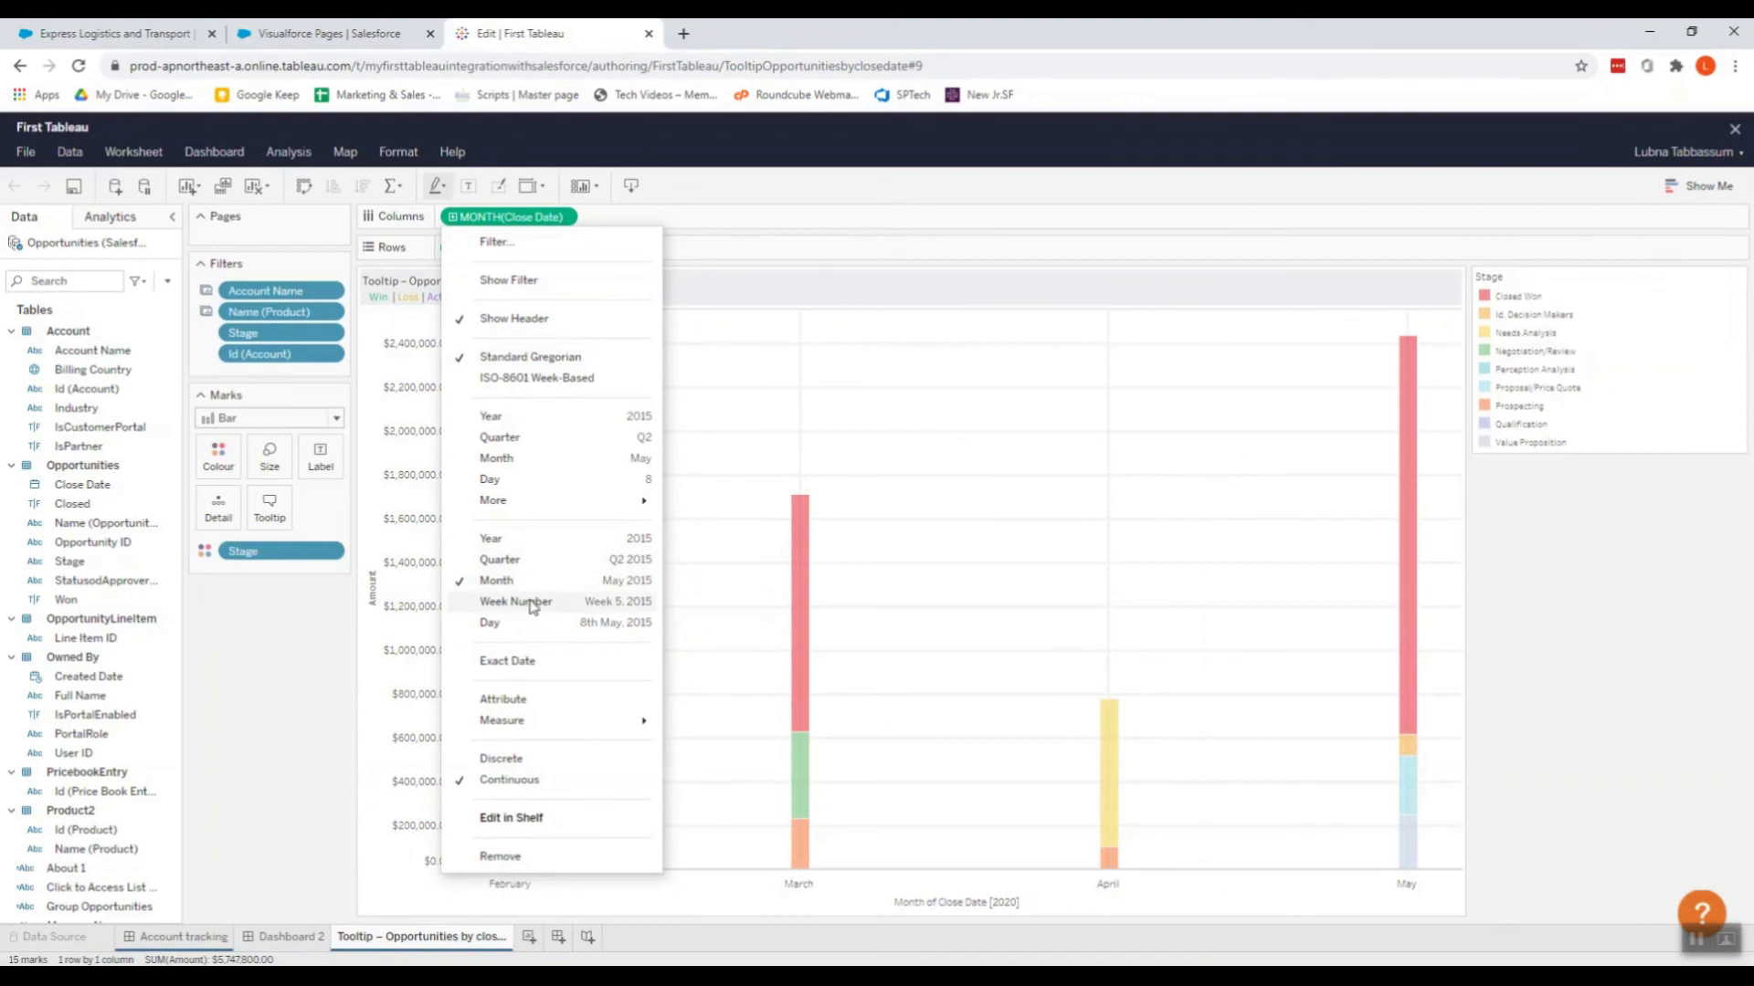
mouse_move(527, 559)
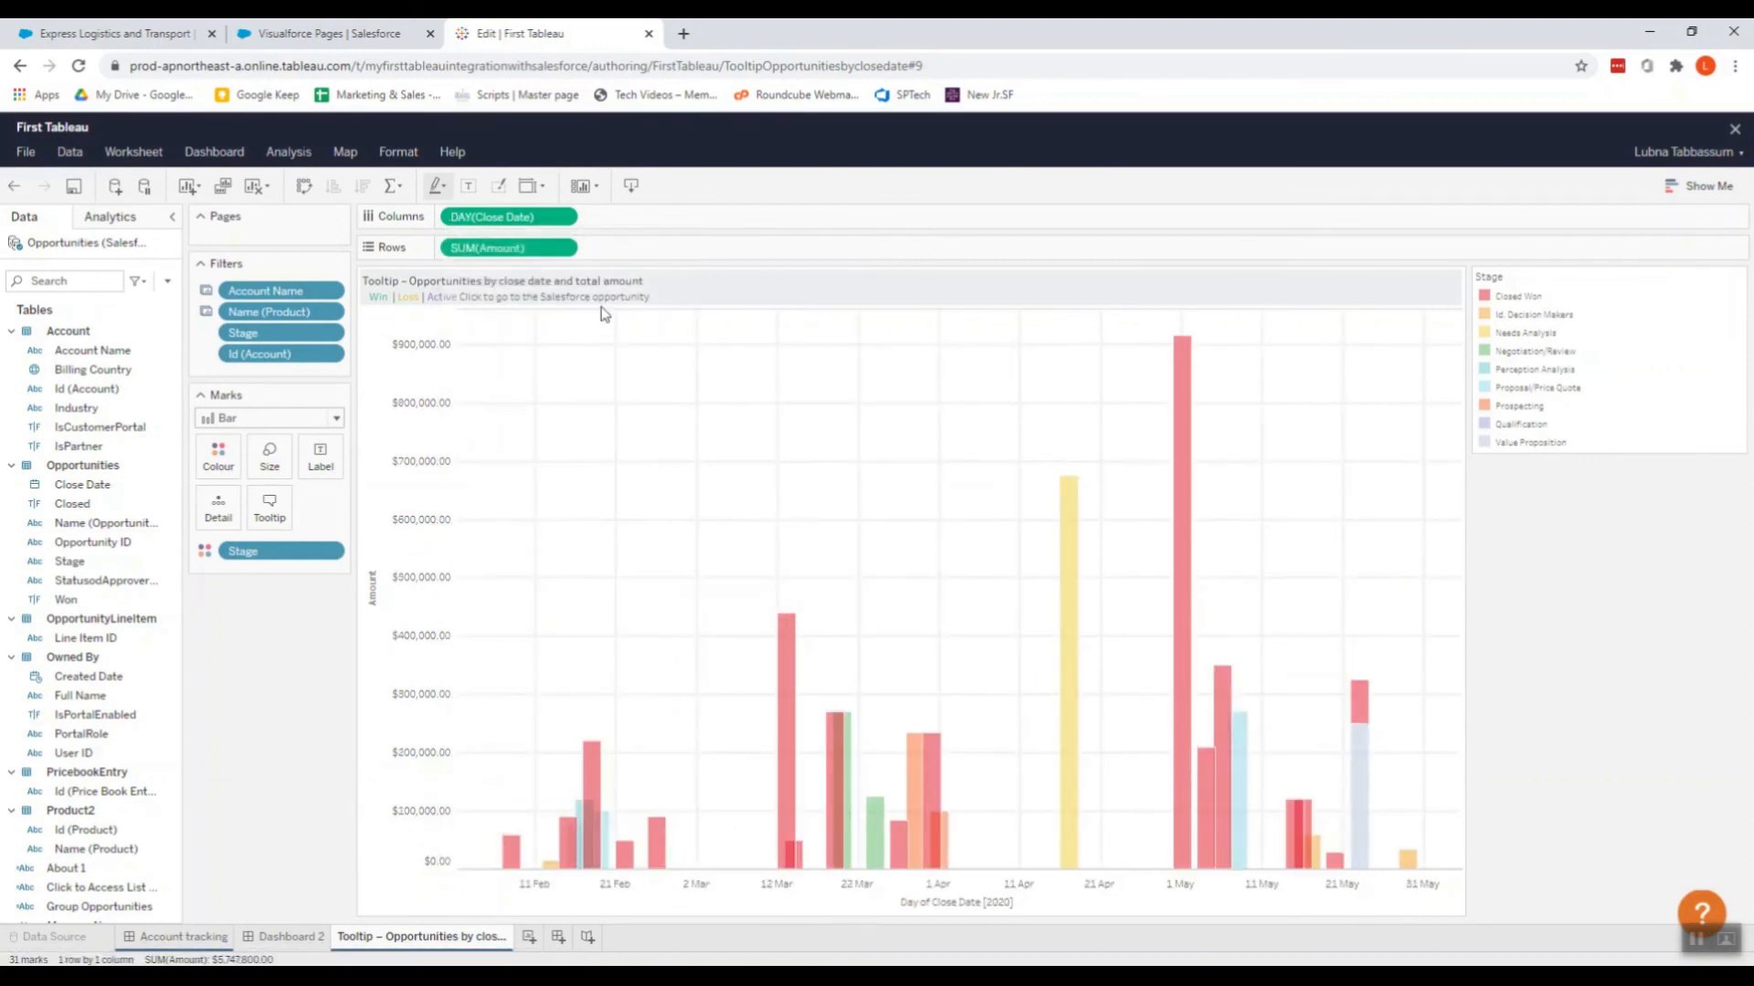
left_click(509, 215)
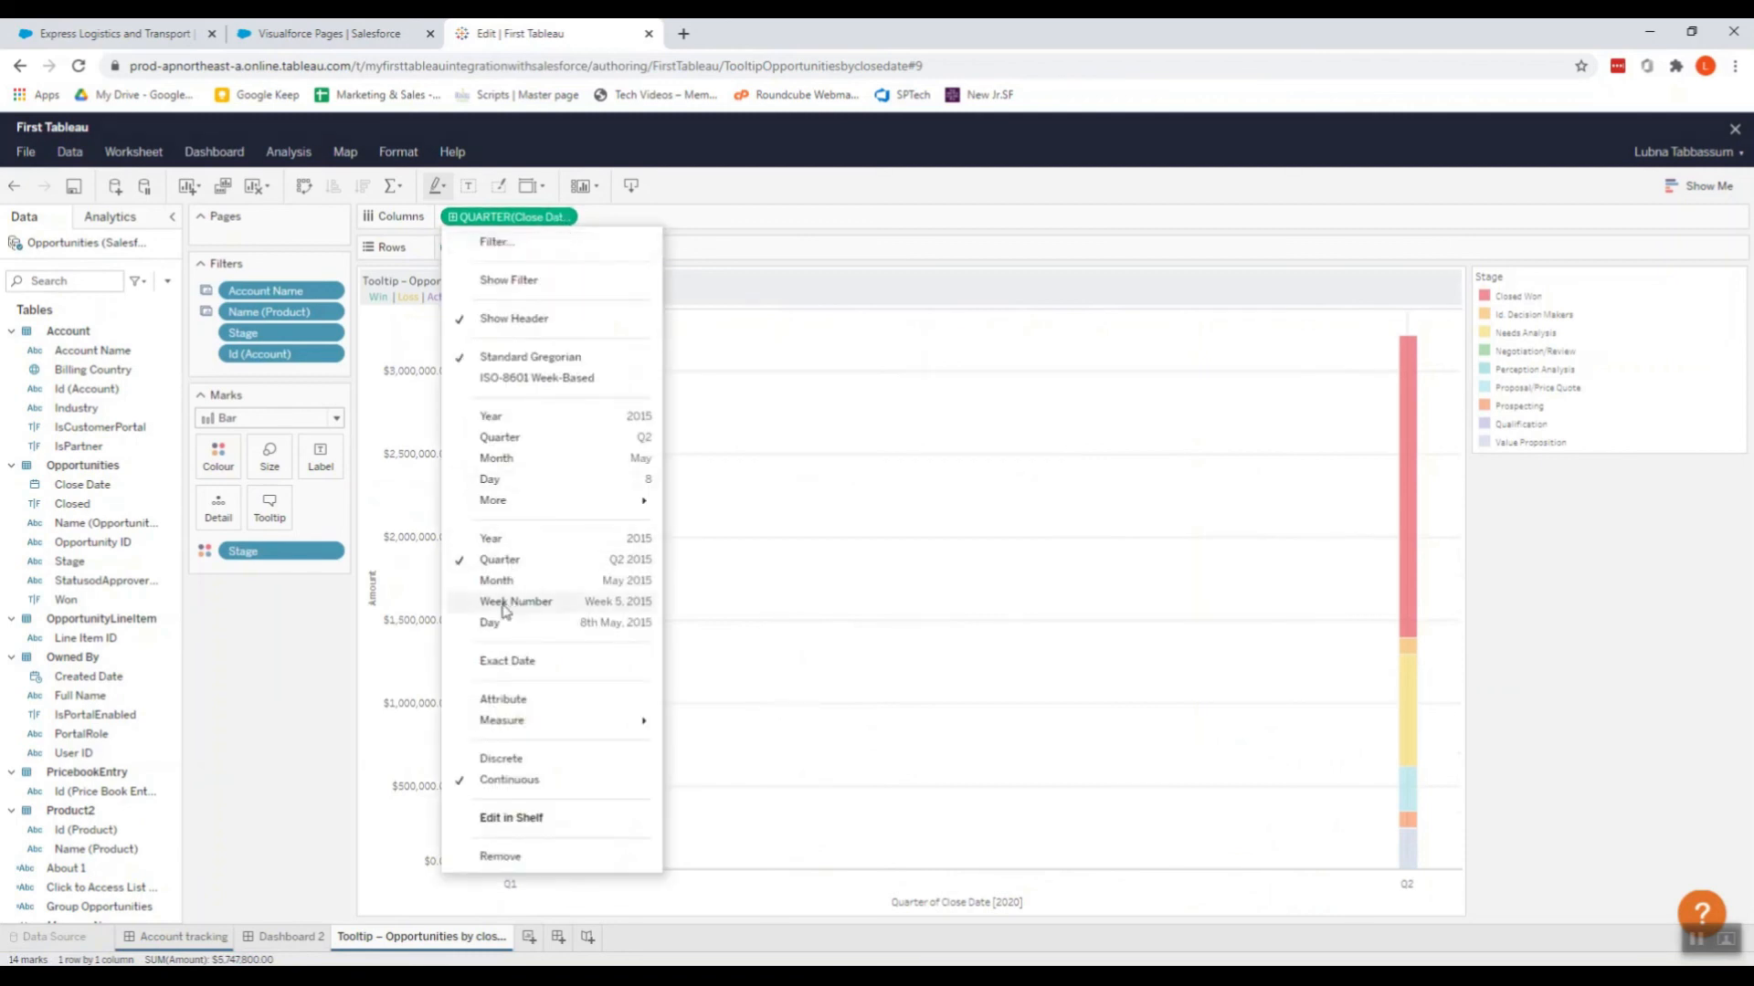
left_click(516, 601)
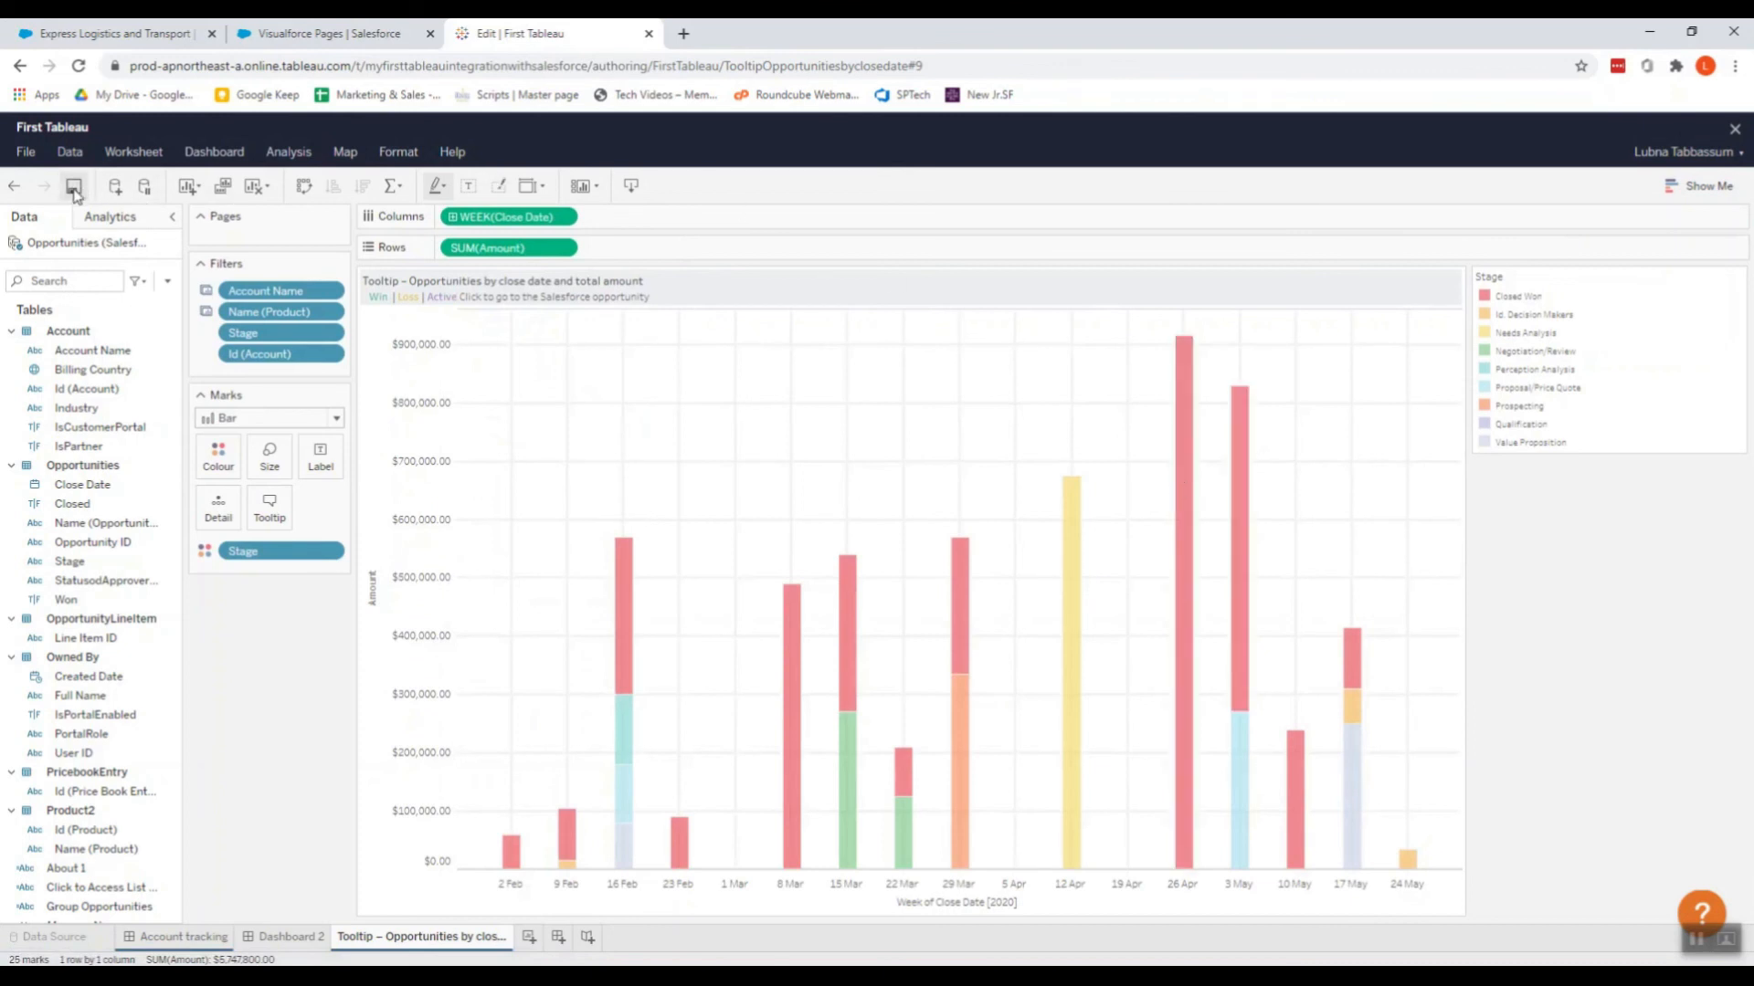
left_click(73, 186)
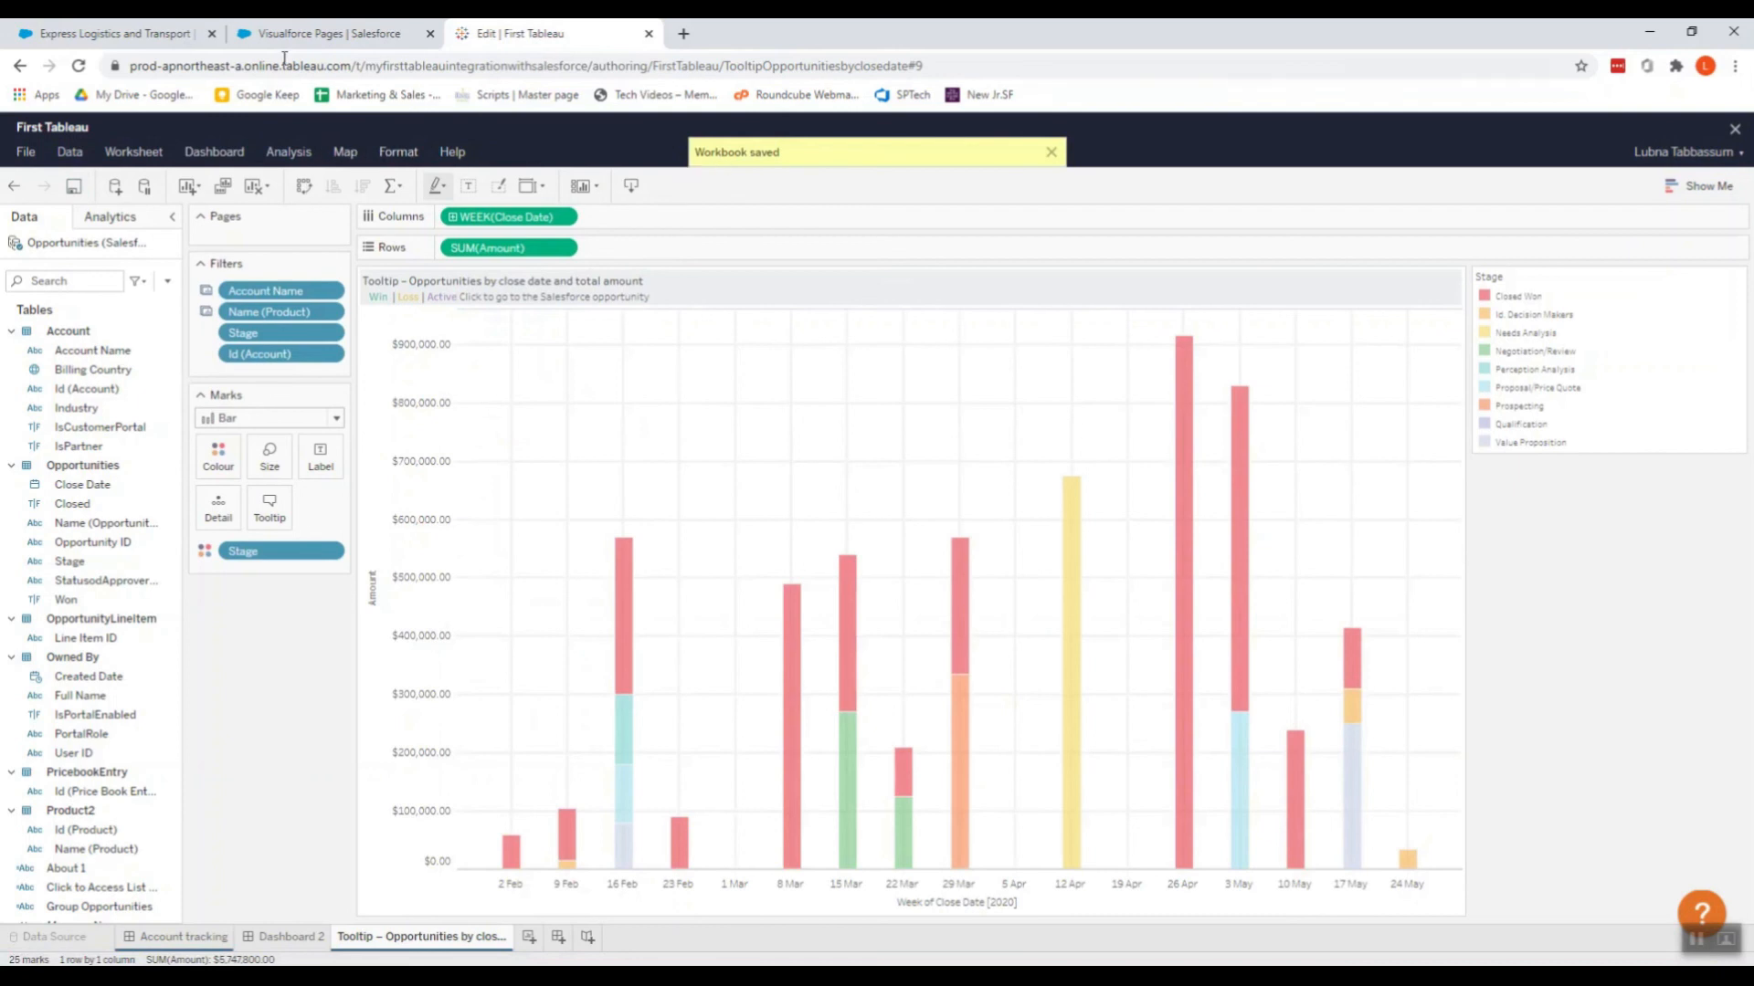
left_click(112, 33)
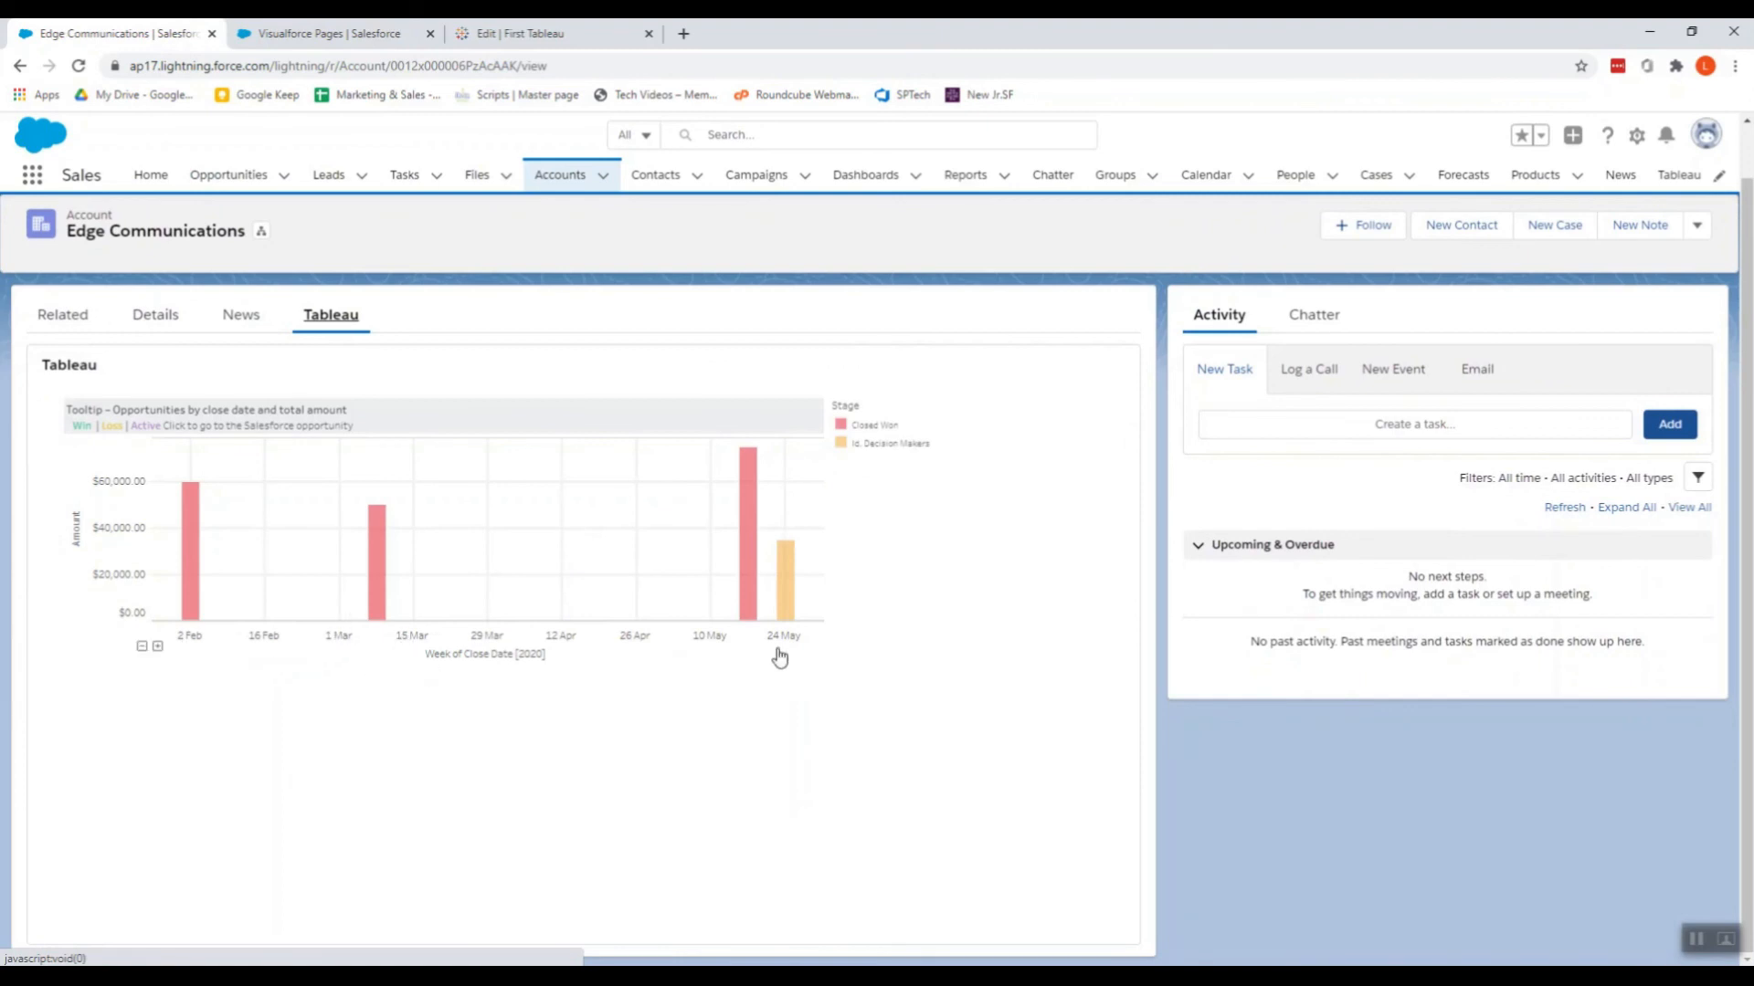
mouse_move(838, 642)
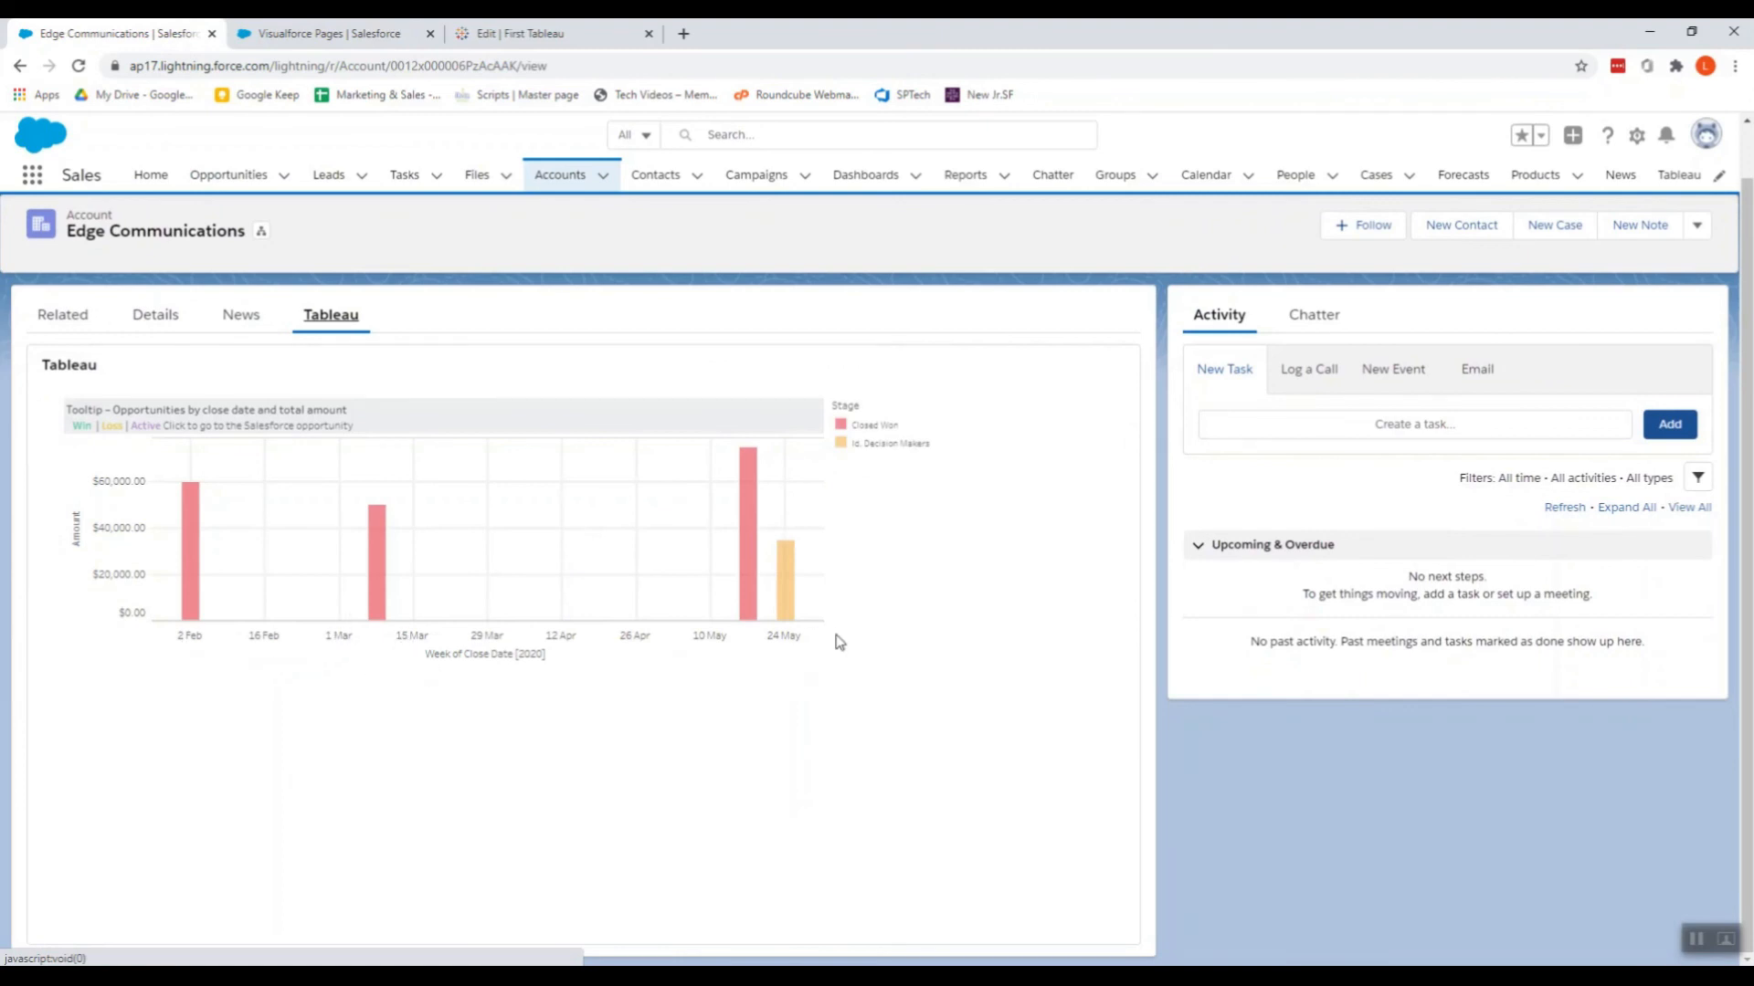
mouse_move(1662, 955)
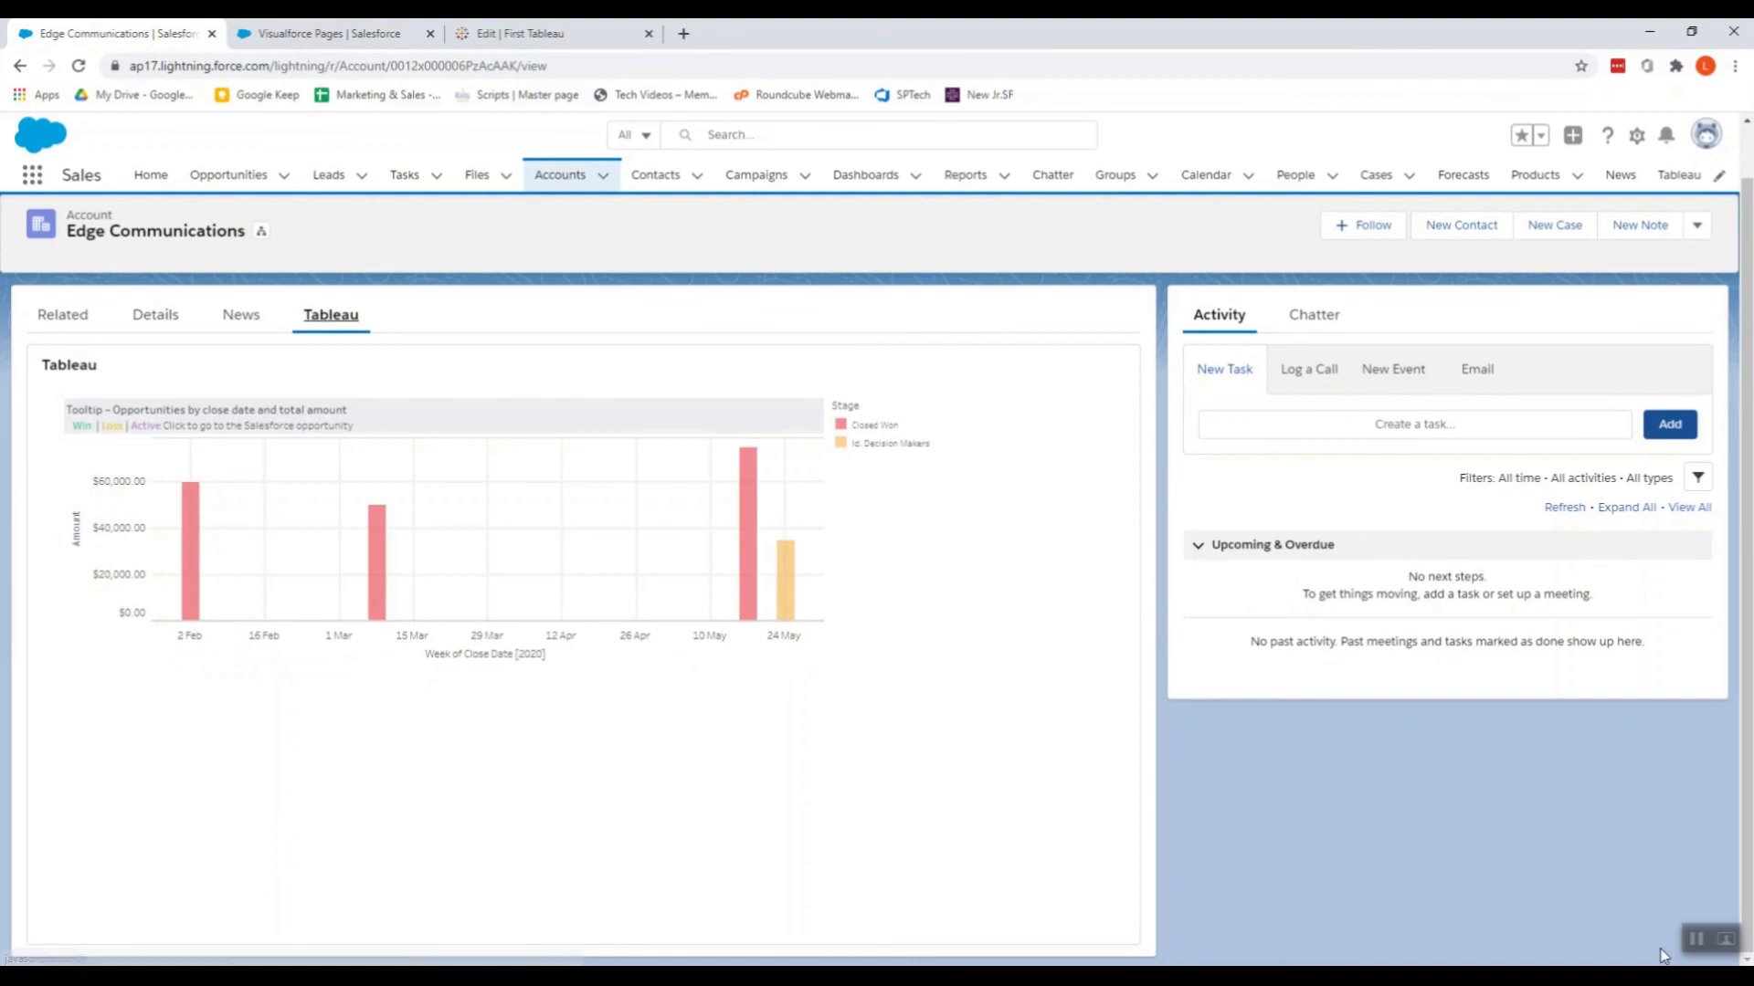
mouse_move(1441, 840)
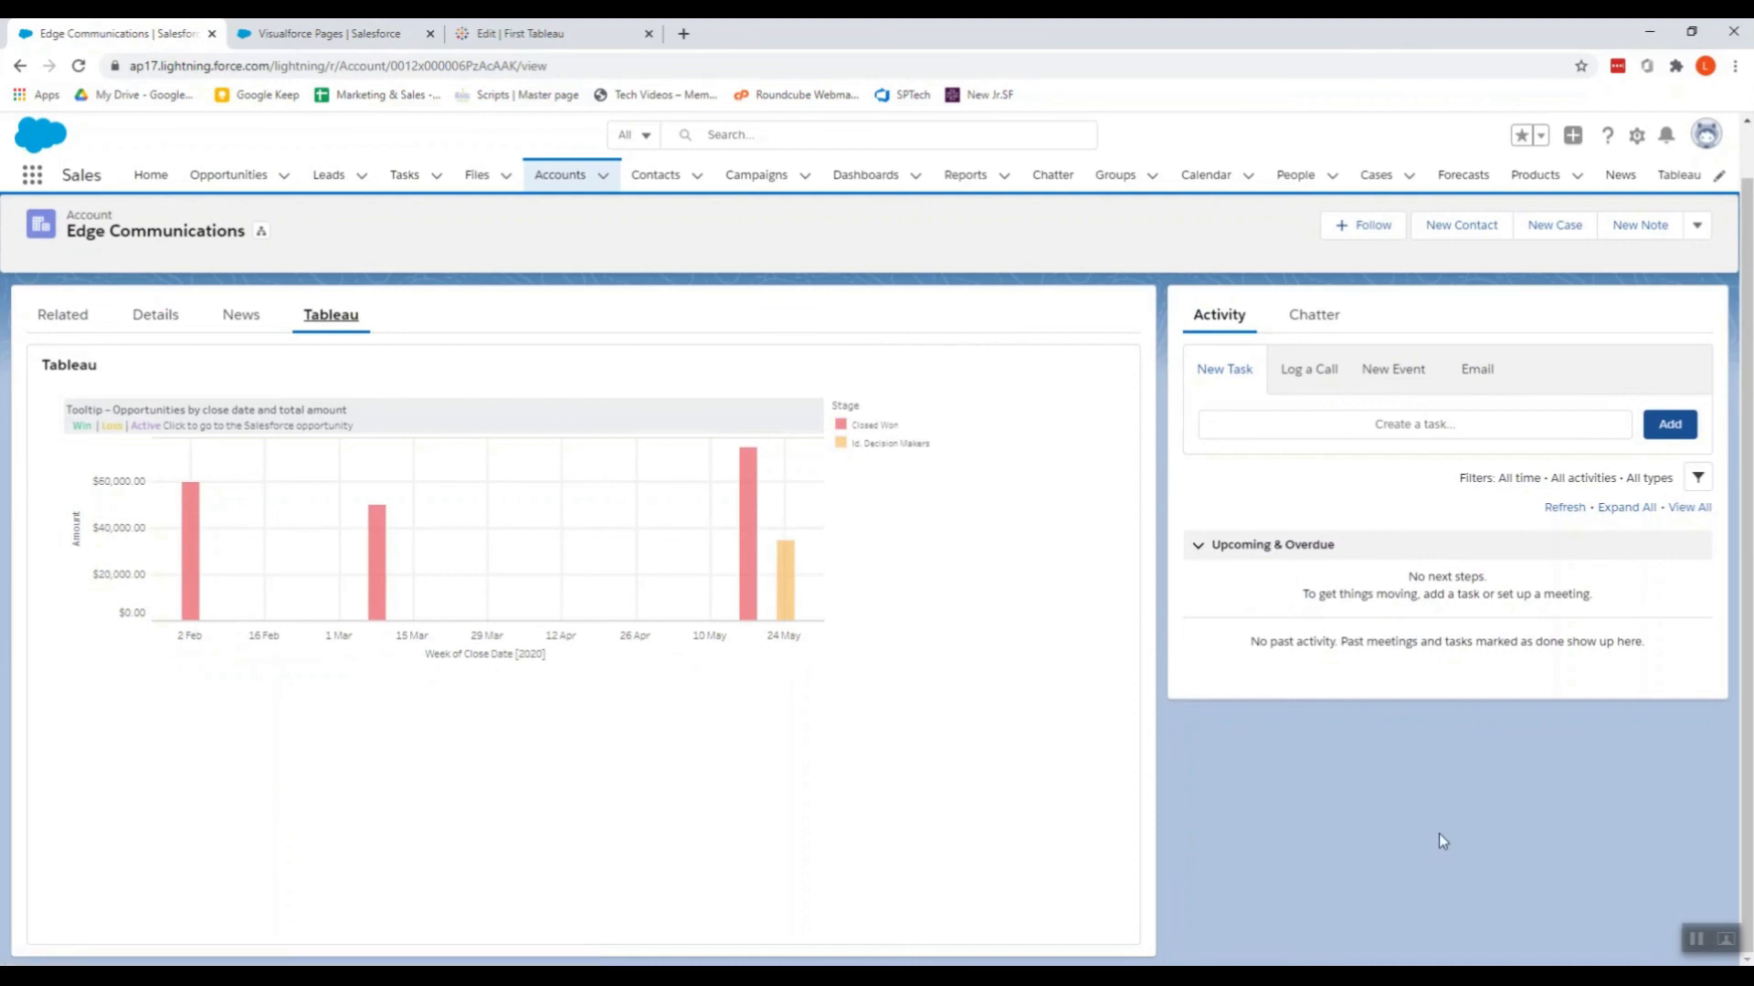
mouse_move(1421, 833)
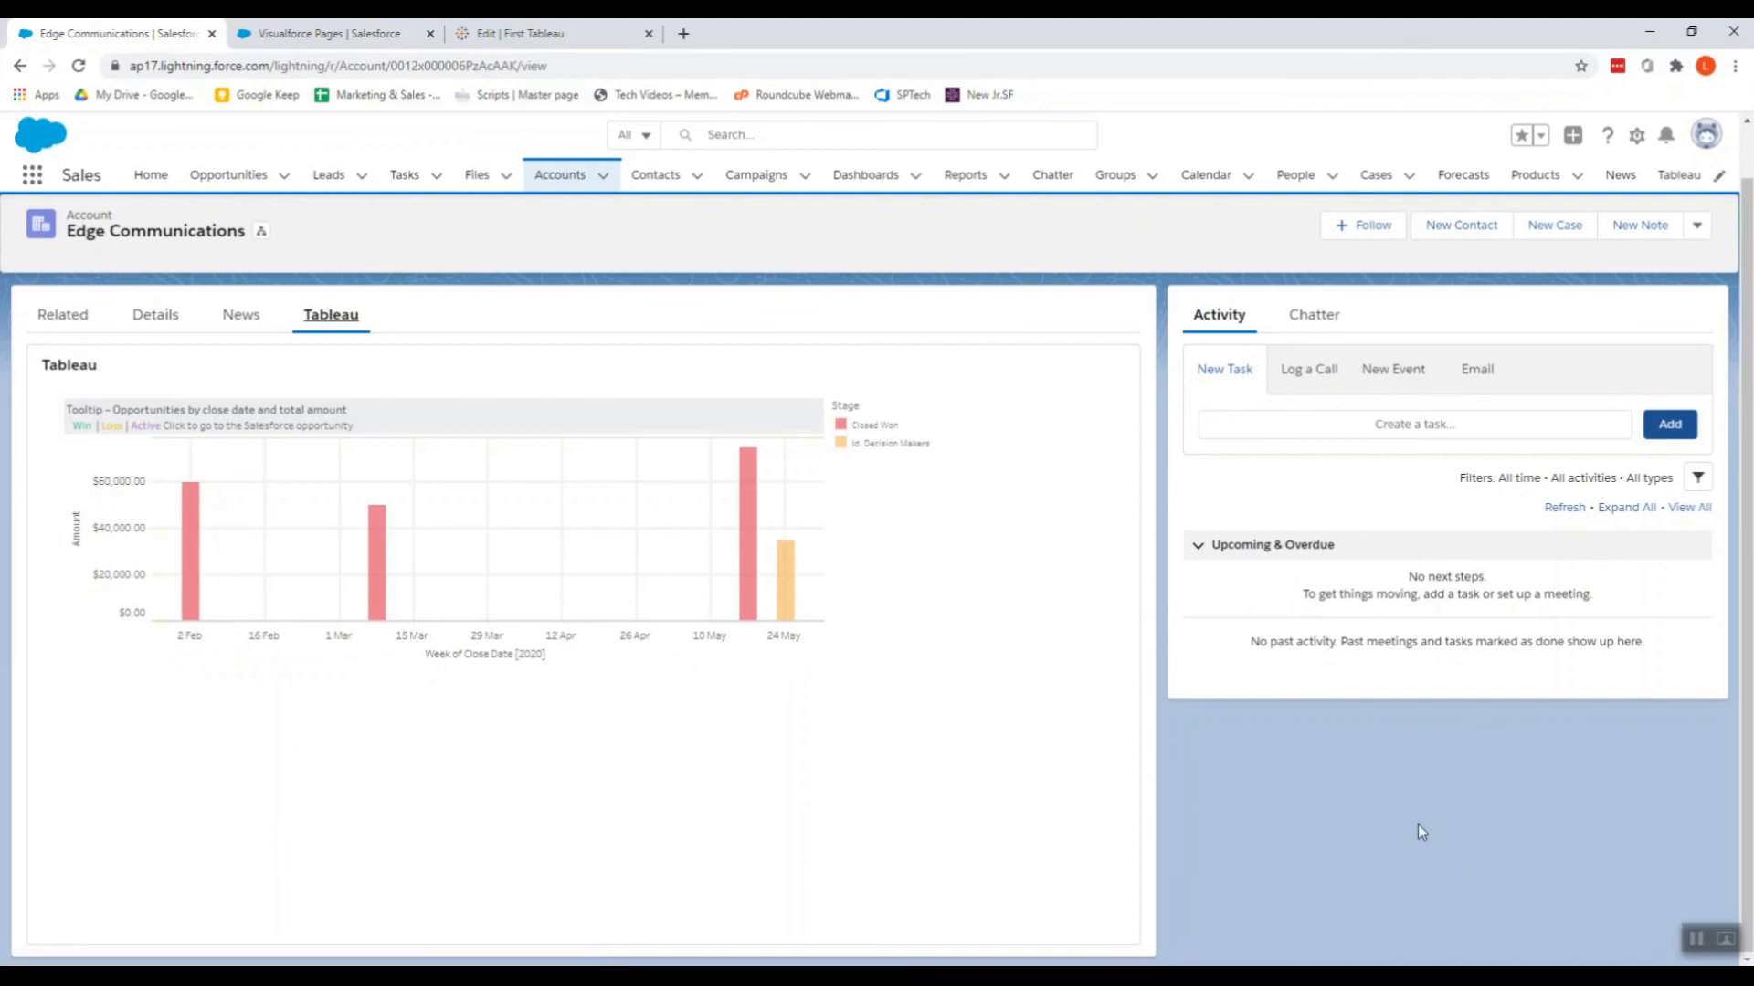